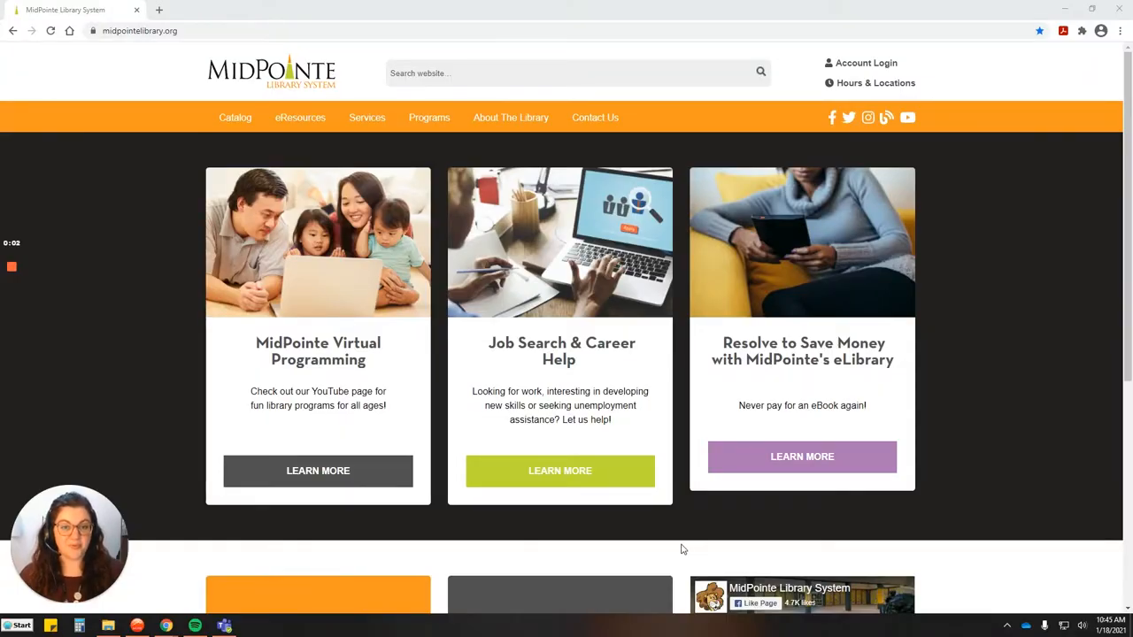
pyautogui.moveTo(462, 522)
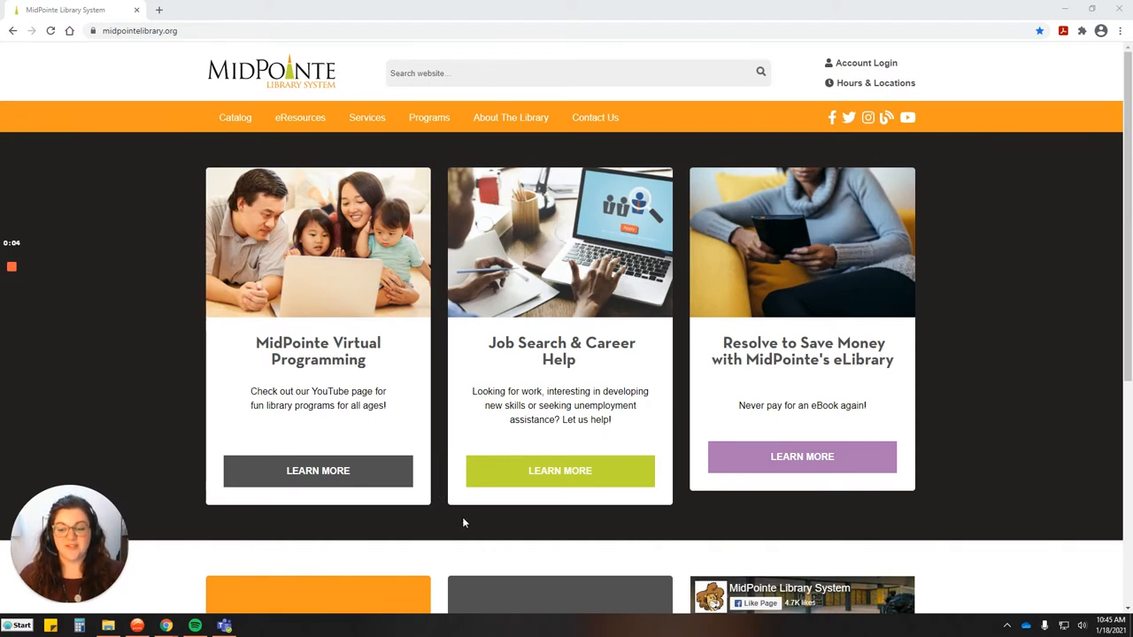
pyautogui.moveTo(460, 524)
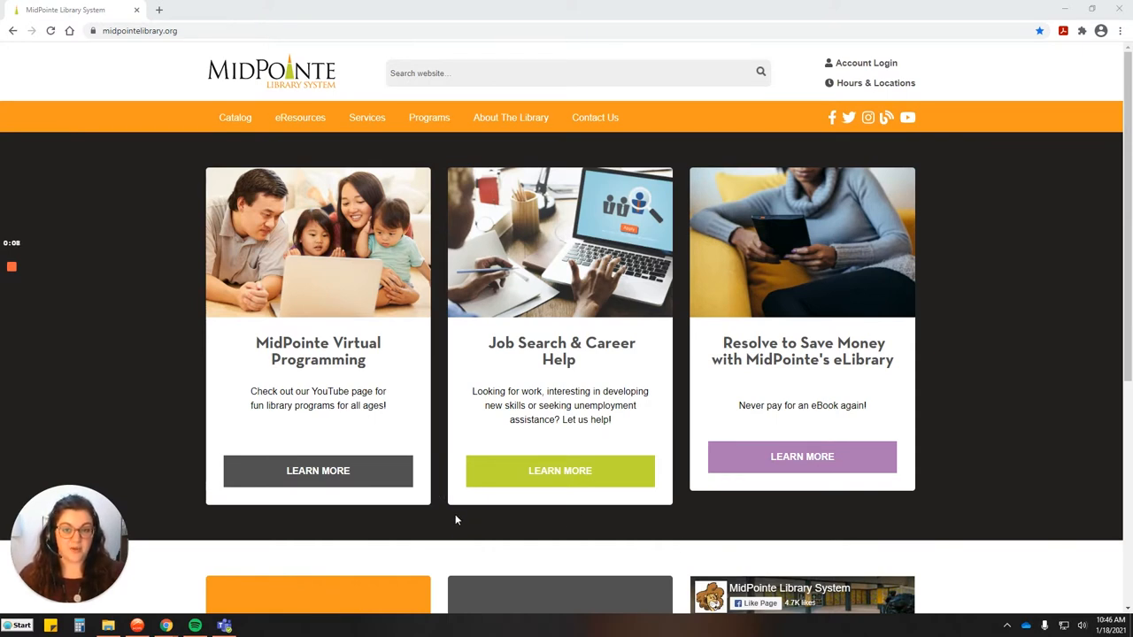
pyautogui.moveTo(480, 482)
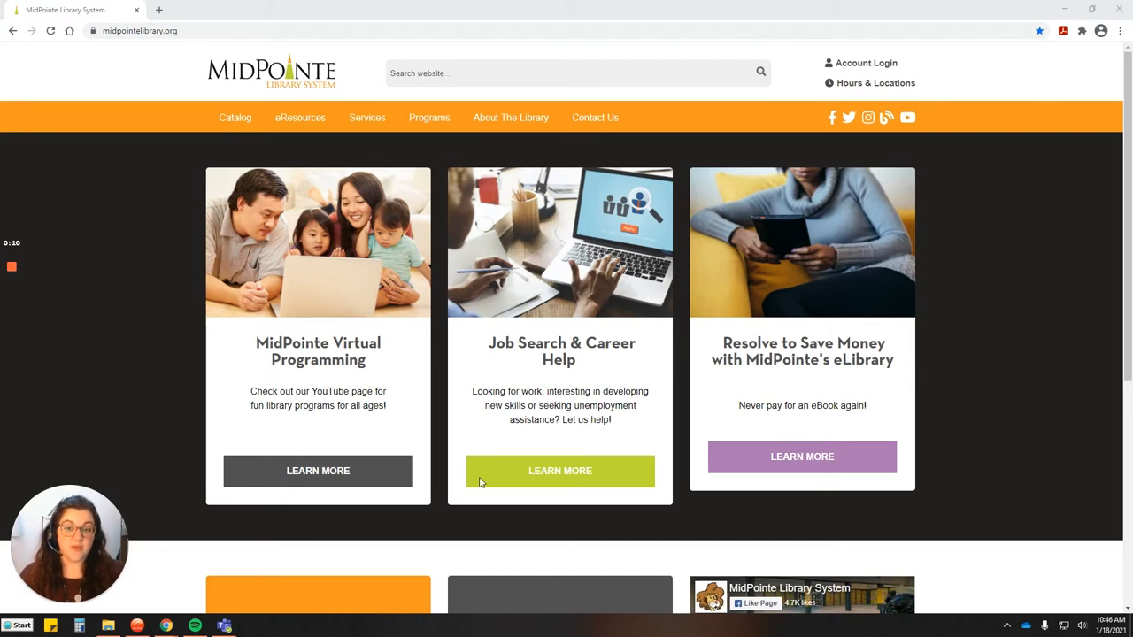
pyautogui.moveTo(531, 208)
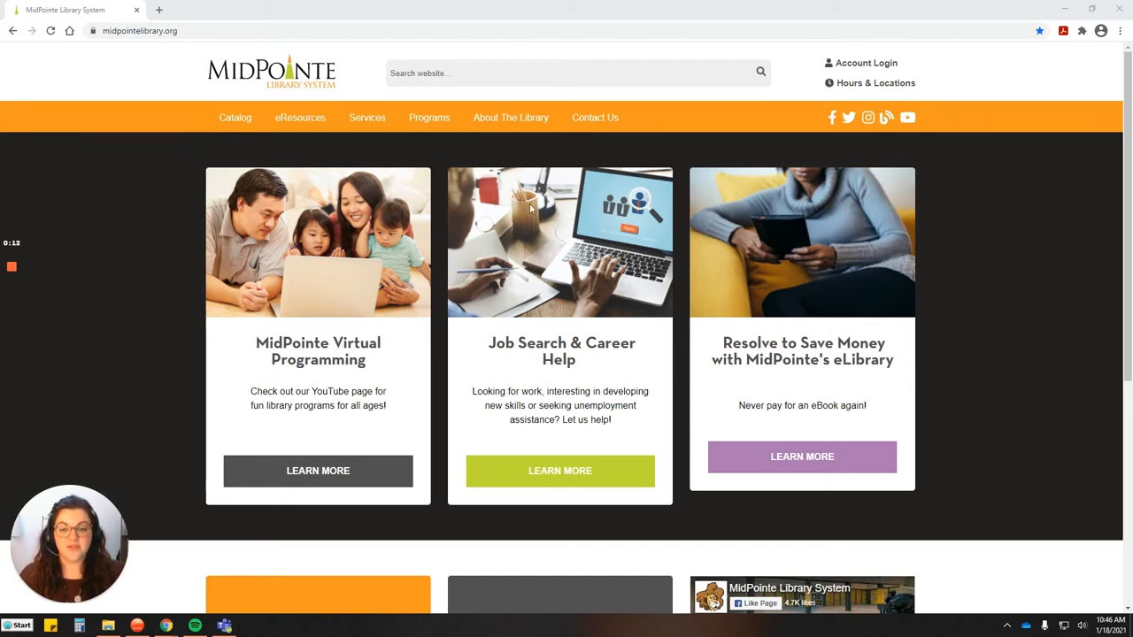
pyautogui.moveTo(386, 164)
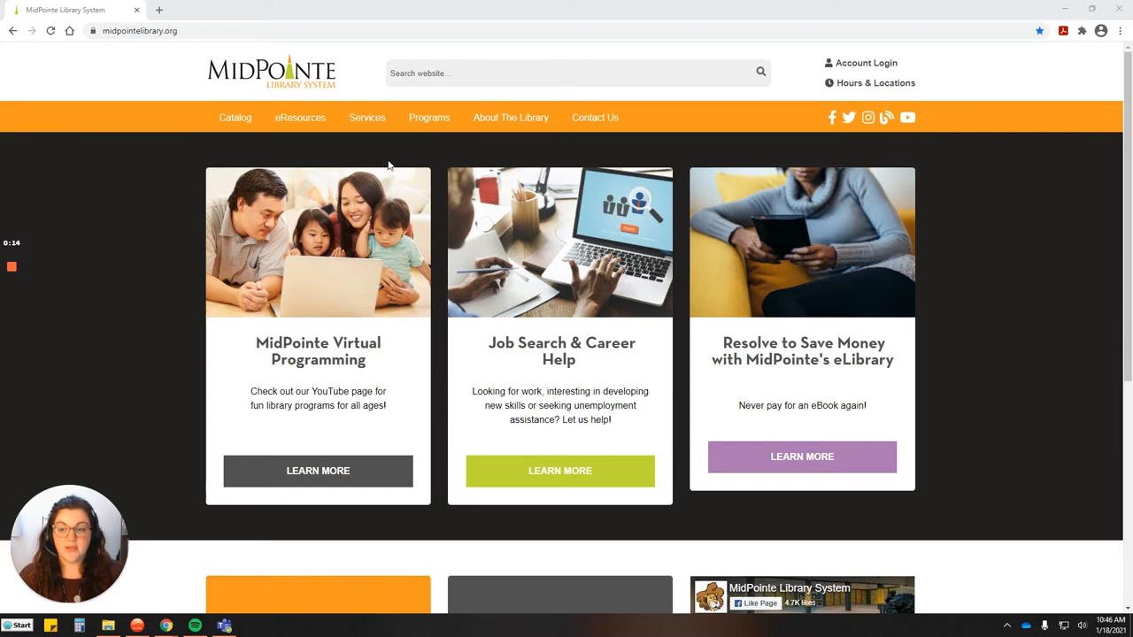
pyautogui.moveTo(316, 133)
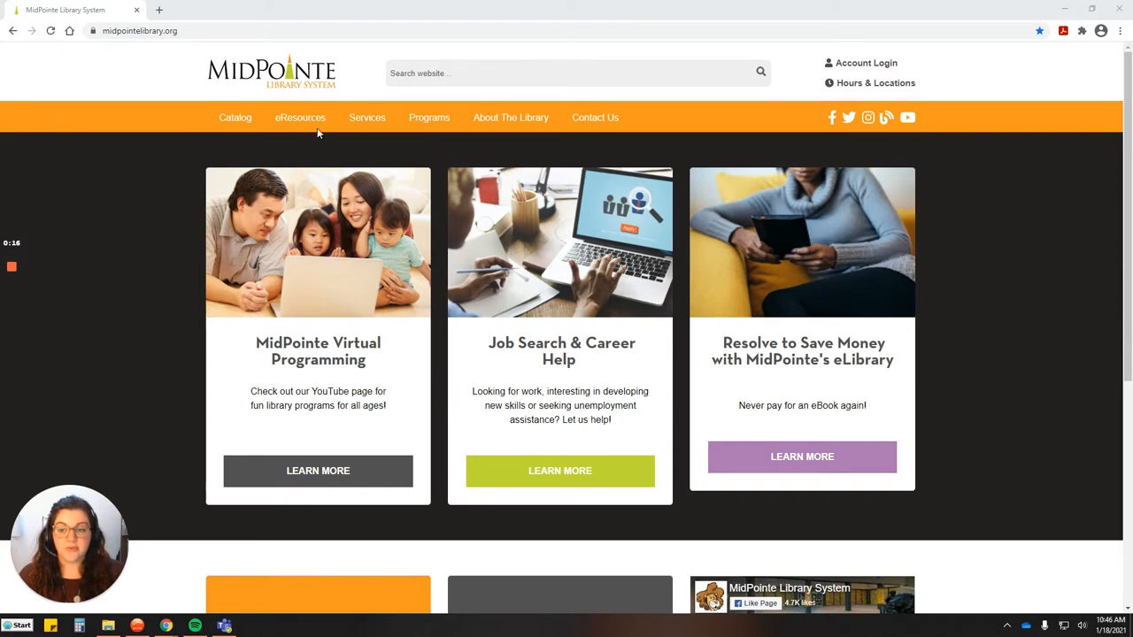
# Go to the Research Databases page via the eResources menu.
pyautogui.click(301, 117)
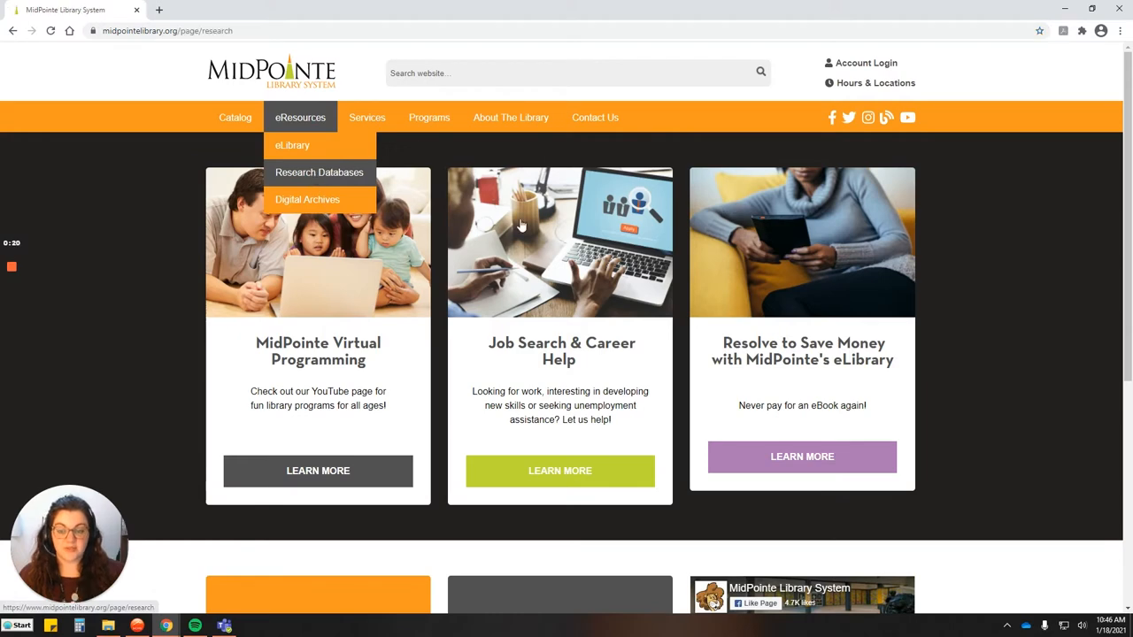
pyautogui.click(319, 172)
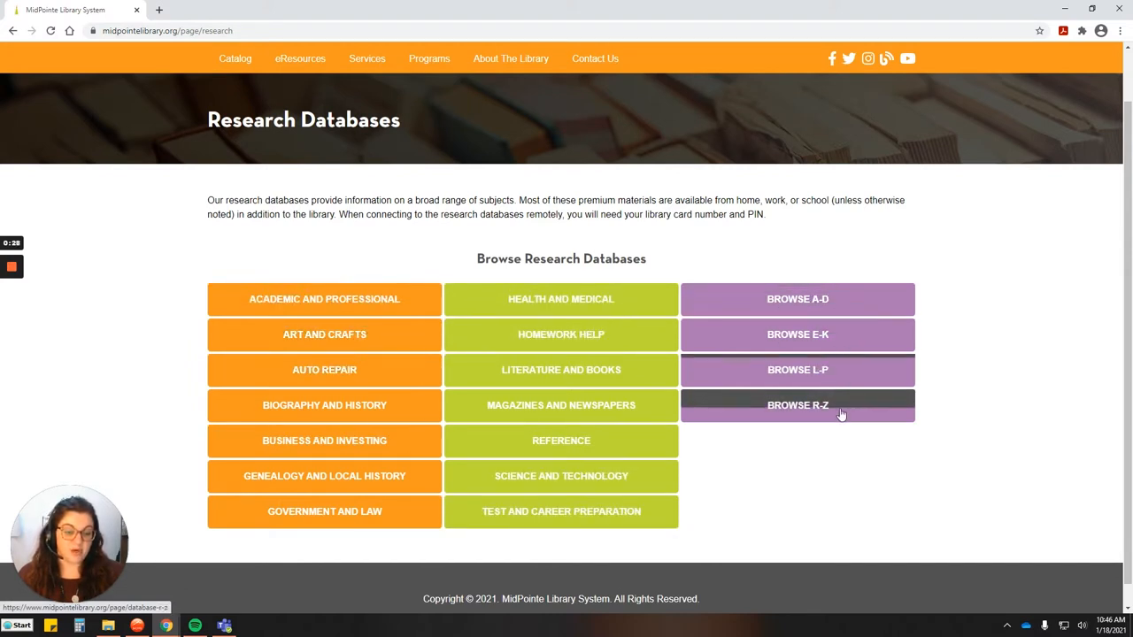
pyautogui.moveTo(796, 405)
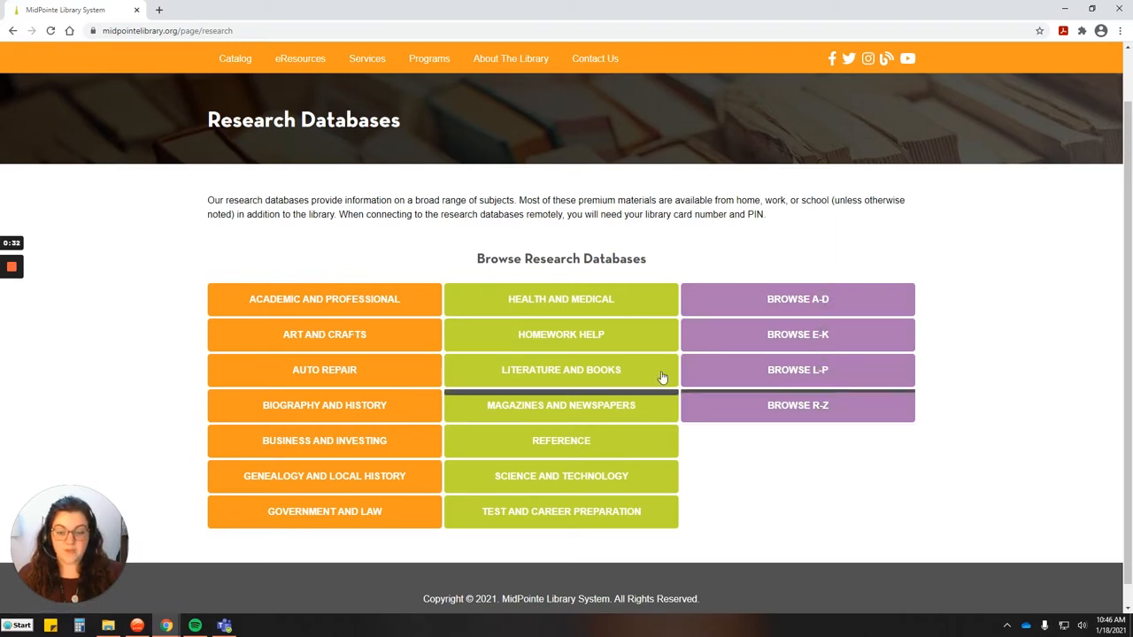
# Show the Homework Help databases and scroll through their descriptions.
pyautogui.click(559, 333)
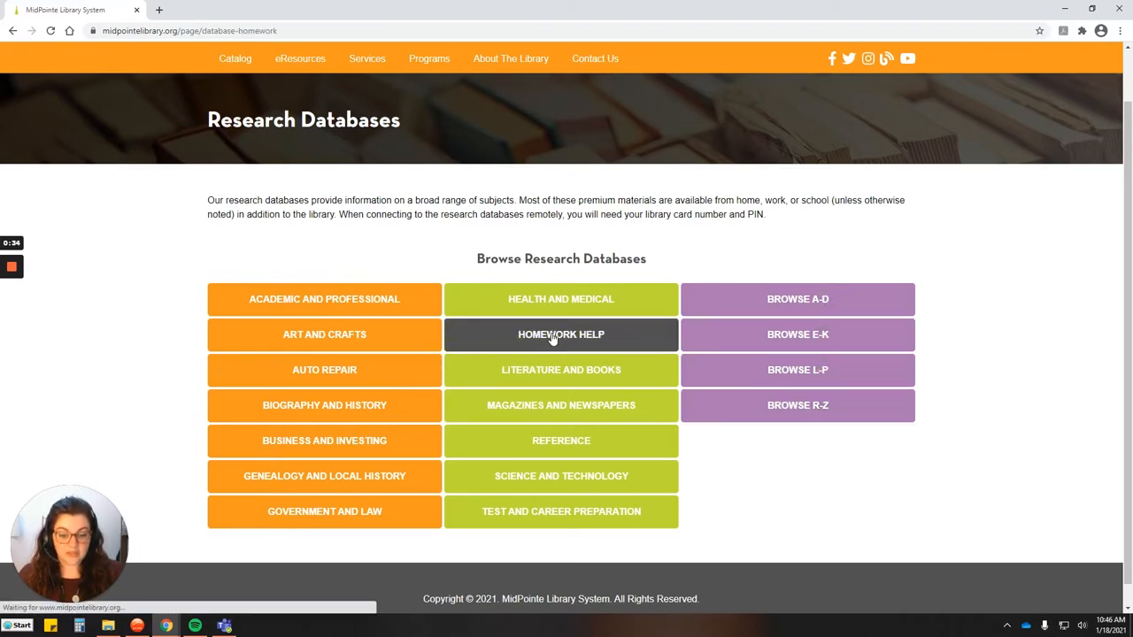
pyautogui.click(559, 333)
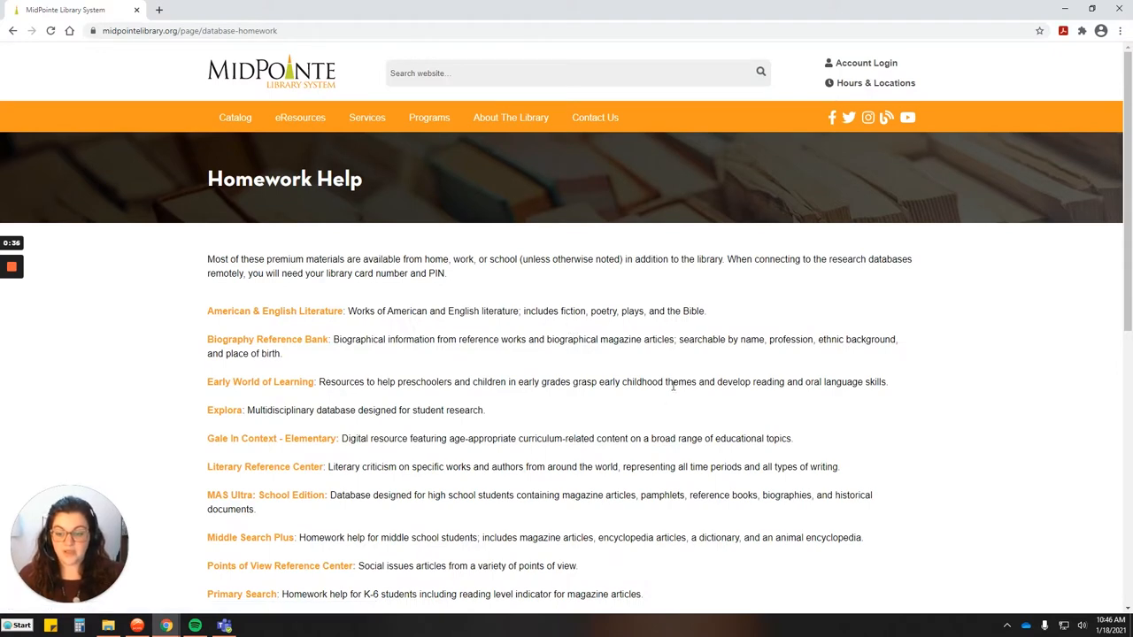
pyautogui.scroll(-3)
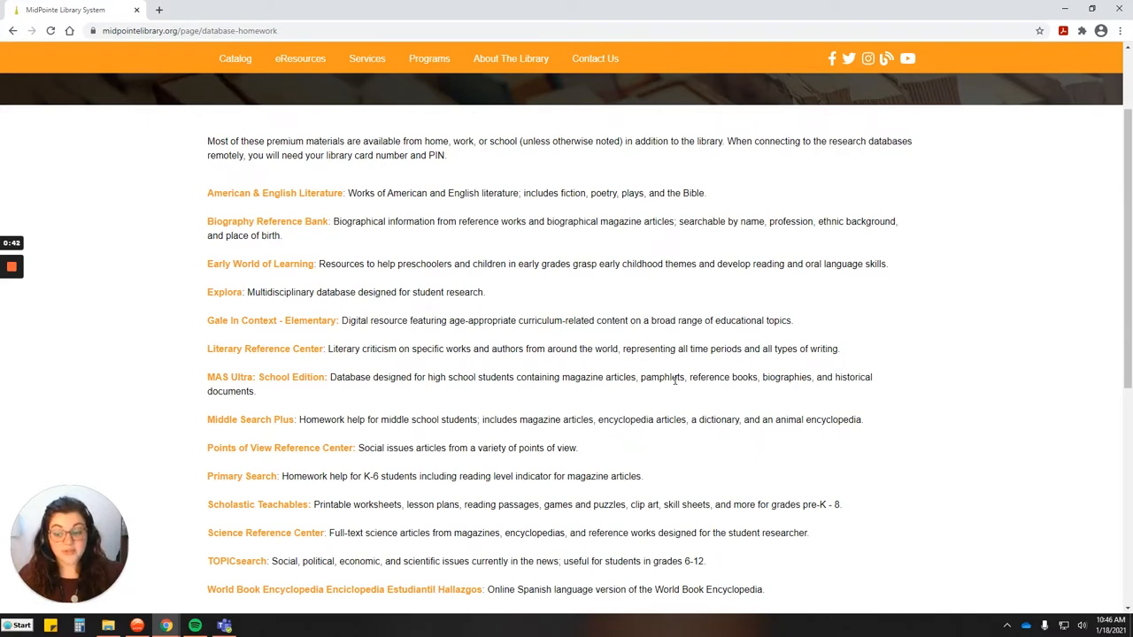
pyautogui.scroll(-3)
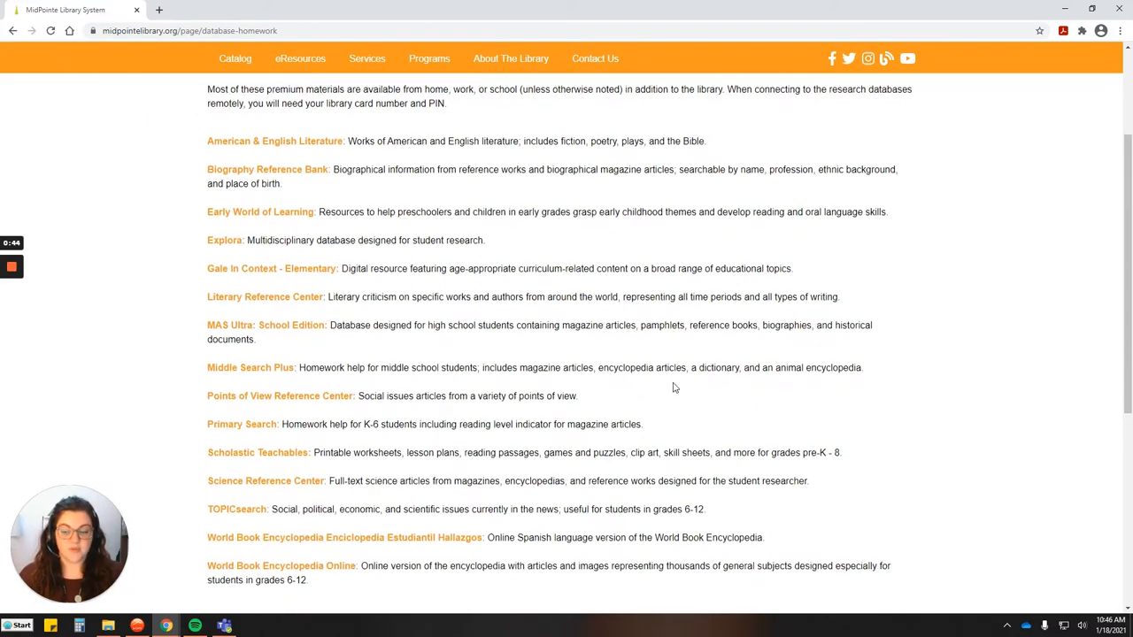
pyautogui.scroll(-3)
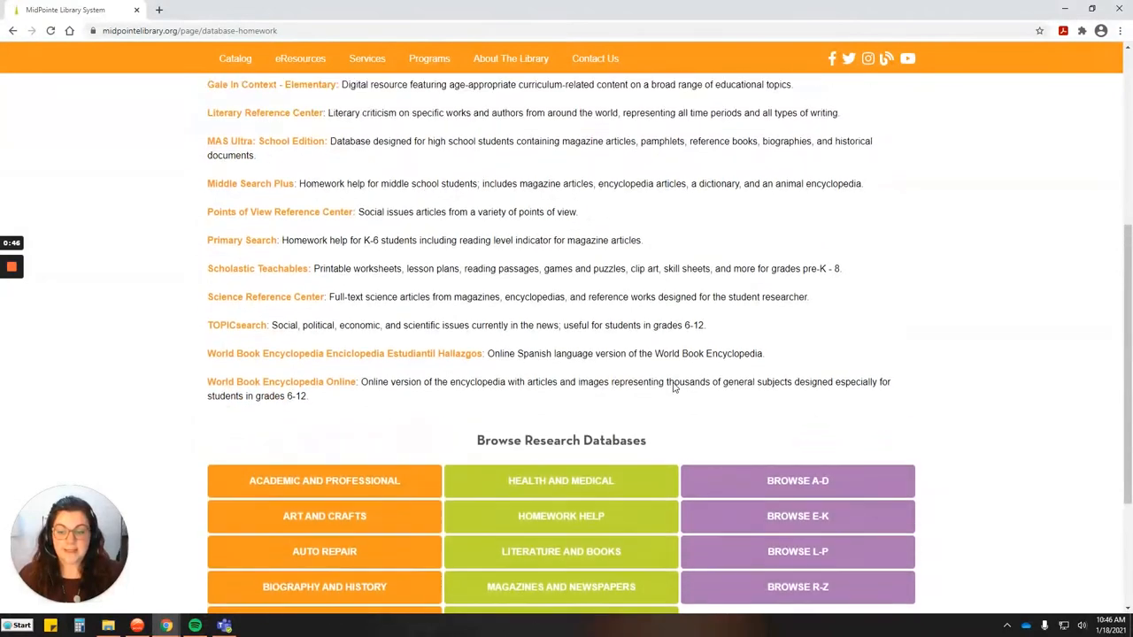
pyautogui.moveTo(301, 356)
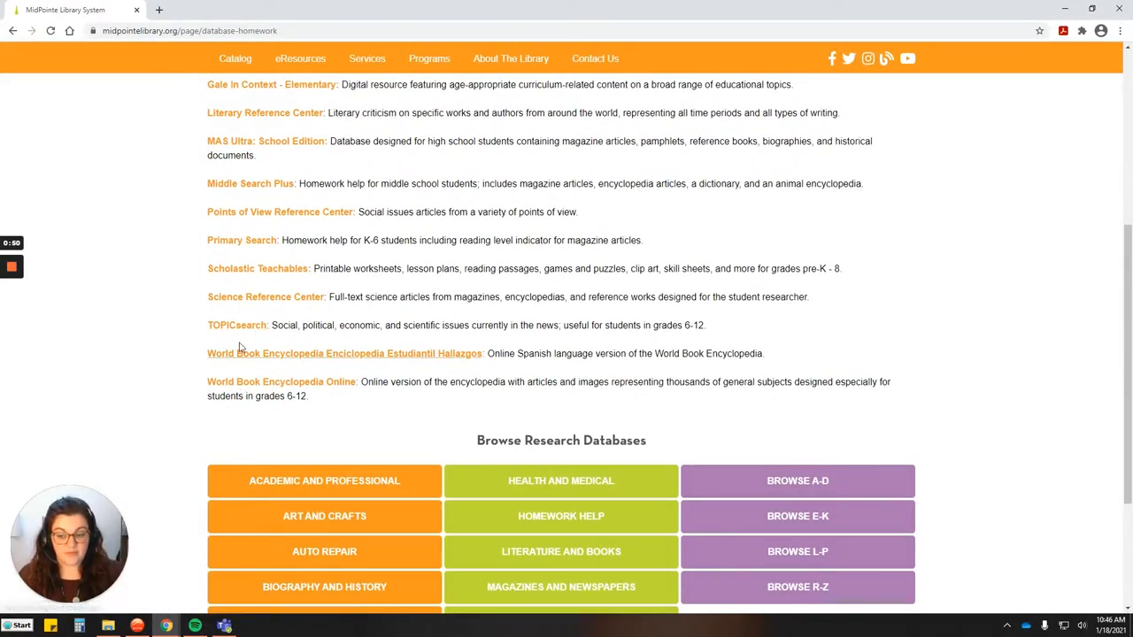
pyautogui.scroll(3)
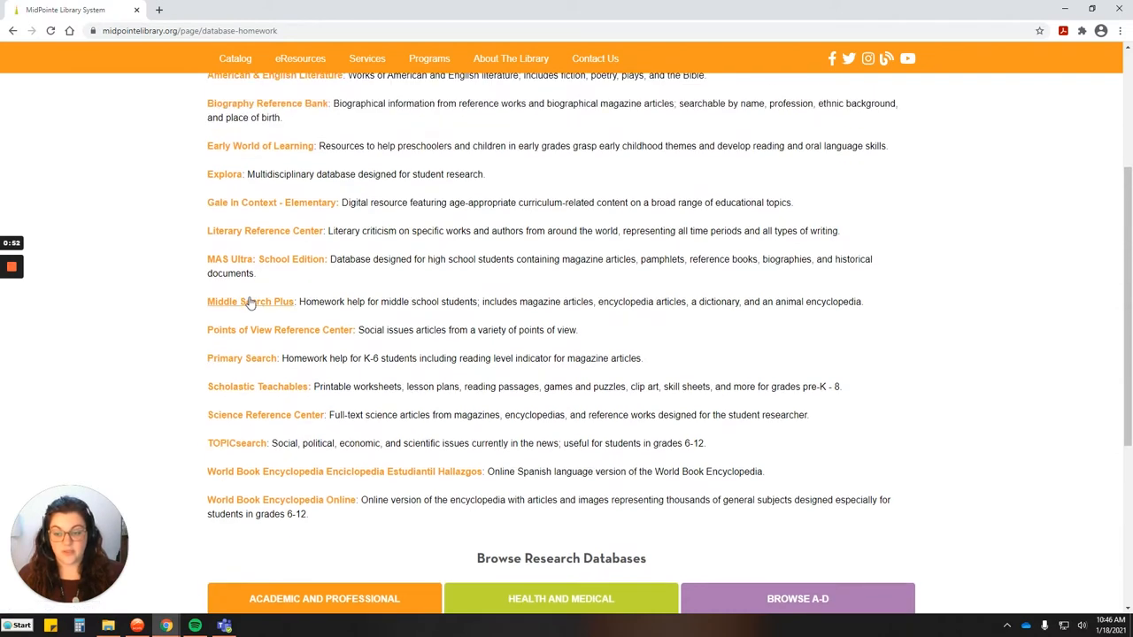
# Enter Middle Search Plus and set 'animals' as the search term from the suggestions.
pyautogui.click(250, 301)
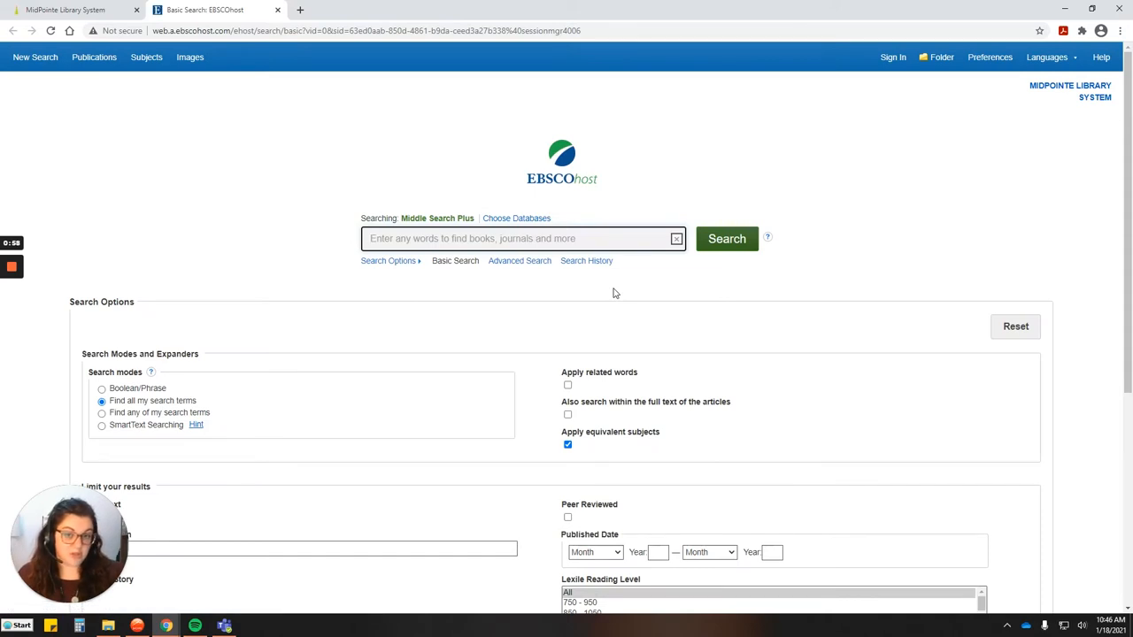
pyautogui.moveTo(570, 294)
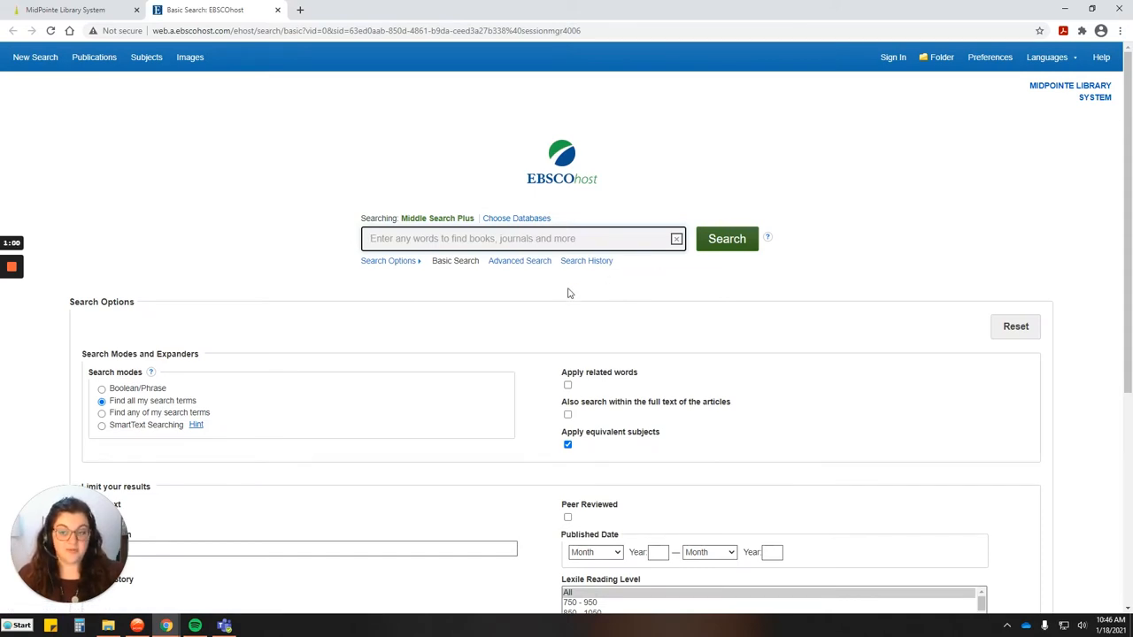
pyautogui.moveTo(559, 293)
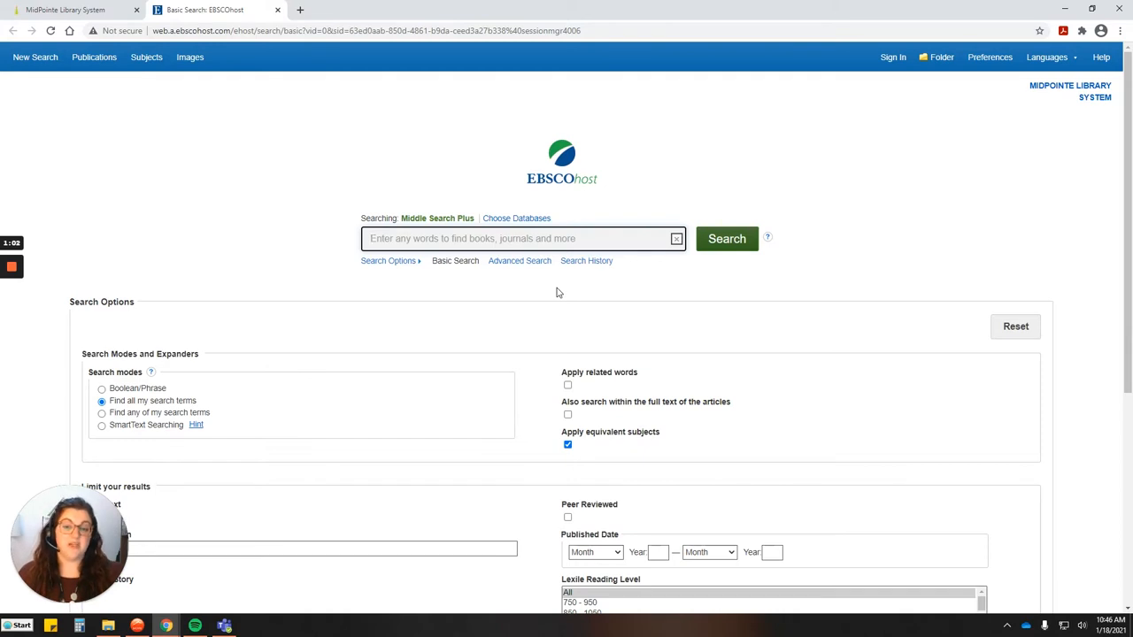
pyautogui.moveTo(513, 255)
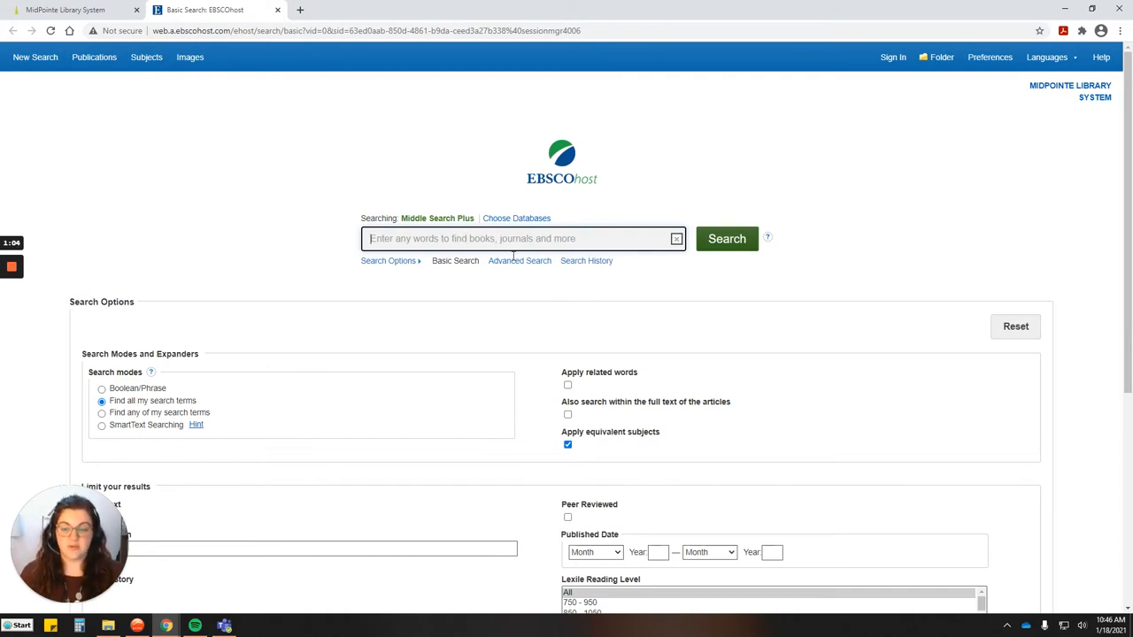
pyautogui.moveTo(612, 327)
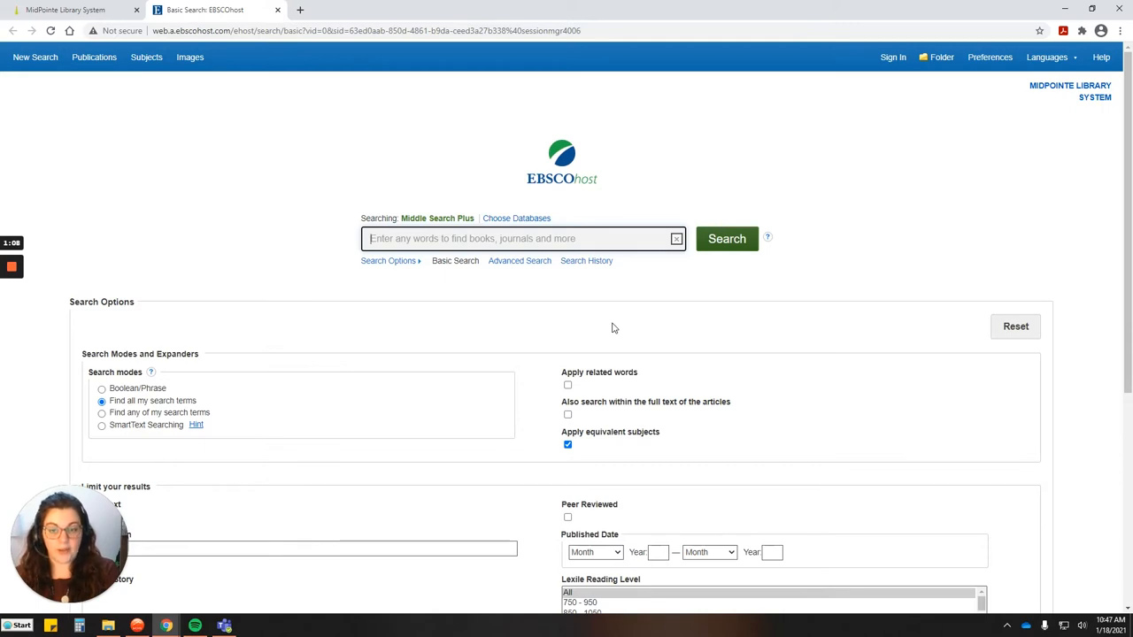
pyautogui.write('animals')
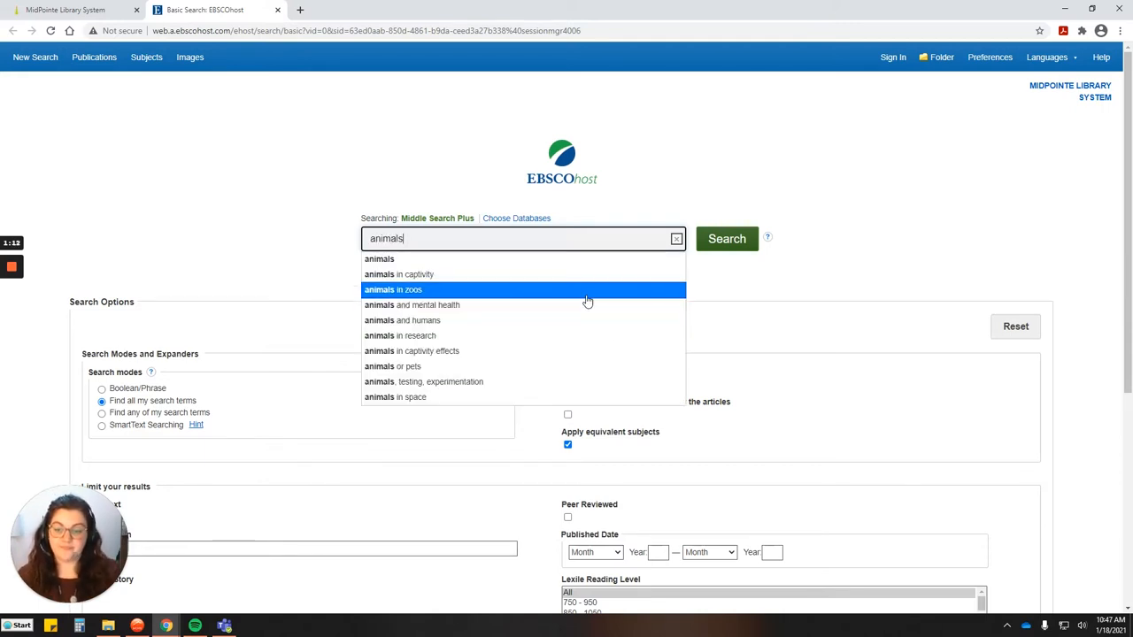
pyautogui.click(726, 237)
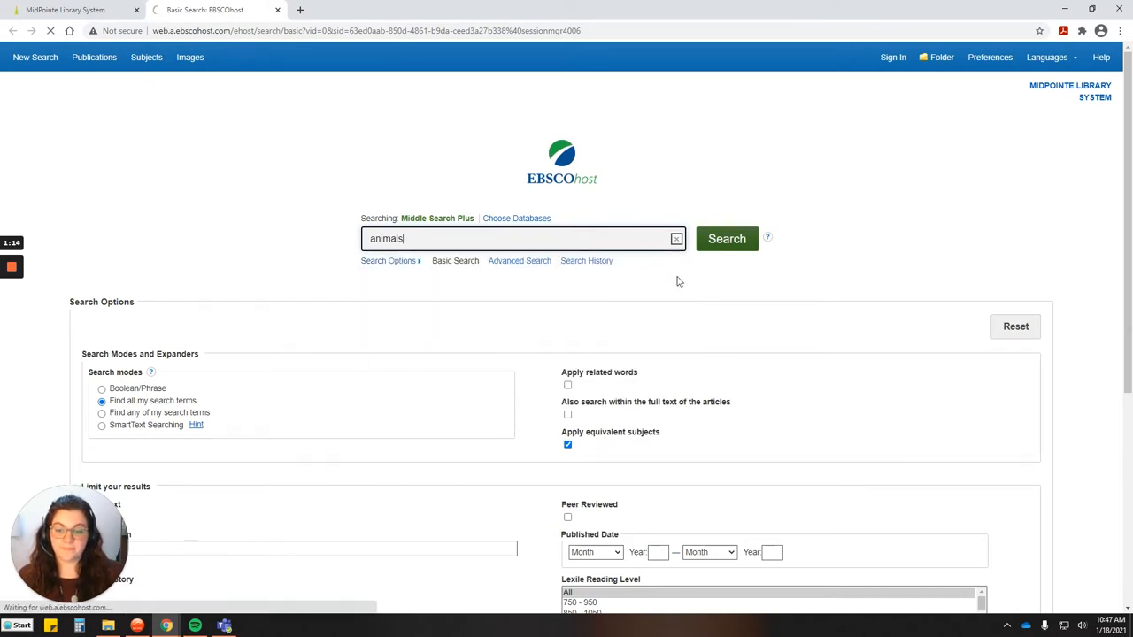
# Run the 'animals' search and look through the article and video results.
pyautogui.click(725, 238)
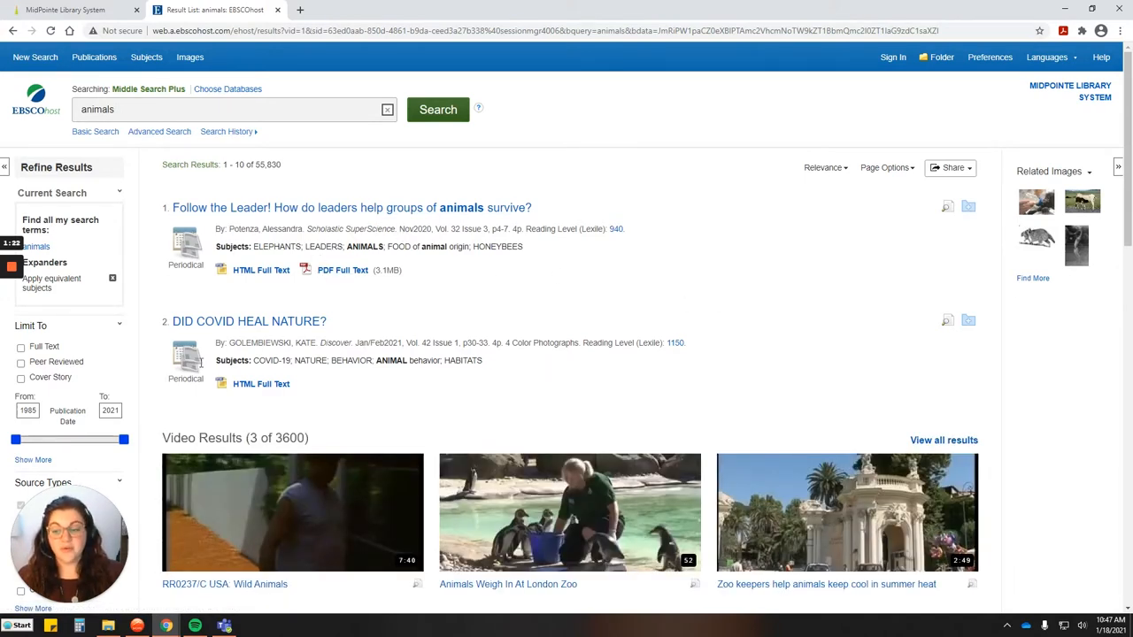
pyautogui.scroll(-3)
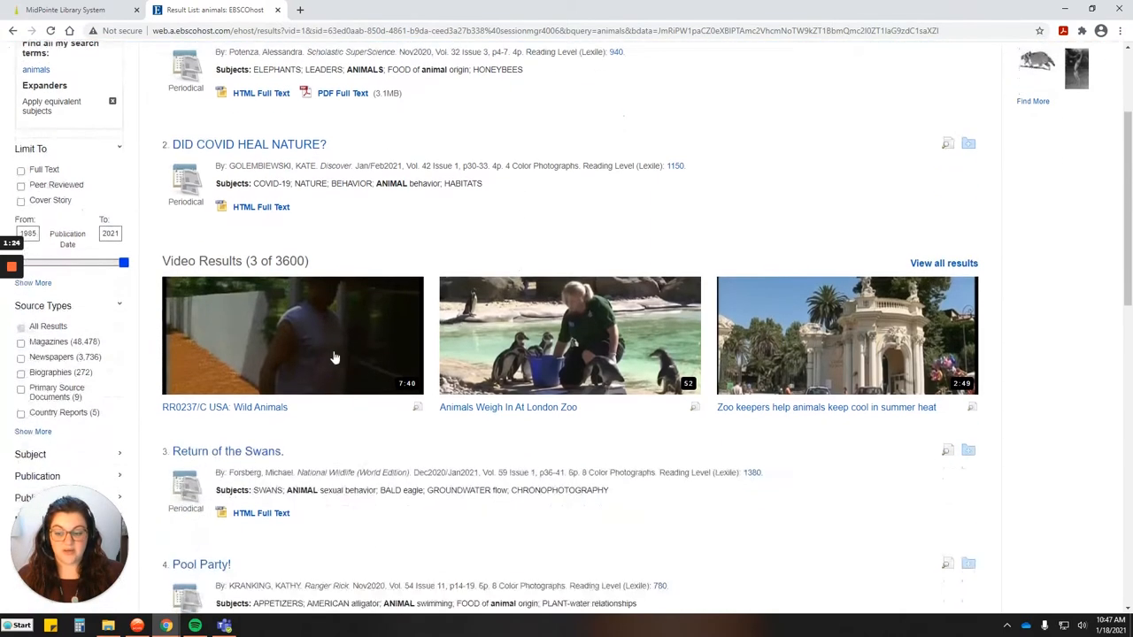
pyautogui.scroll(-3)
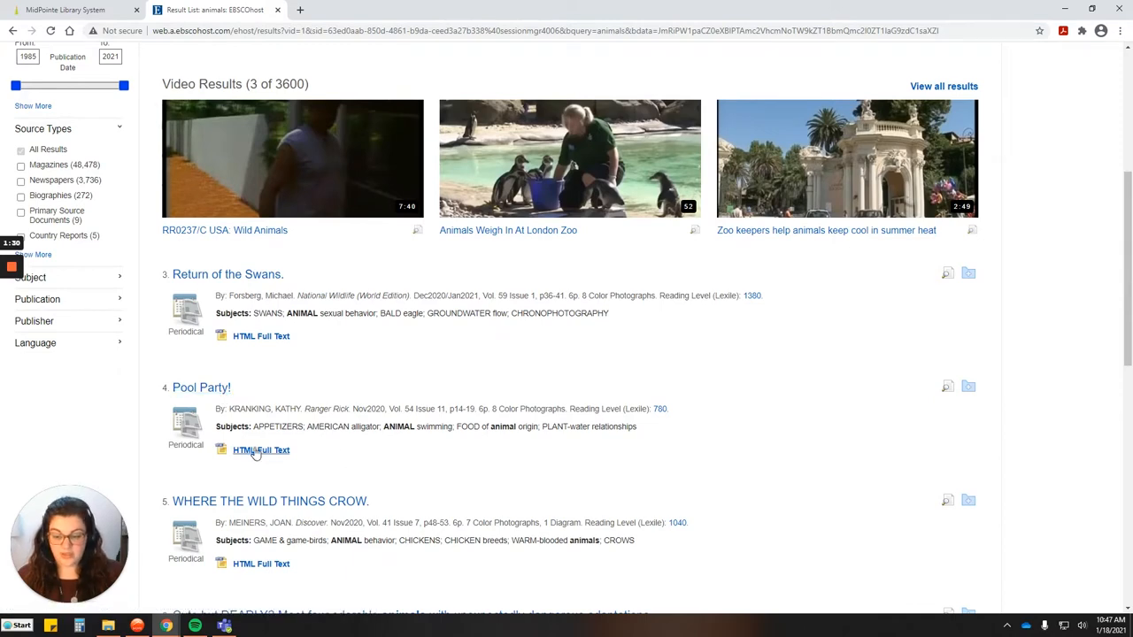
pyautogui.scroll(3)
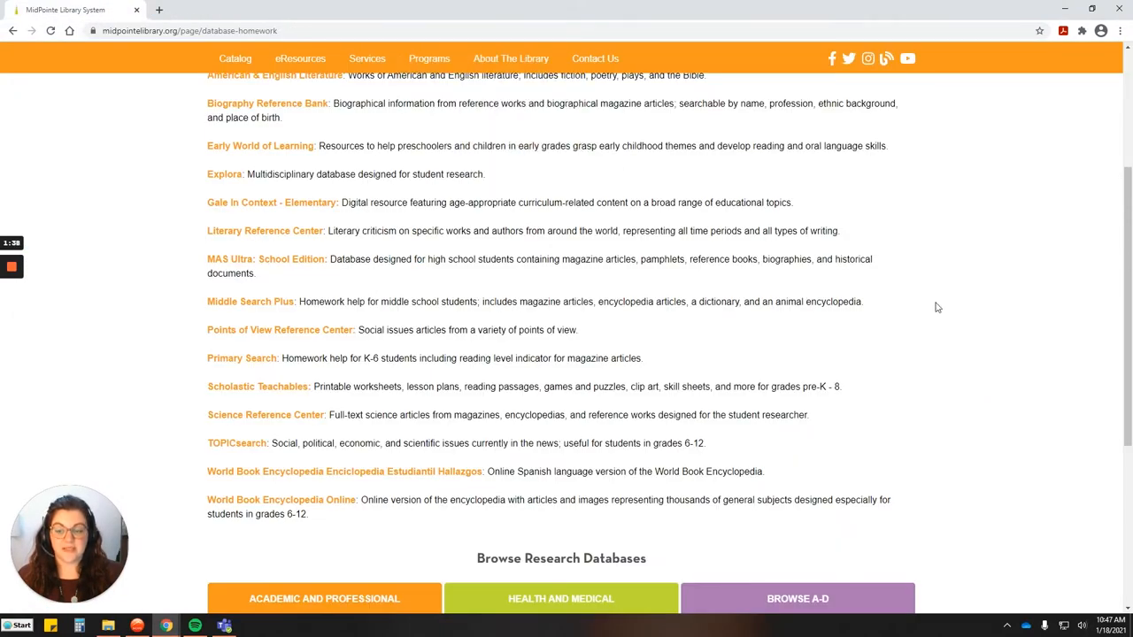
# Scroll through the Homework Help database list and browse categories, then back to the top.
pyautogui.scroll(3)
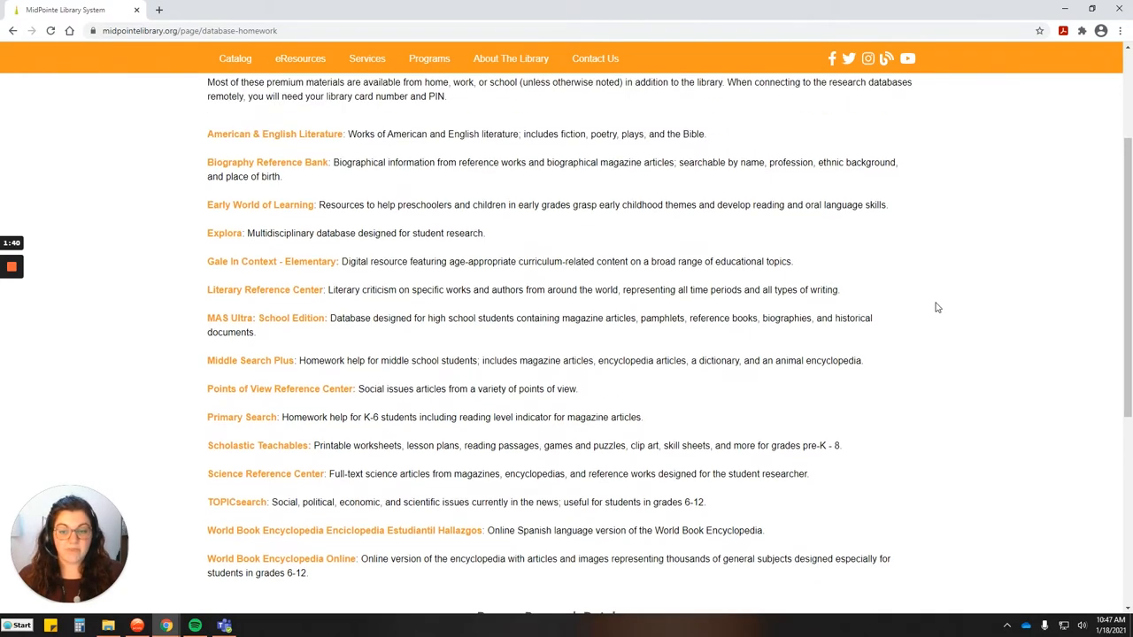
pyautogui.scroll(3)
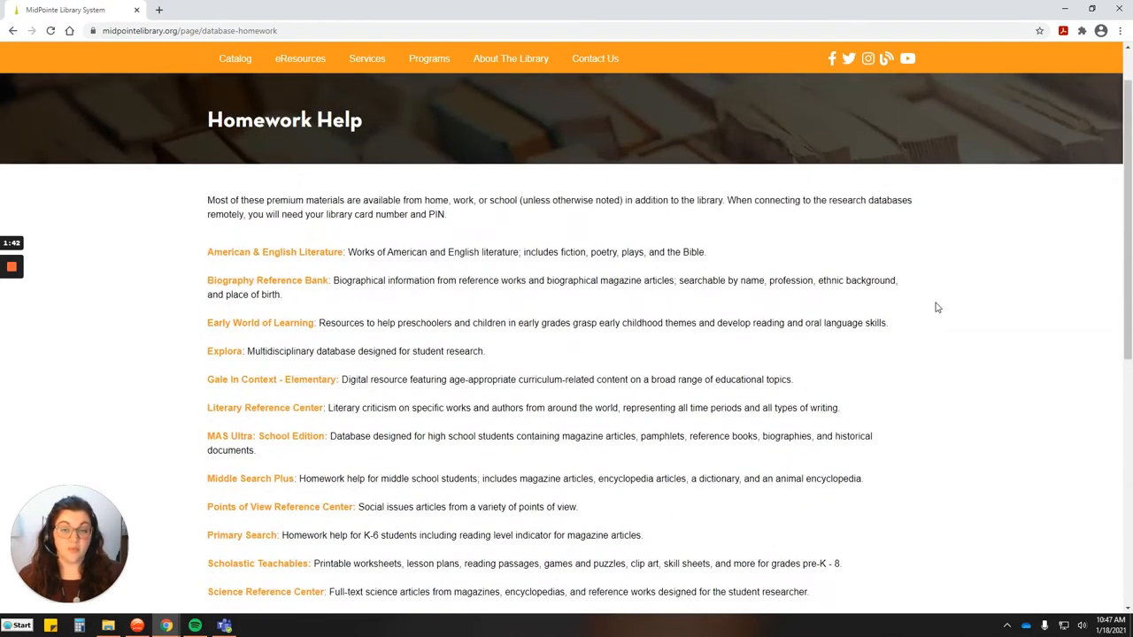
pyautogui.scroll(-3)
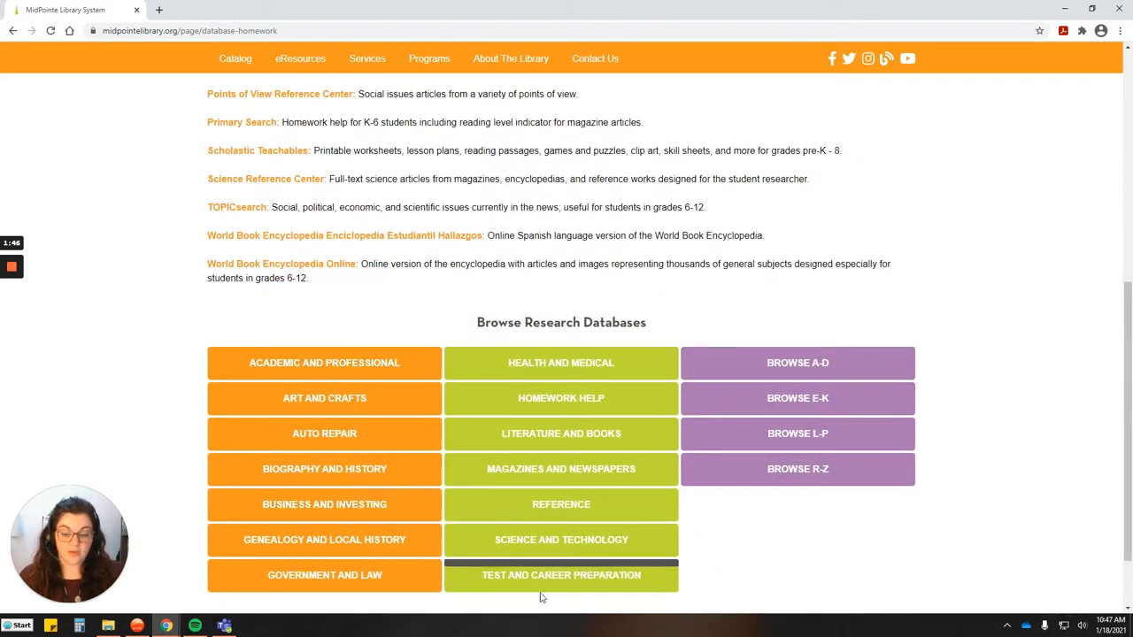
pyautogui.moveTo(963, 475)
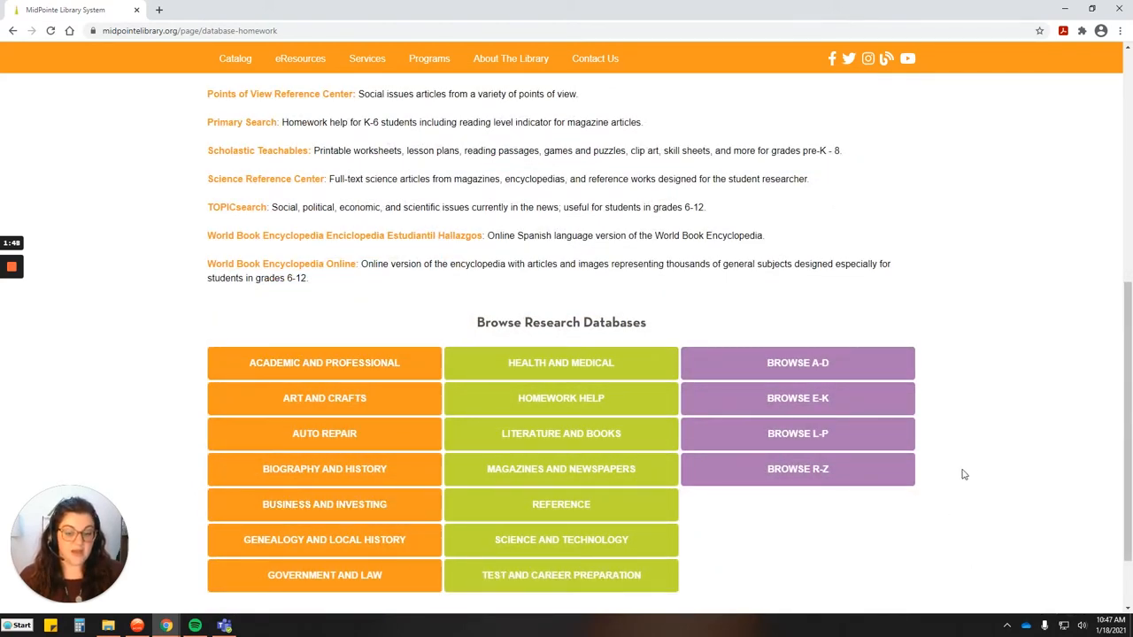
pyautogui.scroll(3)
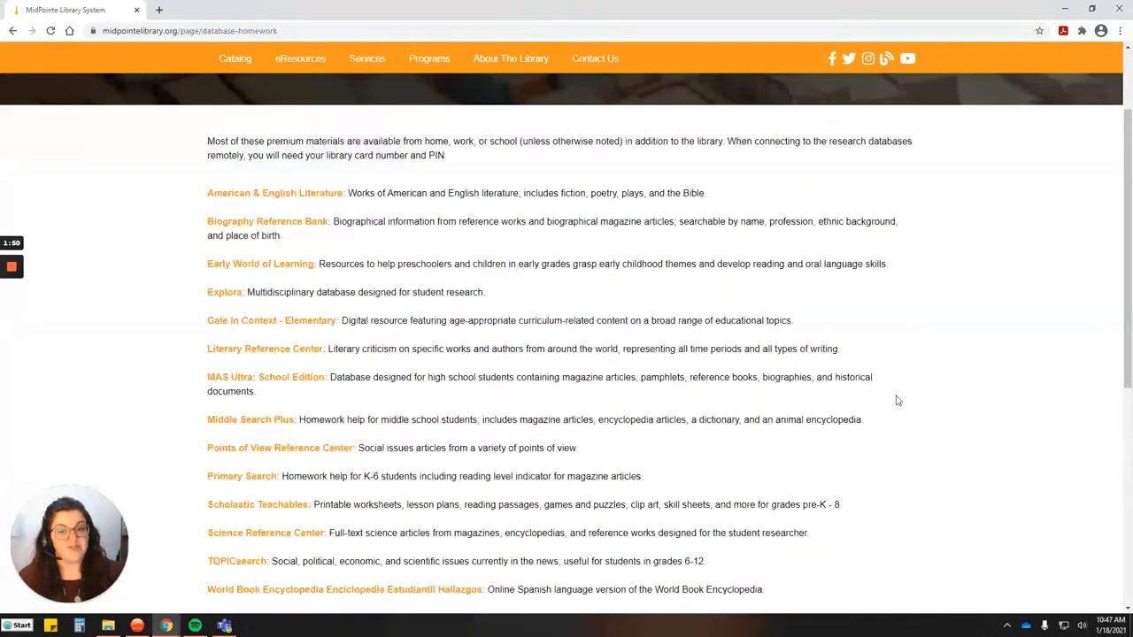
pyautogui.scroll(3)
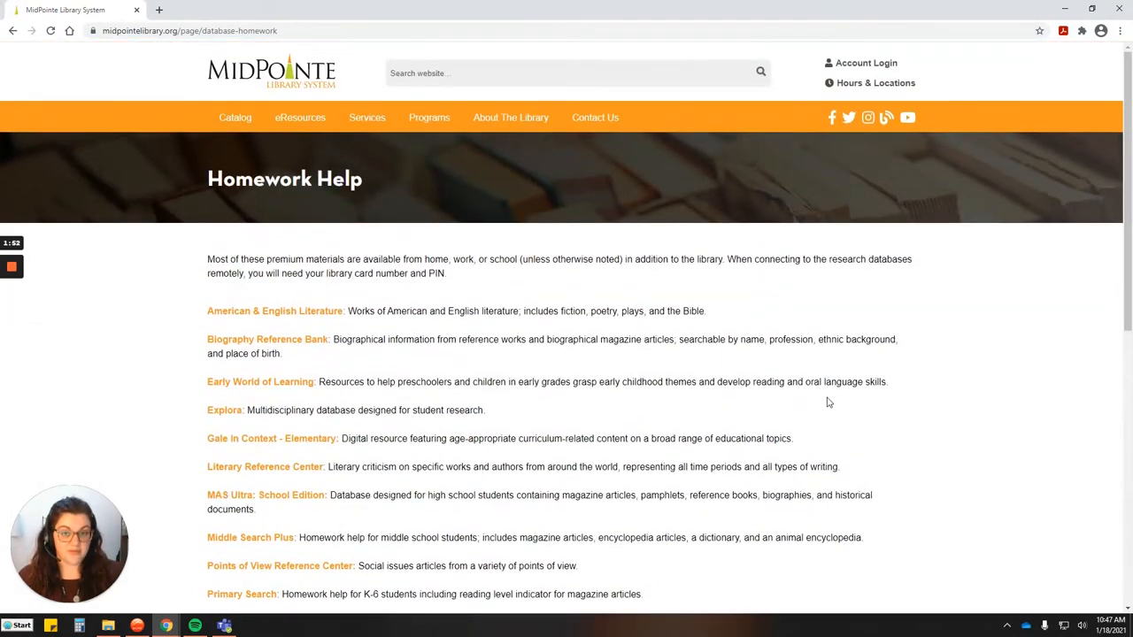
pyautogui.moveTo(499, 322)
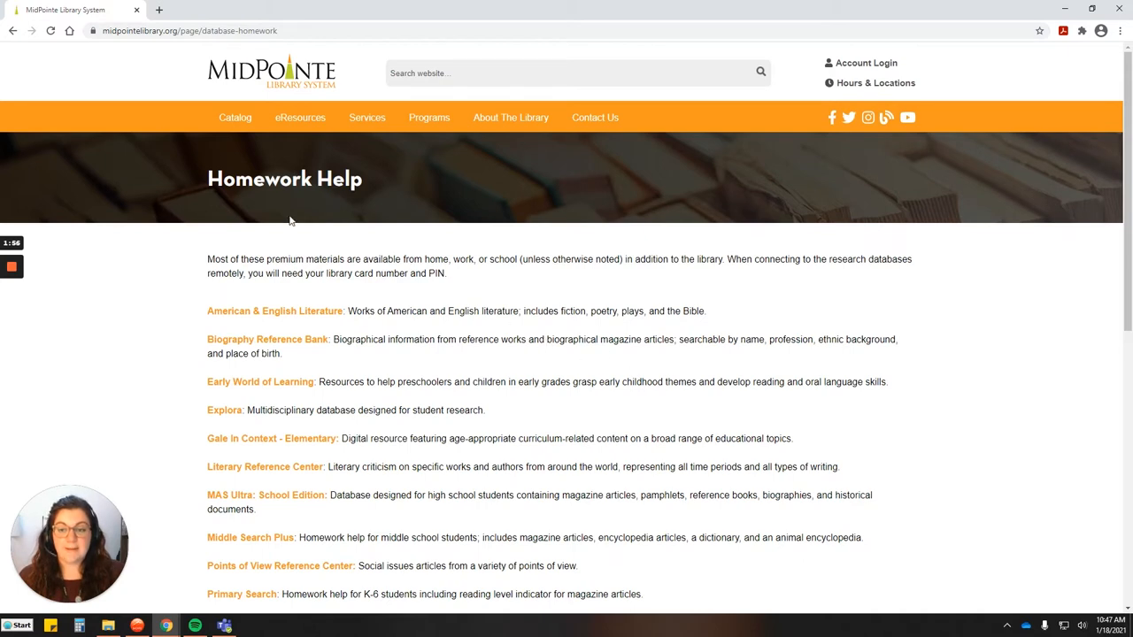
# Go to the eLibrary page from the eResources menu, showing hoopla and Ohio Digital Library.
pyautogui.click(301, 117)
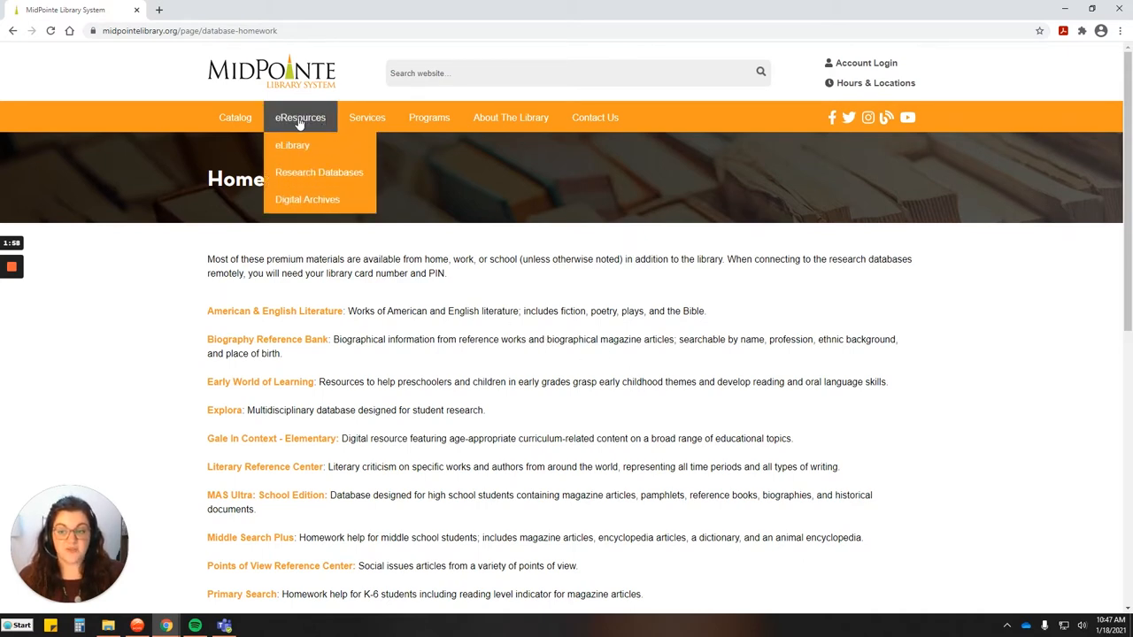
pyautogui.moveTo(292, 145)
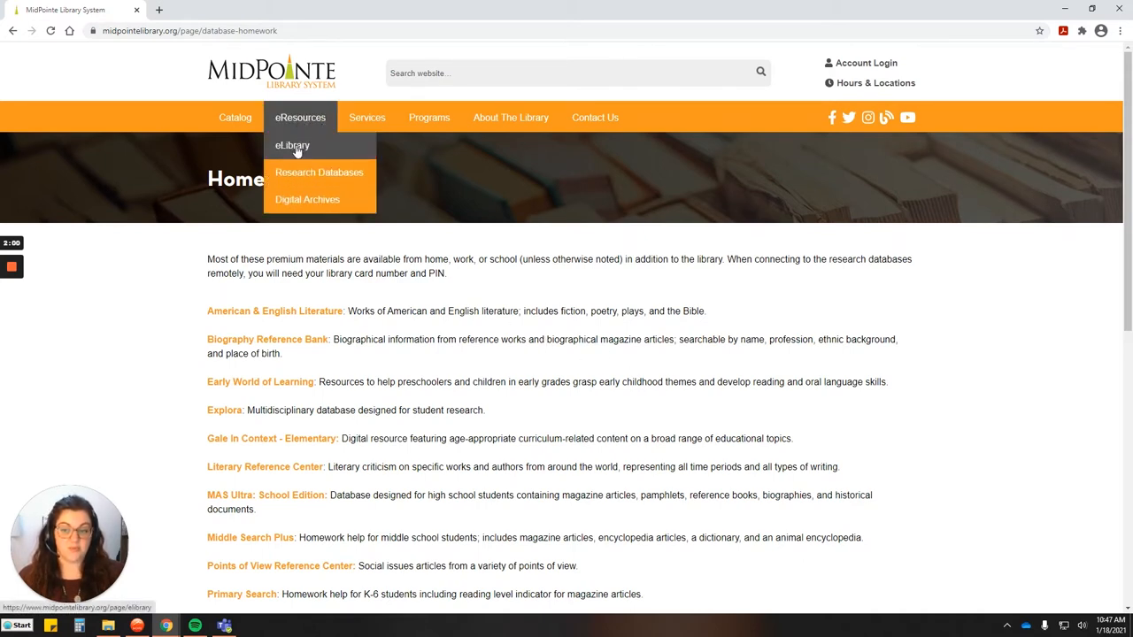
pyautogui.click(292, 145)
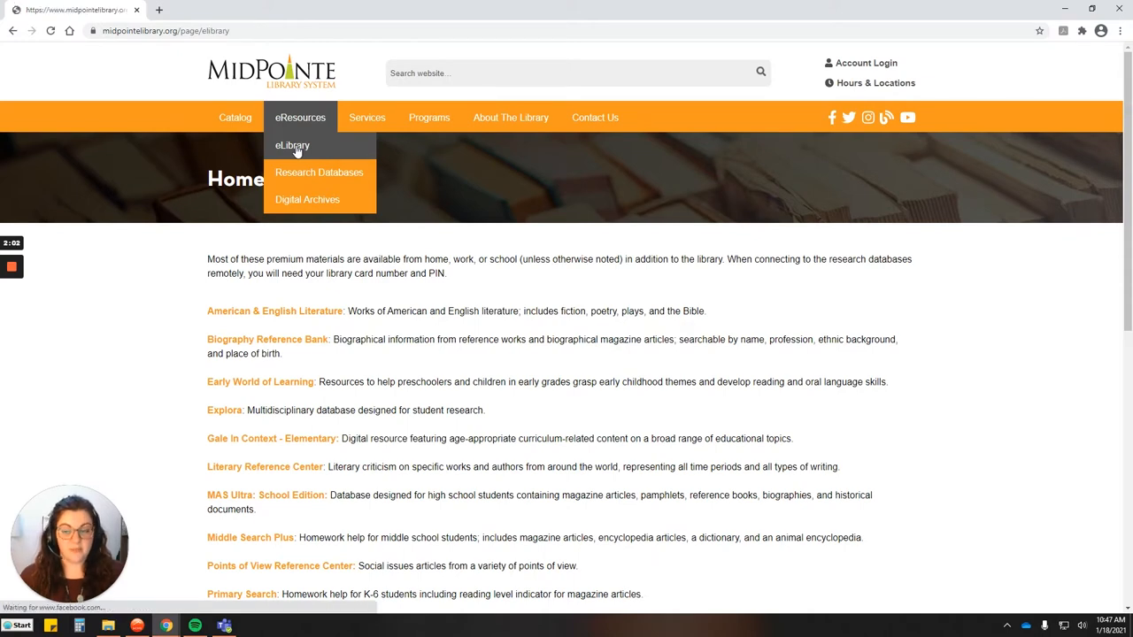
pyautogui.click(292, 146)
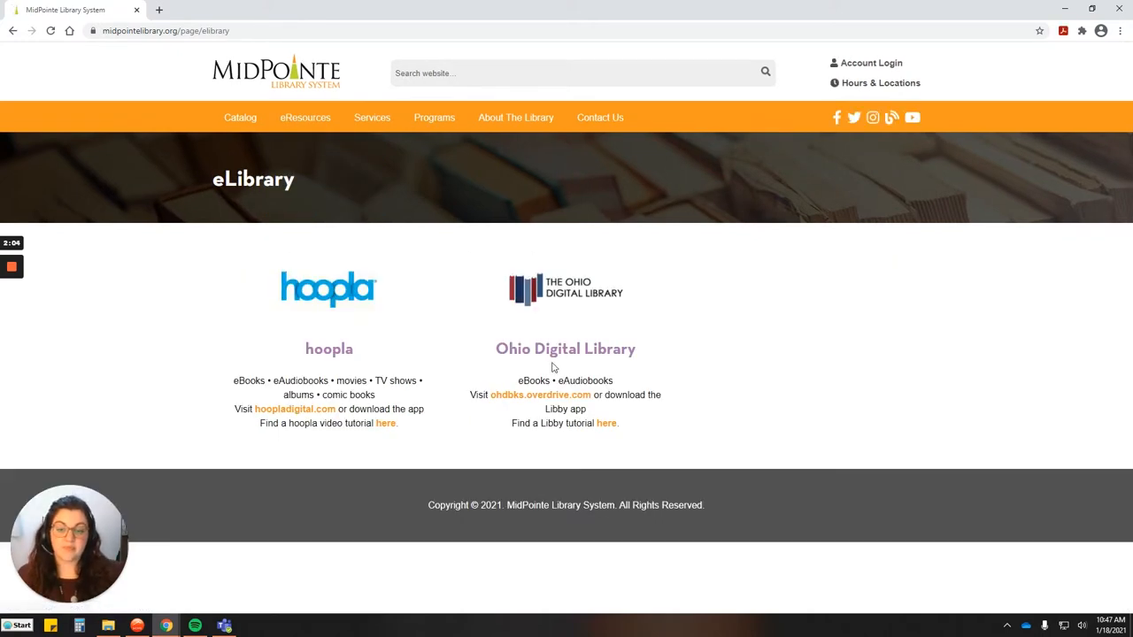
pyautogui.moveTo(829, 399)
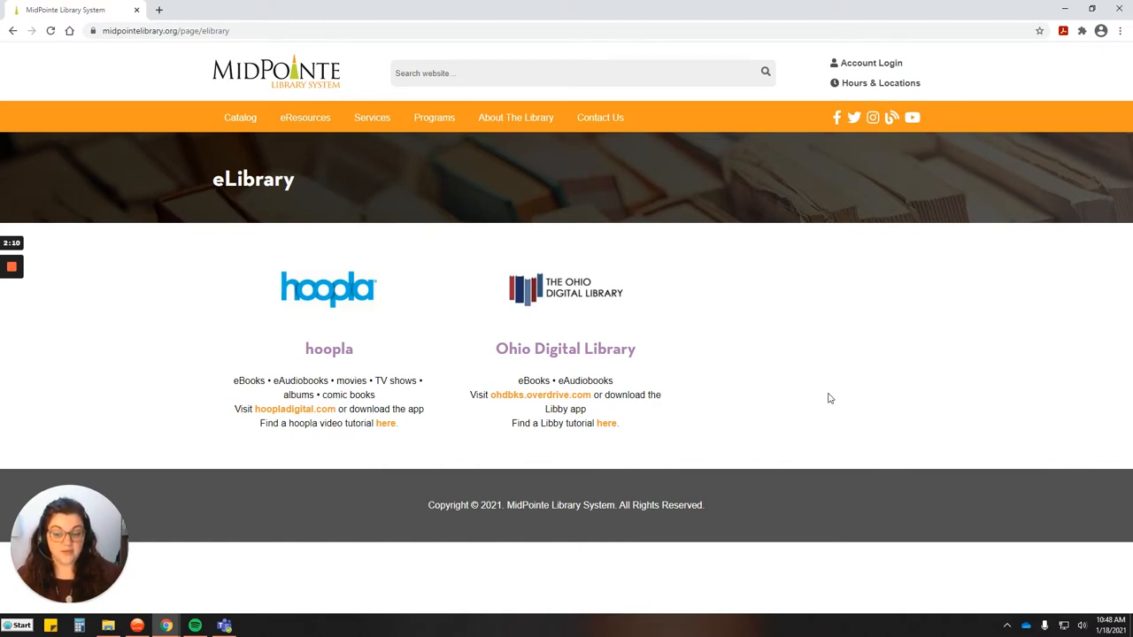
pyautogui.moveTo(740, 375)
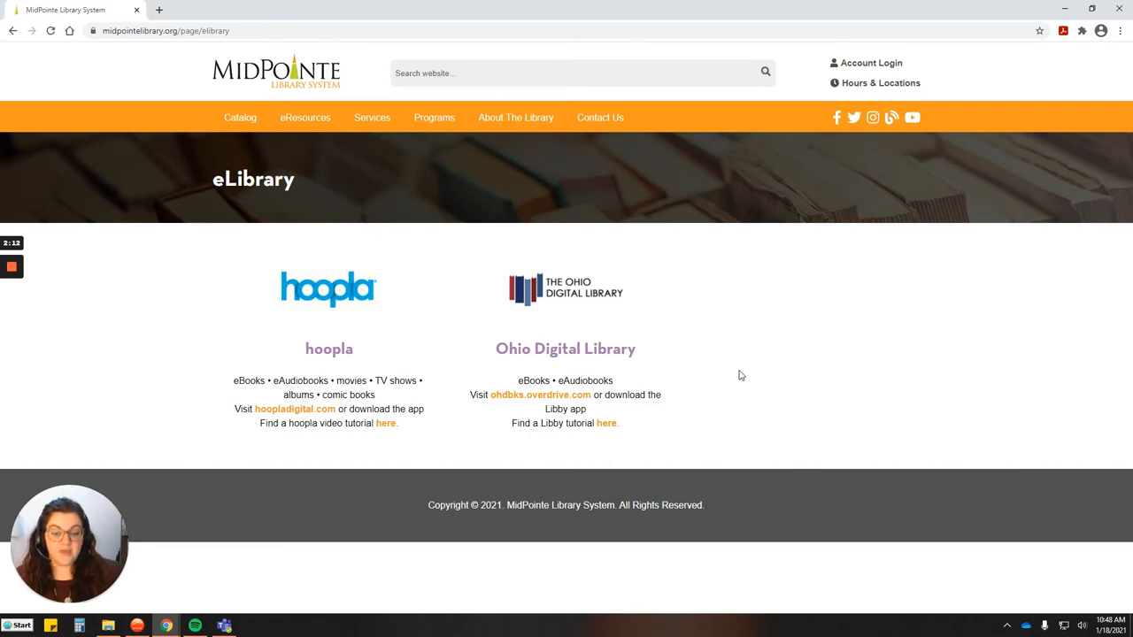
pyautogui.moveTo(540, 395)
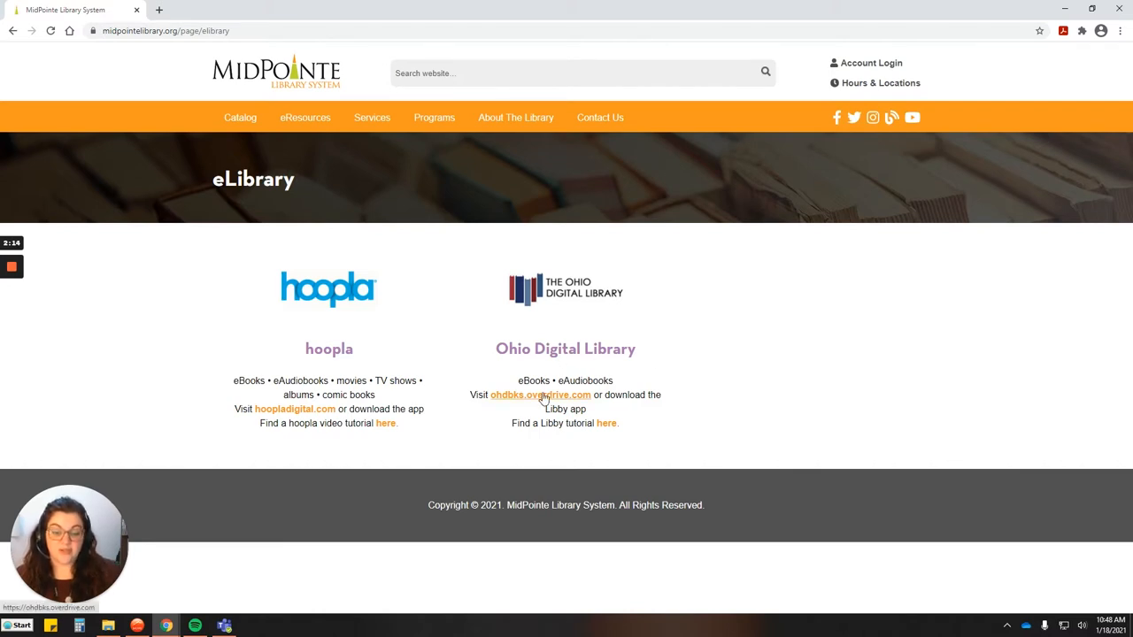
# Launch the ohdbks.overdrive.com site and close the 'No library card?' pop-up.
pyautogui.click(540, 395)
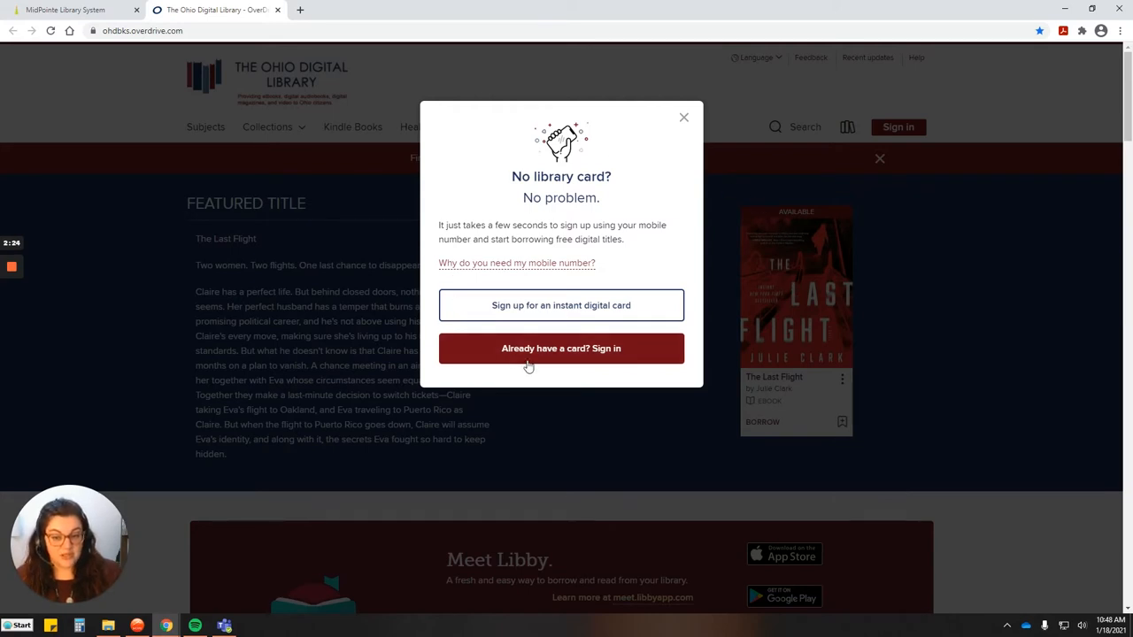
pyautogui.moveTo(499, 262)
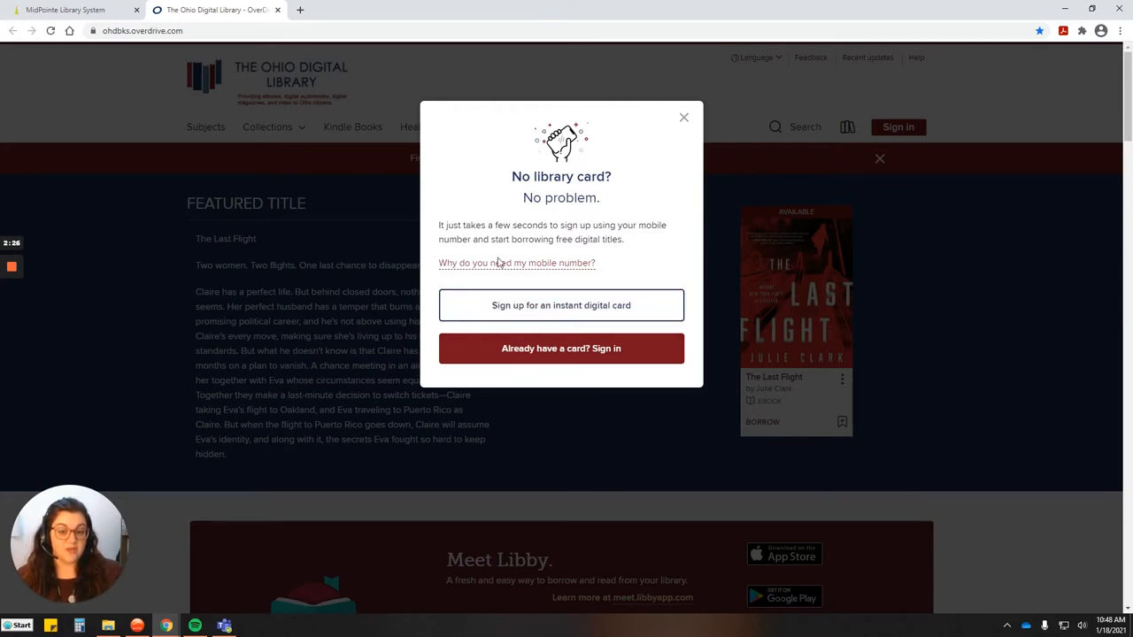
pyautogui.moveTo(598, 219)
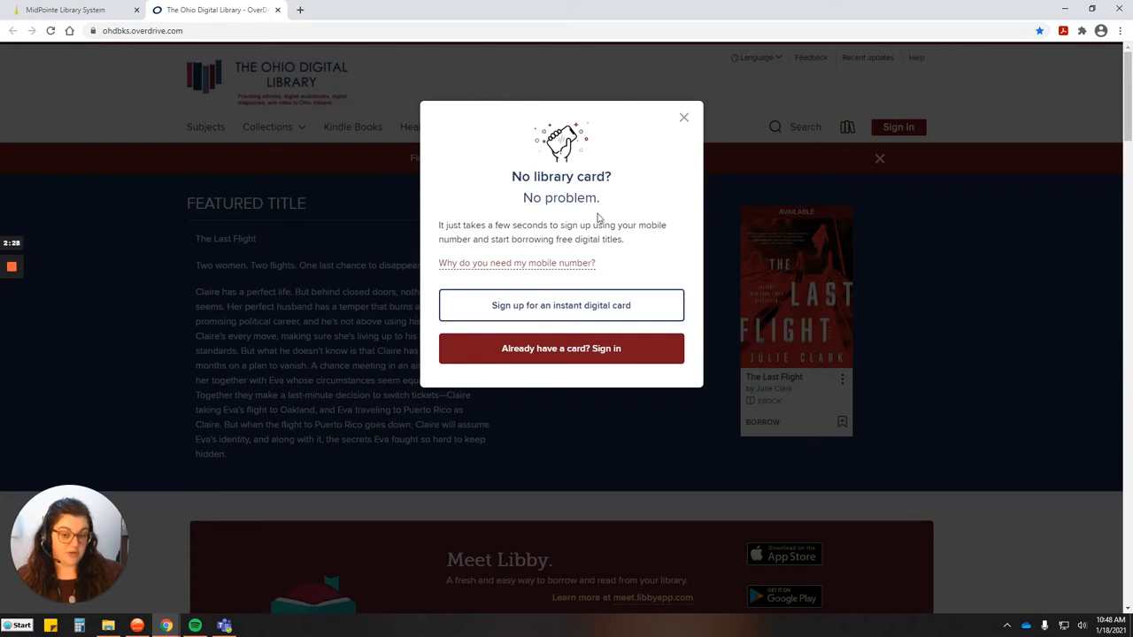
pyautogui.click(683, 117)
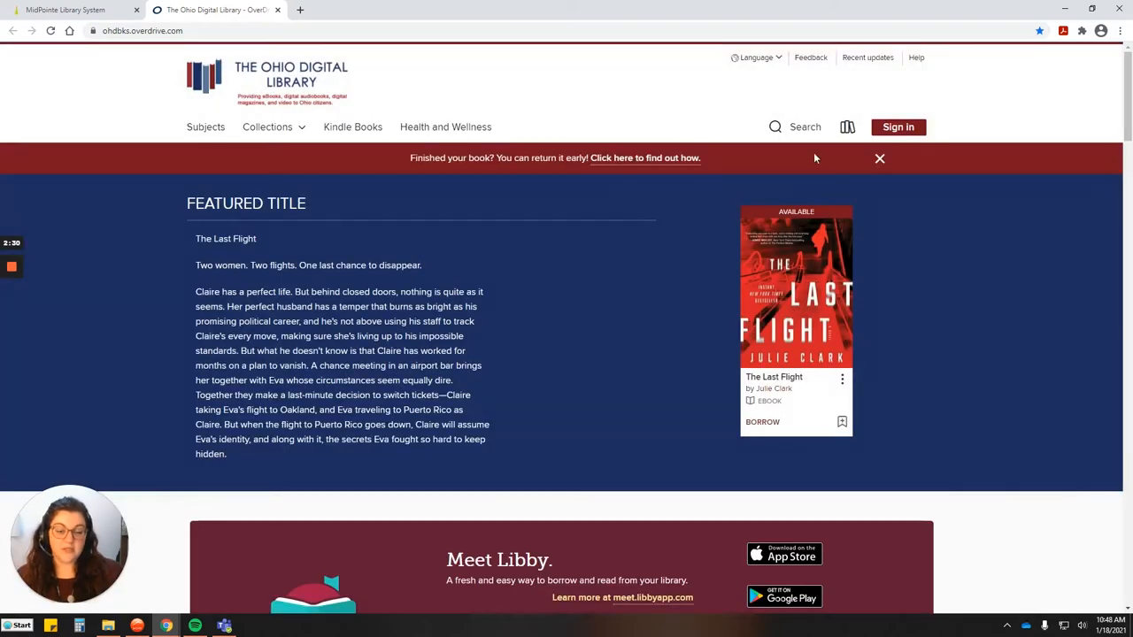
pyautogui.moveTo(895, 212)
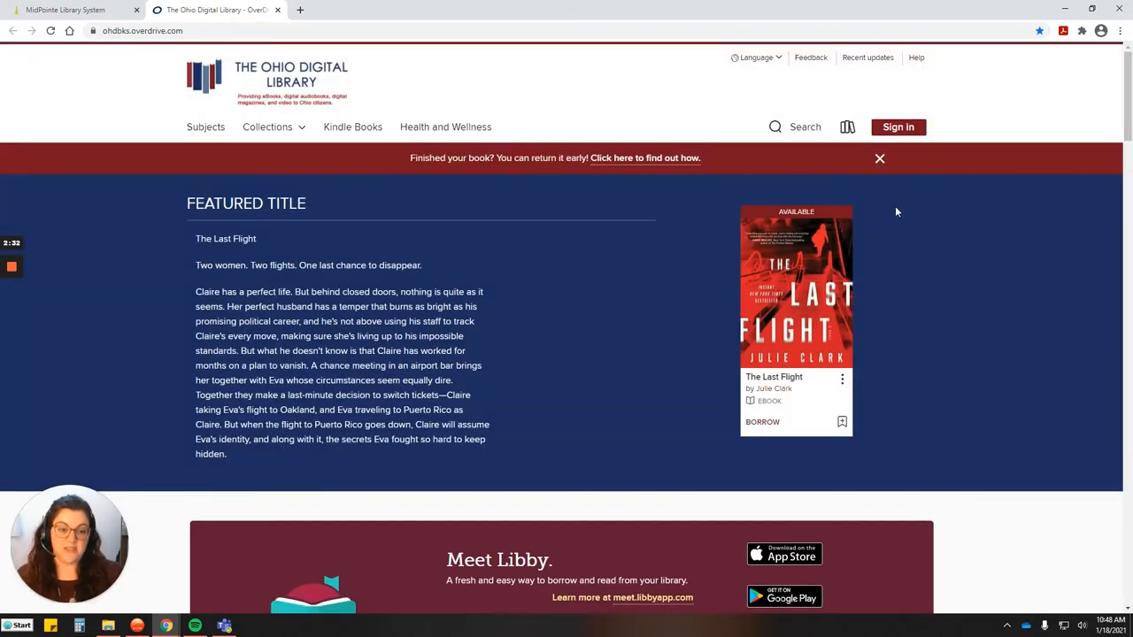
pyautogui.moveTo(897, 128)
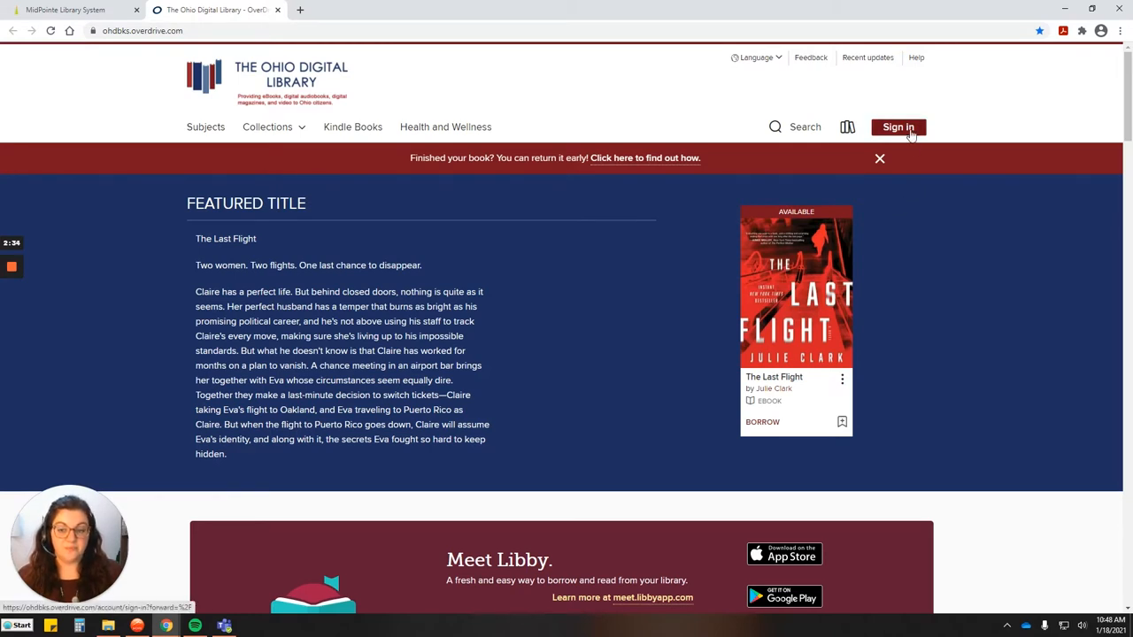
# Start signing in and choose MidPointe Library System as the library.
pyautogui.click(897, 127)
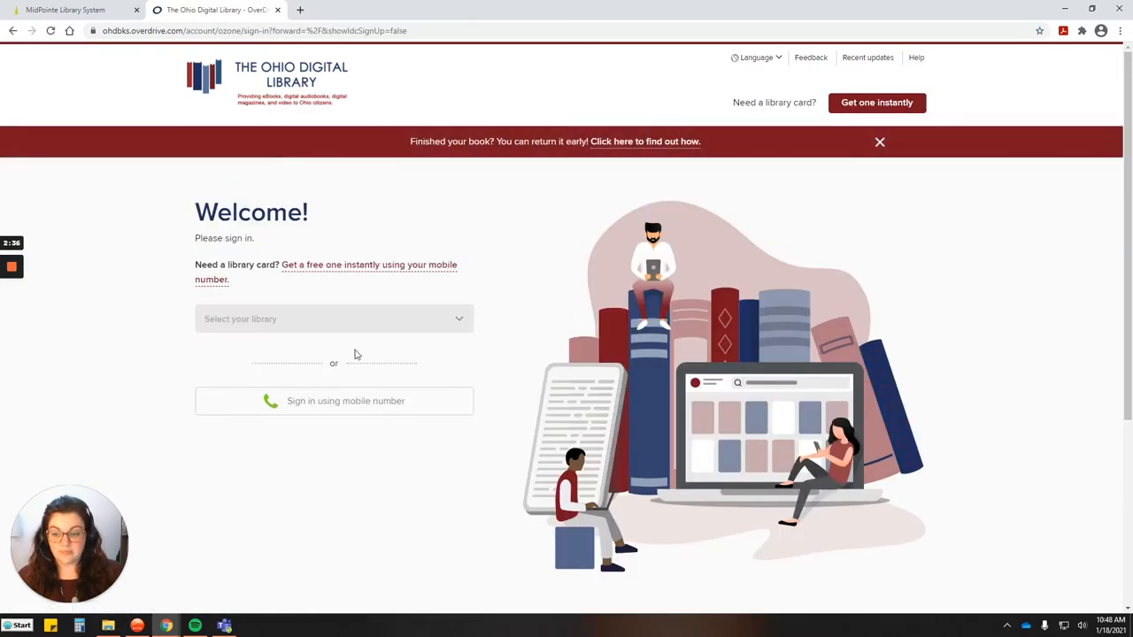
pyautogui.click(332, 319)
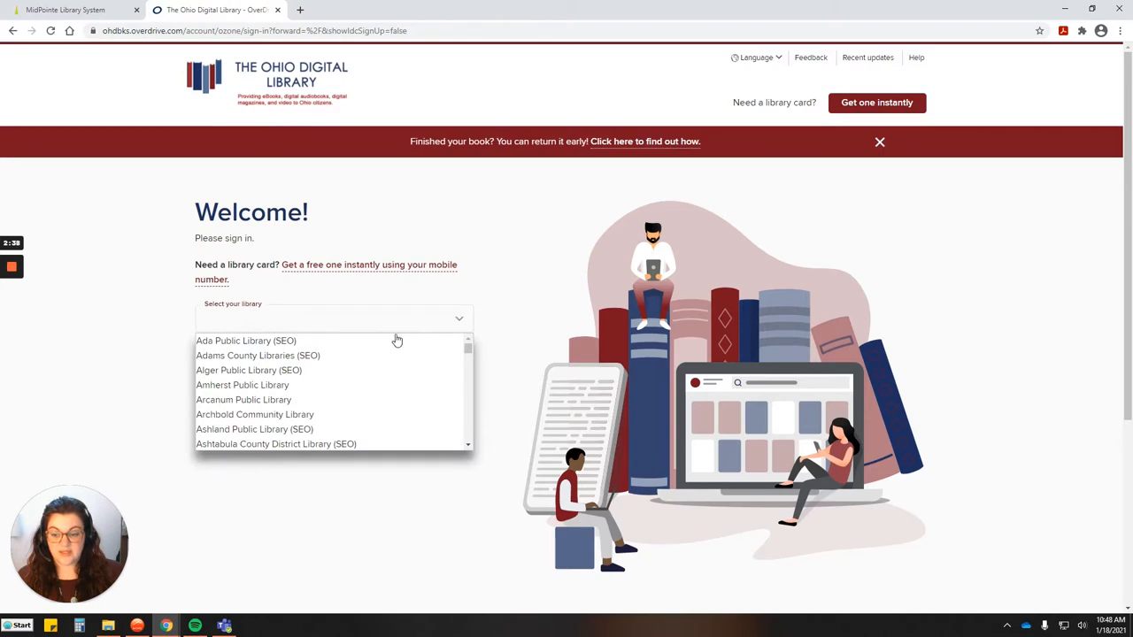
pyautogui.write('mi')
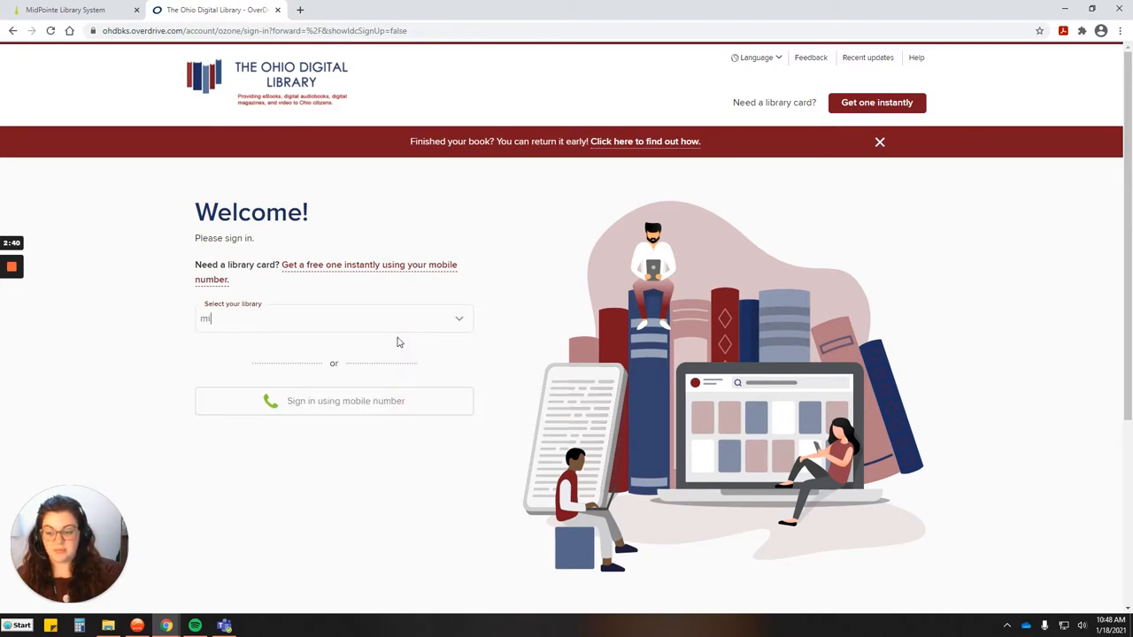
pyautogui.write('d')
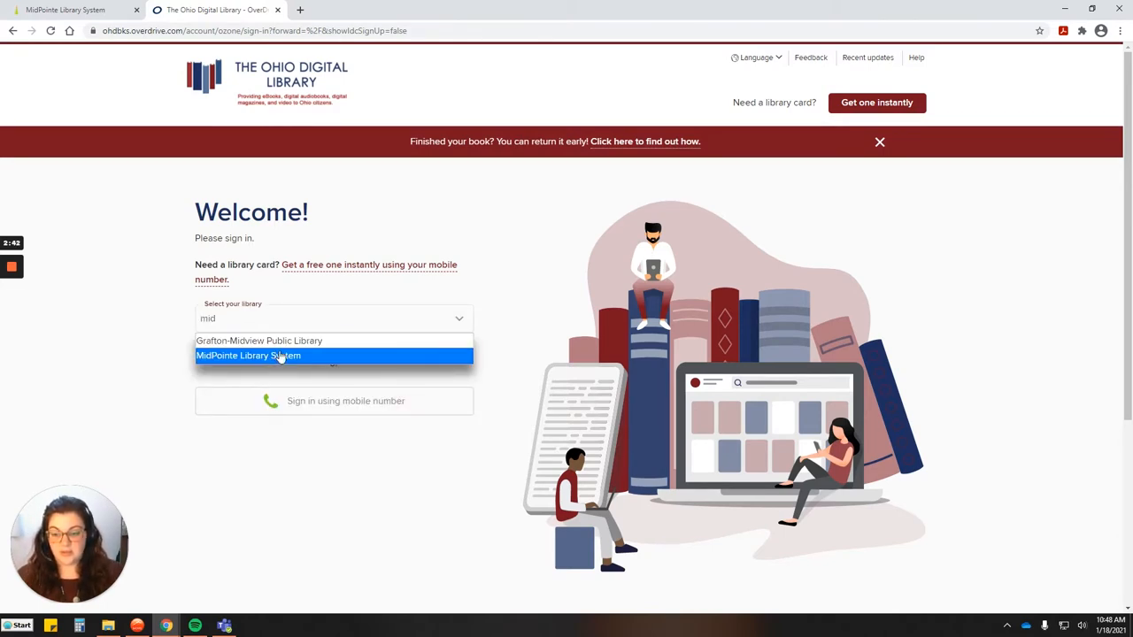
pyautogui.click(248, 354)
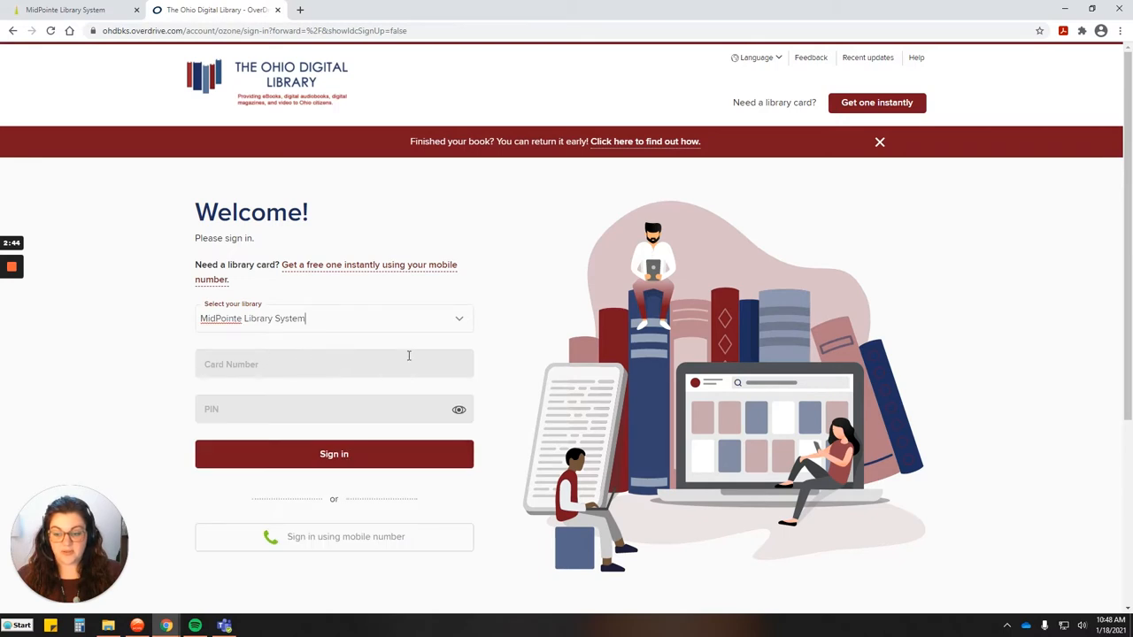
pyautogui.click(332, 364)
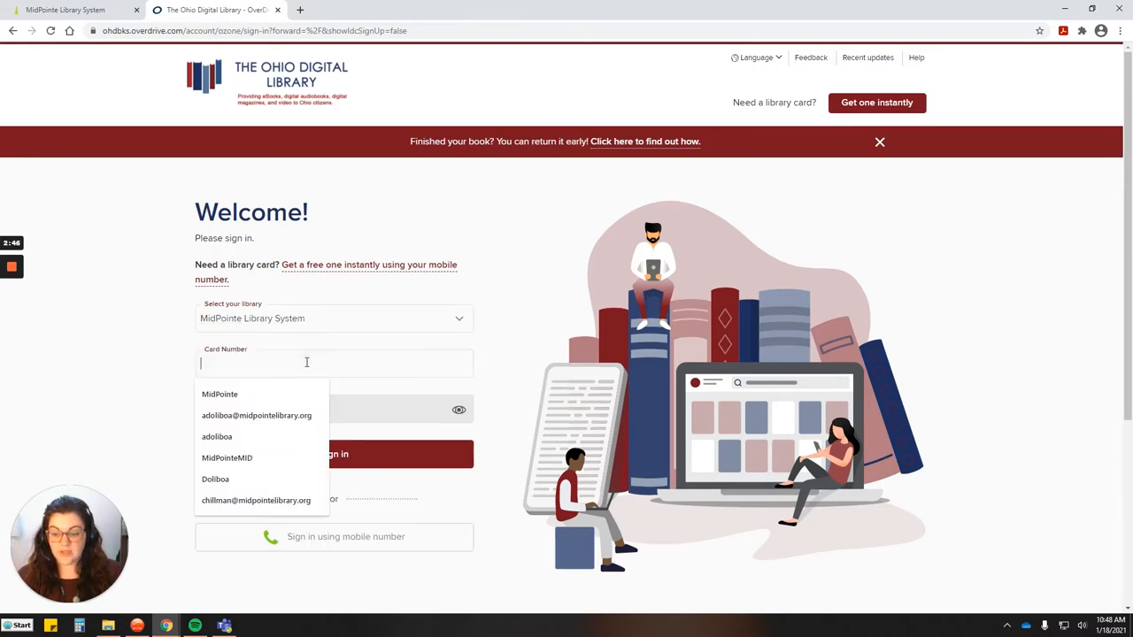
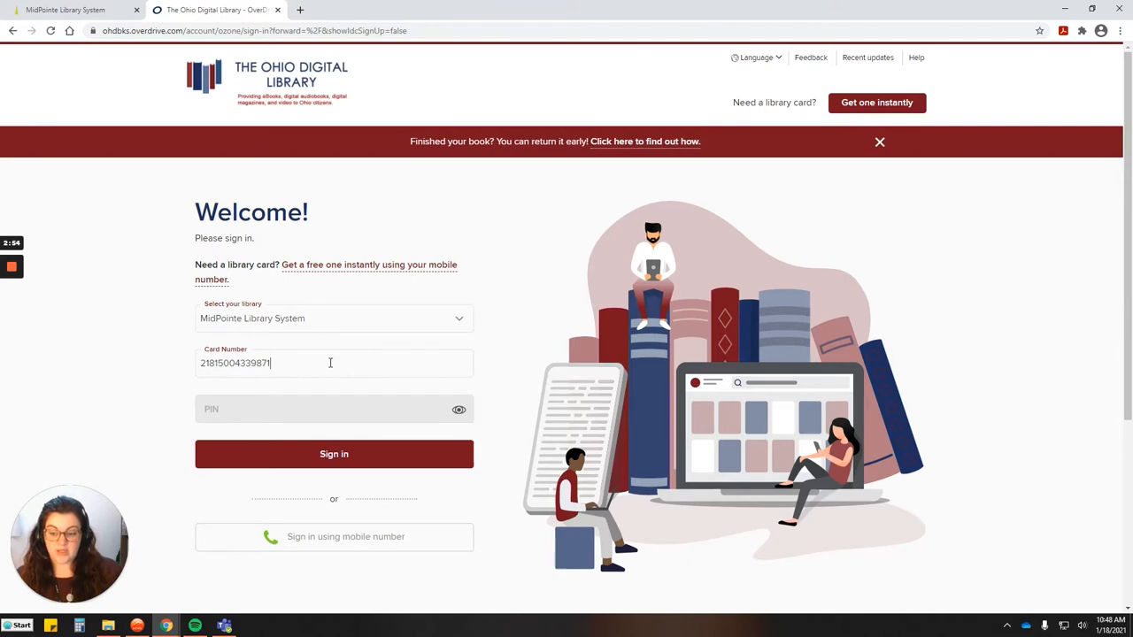
pyautogui.click(332, 407)
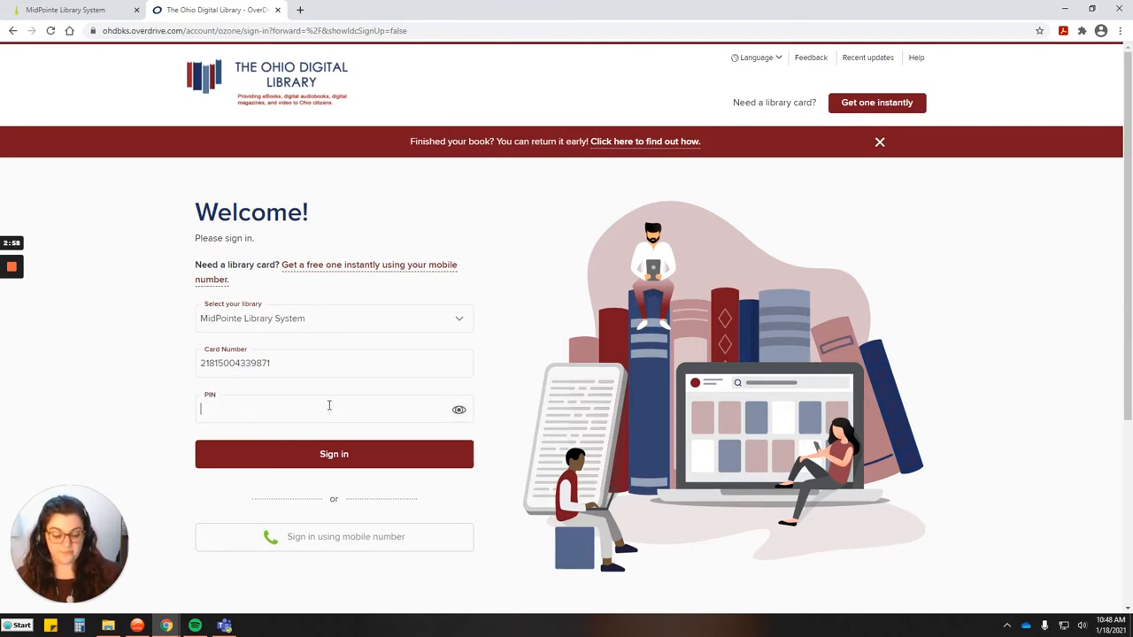
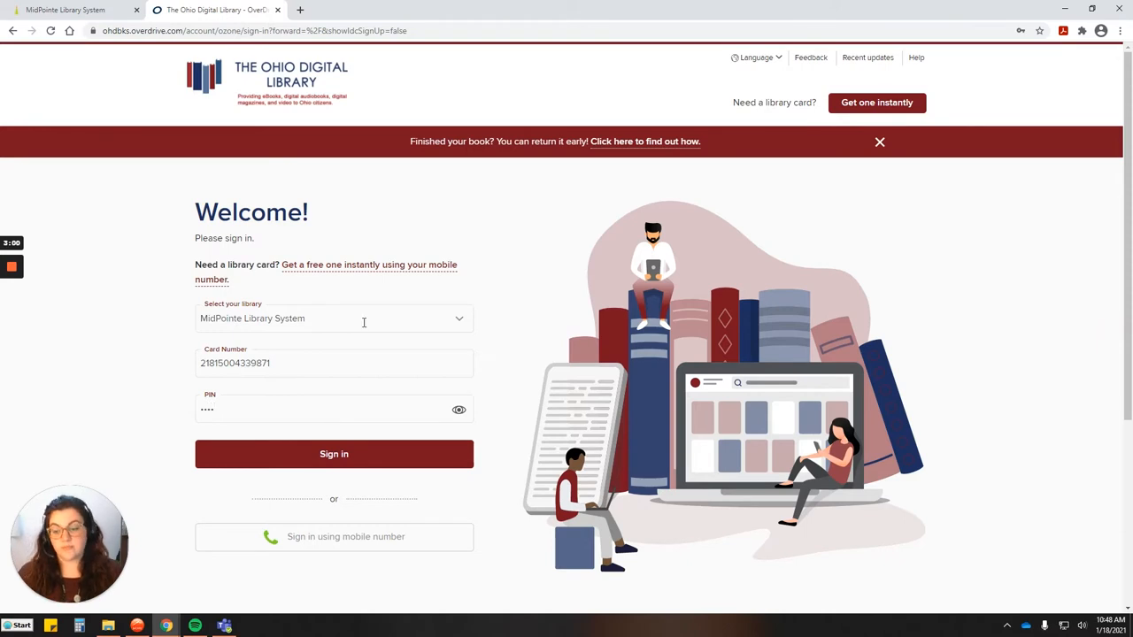
pyautogui.click(333, 453)
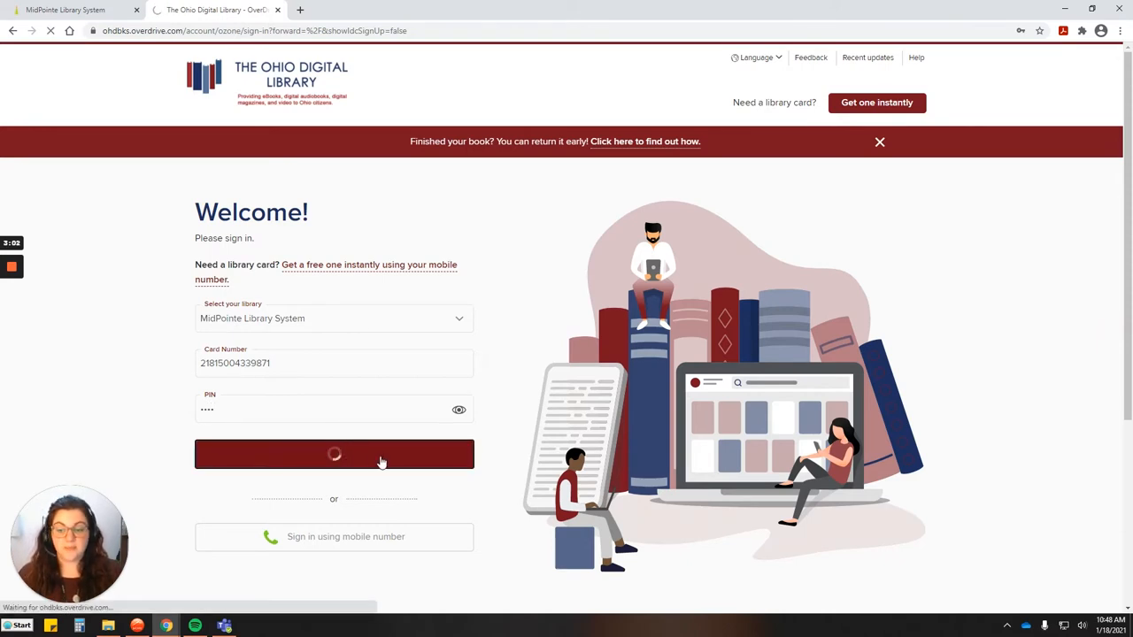
pyautogui.click(333, 453)
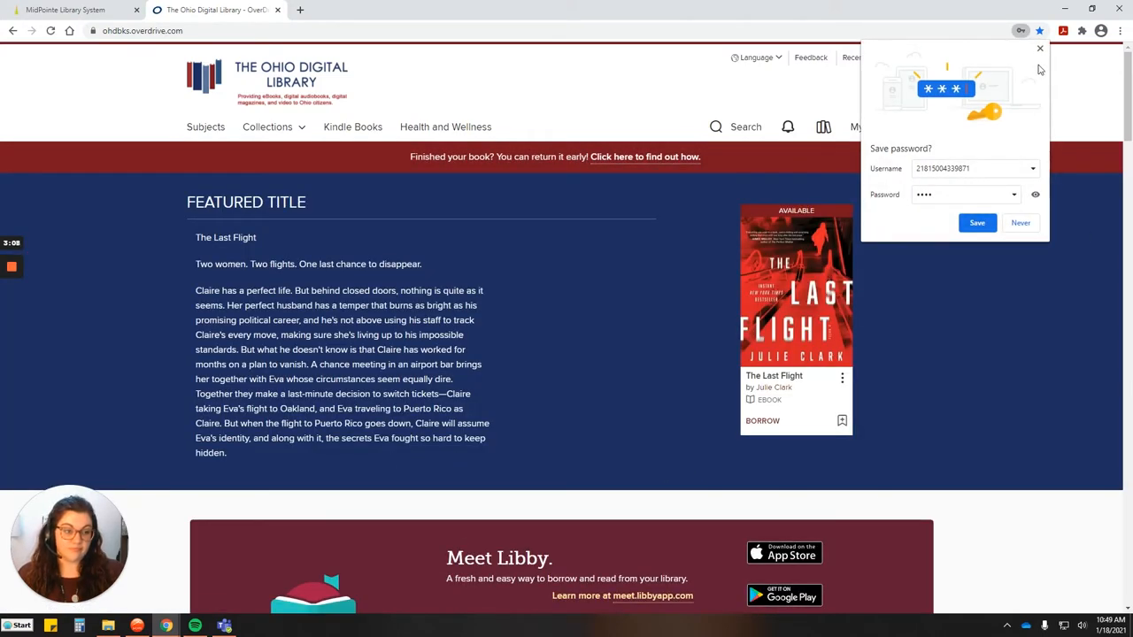
# Choose Never on the Save password popup and scroll the home page down to the MLK collection and back.
pyautogui.click(1019, 223)
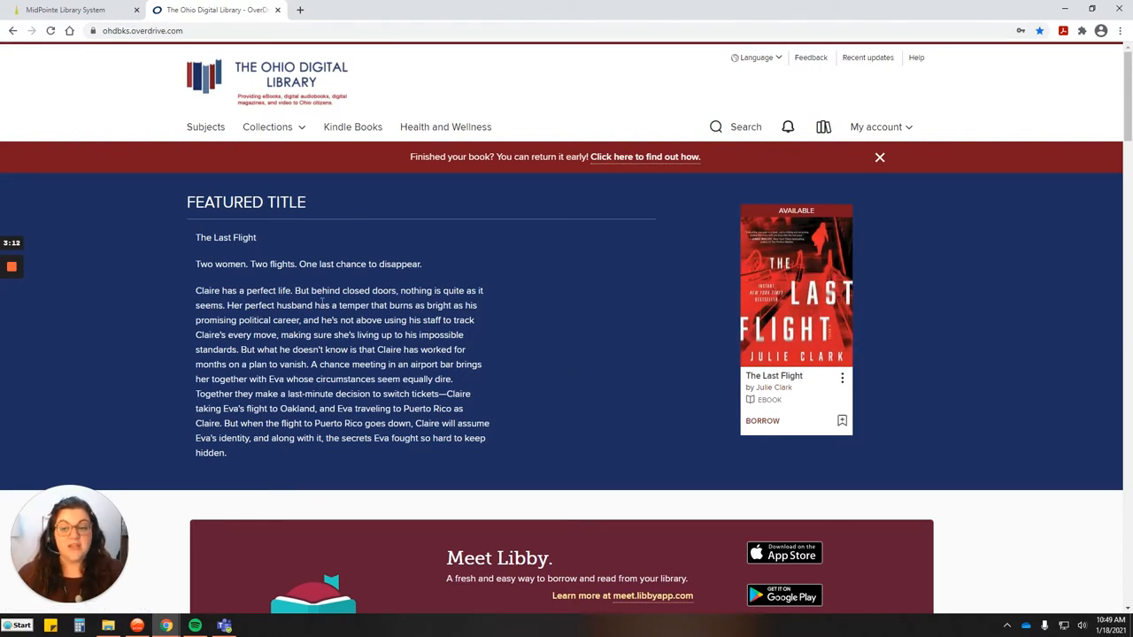
pyautogui.scroll(-3)
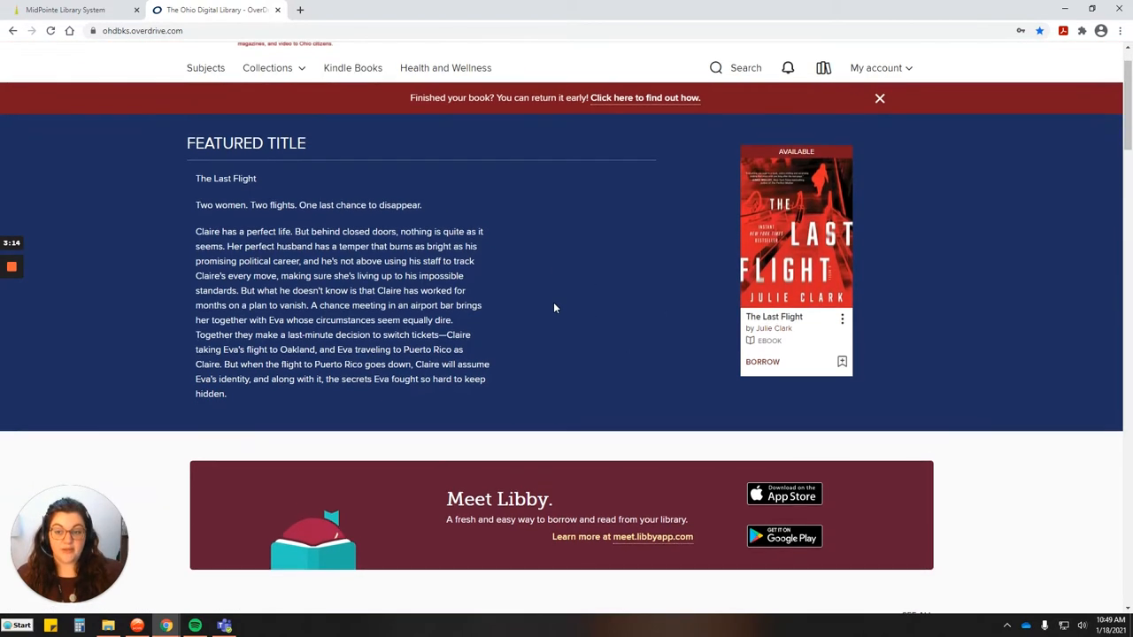
pyautogui.scroll(-3)
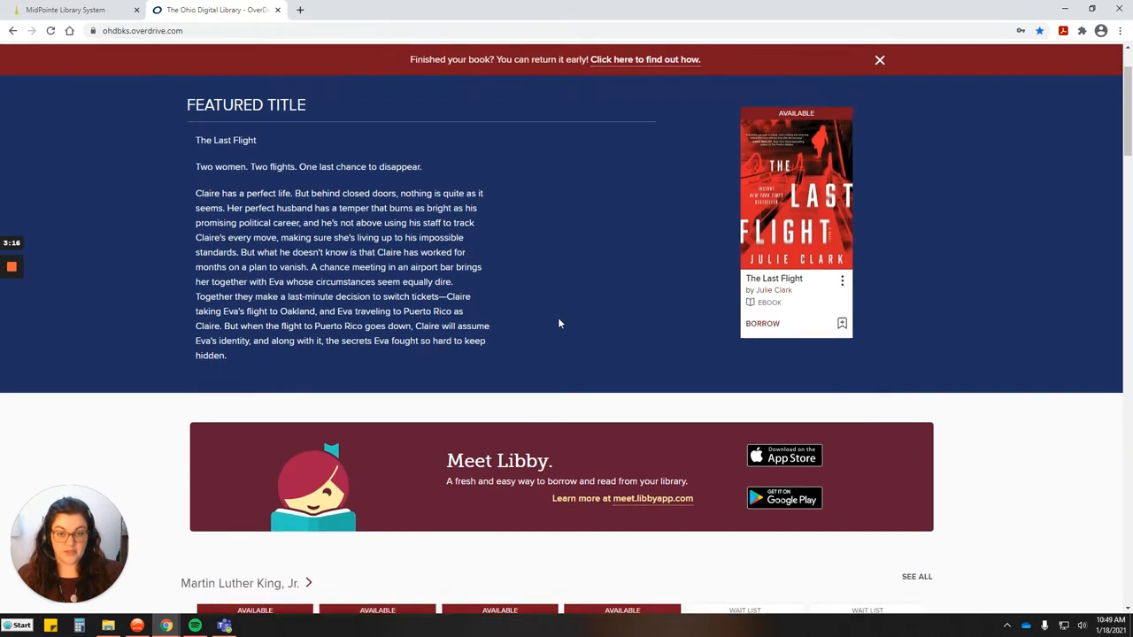
pyautogui.scroll(-3)
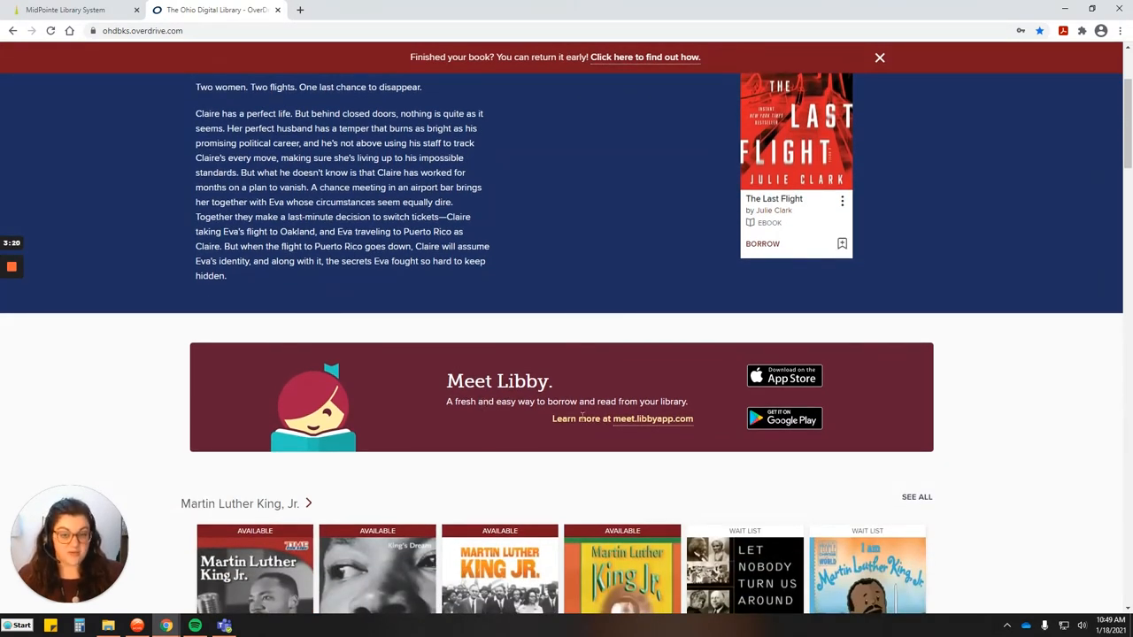
pyautogui.moveTo(611, 356)
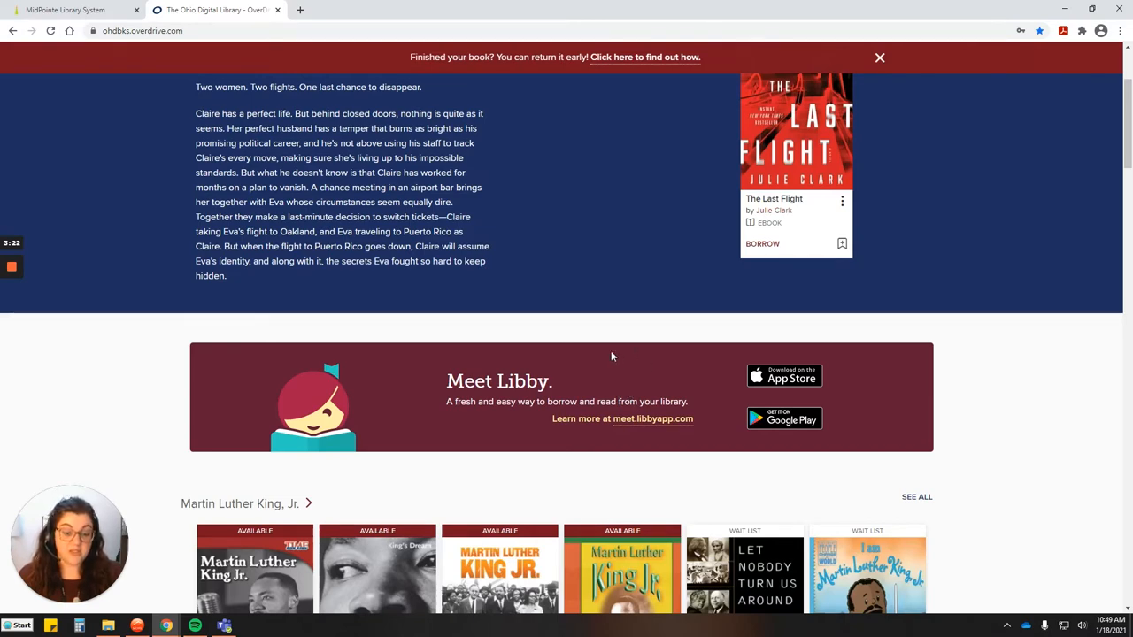
pyautogui.moveTo(676, 327)
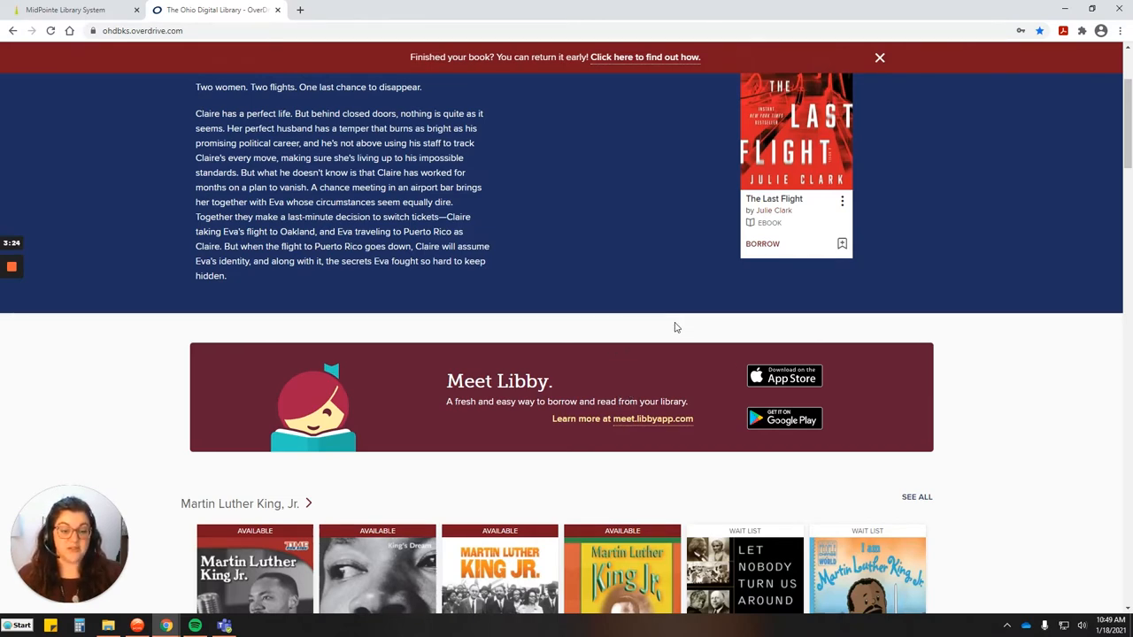
pyautogui.scroll(3)
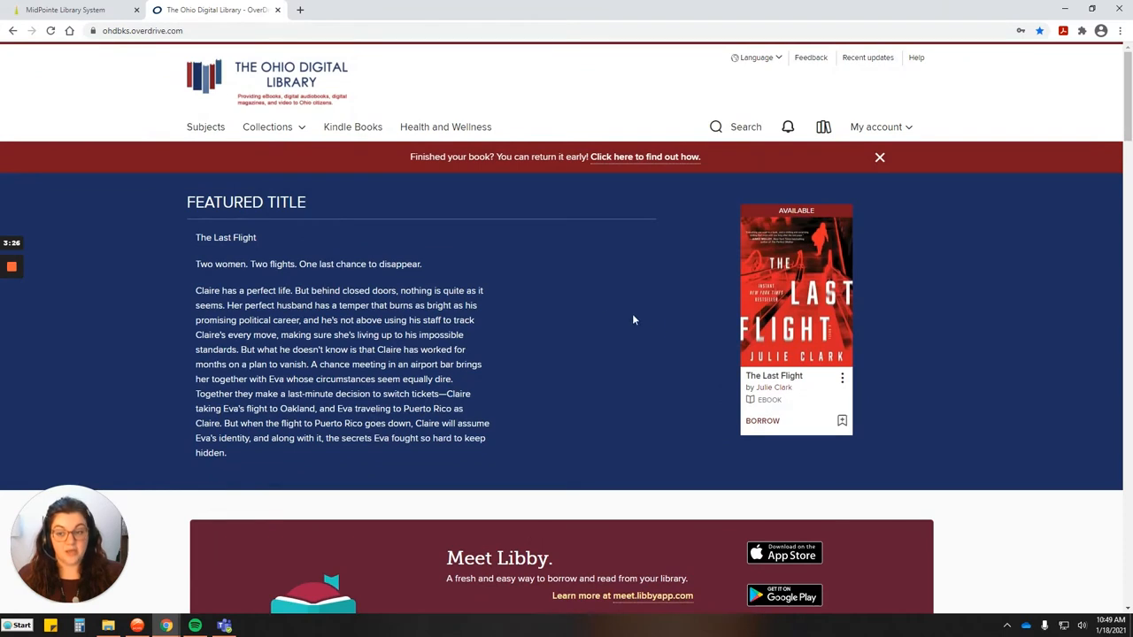
pyautogui.moveTo(329, 189)
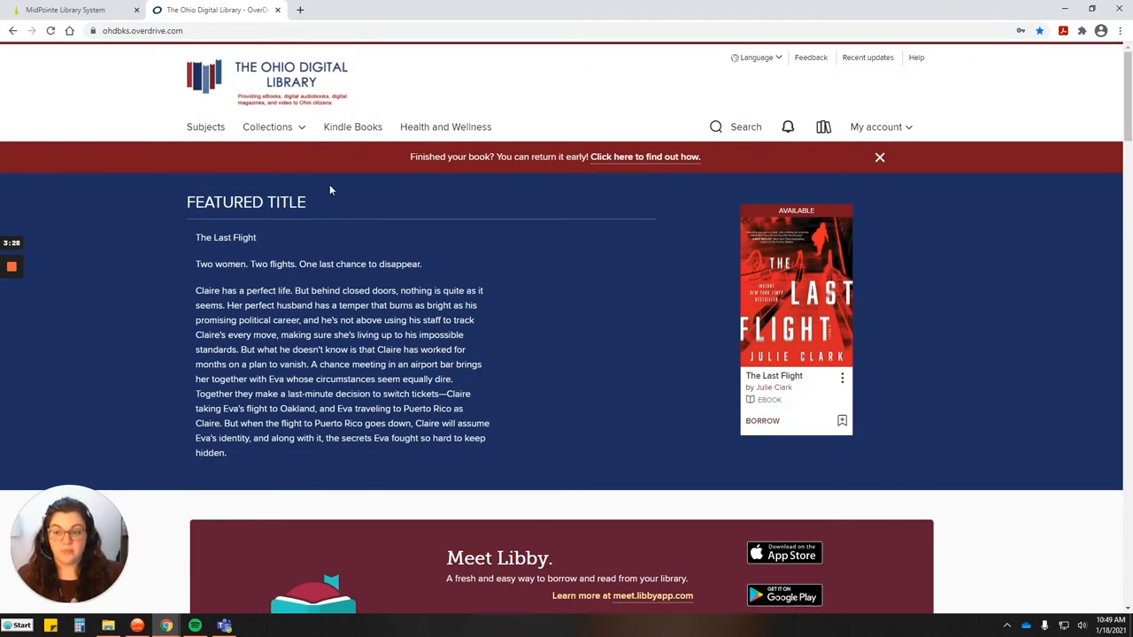
pyautogui.moveTo(294, 141)
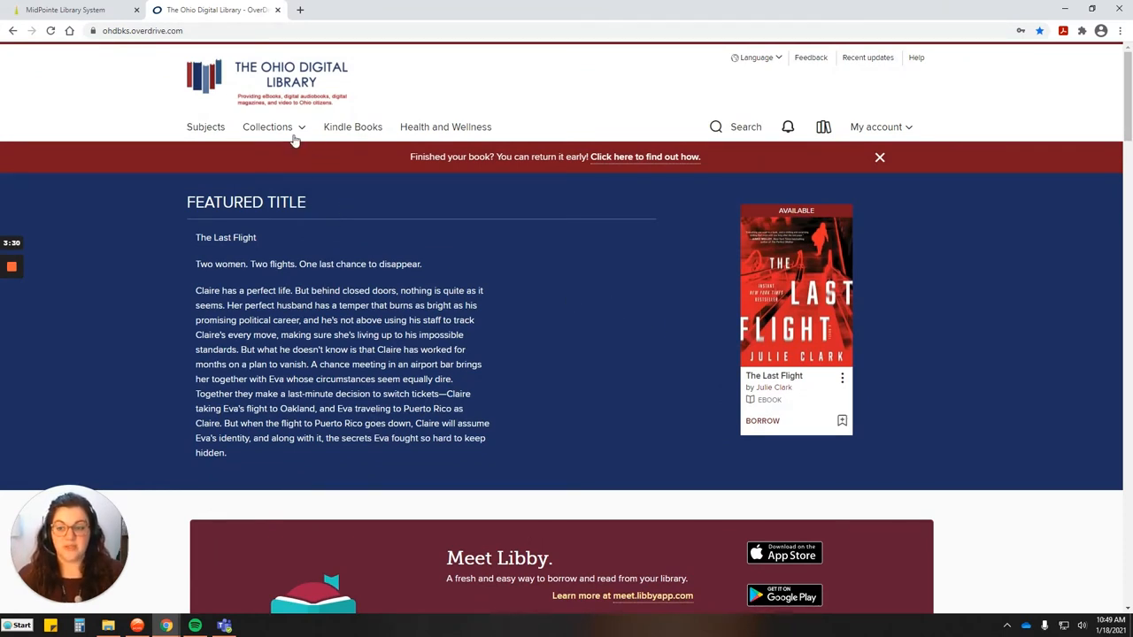
pyautogui.moveTo(206, 127)
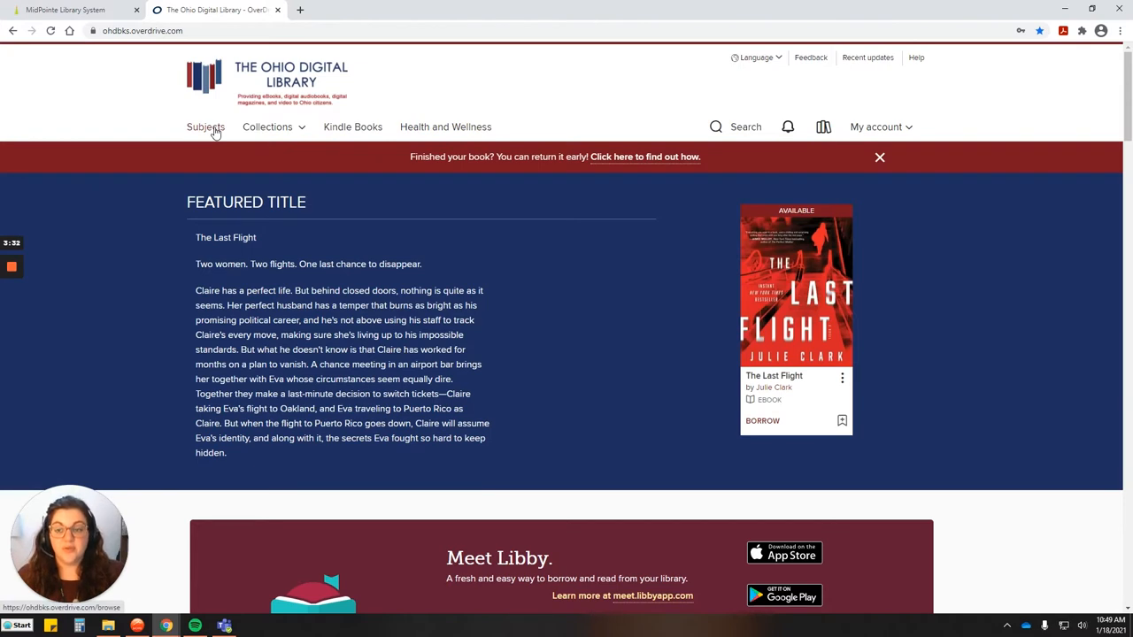
# Browse subjects filtered to EBOOKS and scroll through the fiction and nonfiction subject lists.
pyautogui.click(205, 127)
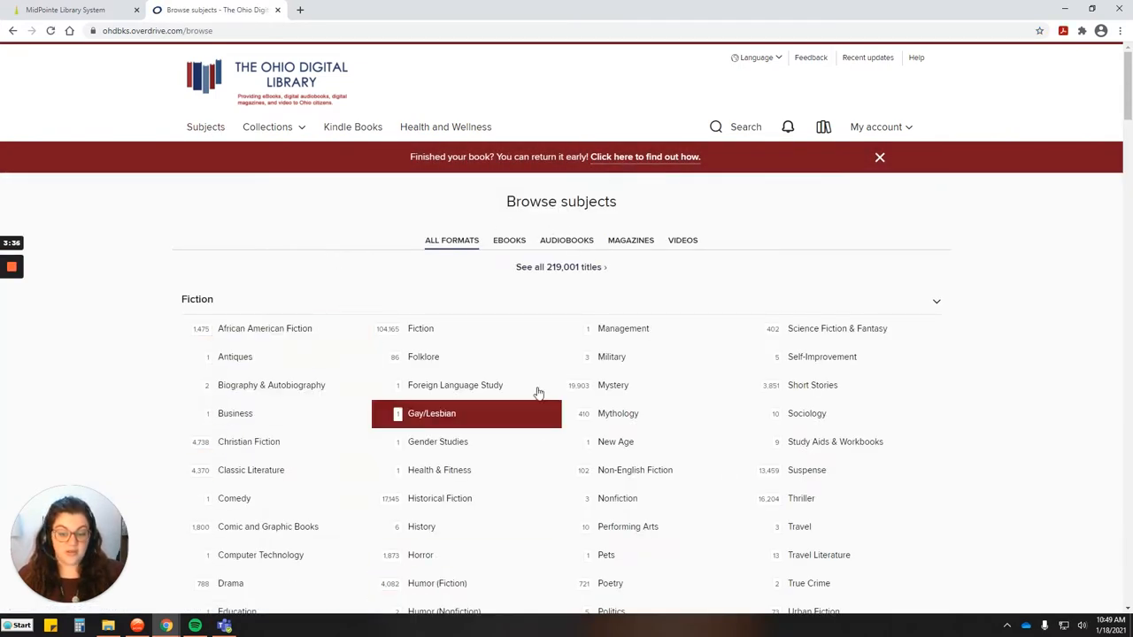
pyautogui.moveTo(458, 245)
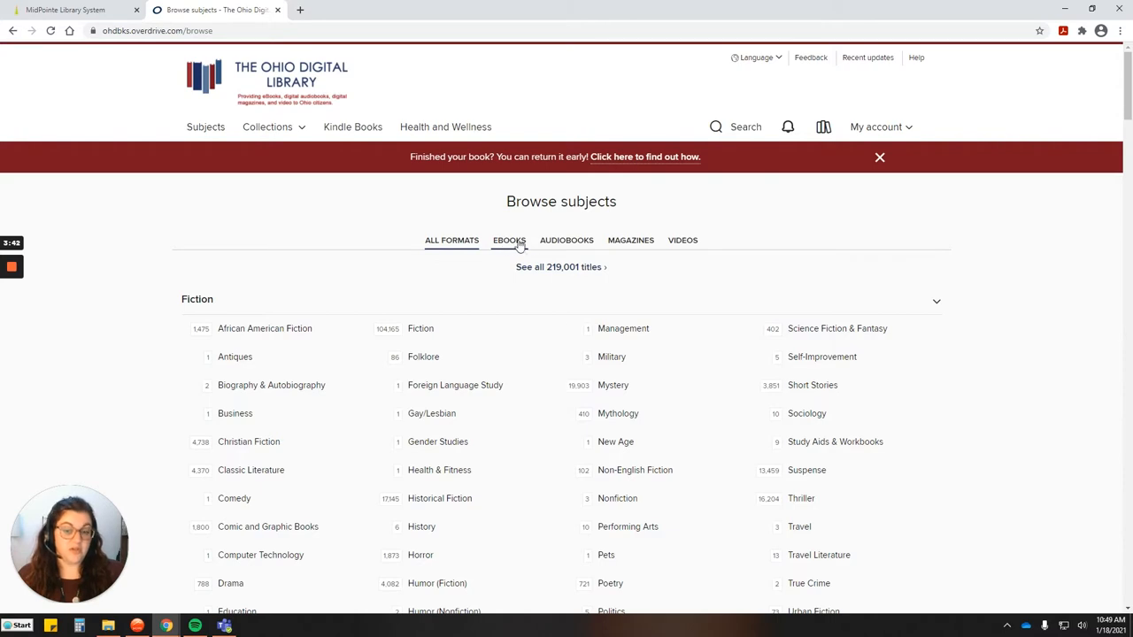
pyautogui.moveTo(630, 240)
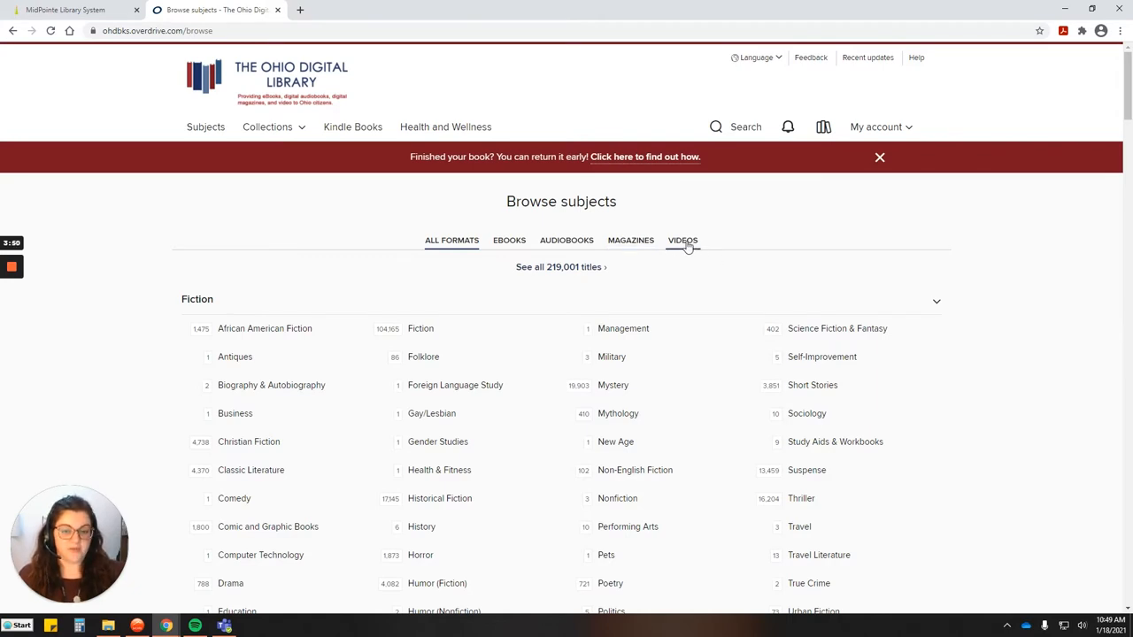
pyautogui.moveTo(555, 233)
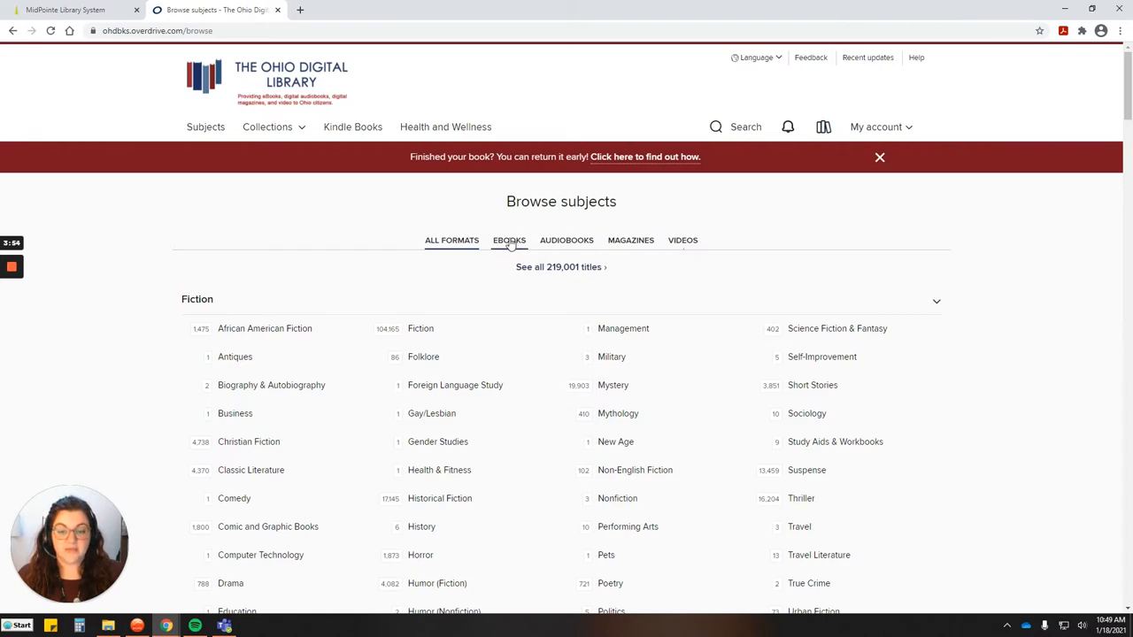
pyautogui.click(509, 240)
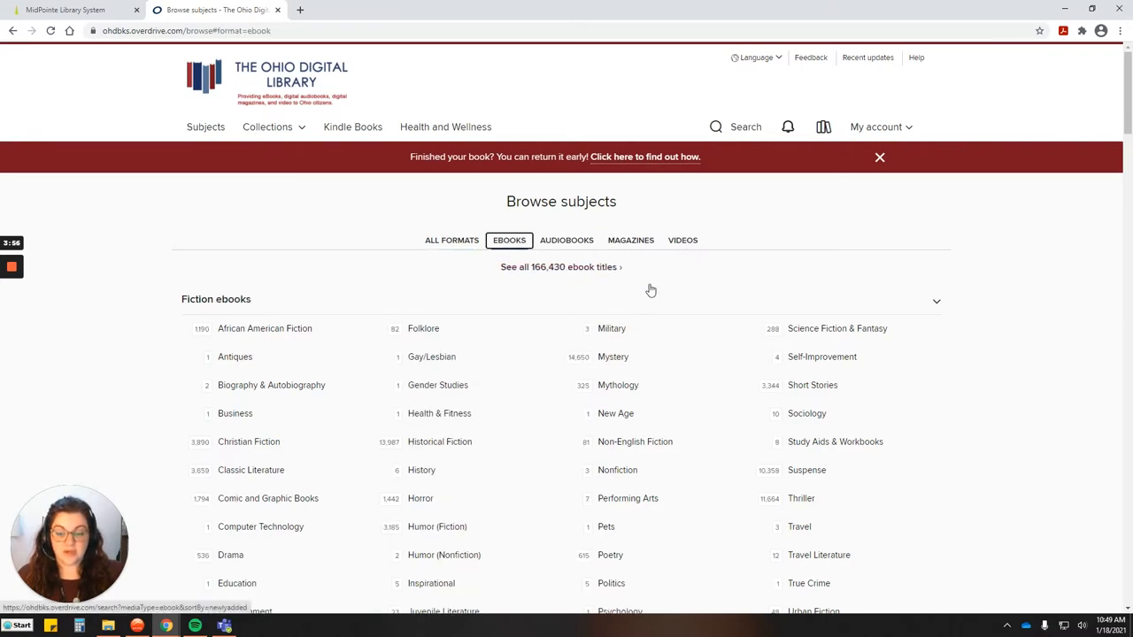
pyautogui.scroll(-3)
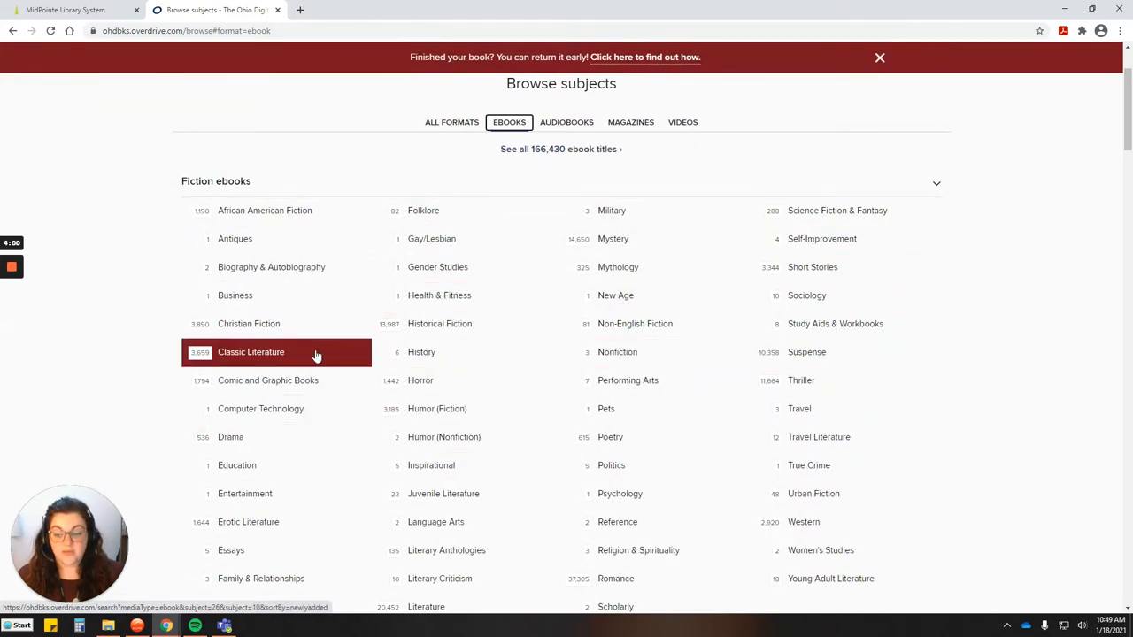
pyautogui.scroll(-3)
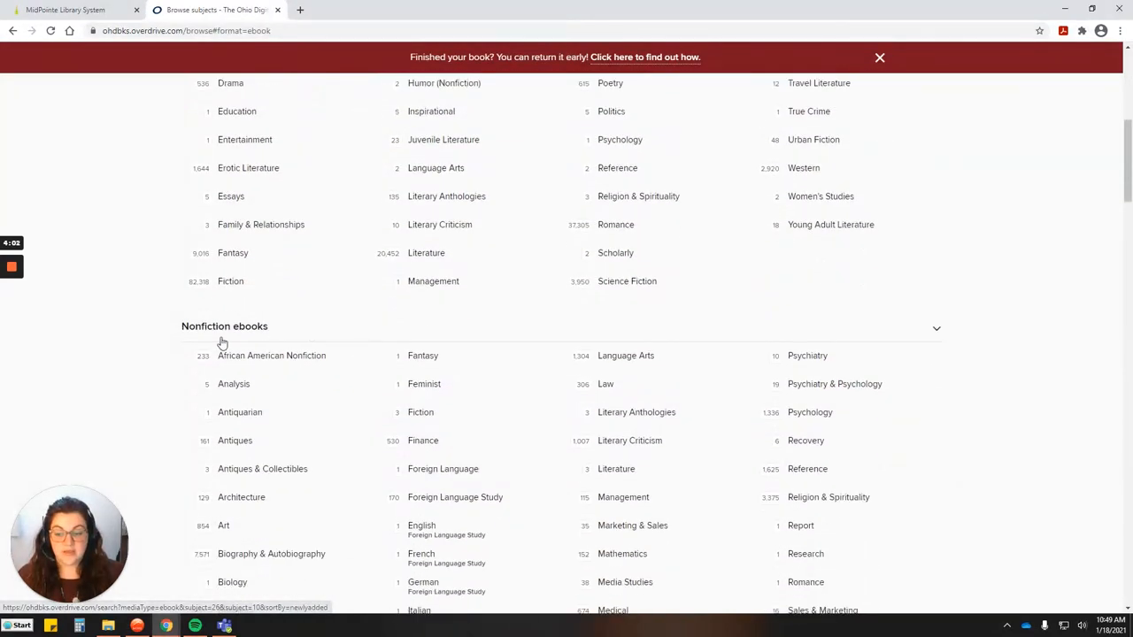
pyautogui.scroll(-3)
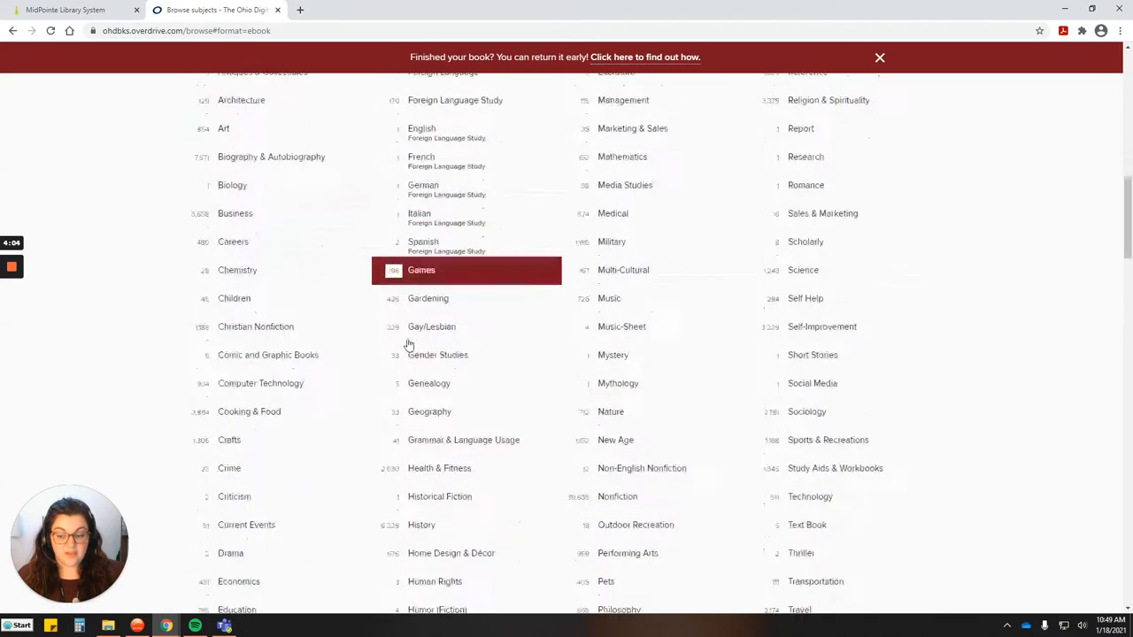
pyautogui.scroll(3)
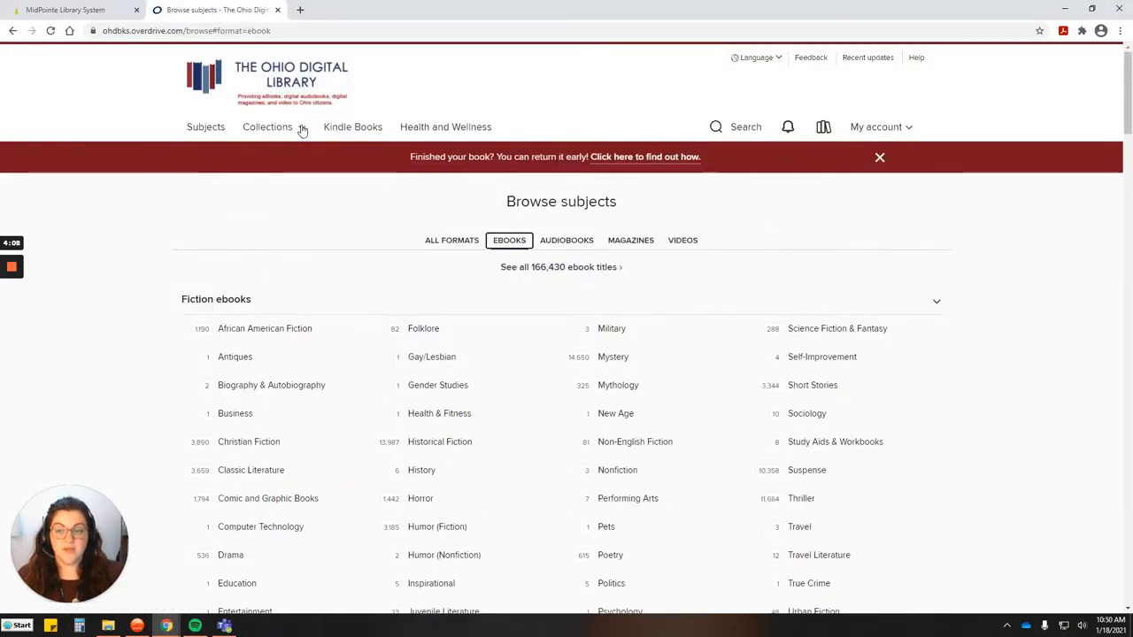
# Switch from the library collections list into the Teens collection.
pyautogui.click(266, 128)
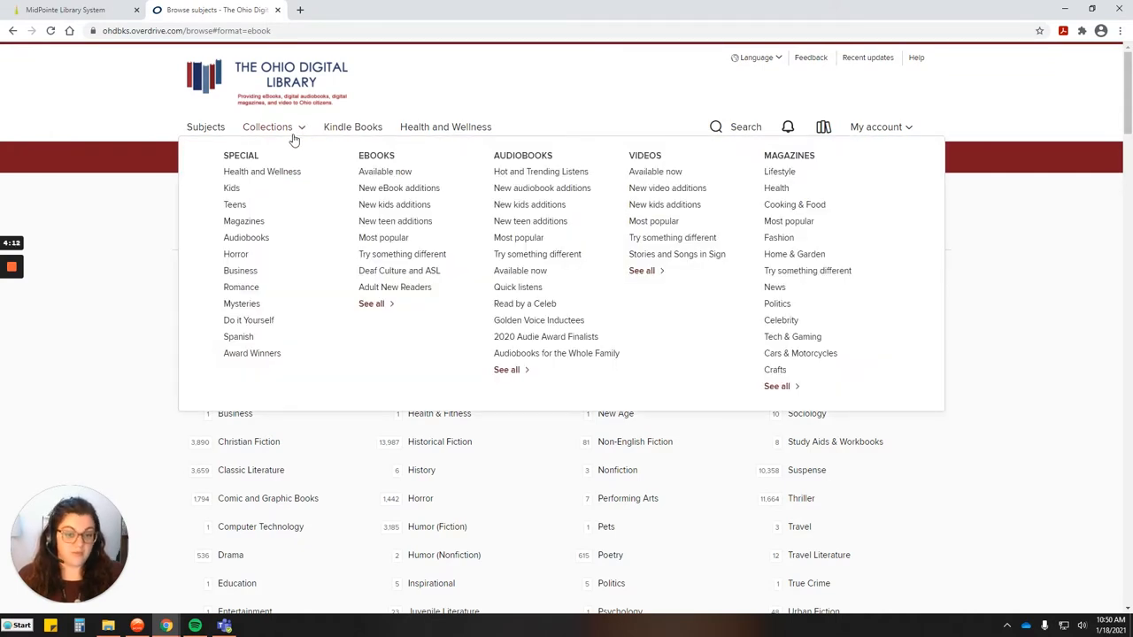
pyautogui.moveTo(230, 188)
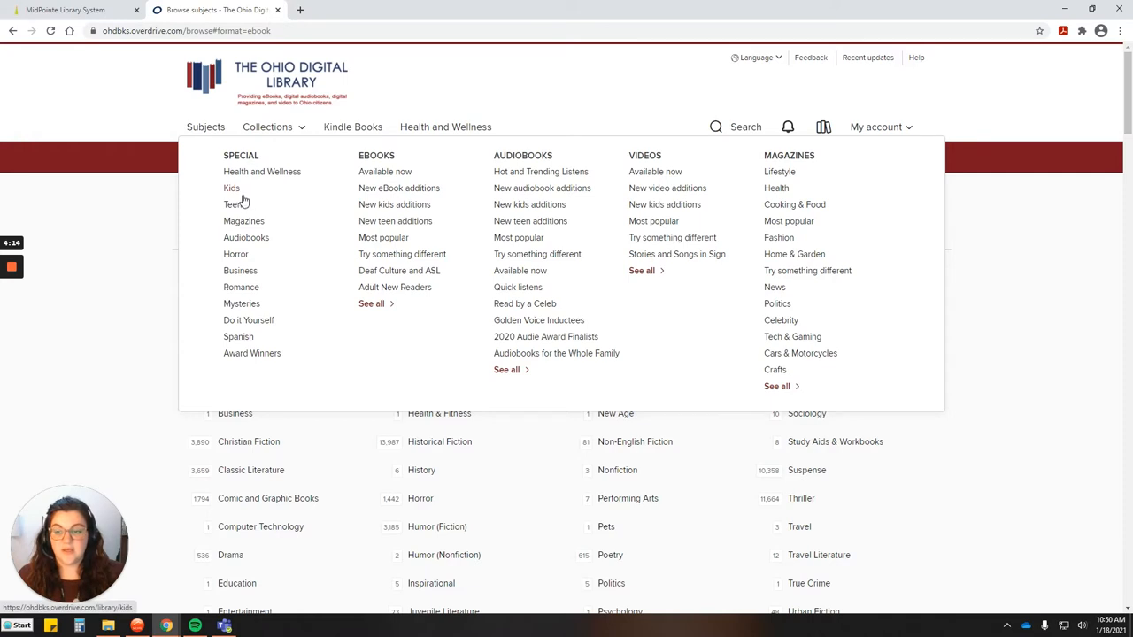
pyautogui.moveTo(234, 205)
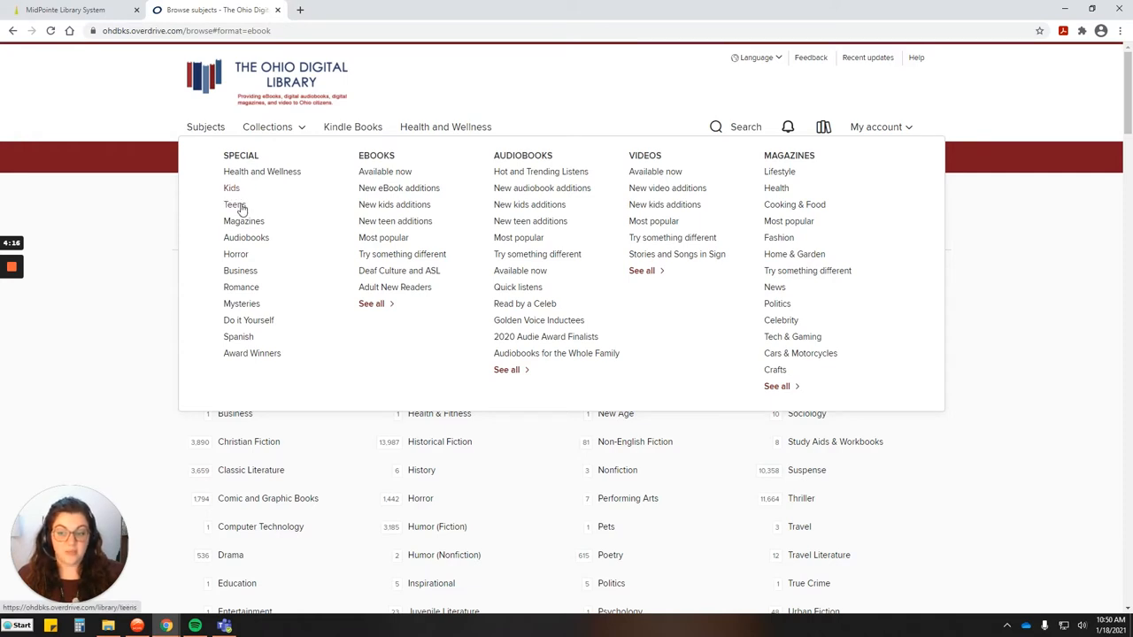
pyautogui.click(234, 205)
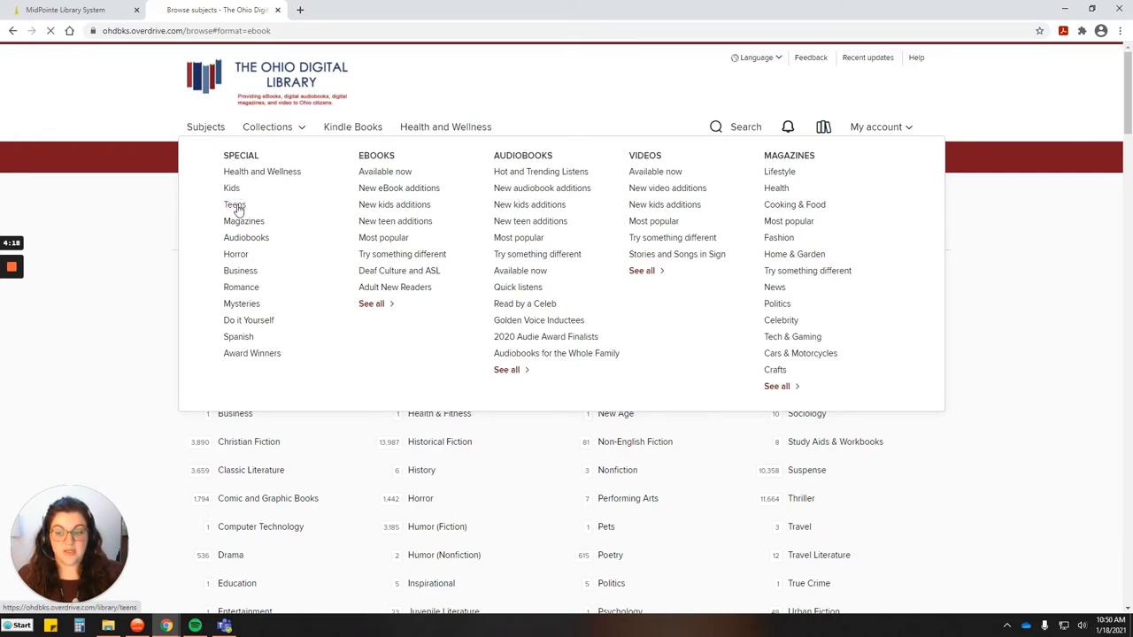
pyautogui.click(234, 206)
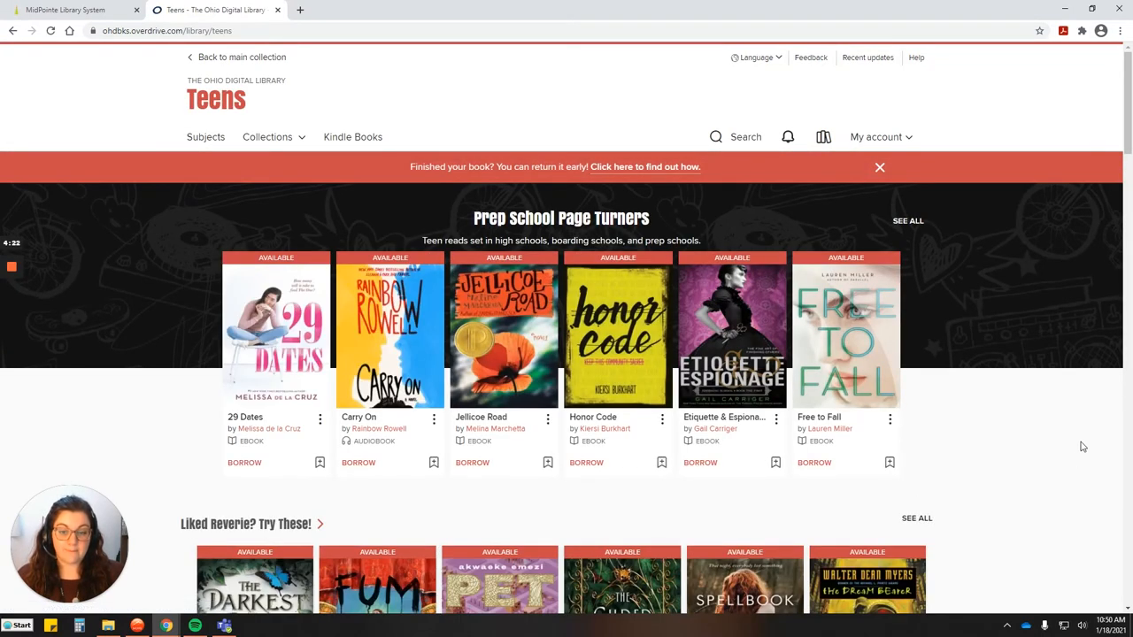
pyautogui.moveTo(1048, 446)
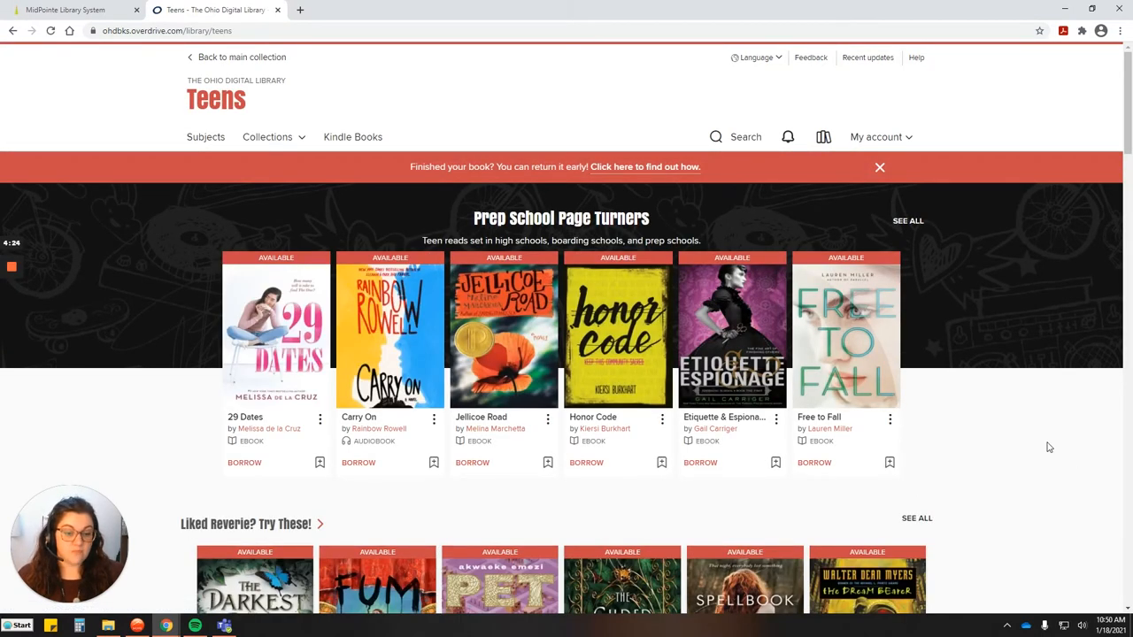
pyautogui.moveTo(294, 259)
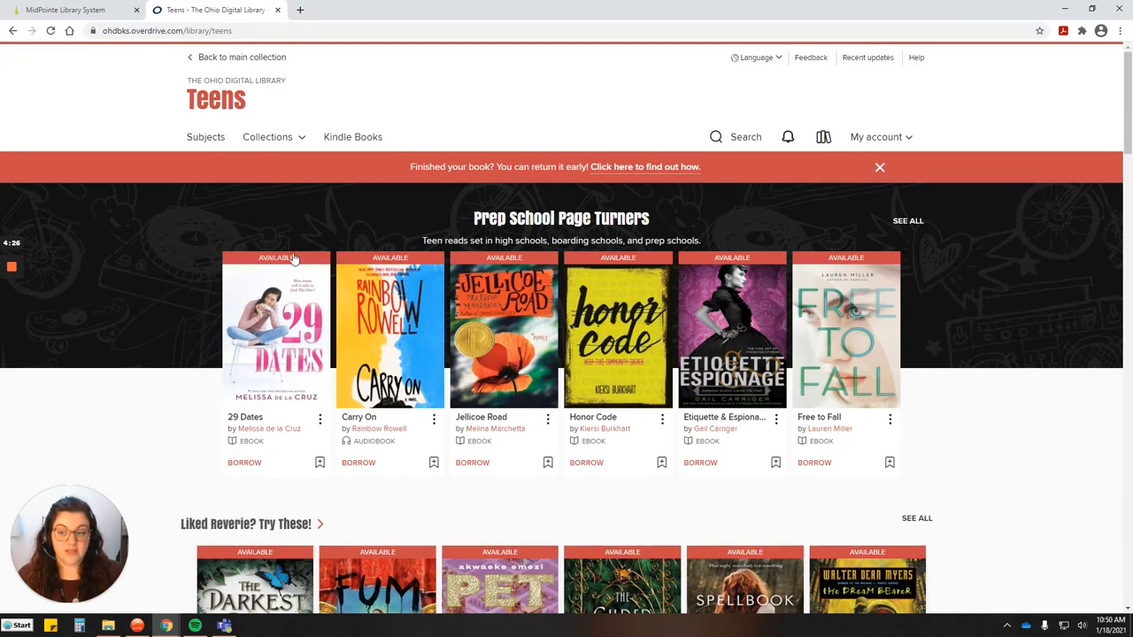
pyautogui.moveTo(460, 262)
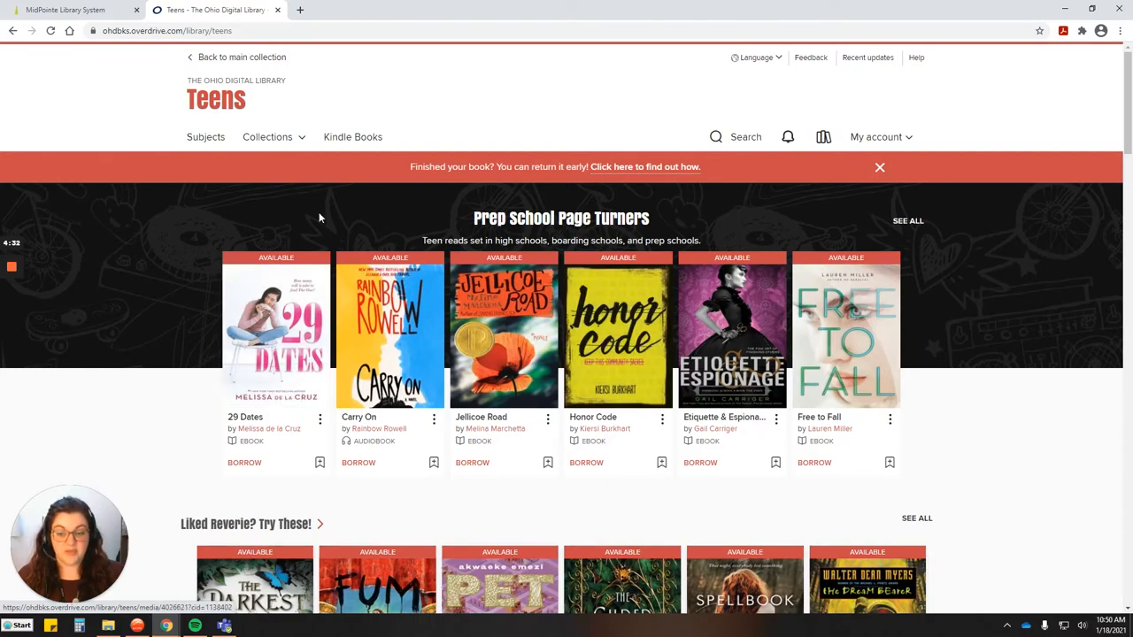
# Browse down the Teens collection to the New stuff row of wait-listed titles.
pyautogui.scroll(-3)
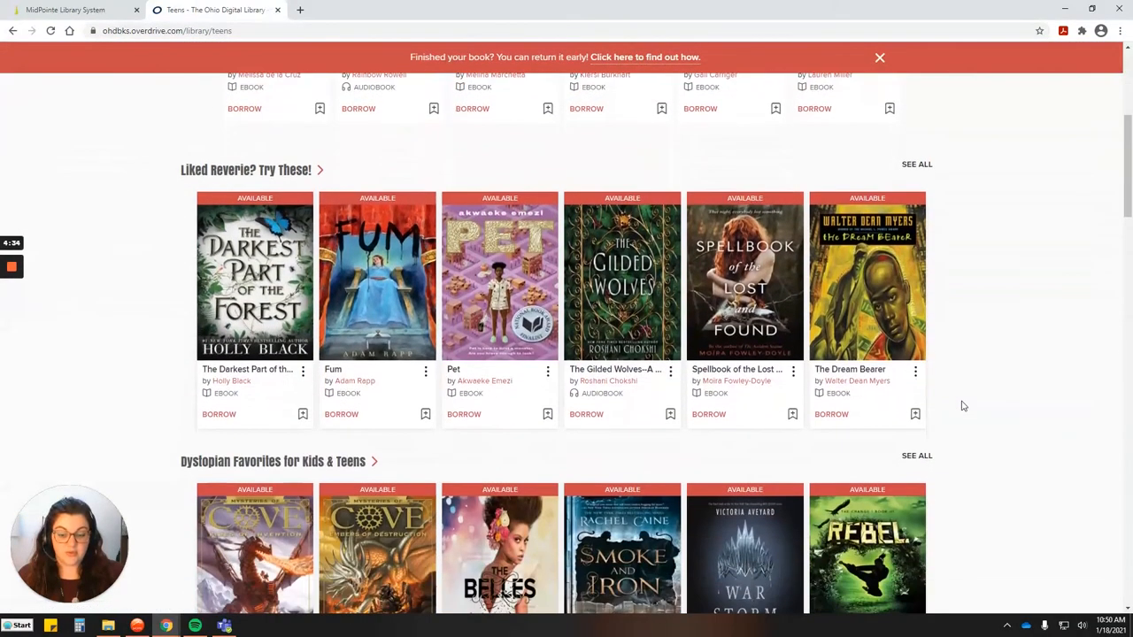
pyautogui.scroll(-3)
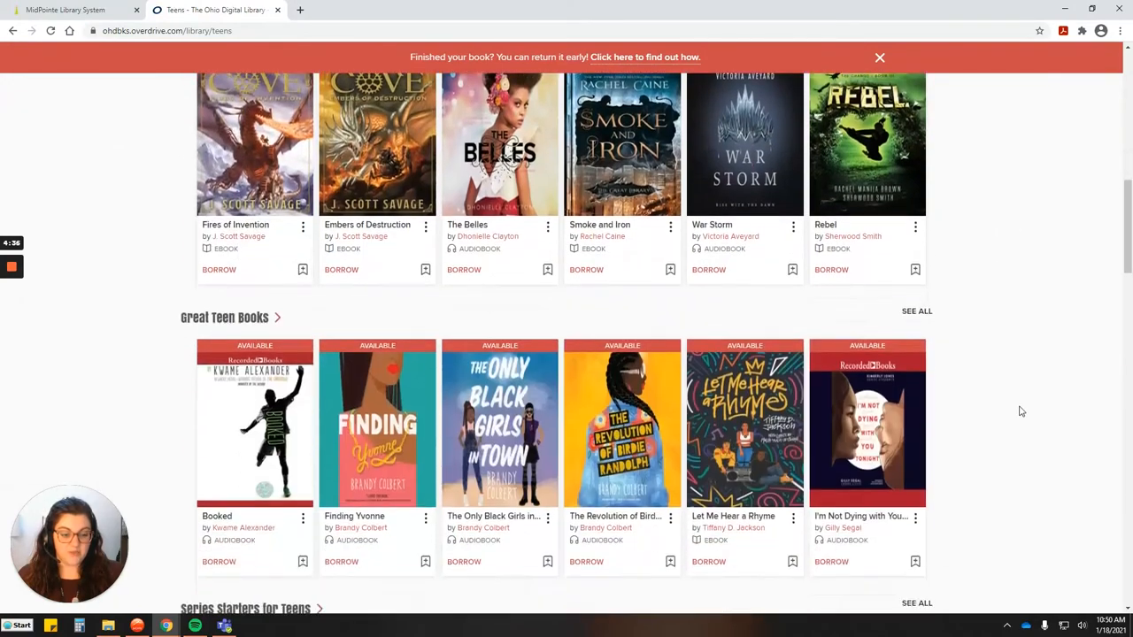
pyautogui.scroll(-3)
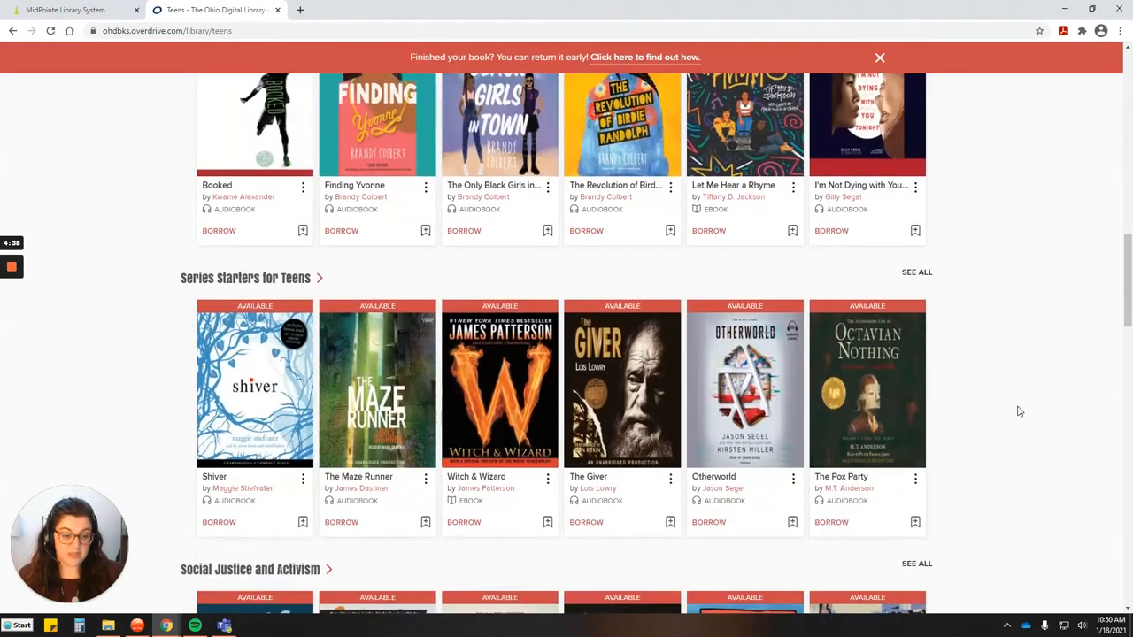
pyautogui.scroll(-3)
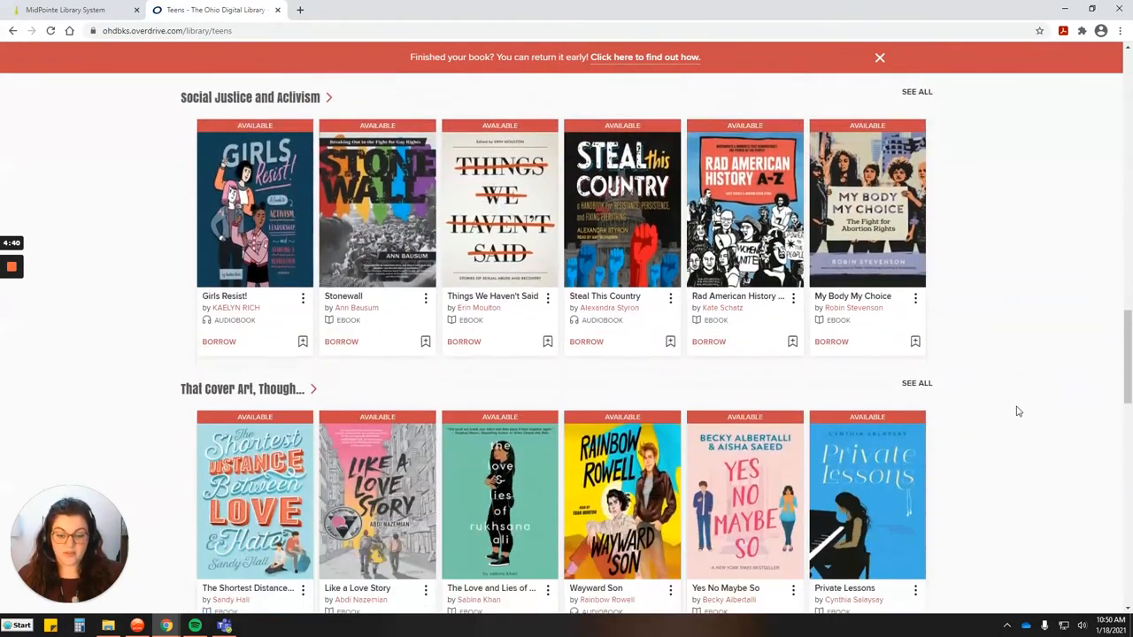
pyautogui.scroll(-3)
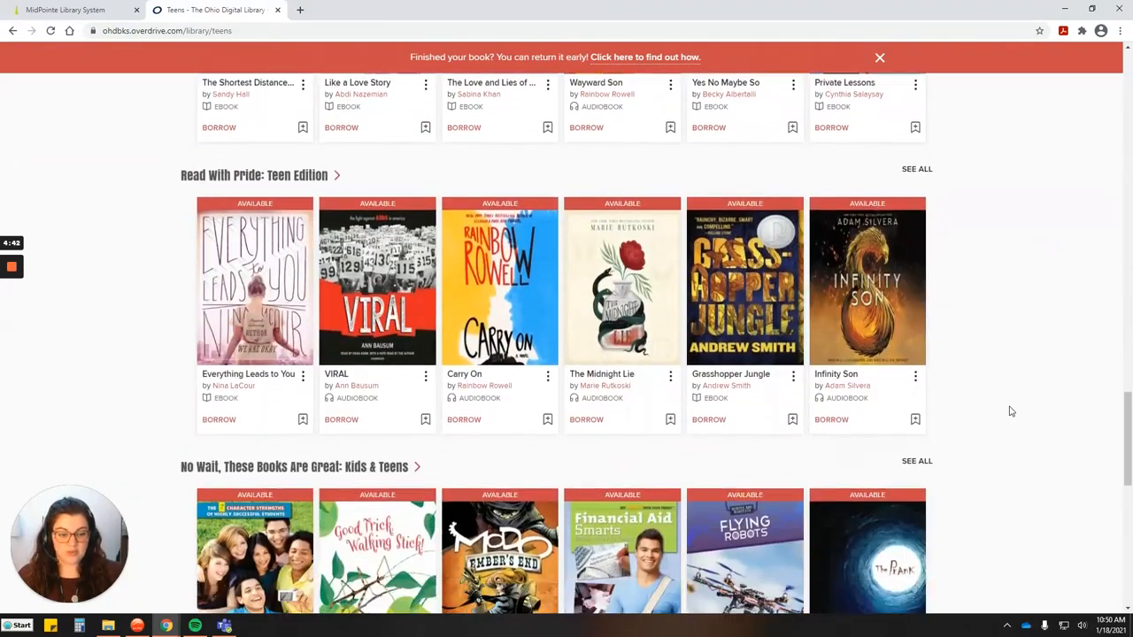
pyautogui.scroll(-3)
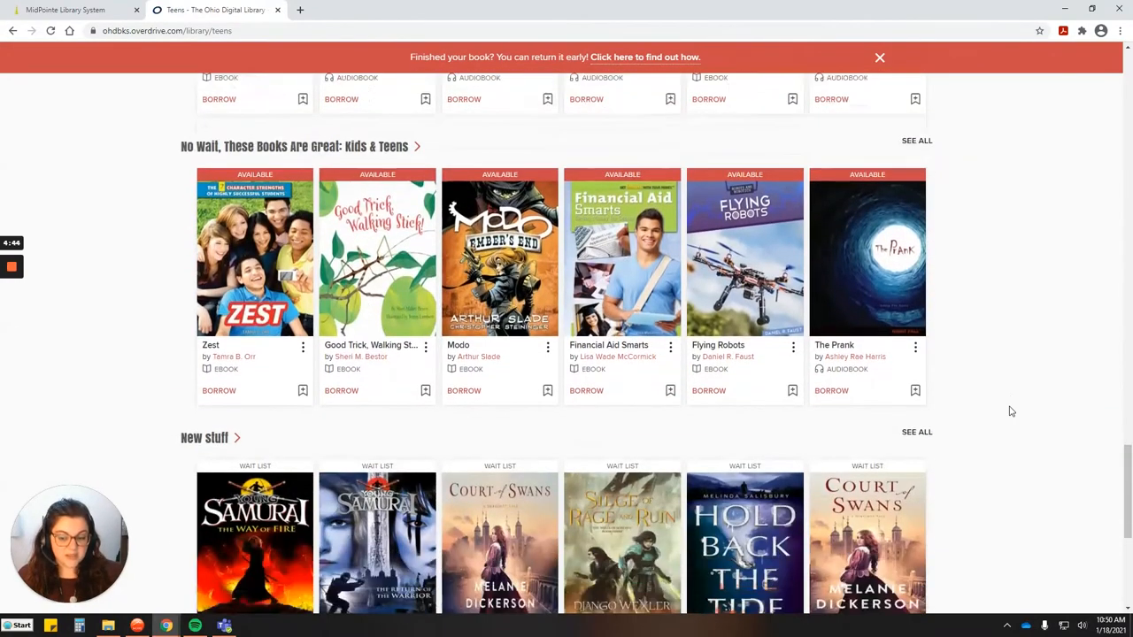
pyautogui.scroll(-3)
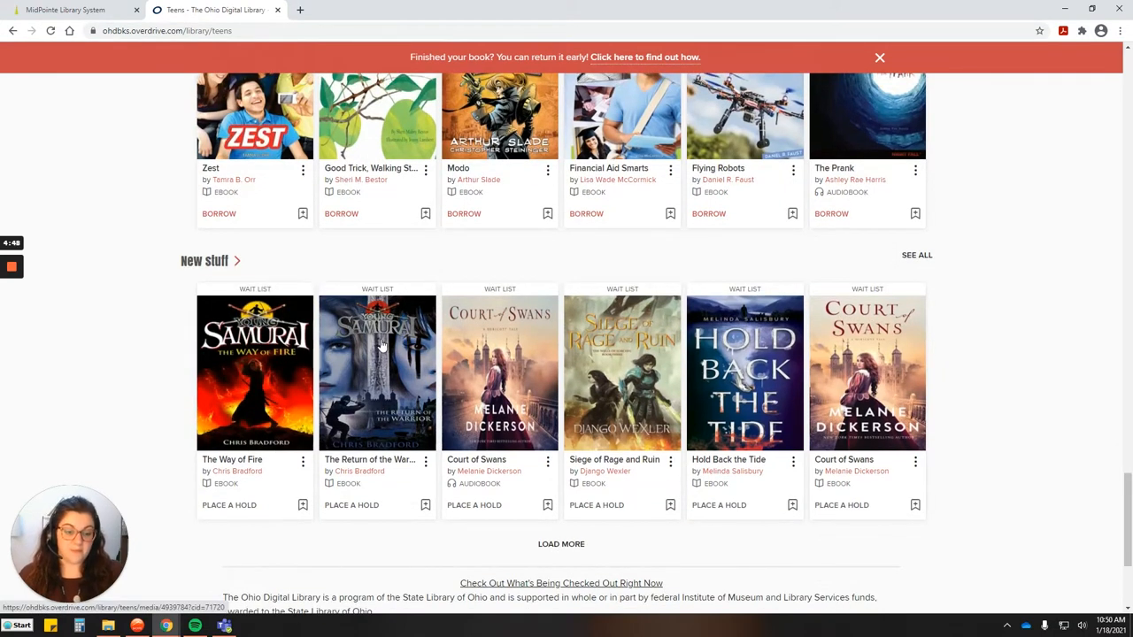
pyautogui.moveTo(423, 375)
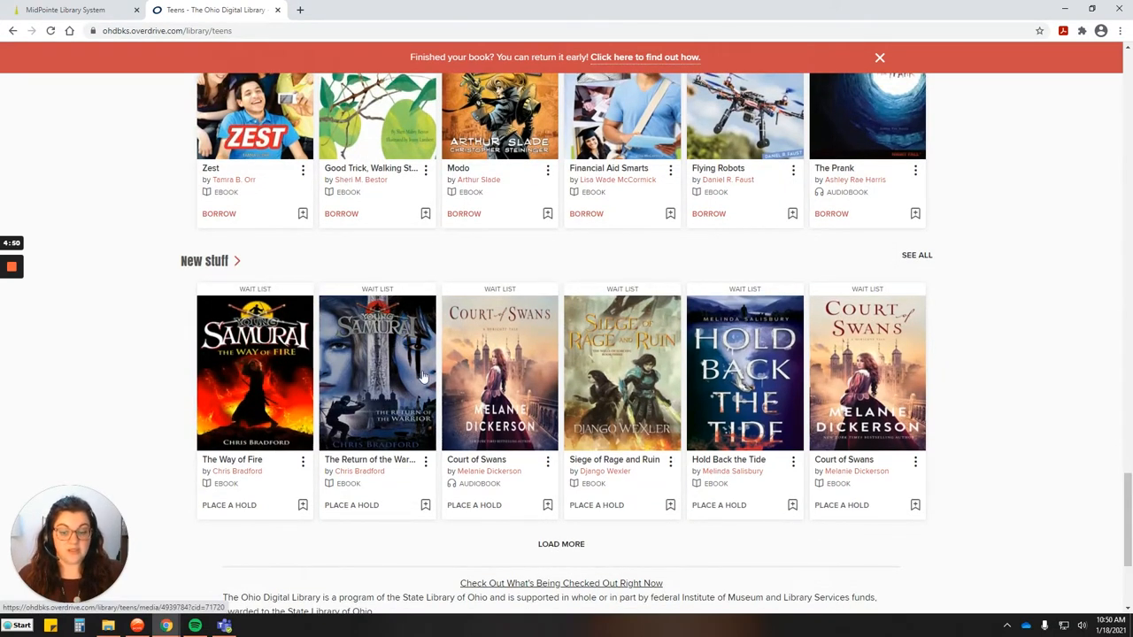
pyautogui.moveTo(681, 366)
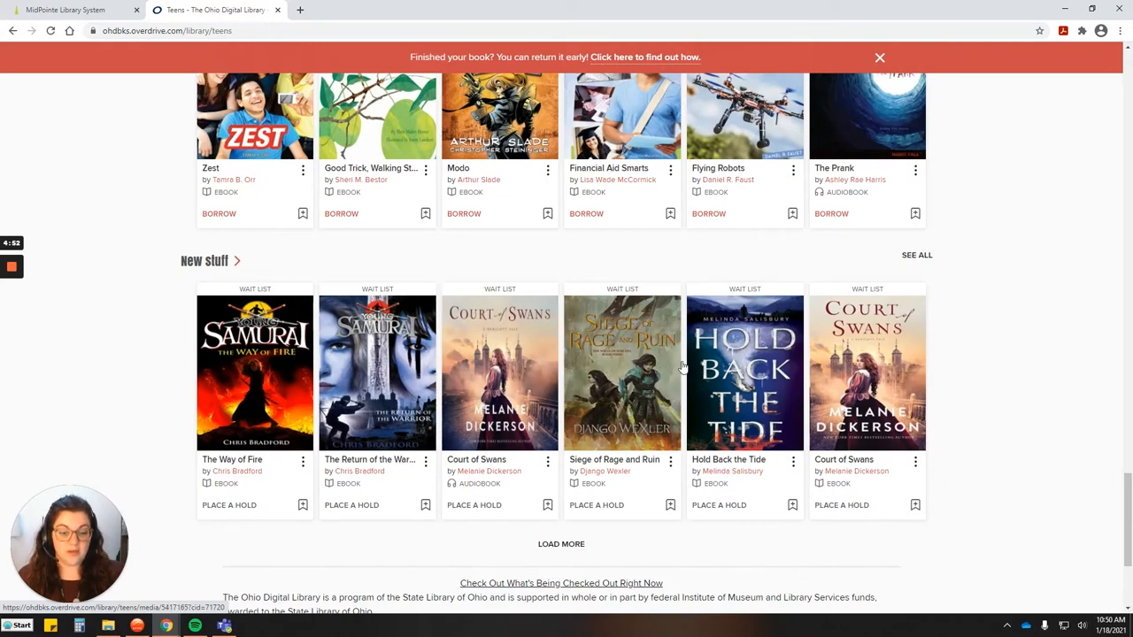
pyautogui.moveTo(960, 382)
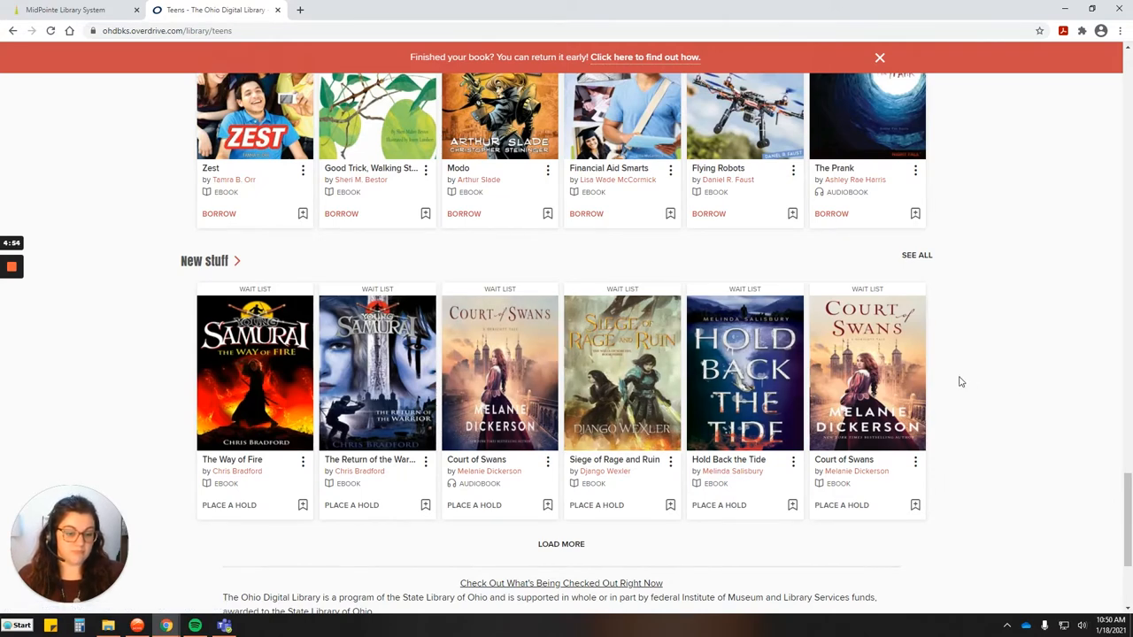
pyautogui.scroll(-3)
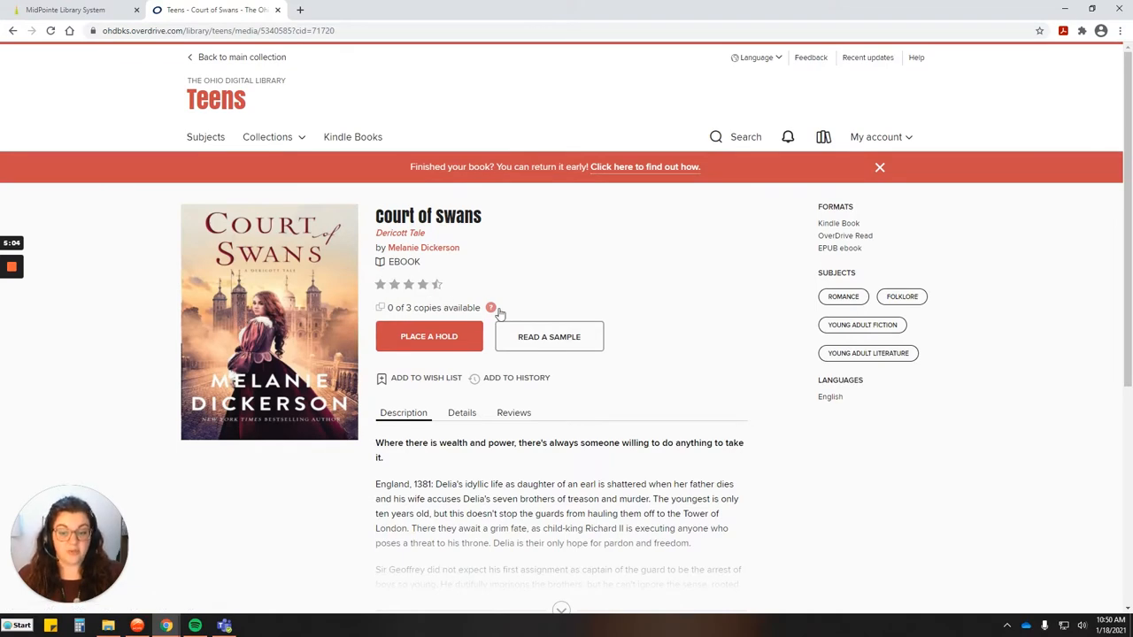
# Check the Court of Swans holds information (28 waiting, 0 of 3 copies) and dismiss it.
pyautogui.click(492, 308)
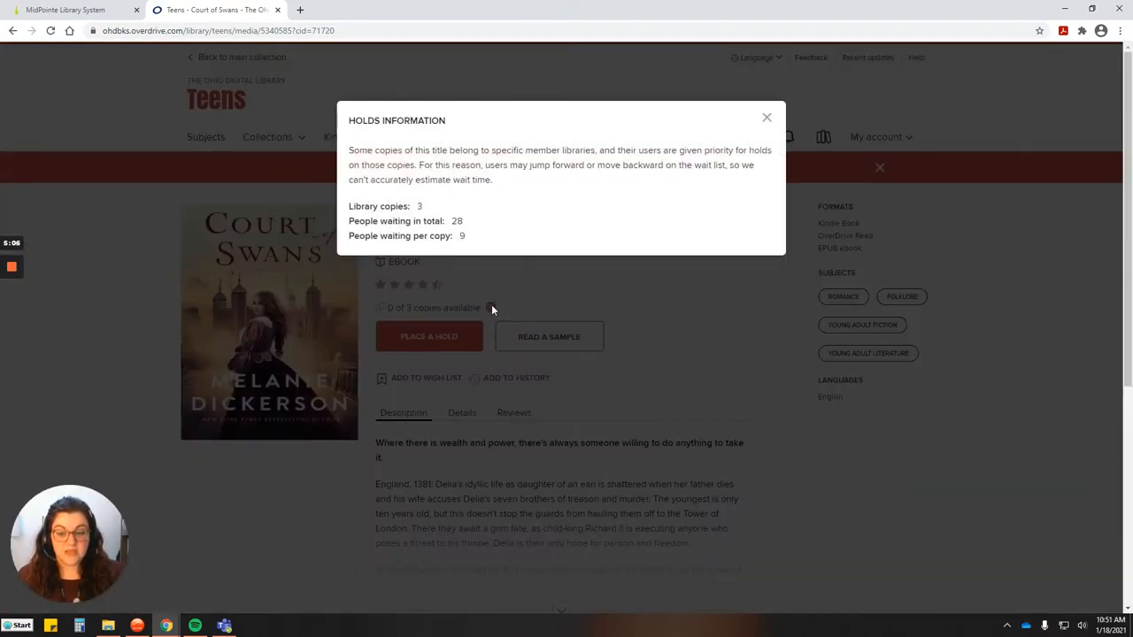
pyautogui.moveTo(451, 235)
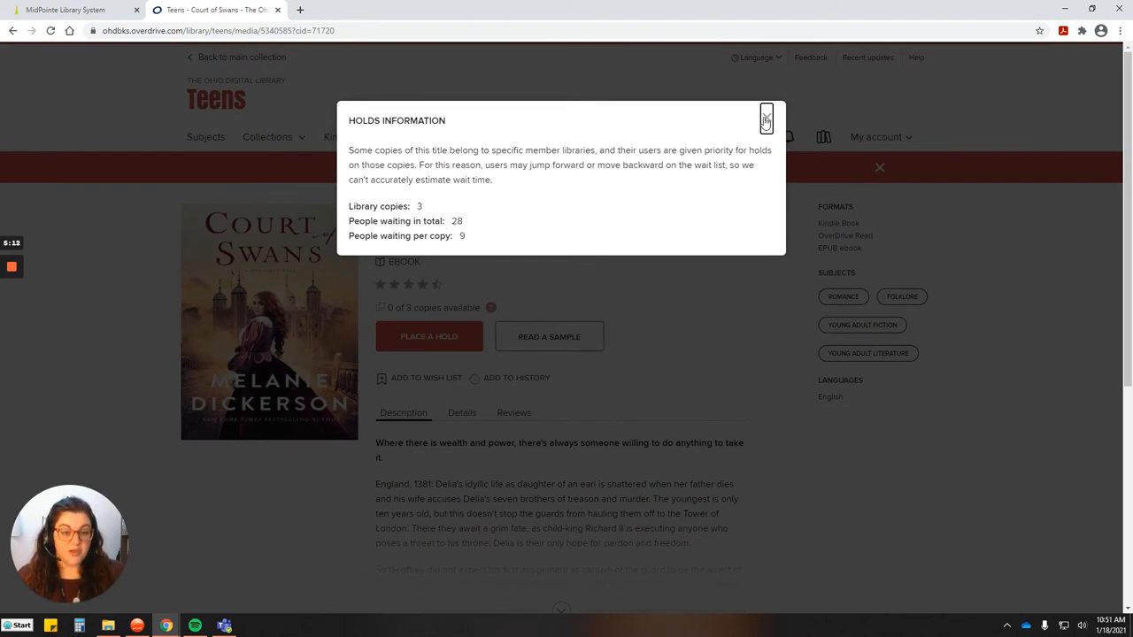
pyautogui.click(764, 120)
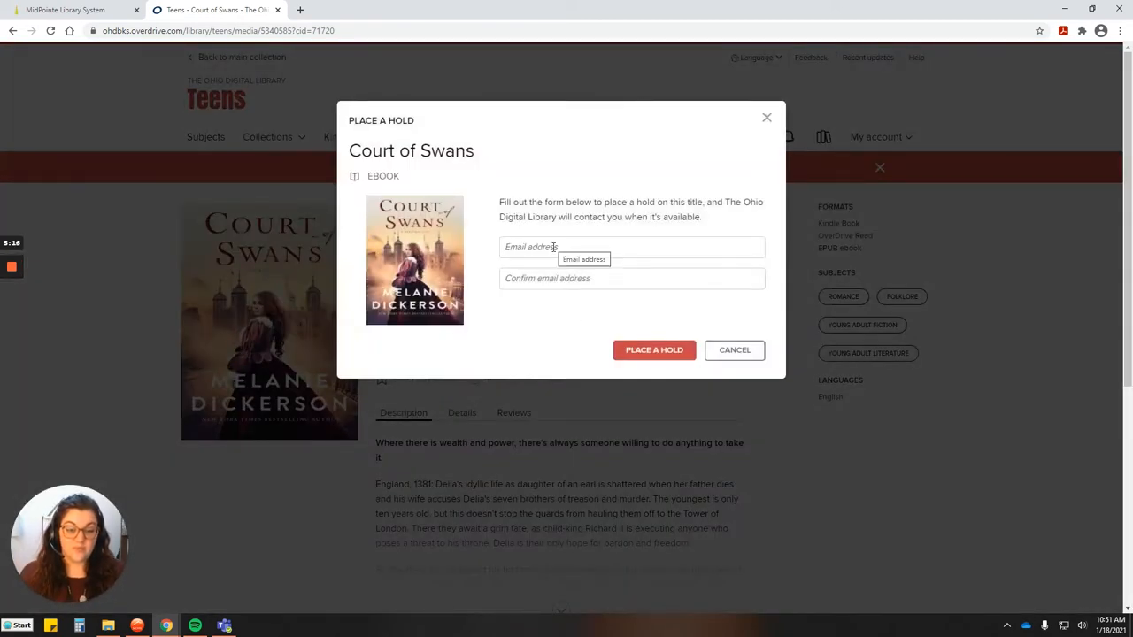
# Place a hold on Court of Swans with the midpointelibrary email, confirmed at position #29 on 3 copies.
pyautogui.click(630, 248)
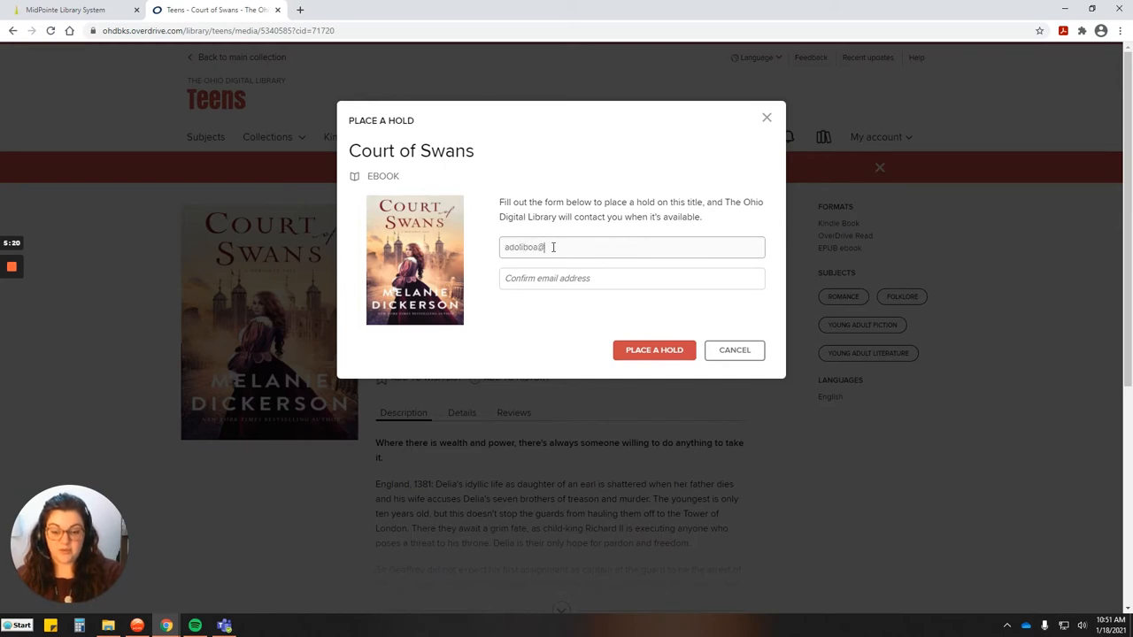
pyautogui.write('@midpointelibrary.org')
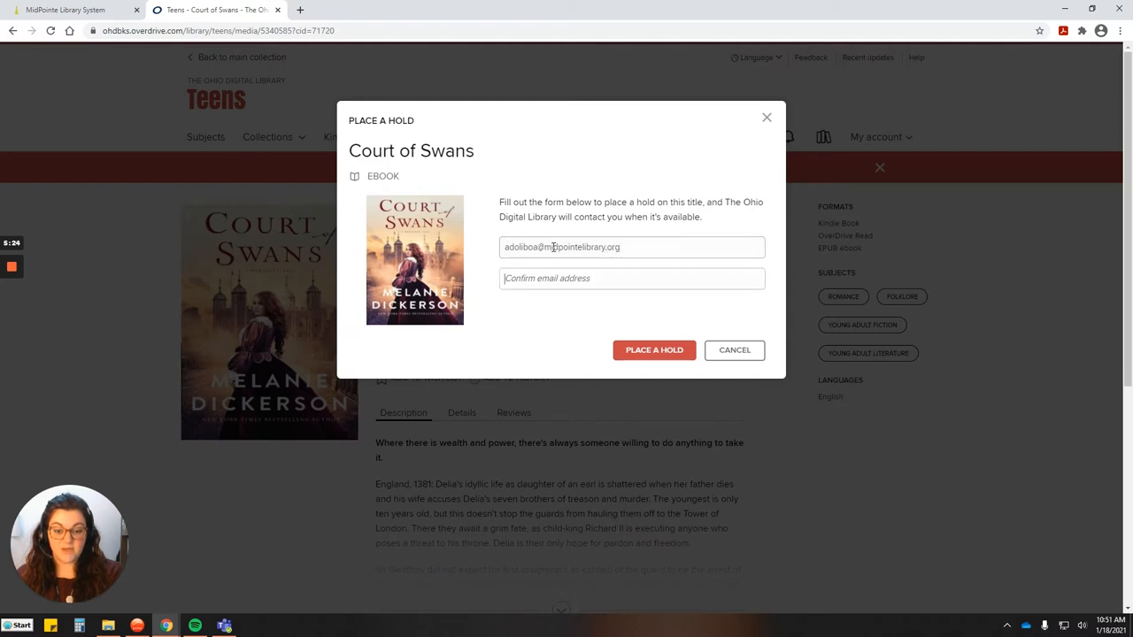
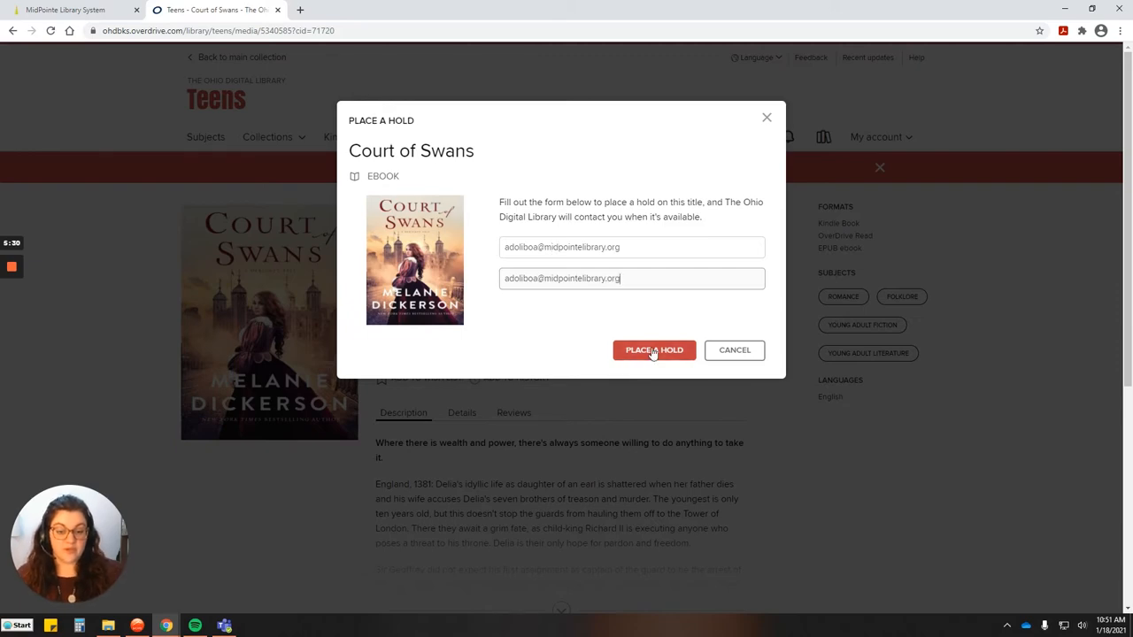
pyautogui.click(653, 351)
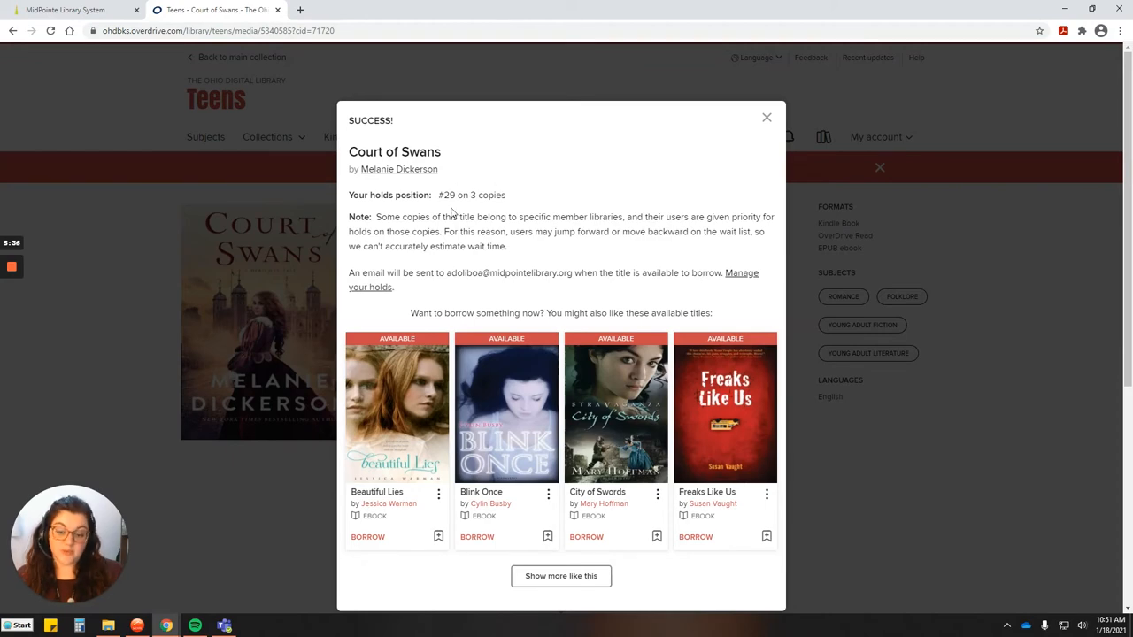
pyautogui.scroll(-3)
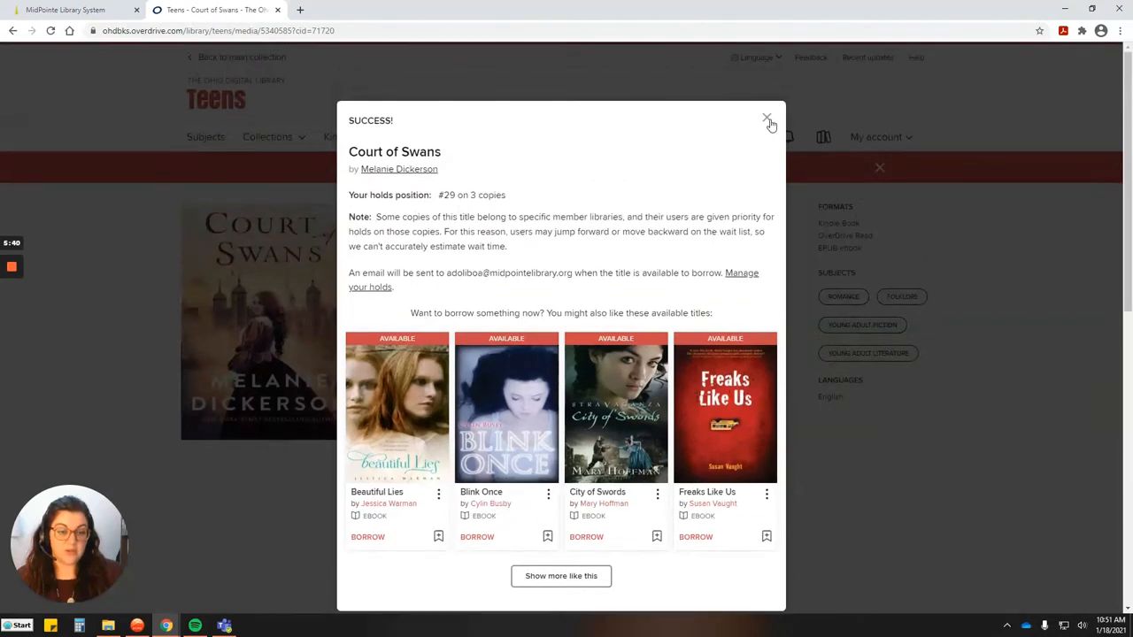
# View the account Holds list and check Court of Swans' place in line: 29 waiting, 10 per copy.
pyautogui.click(876, 137)
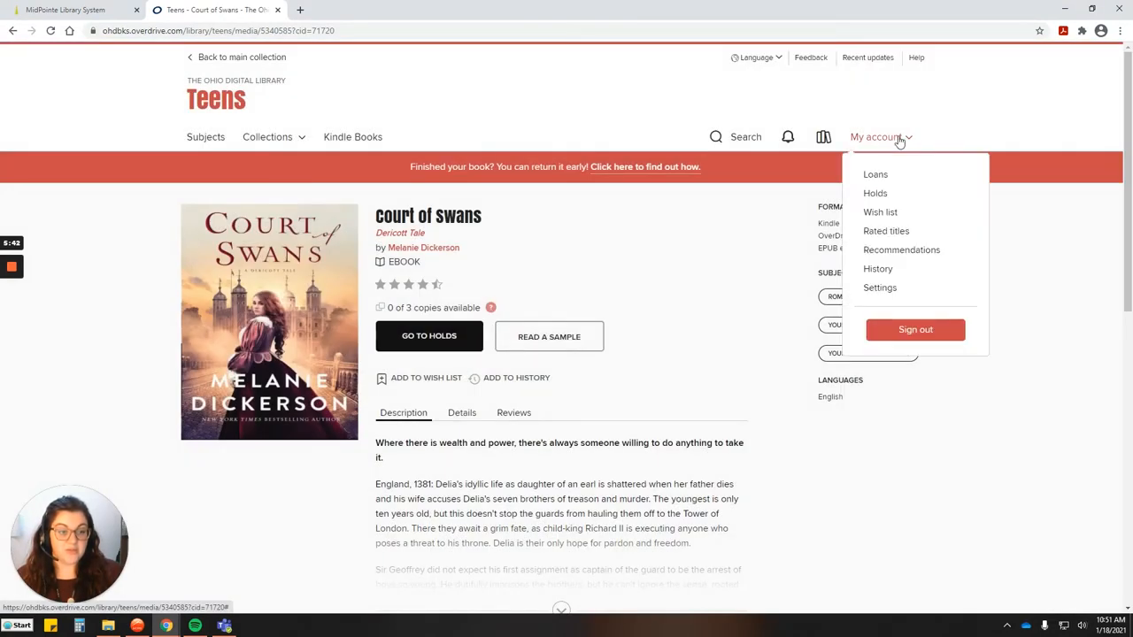
pyautogui.click(875, 193)
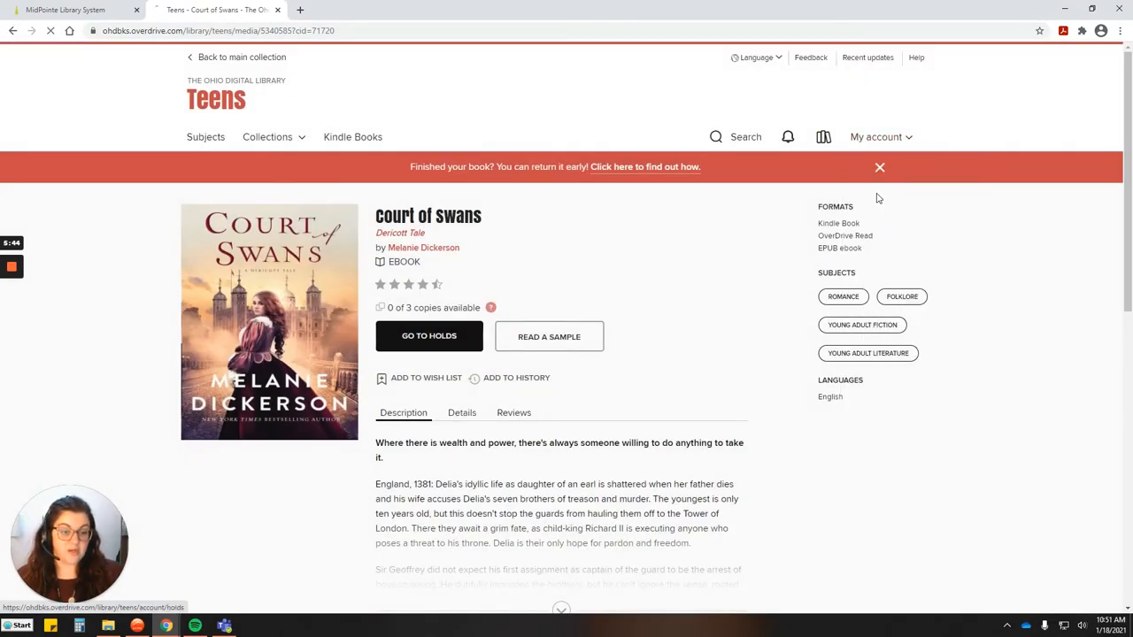
pyautogui.click(429, 336)
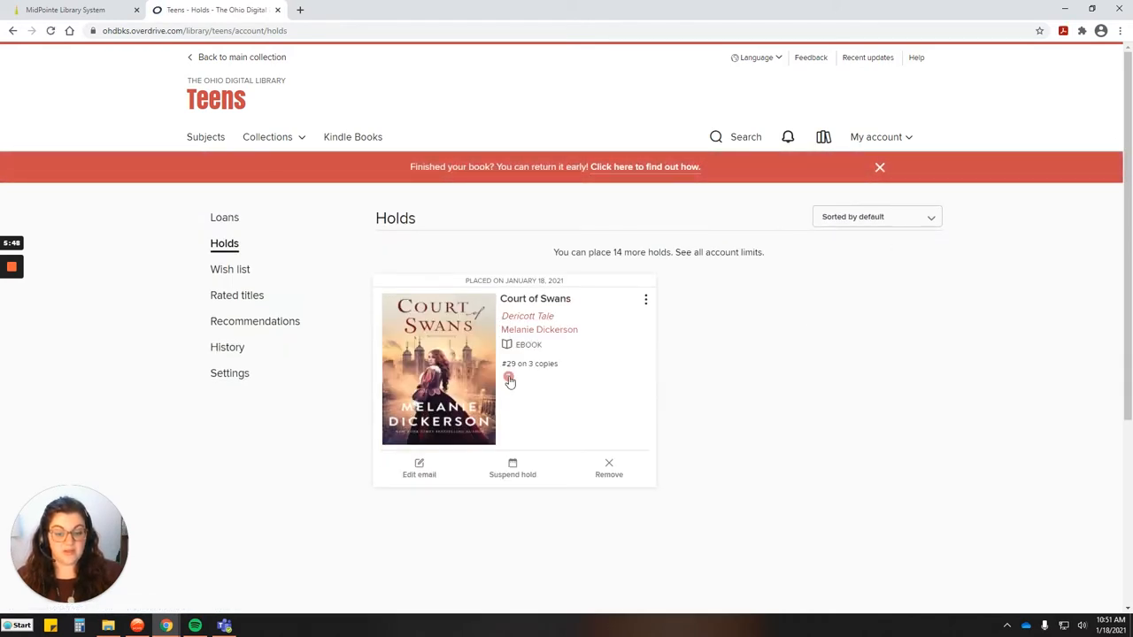
pyautogui.click(508, 378)
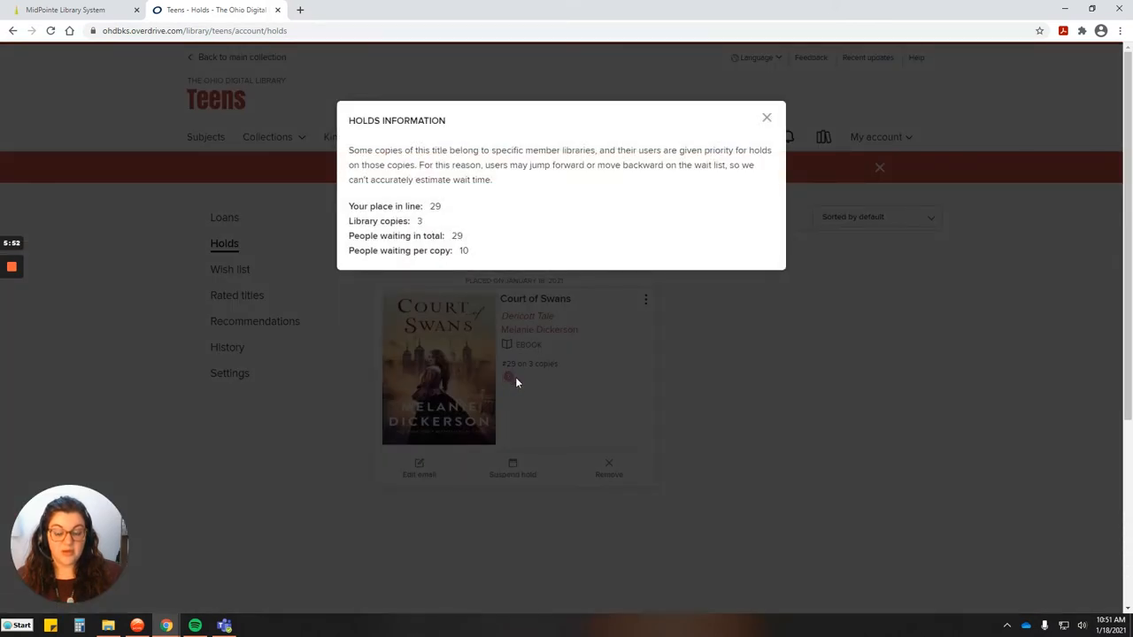
pyautogui.moveTo(529, 386)
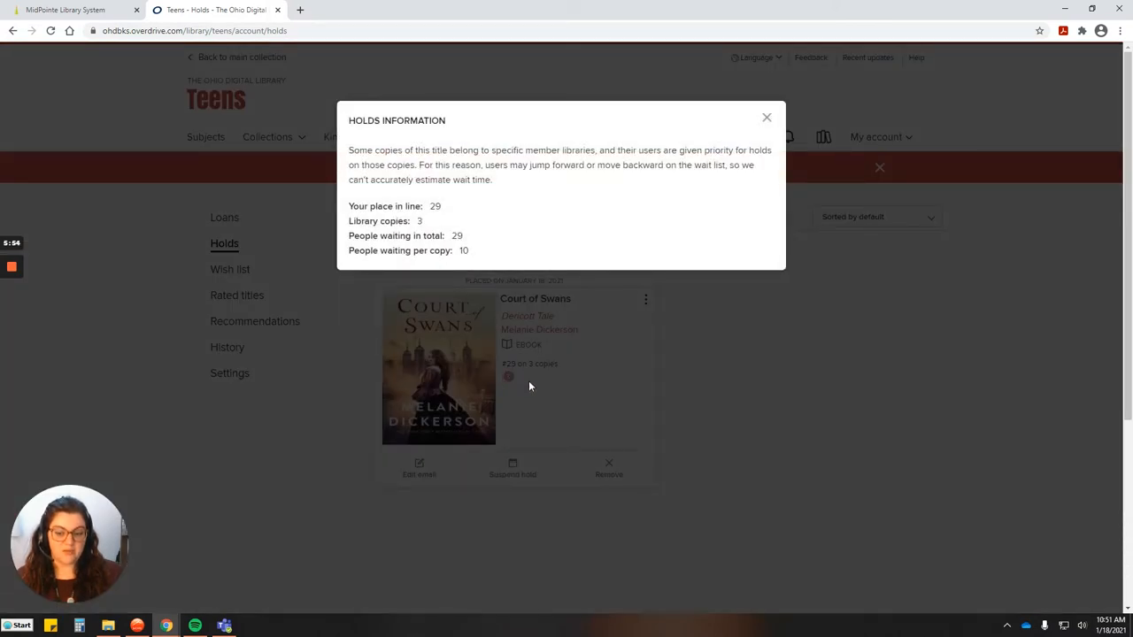
pyautogui.moveTo(726, 216)
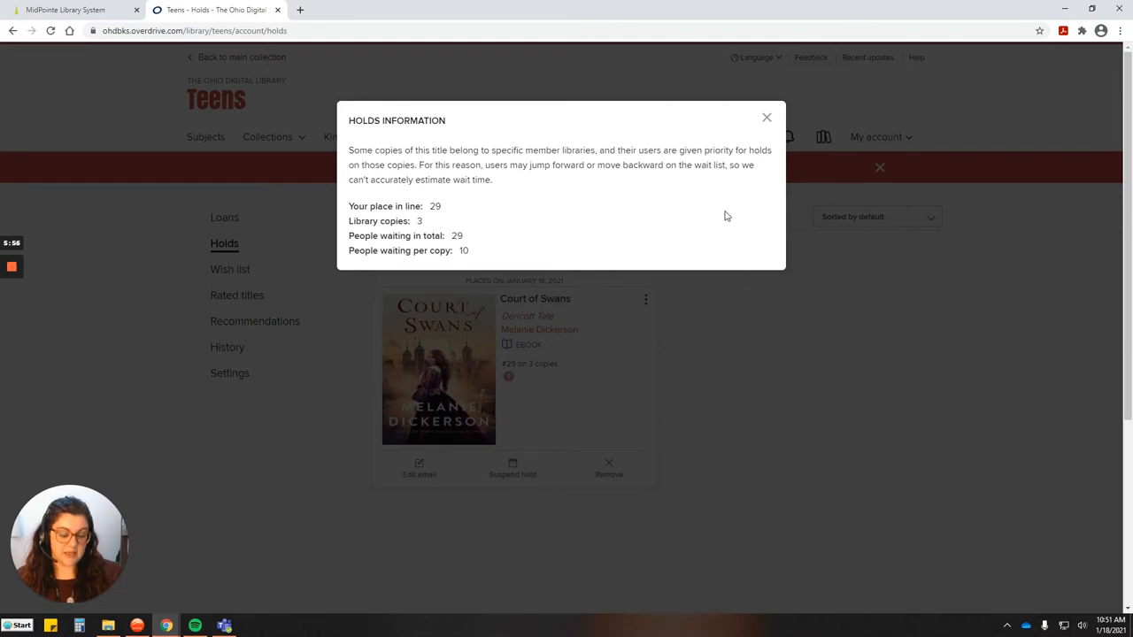
pyautogui.click(766, 116)
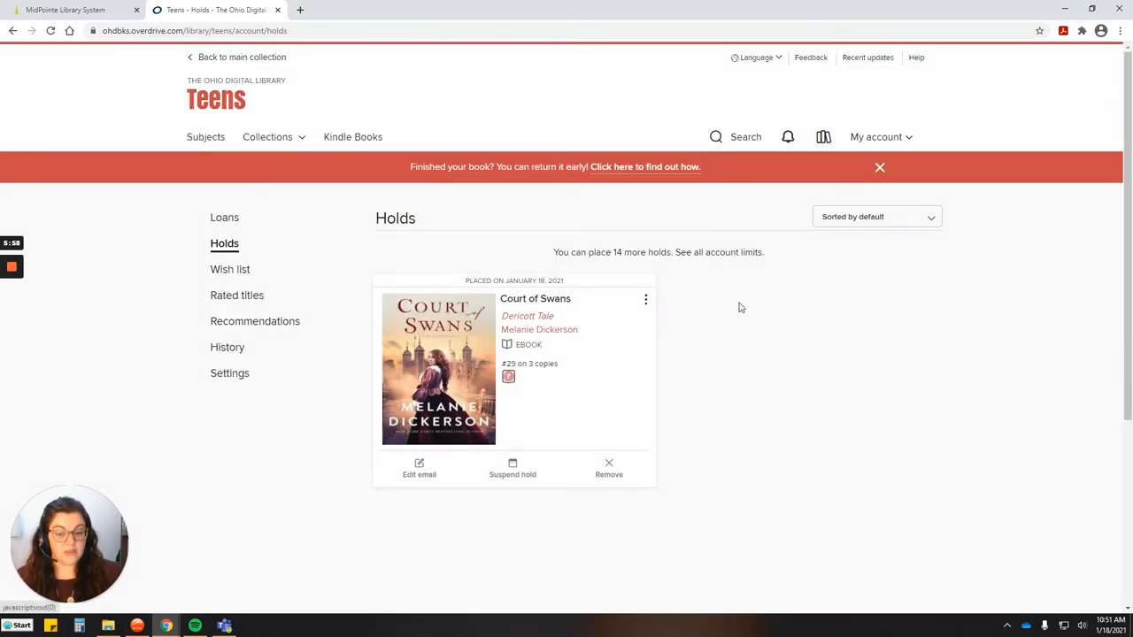
pyautogui.moveTo(701, 396)
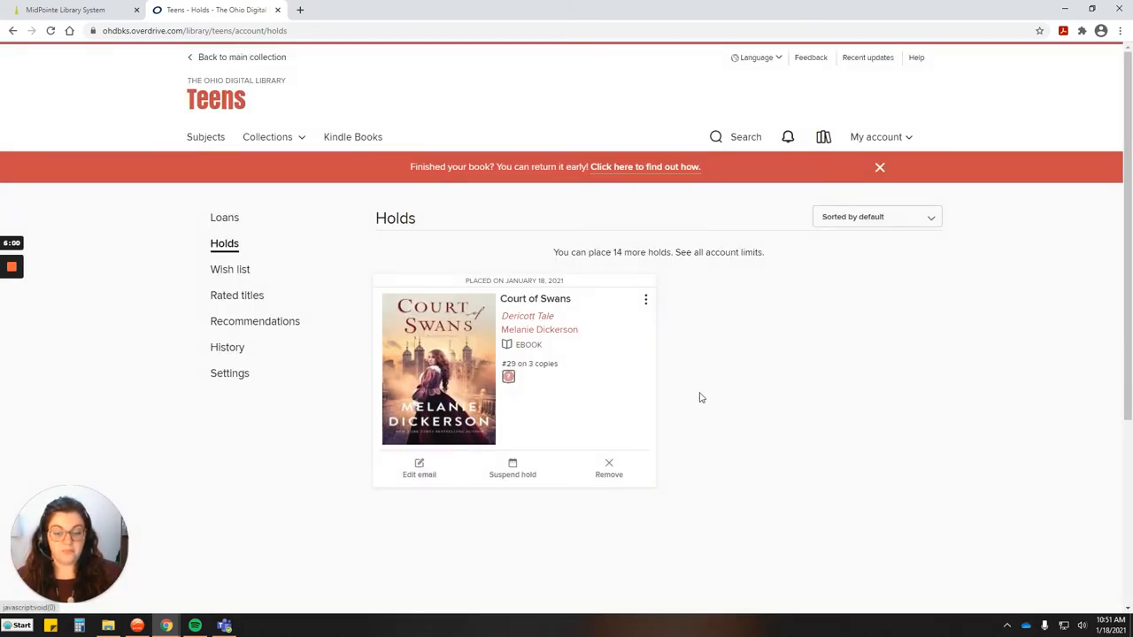
pyautogui.moveTo(513, 469)
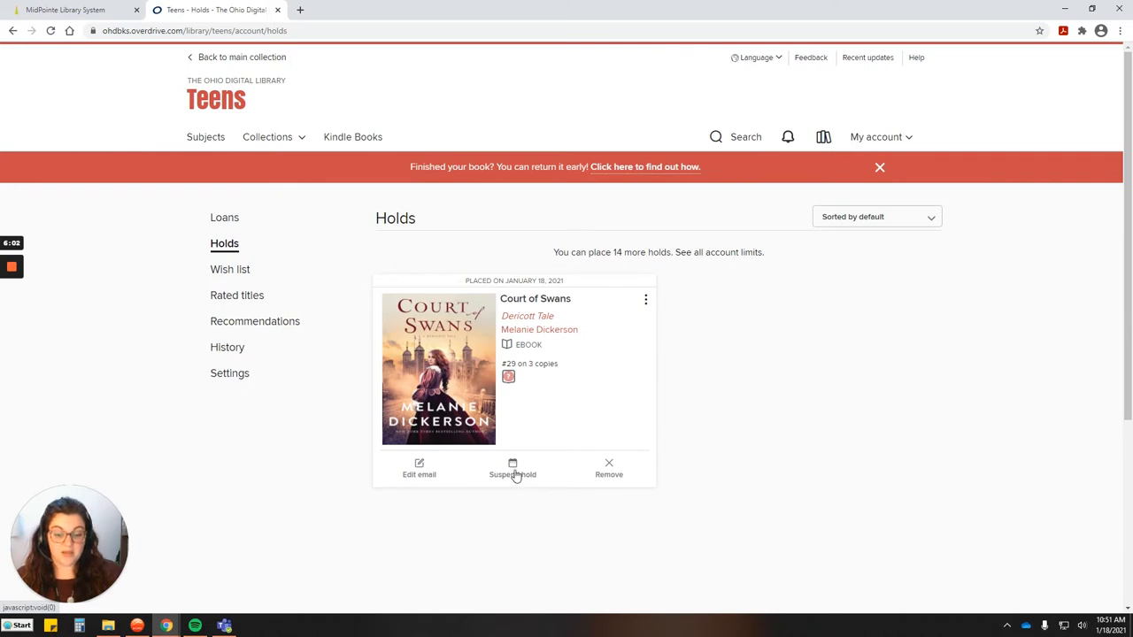
# Review the 7-day suspension option for the Court of Swans hold, cancel it, and return to Teens home.
pyautogui.click(513, 469)
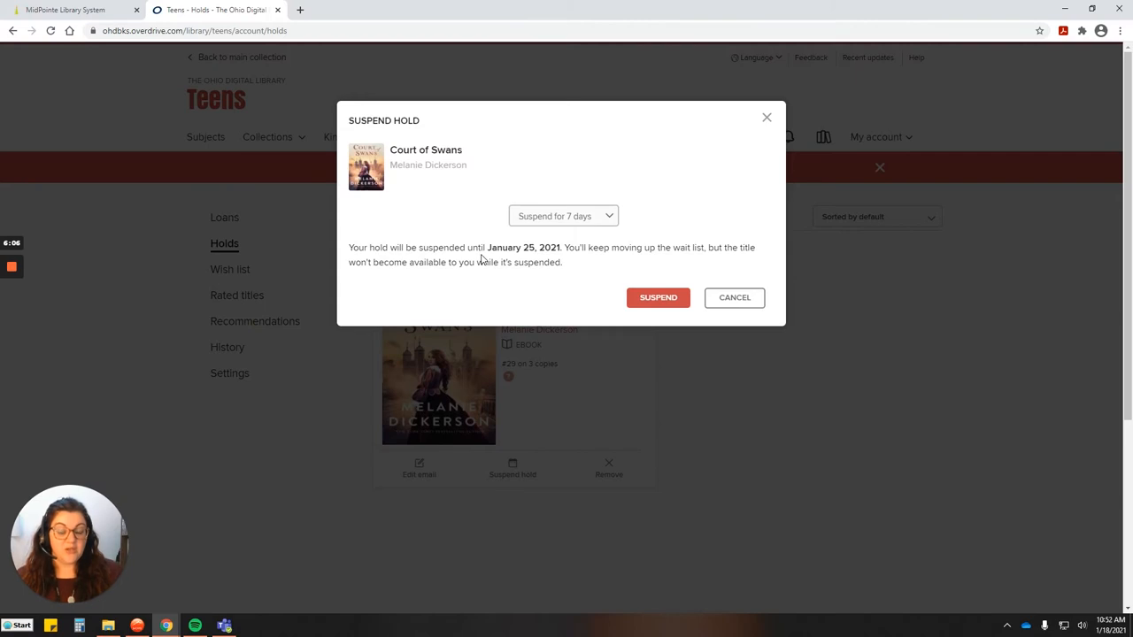
pyautogui.moveTo(416, 248)
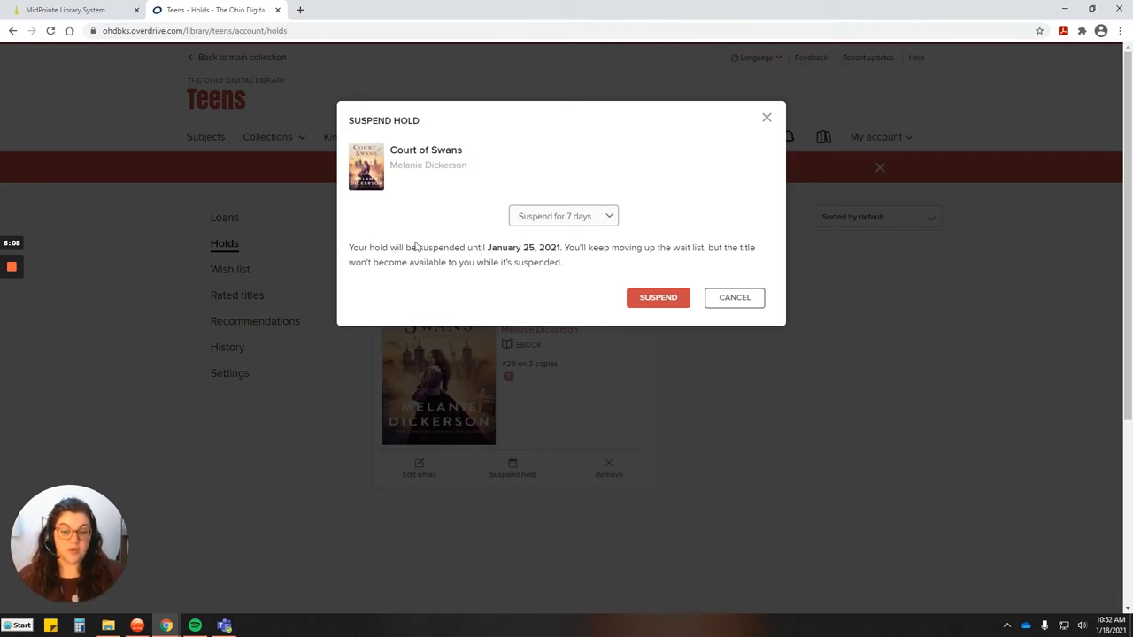
pyautogui.click(563, 216)
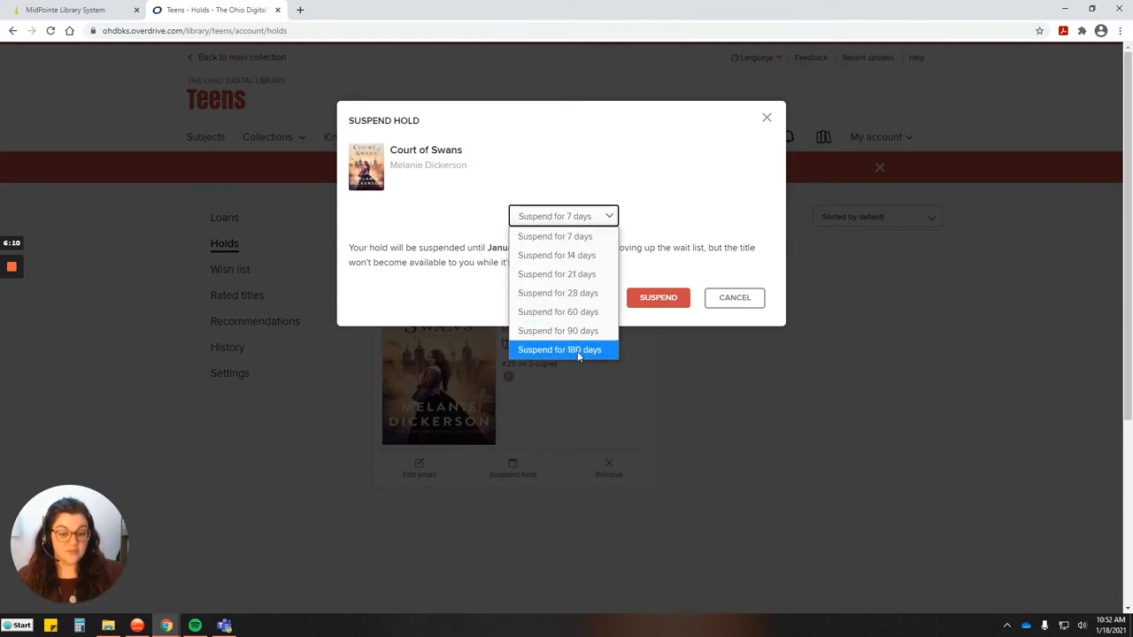
pyautogui.moveTo(555, 254)
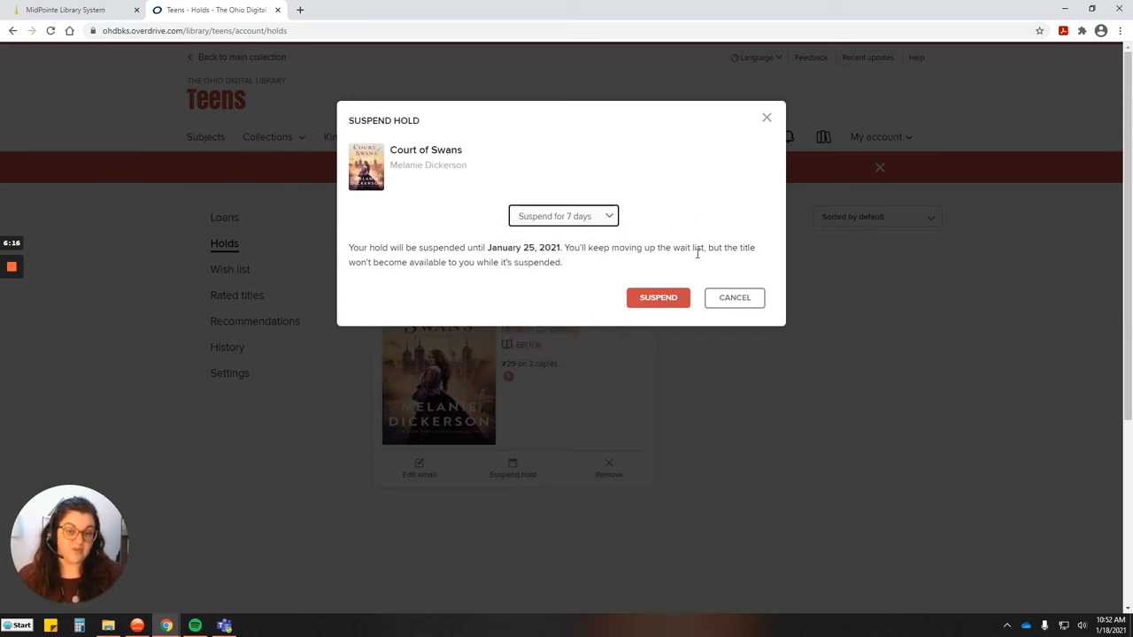
pyautogui.moveTo(664, 268)
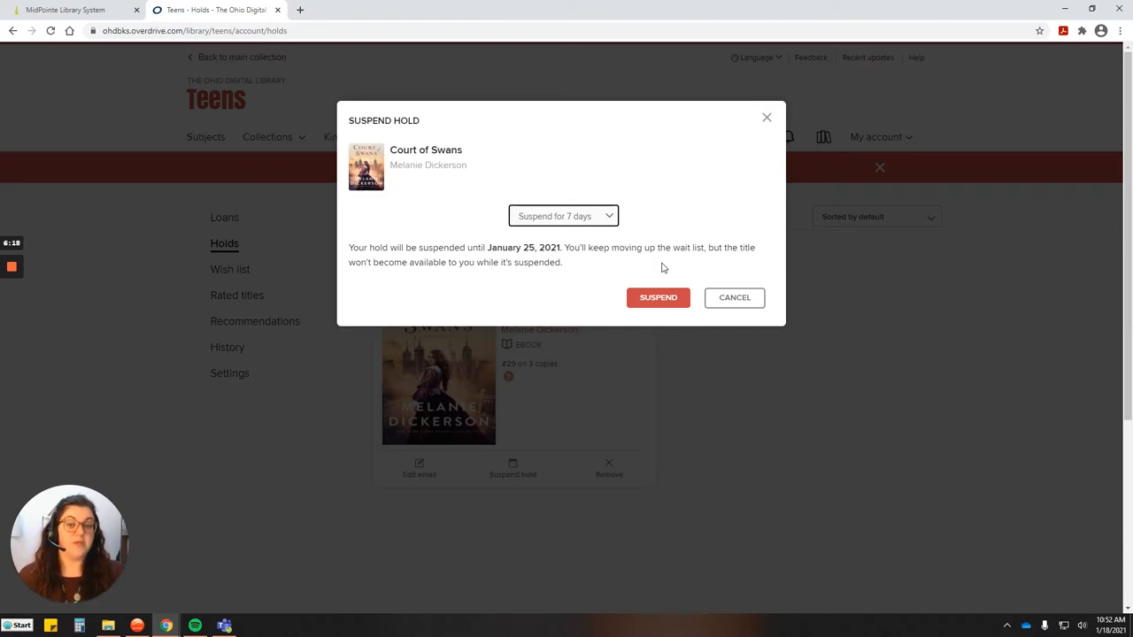
pyautogui.moveTo(667, 273)
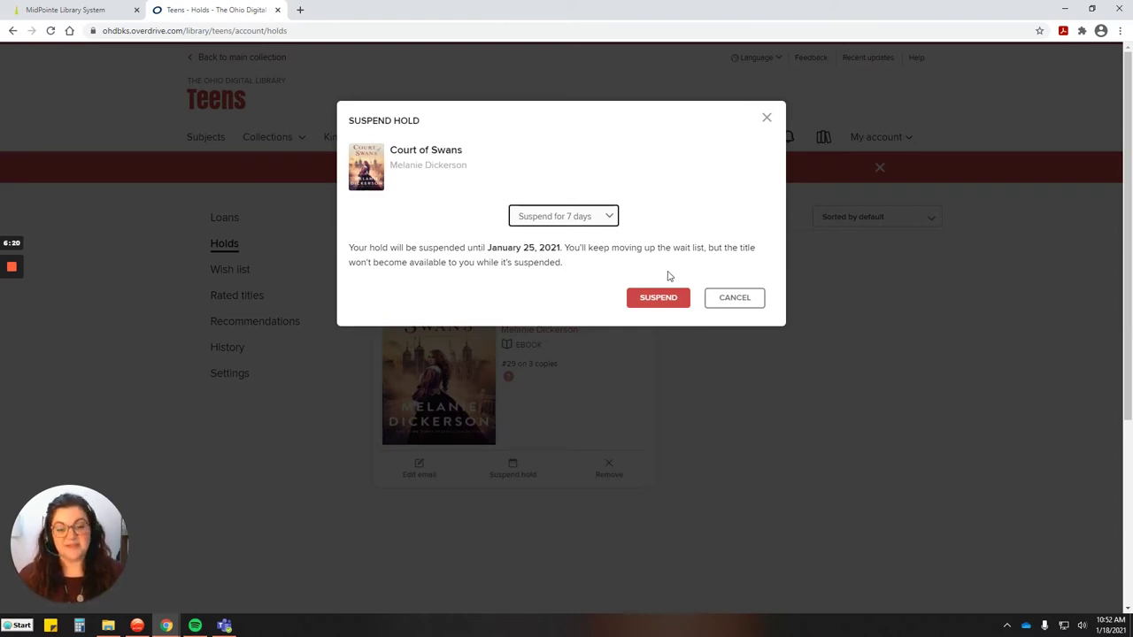
pyautogui.click(732, 297)
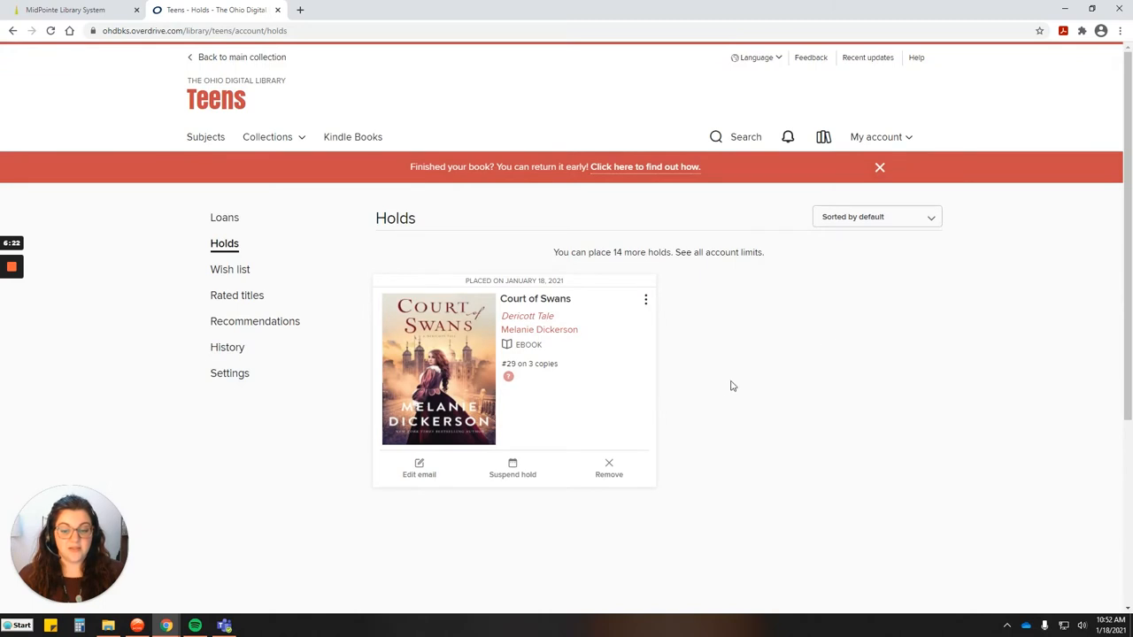
pyautogui.moveTo(721, 390)
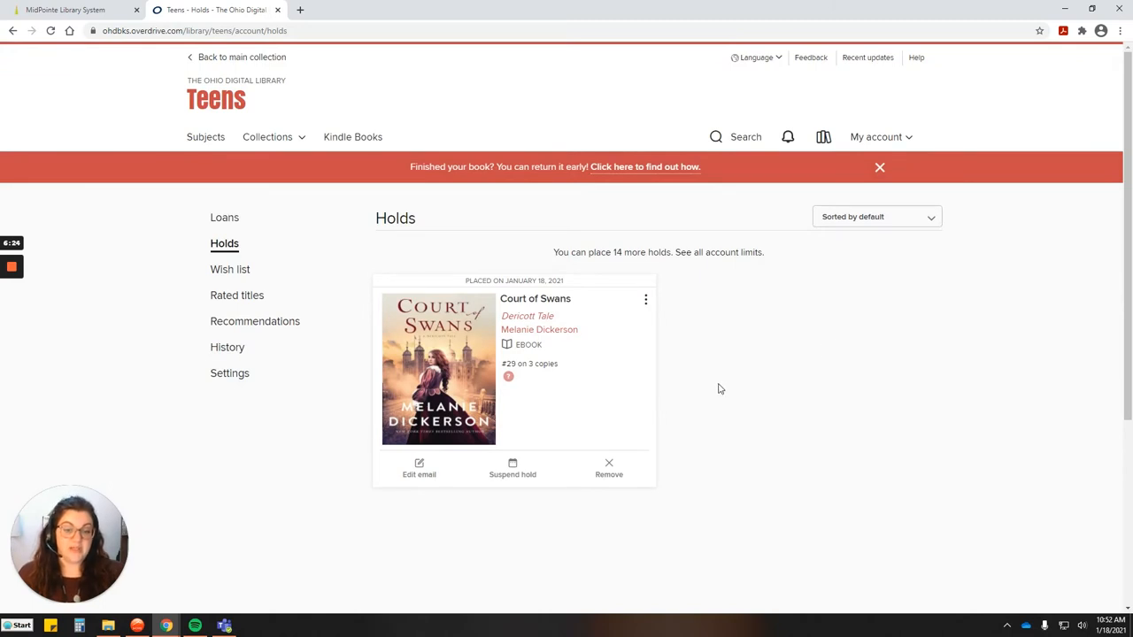
pyautogui.moveTo(712, 377)
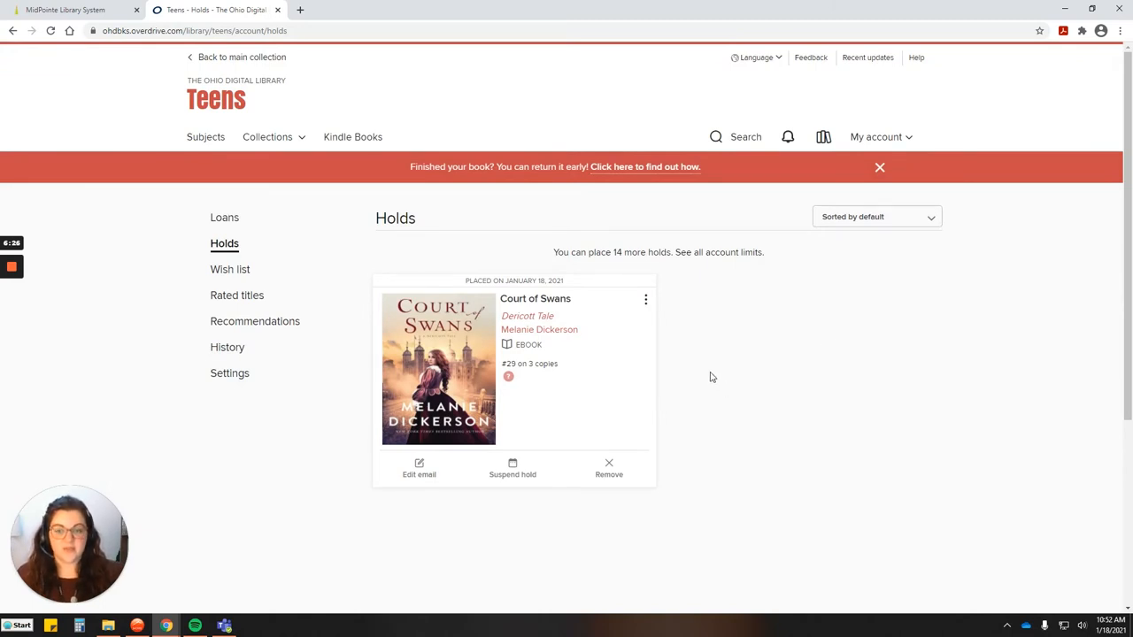
pyautogui.moveTo(257, 198)
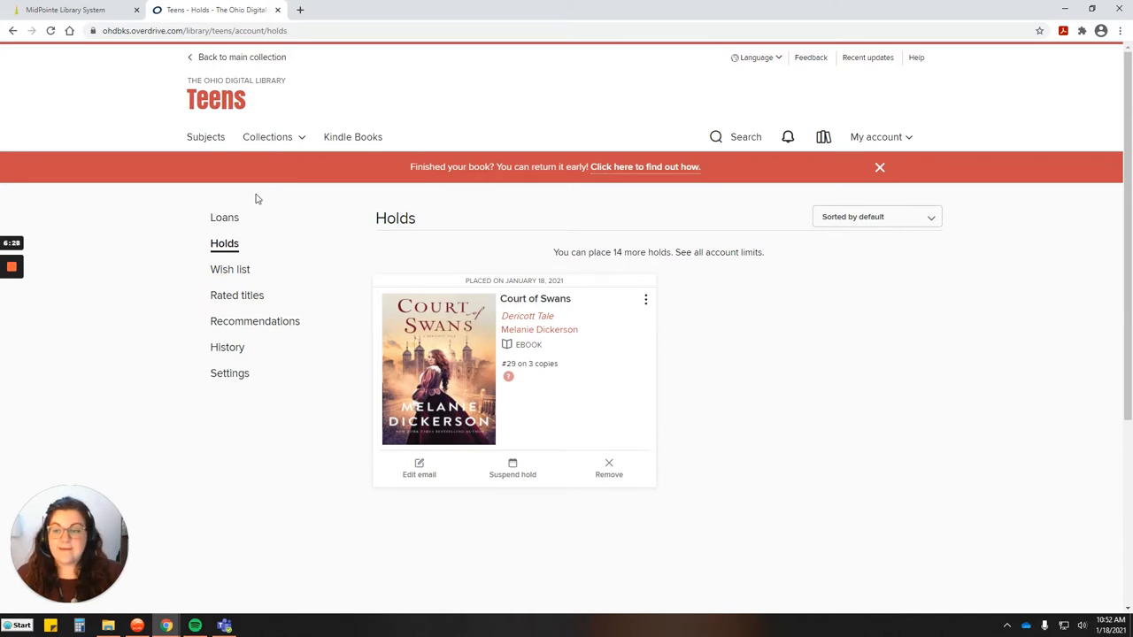
pyautogui.moveTo(206, 138)
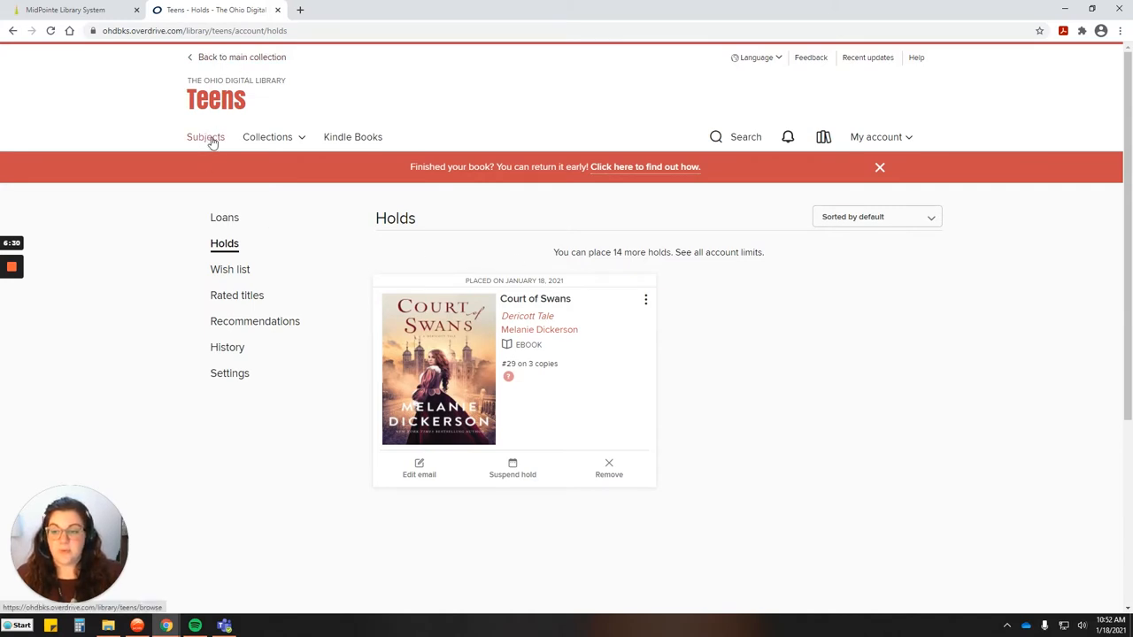
pyautogui.click(205, 138)
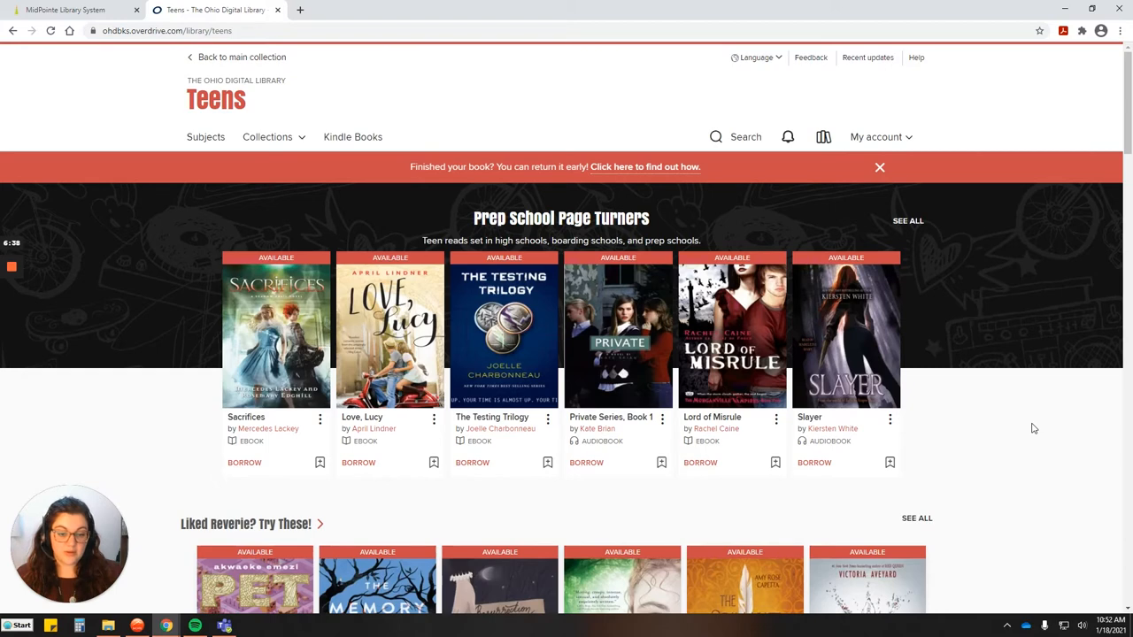
# From the Liked Reverie? Try These! row, open The Memory Trees ebook details (2 of 2 copies).
pyautogui.scroll(-3)
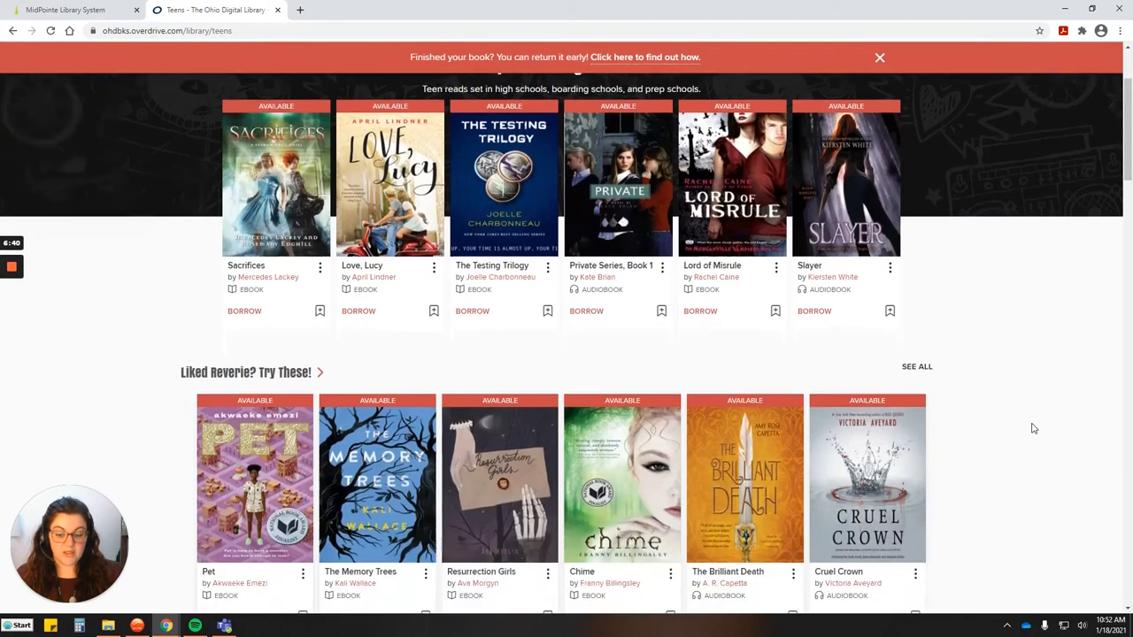
pyautogui.scroll(-3)
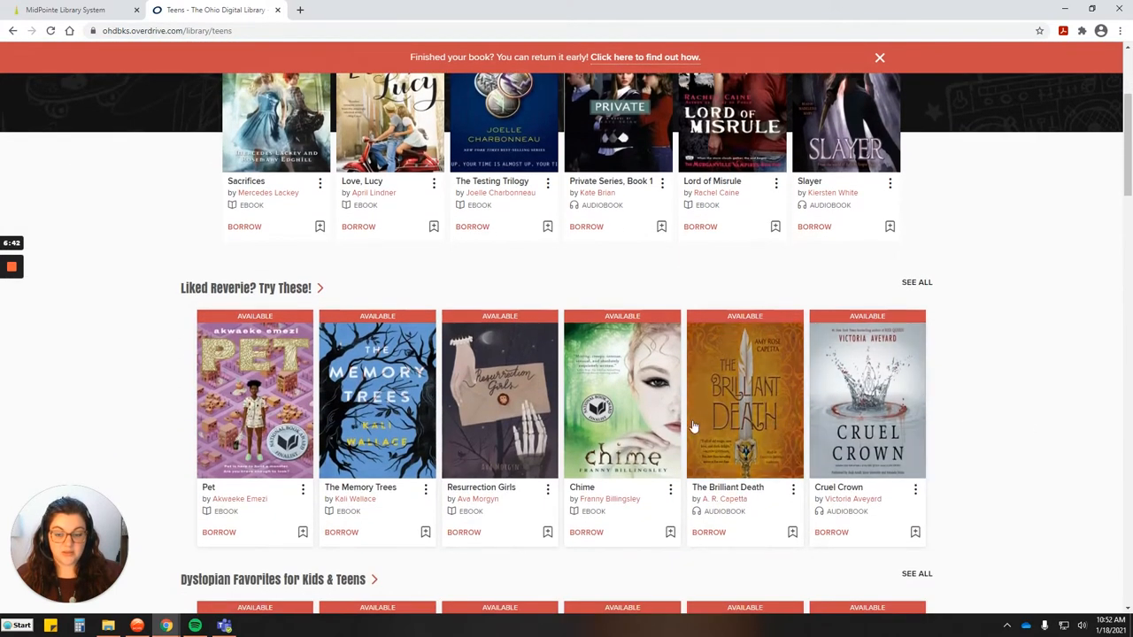
pyautogui.moveTo(376, 393)
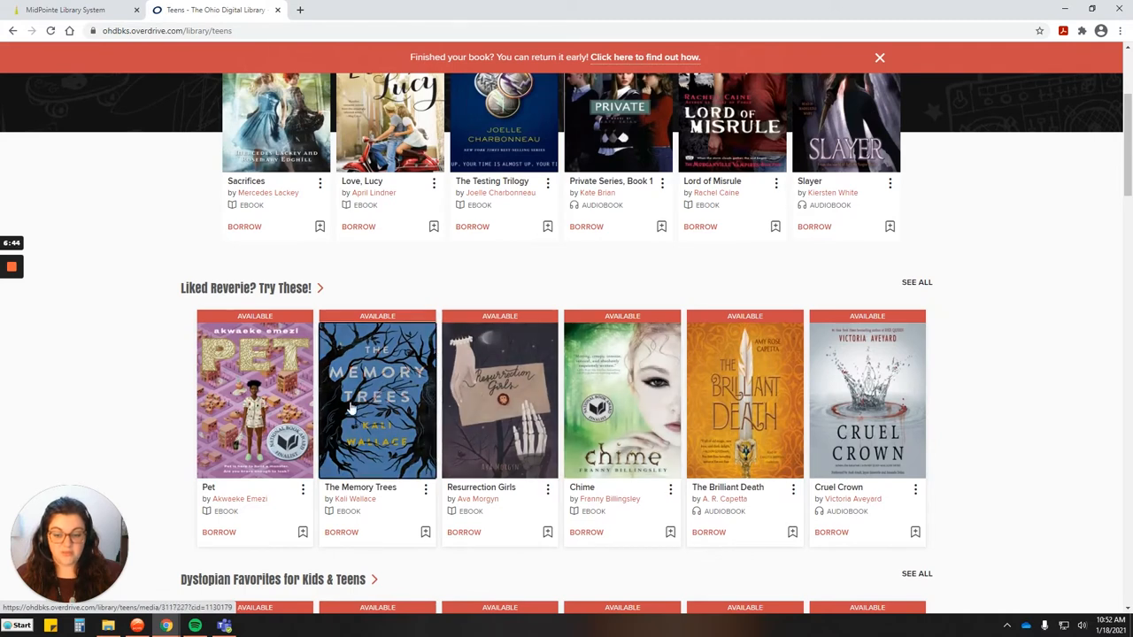
pyautogui.click(377, 395)
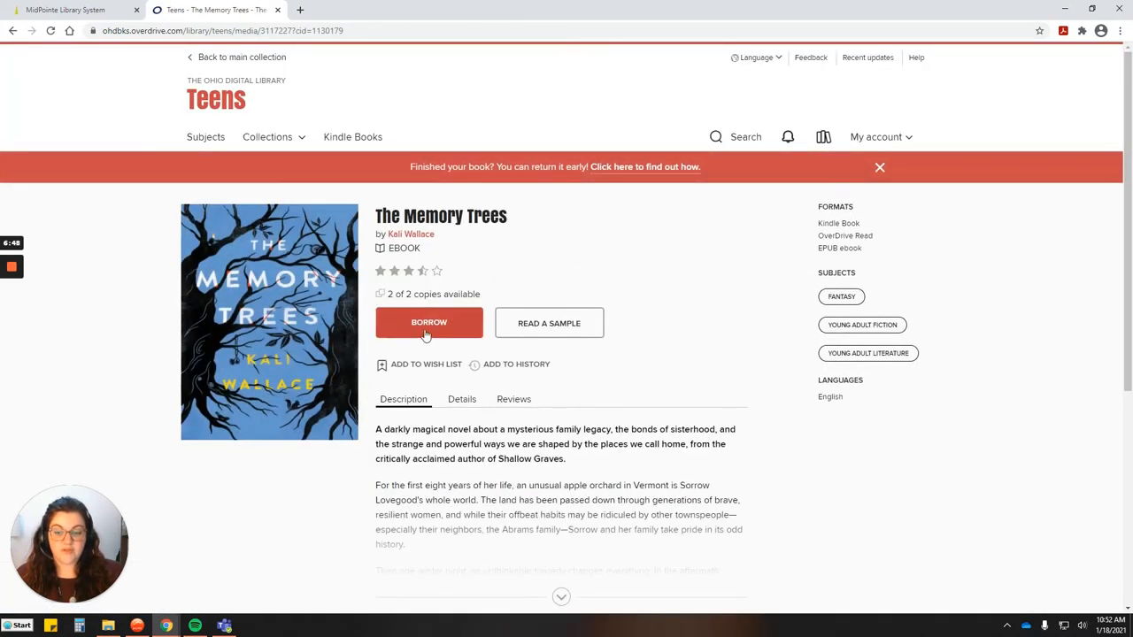
# Borrow The Memory Trees for 21 days, checked out until February 8, 2021.
pyautogui.click(428, 322)
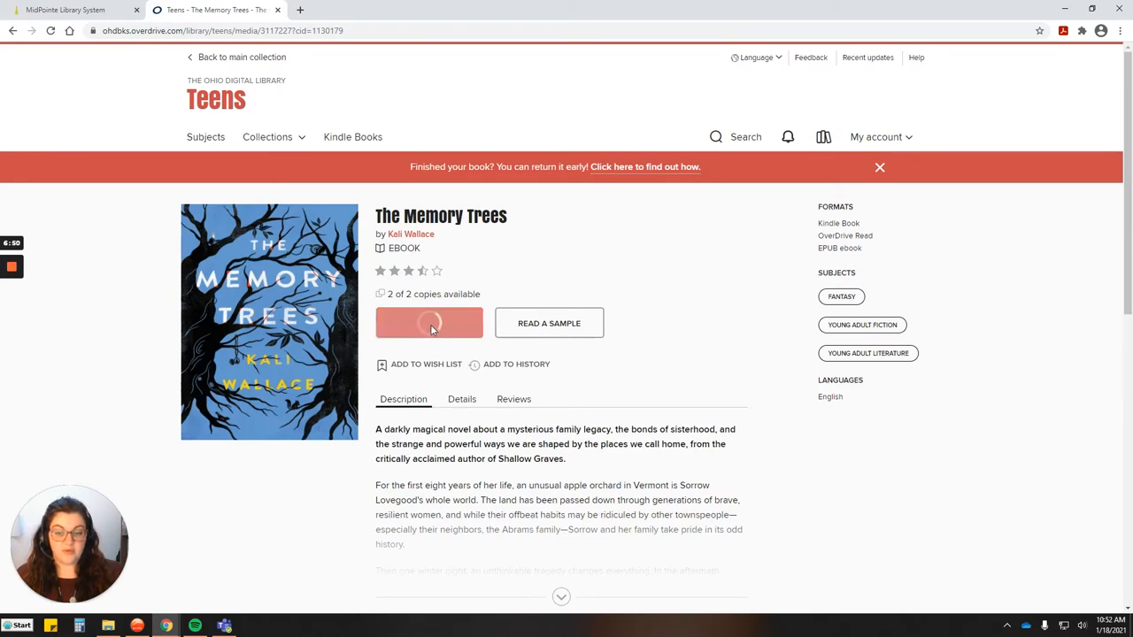
pyautogui.click(428, 322)
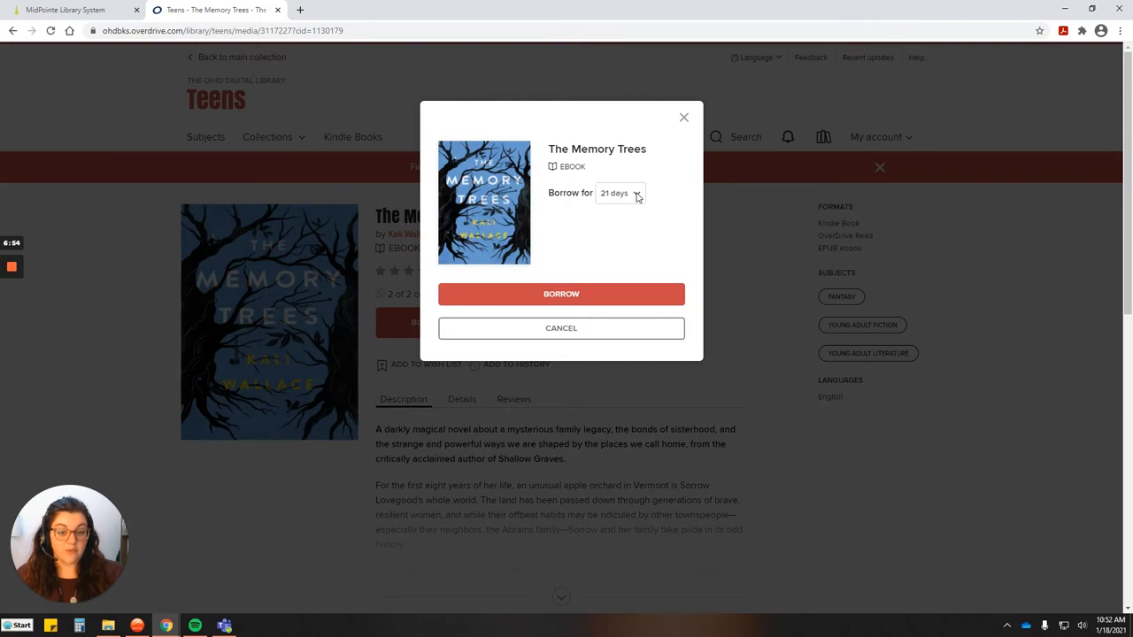
pyautogui.click(619, 193)
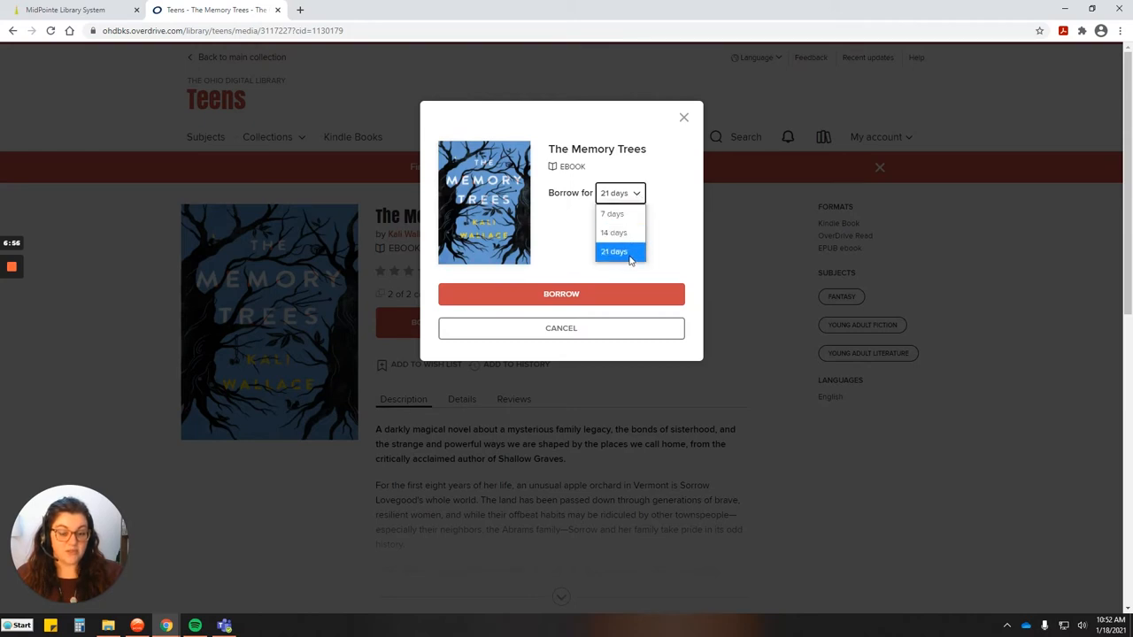
pyautogui.click(615, 252)
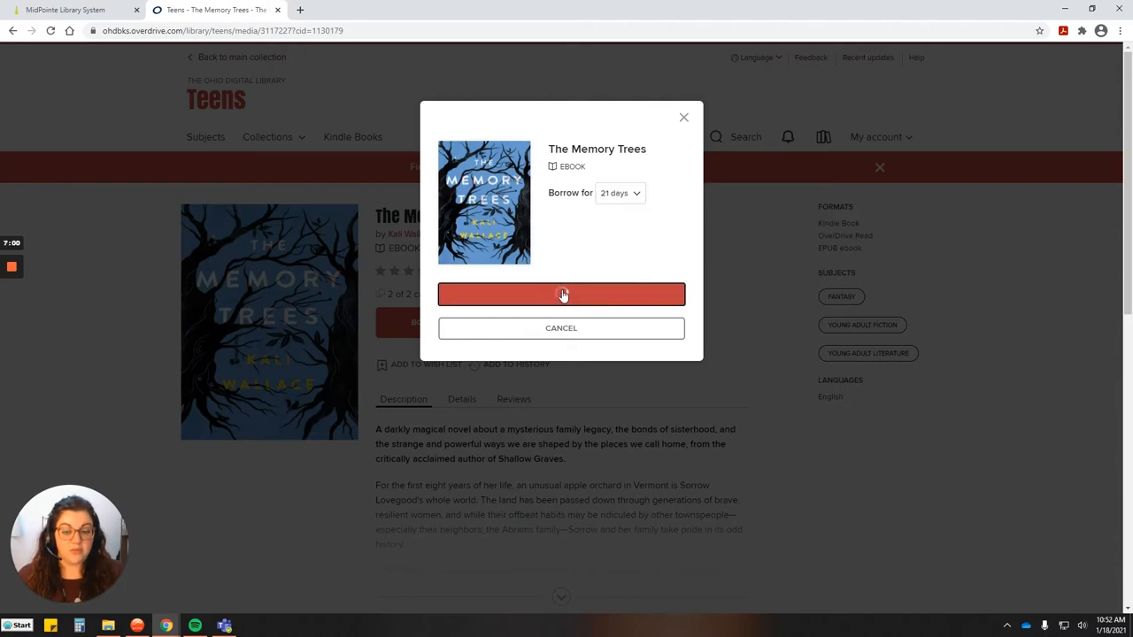
pyautogui.click(561, 294)
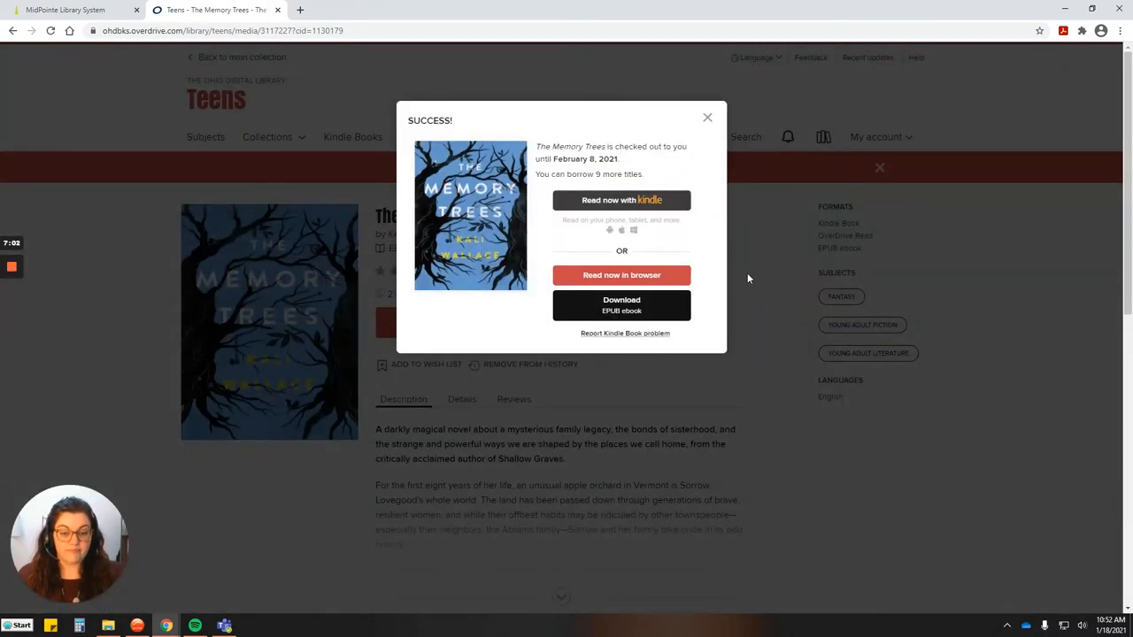
pyautogui.moveTo(665, 287)
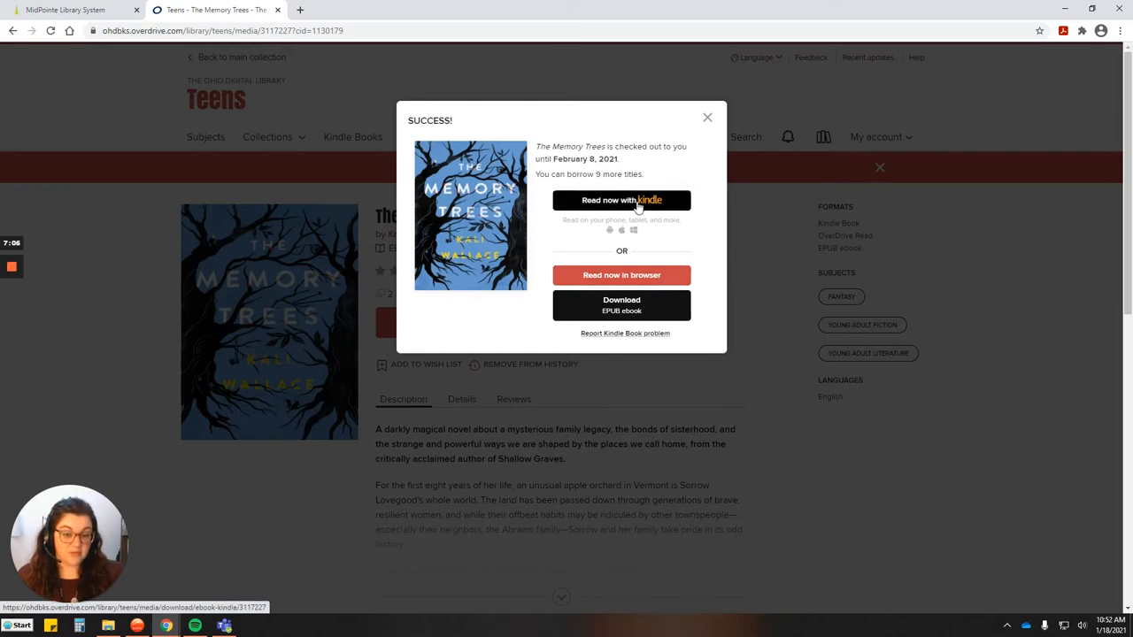
pyautogui.moveTo(622, 276)
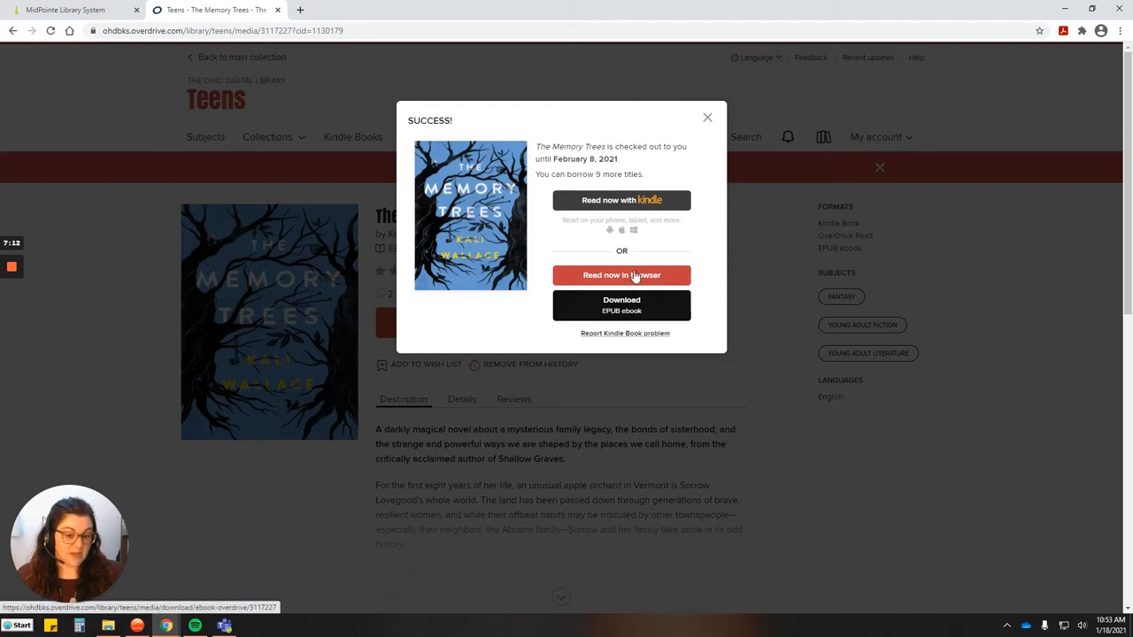
# Read The Memory Trees in OverDrive Read in a new browser tab.
pyautogui.click(621, 275)
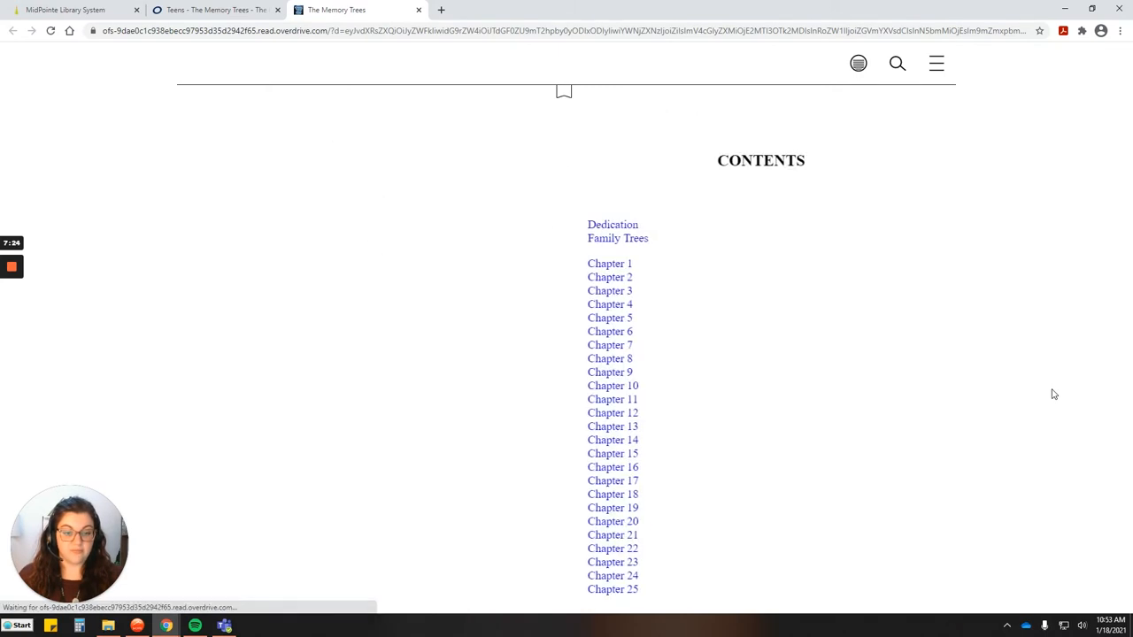
pyautogui.moveTo(747, 266)
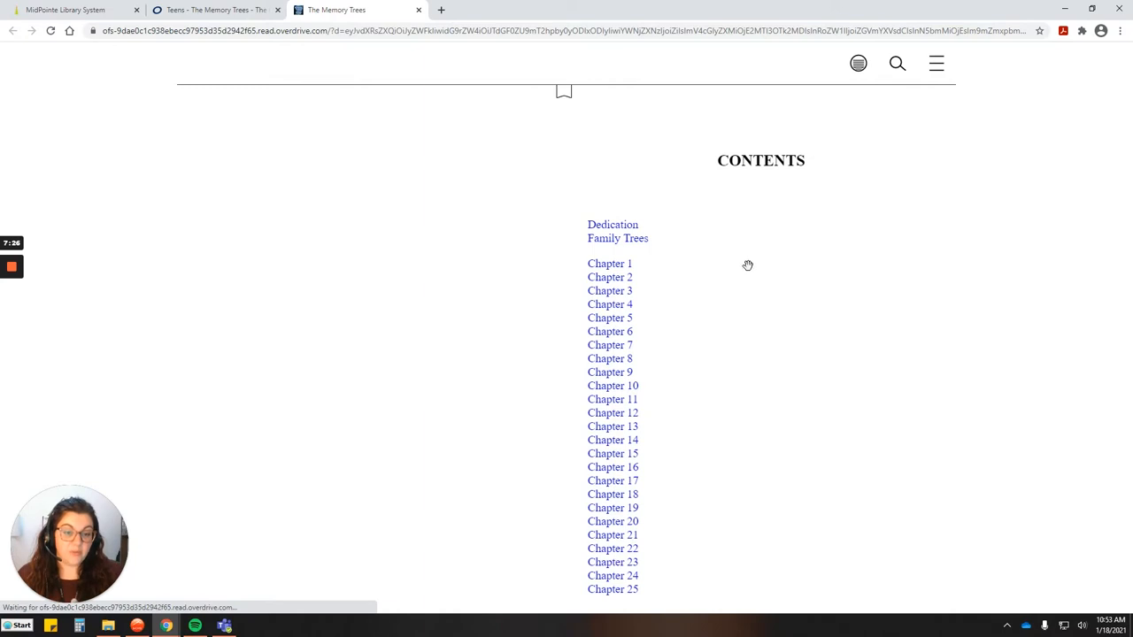
pyautogui.moveTo(609, 312)
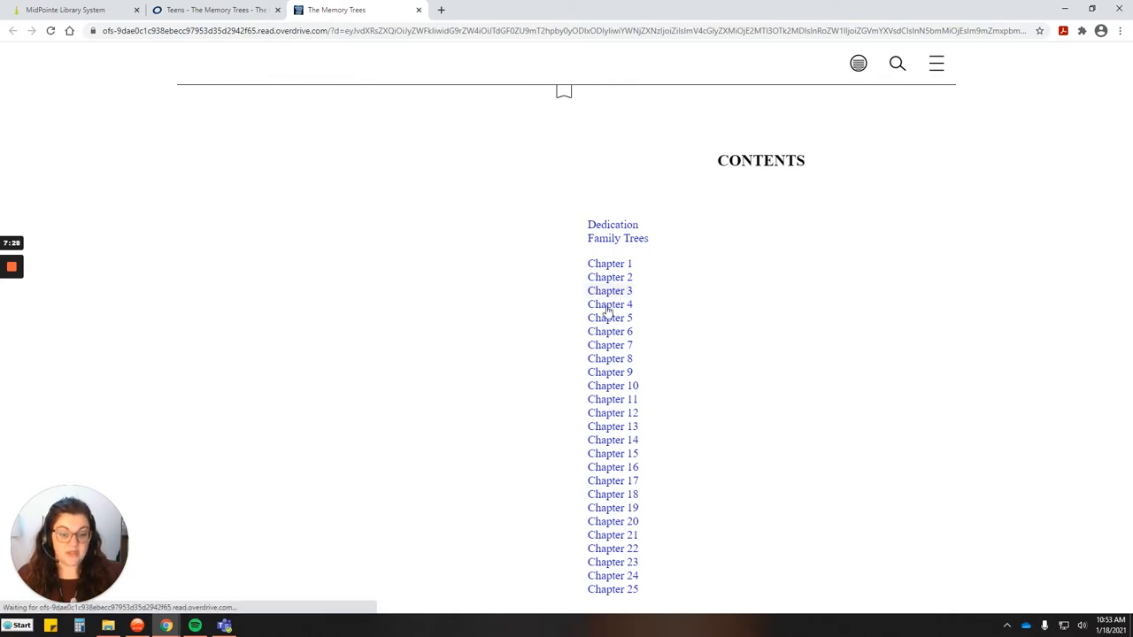
pyautogui.moveTo(595, 403)
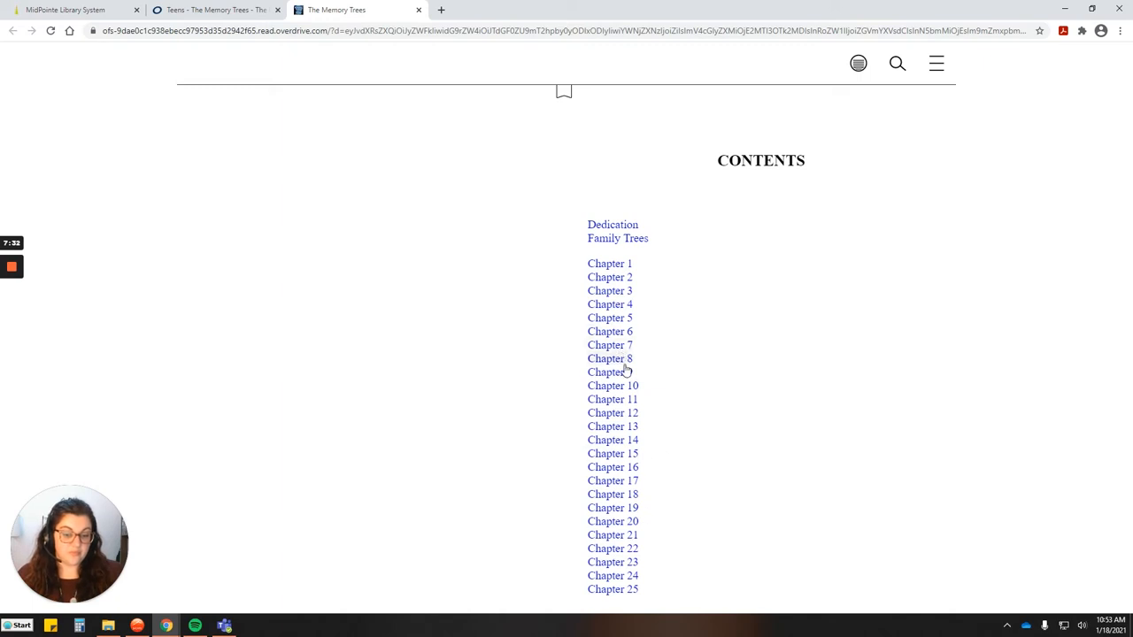
pyautogui.moveTo(643, 387)
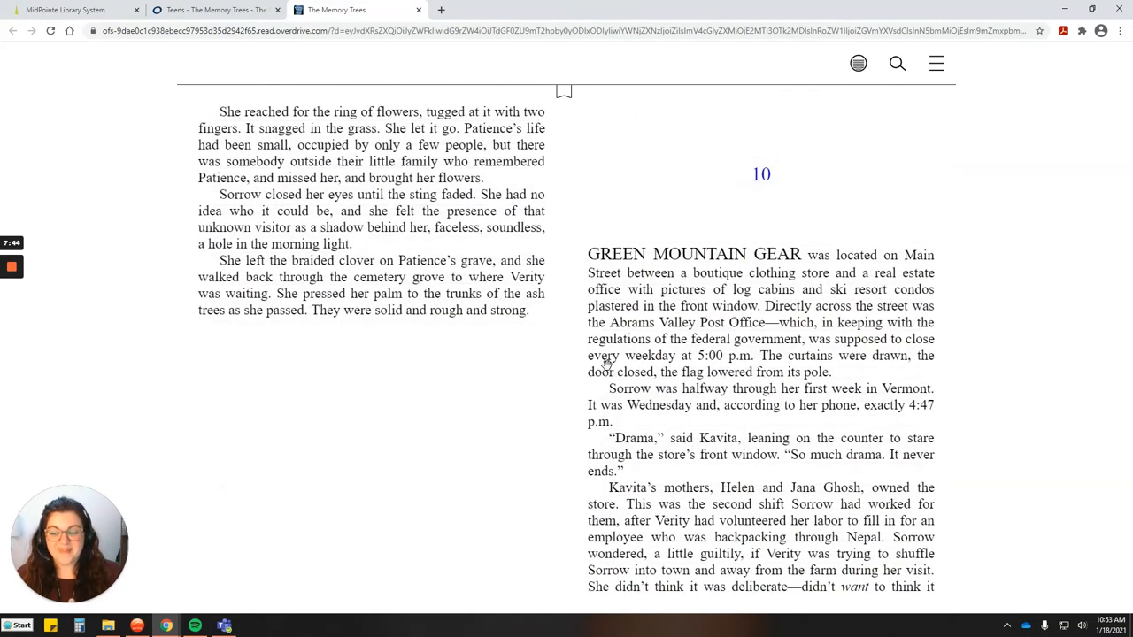
pyautogui.moveTo(538, 195)
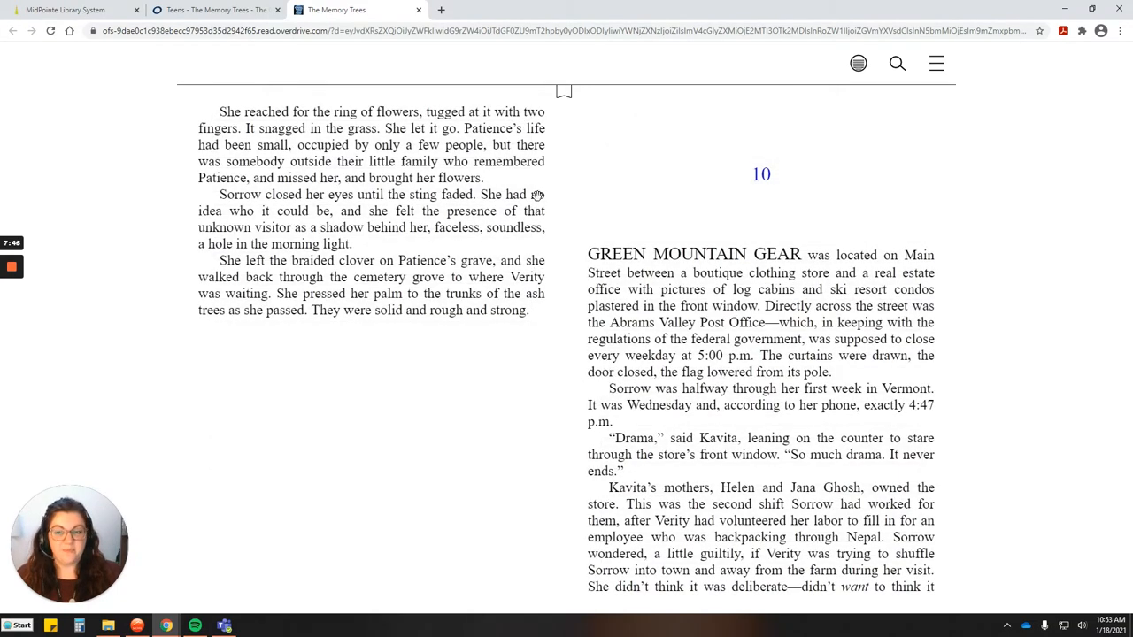
pyautogui.moveTo(418, 11)
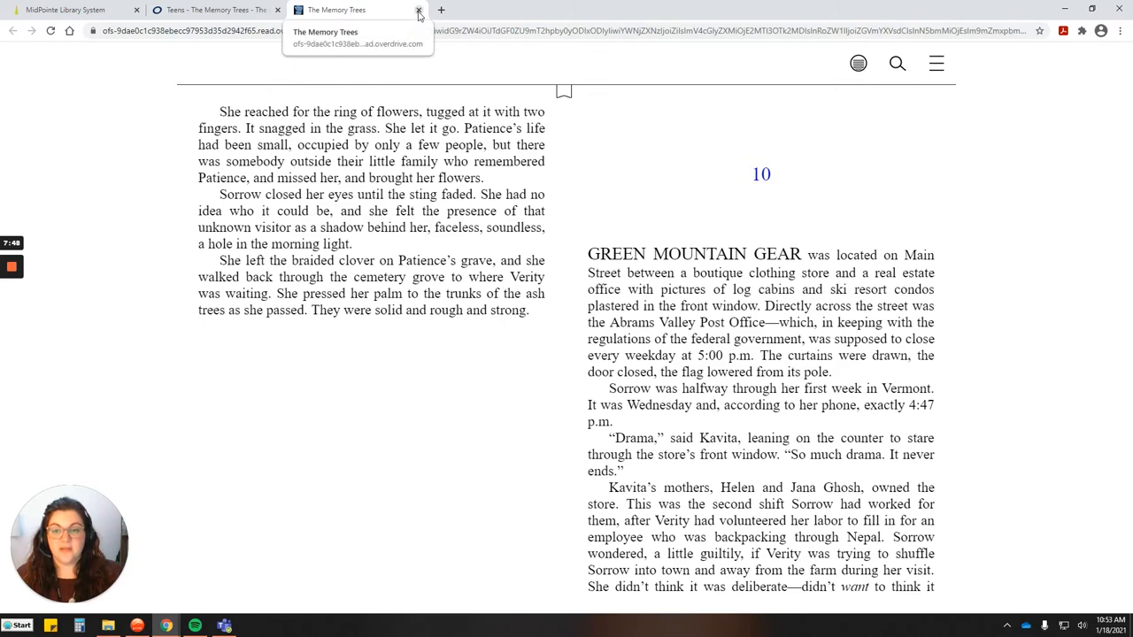
# Close the reader tab and checkout success message, then show the account's Loans and Holds options.
pyautogui.click(417, 11)
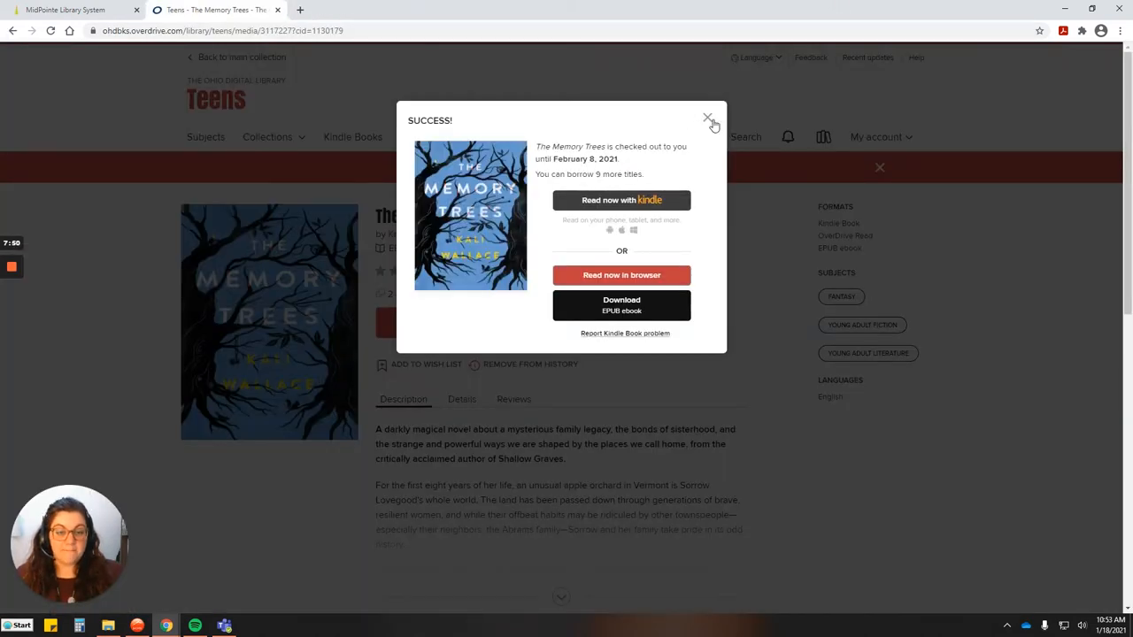
pyautogui.click(708, 117)
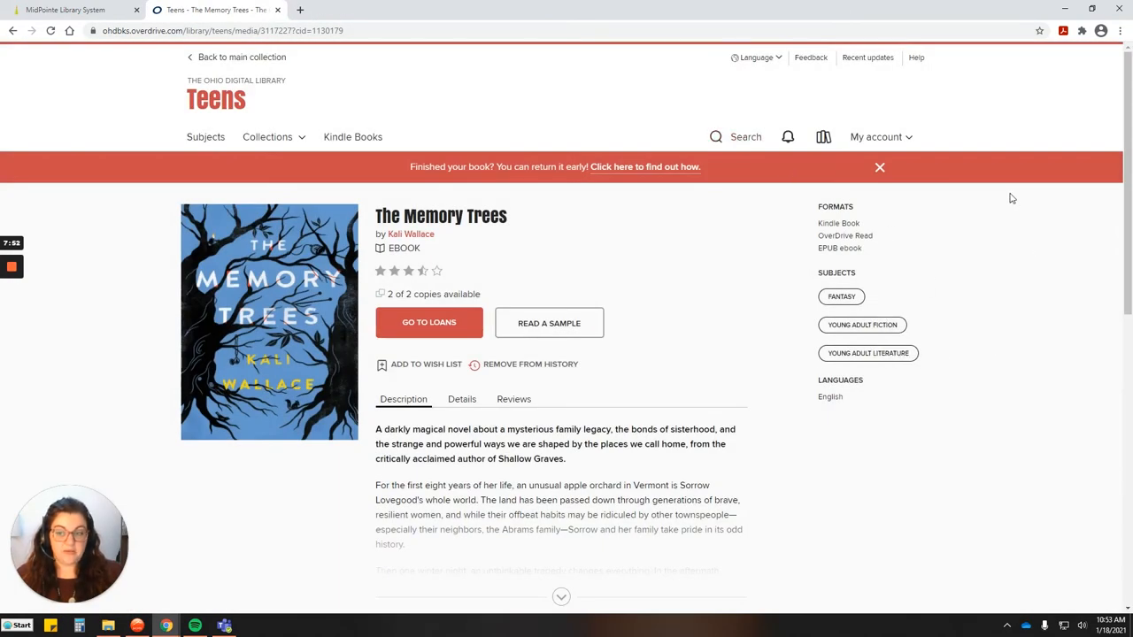
pyautogui.click(876, 136)
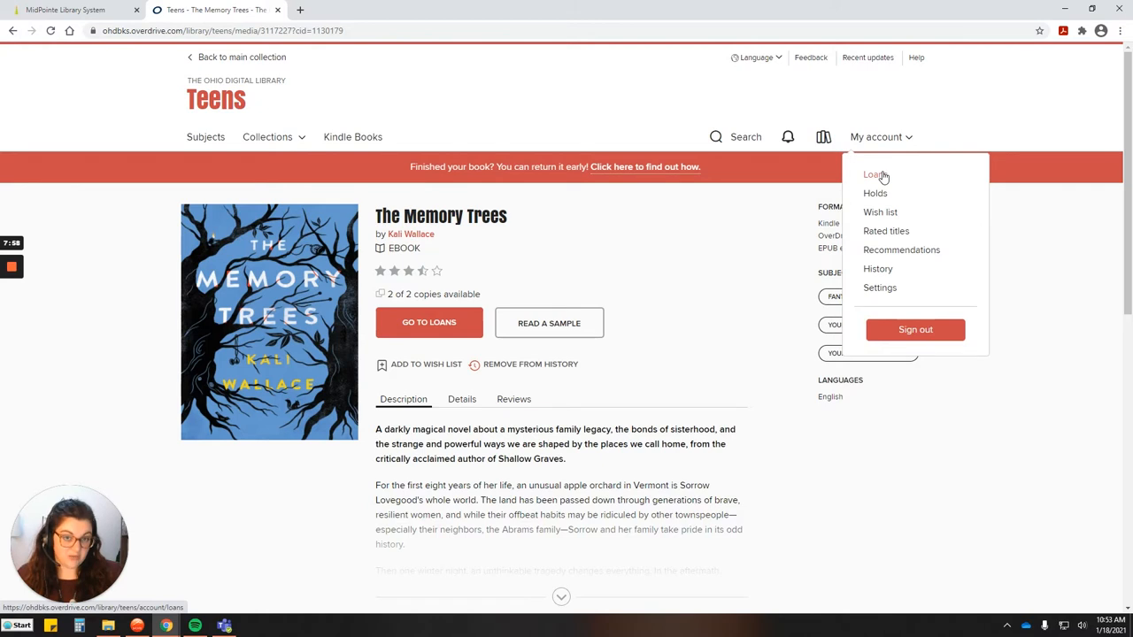
pyautogui.moveTo(874, 193)
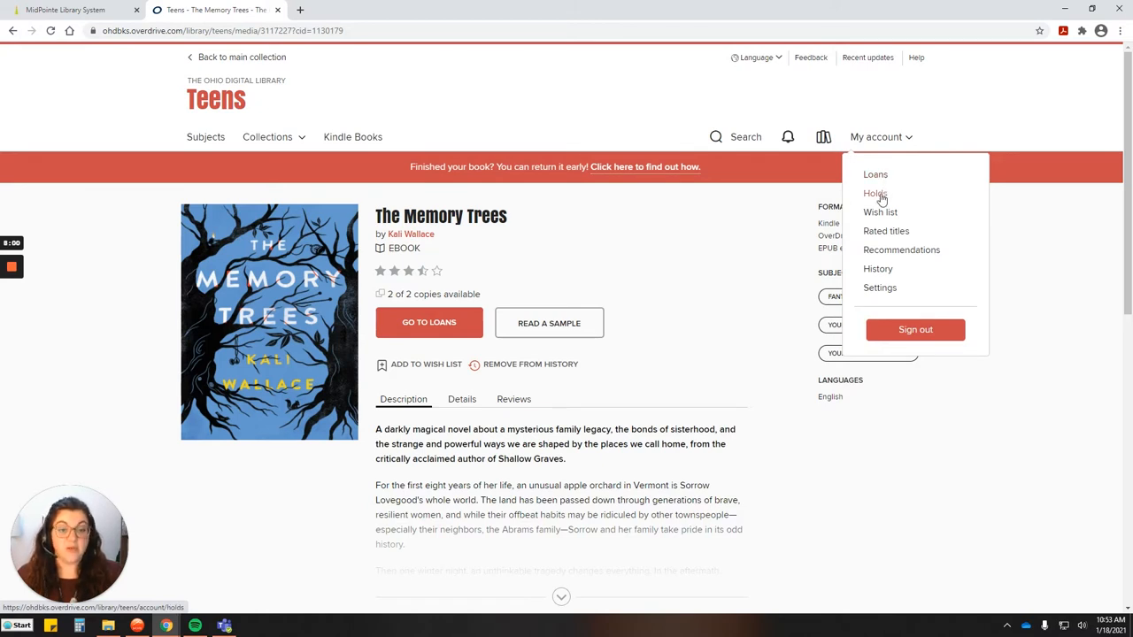
pyautogui.moveTo(880, 212)
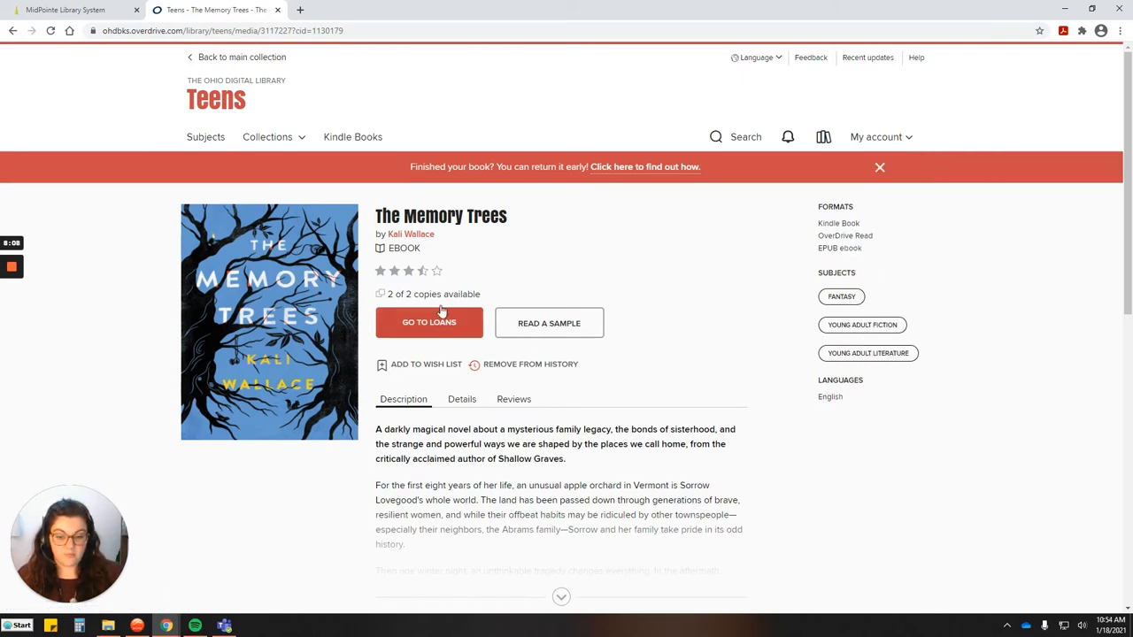
# Return to the teen collection toward the Cruel Crown audiobook and show the account options.
pyautogui.click(428, 322)
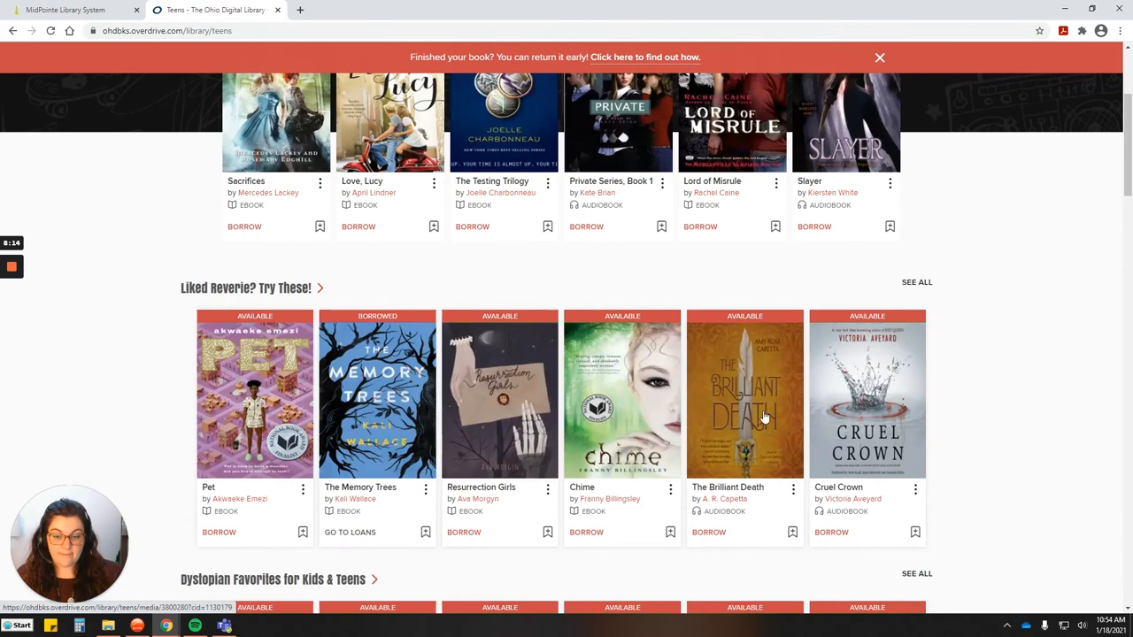
pyautogui.moveTo(970, 404)
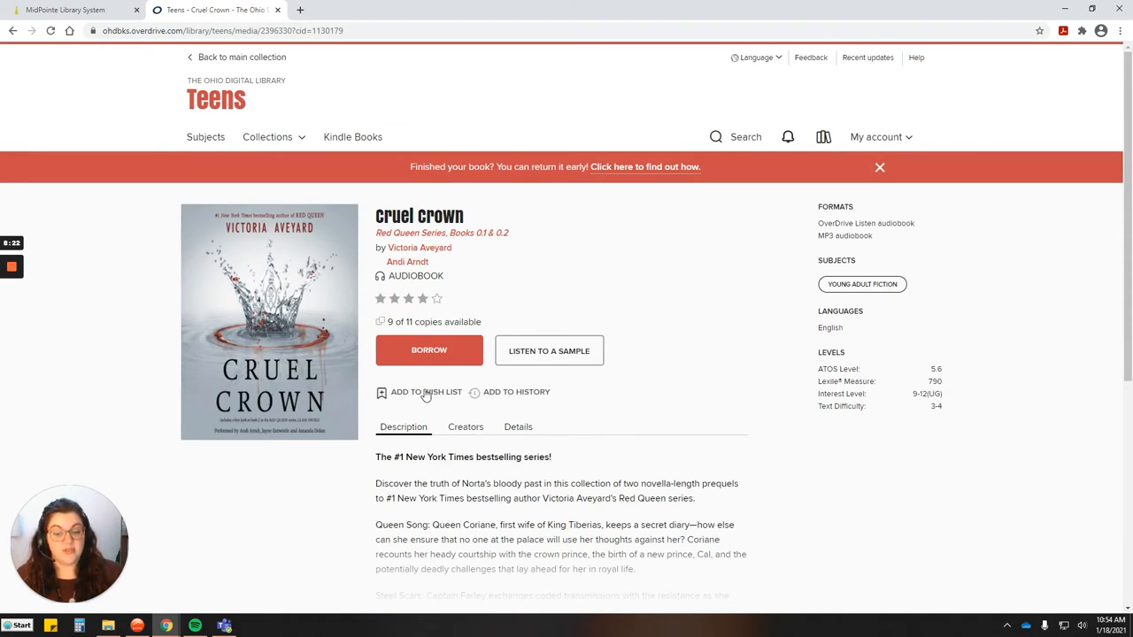
pyautogui.moveTo(906, 141)
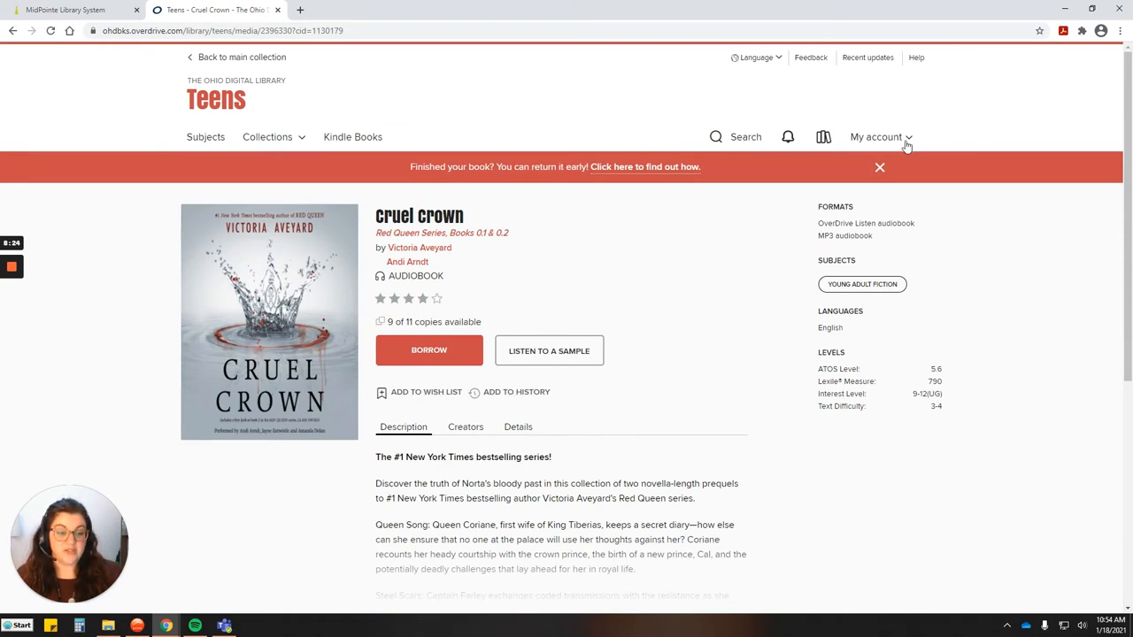
pyautogui.click(876, 136)
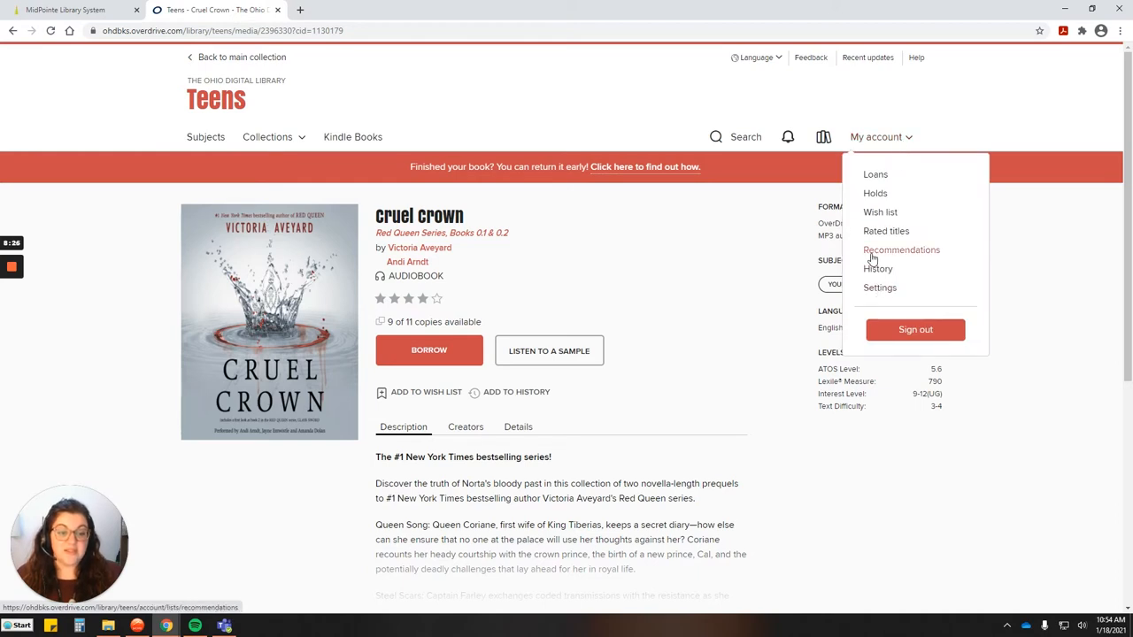
pyautogui.moveTo(885, 232)
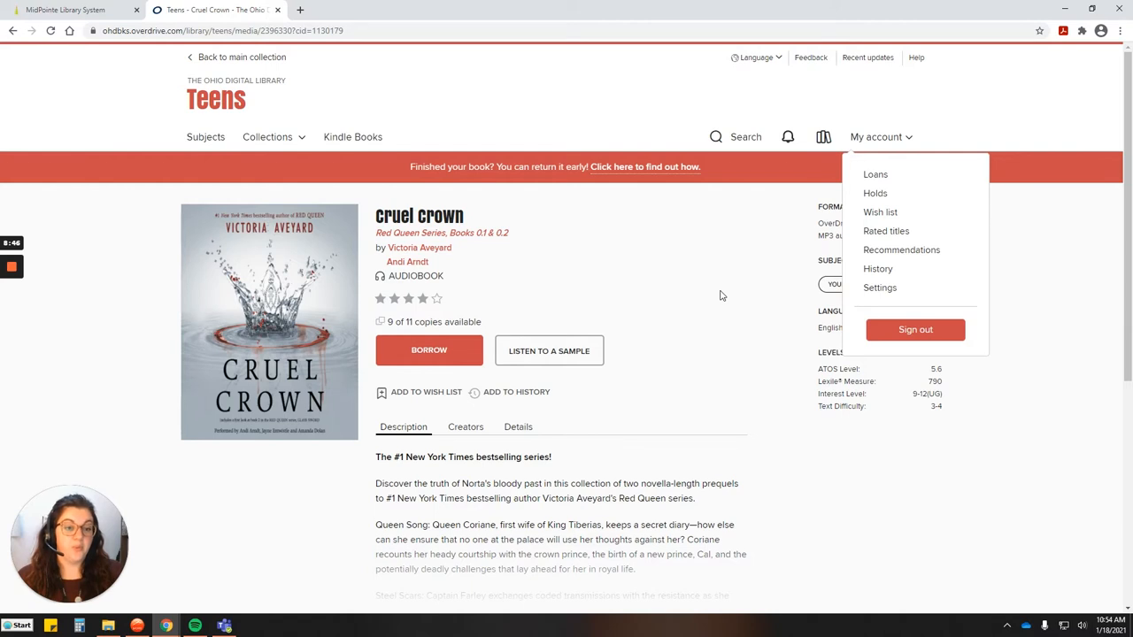
pyautogui.moveTo(735, 322)
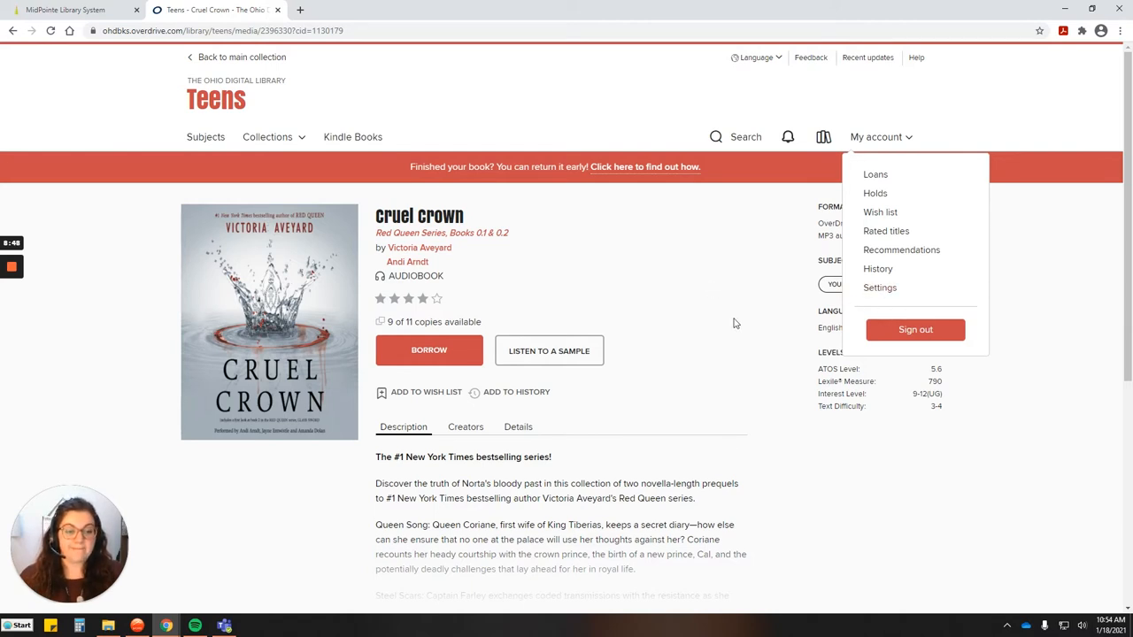
pyautogui.moveTo(646, 201)
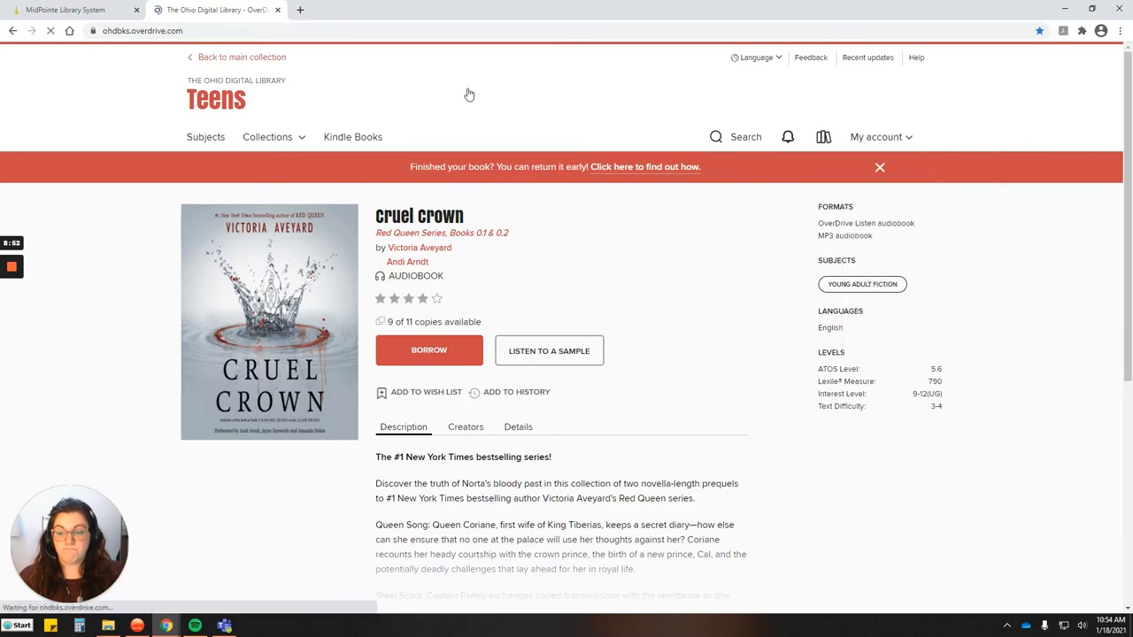
# Go to the Ohio Digital Library home page featuring The Last Flight.
pyautogui.click(241, 56)
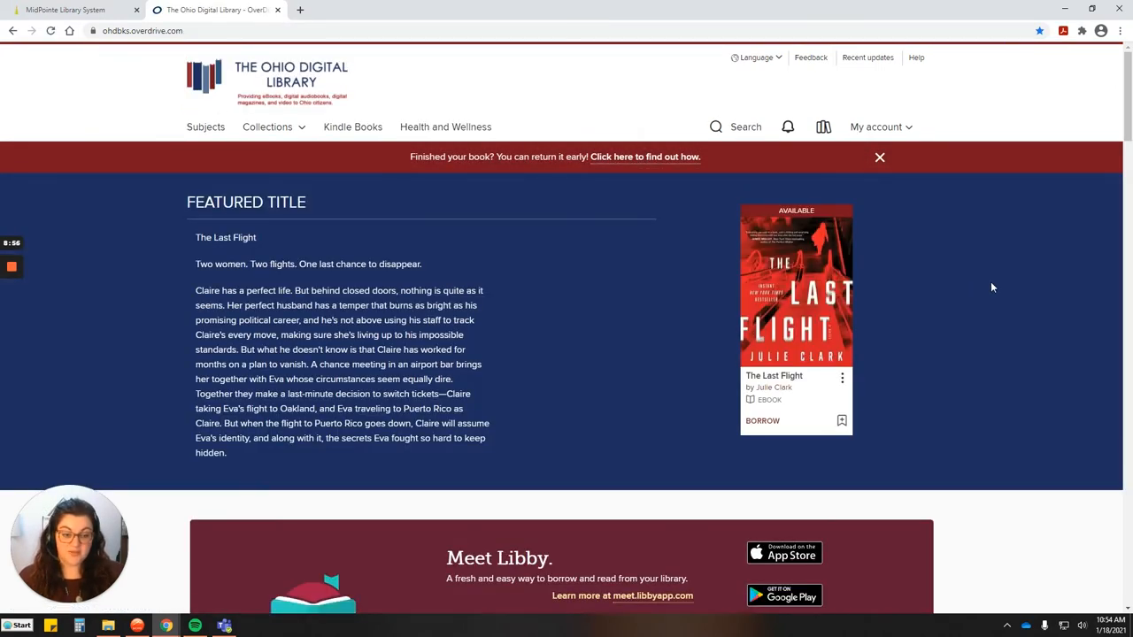
pyautogui.moveTo(1044, 267)
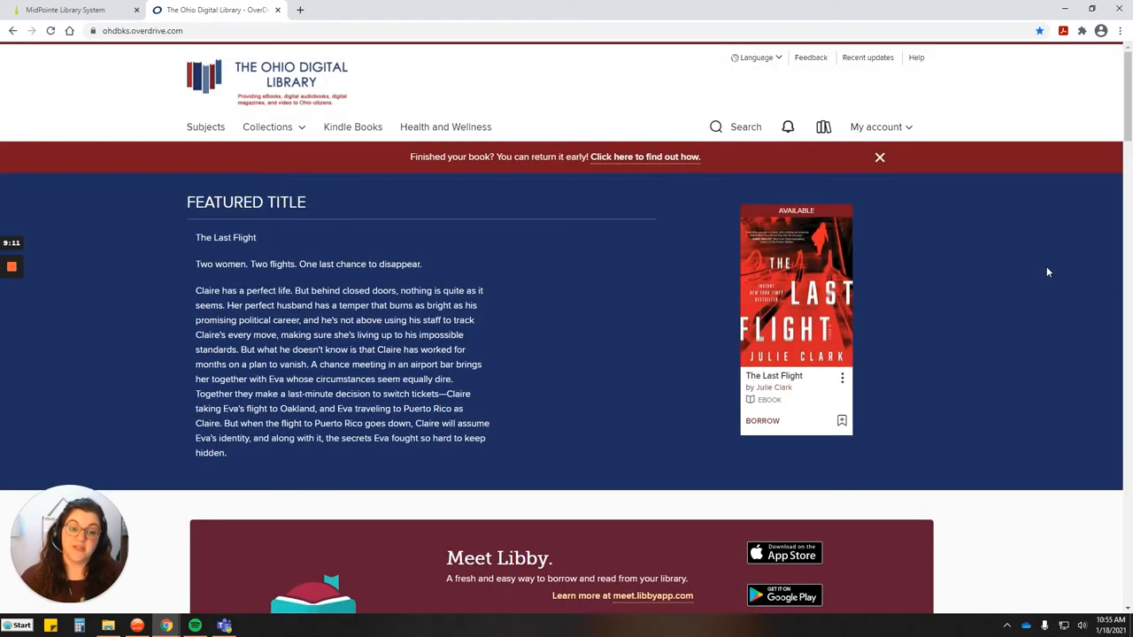
pyautogui.moveTo(999, 276)
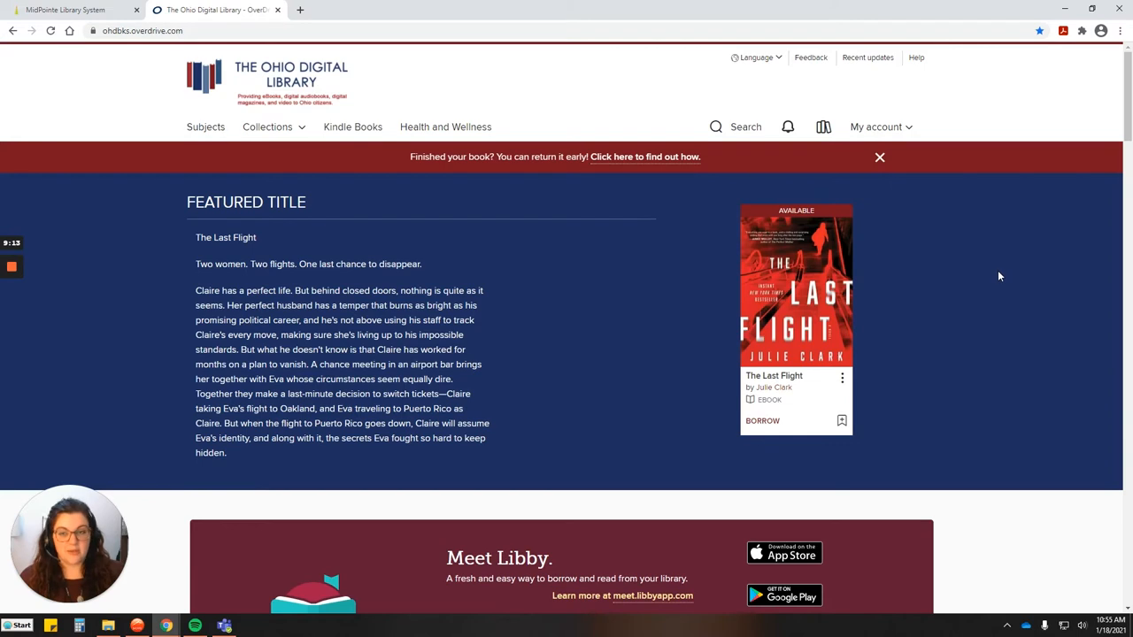
pyautogui.moveTo(902, 128)
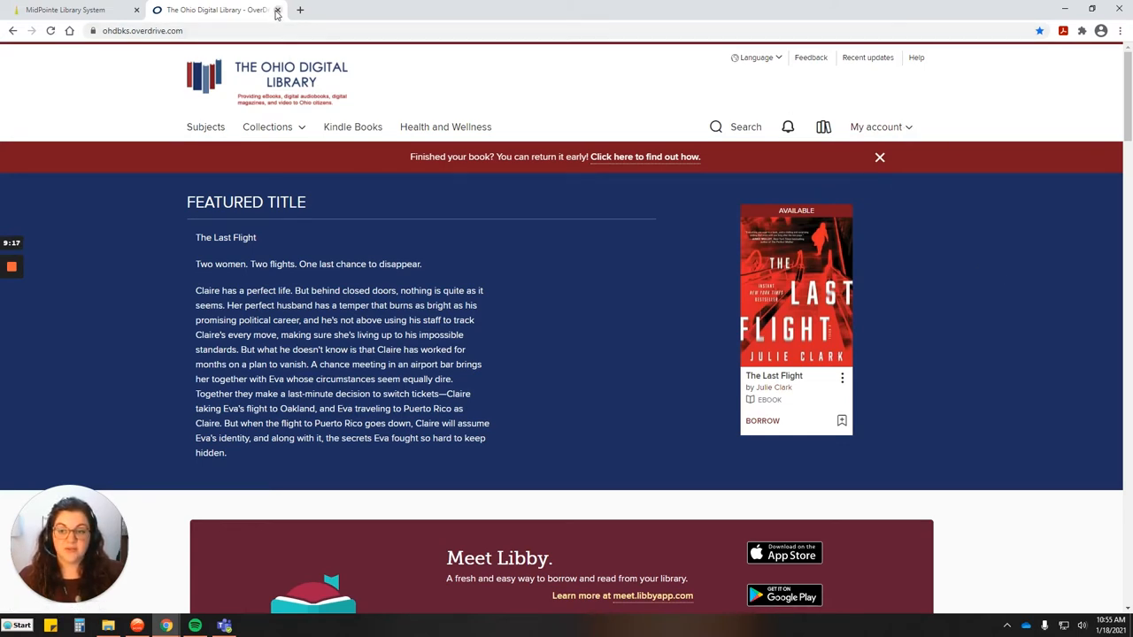
# Leave the Ohio Digital Library site and start signing up for a hoopla account.
pyautogui.click(278, 11)
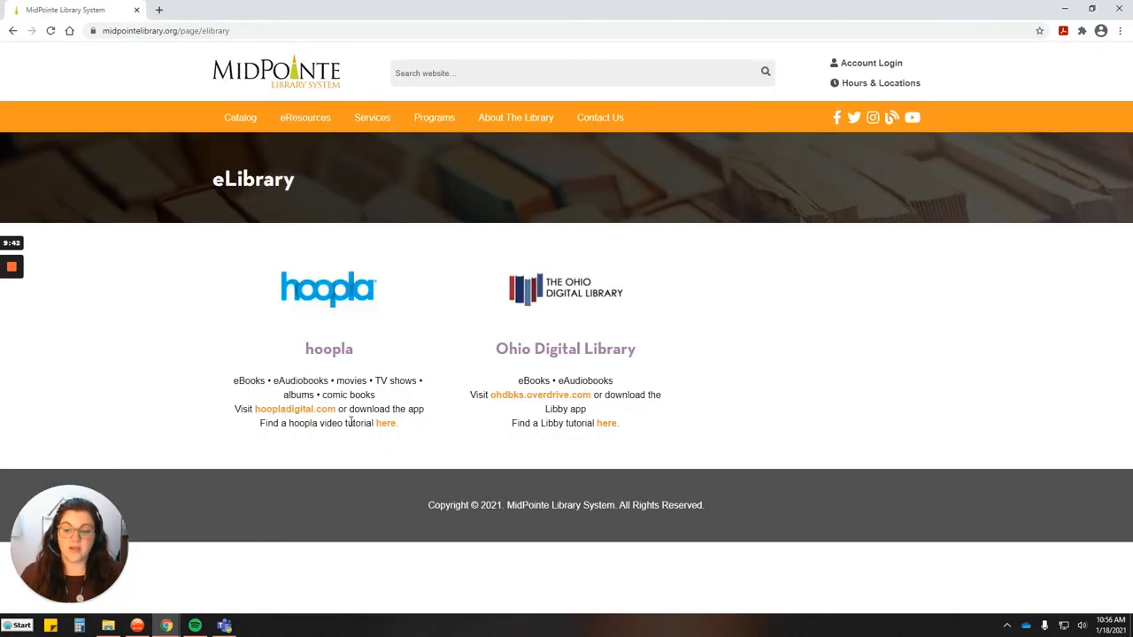
pyautogui.moveTo(294, 409)
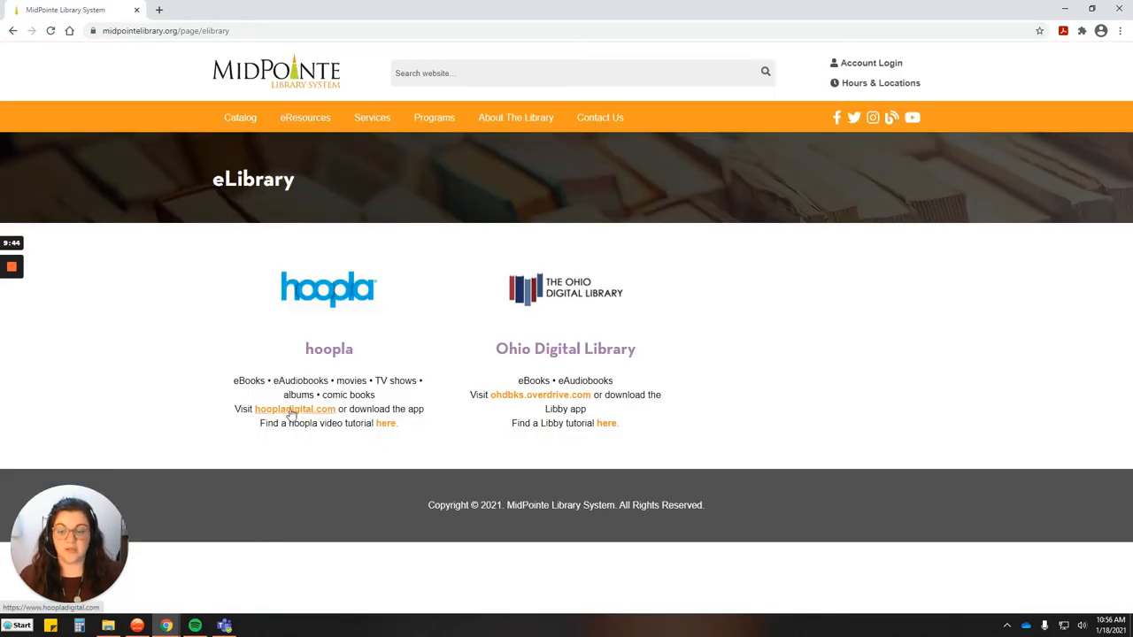
pyautogui.click(293, 408)
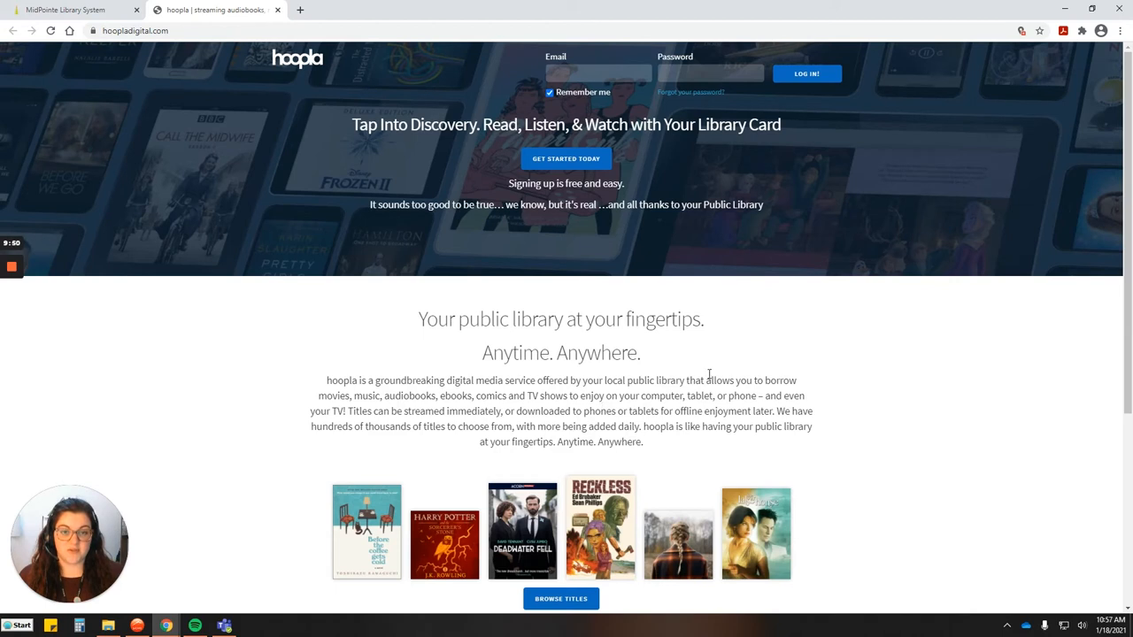
pyautogui.moveTo(676, 244)
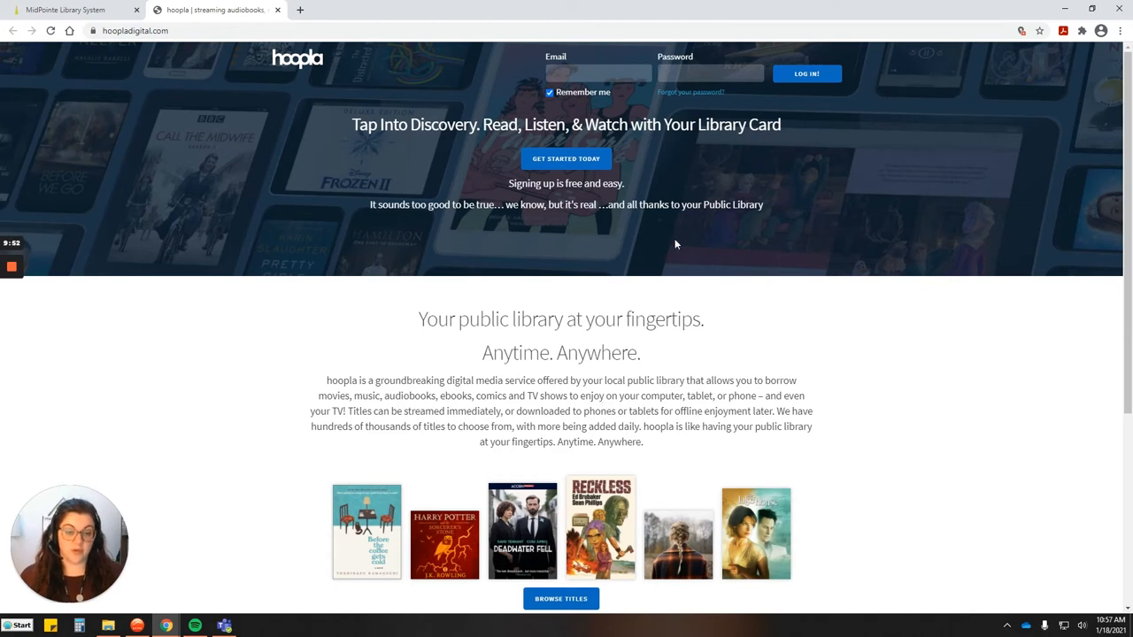
pyautogui.moveTo(555, 163)
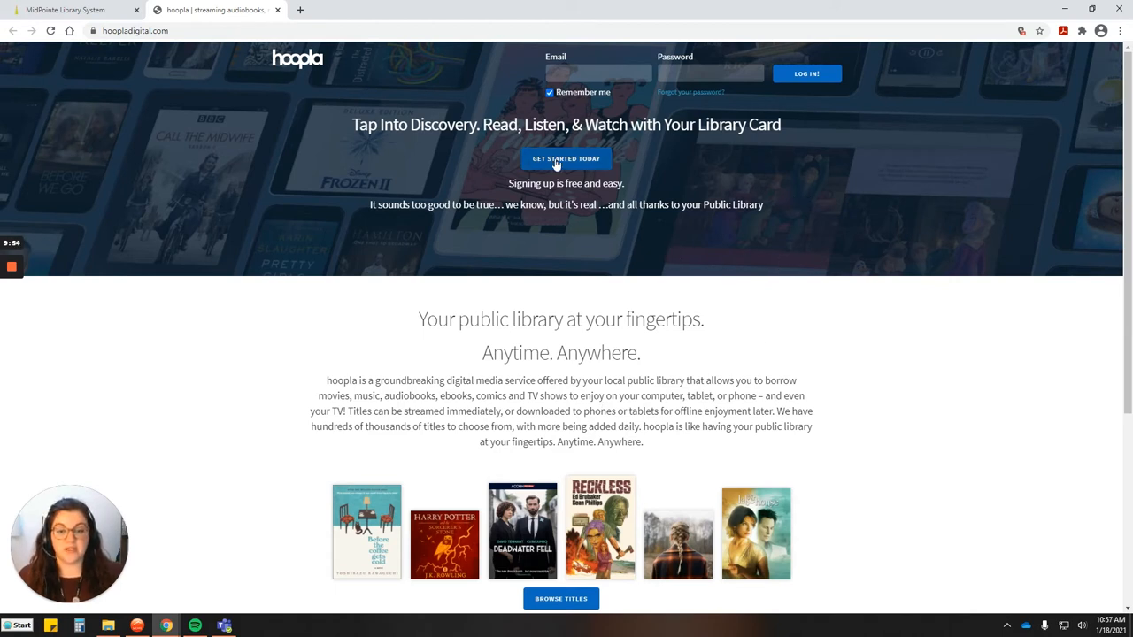
pyautogui.click(567, 159)
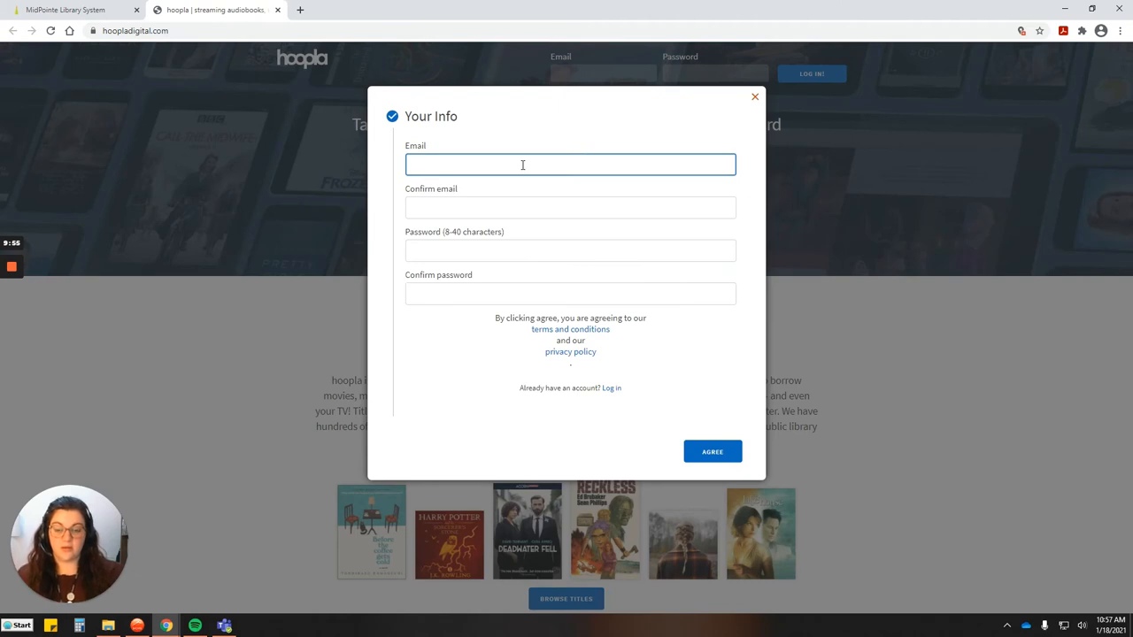
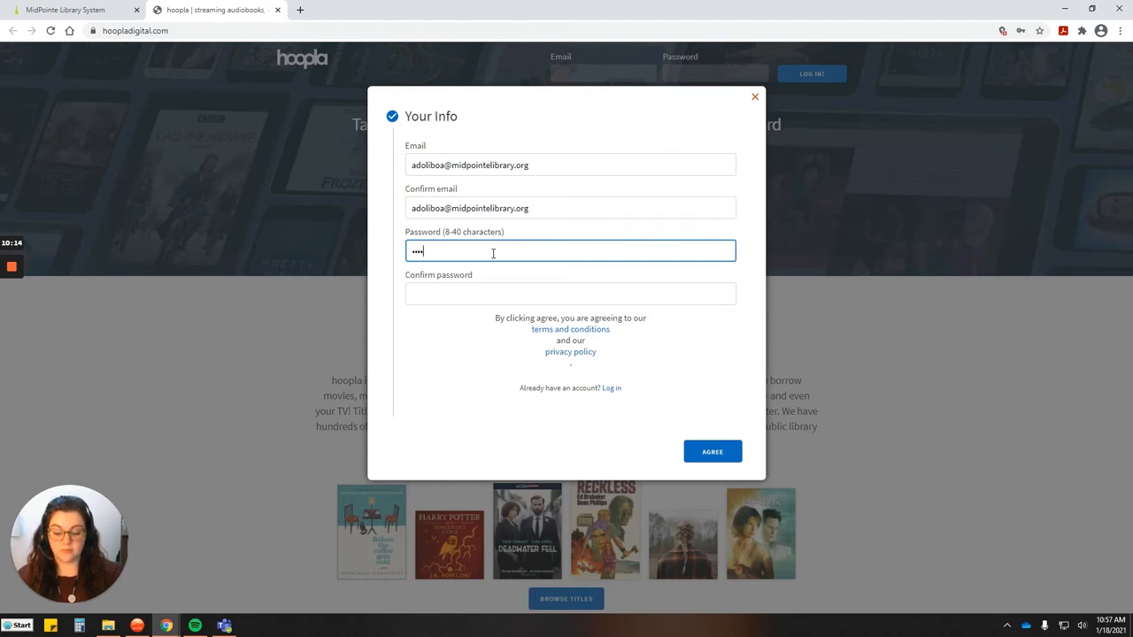
# Enter and confirm the password, then agree to the terms to continue sign-up.
pyautogui.write('password')
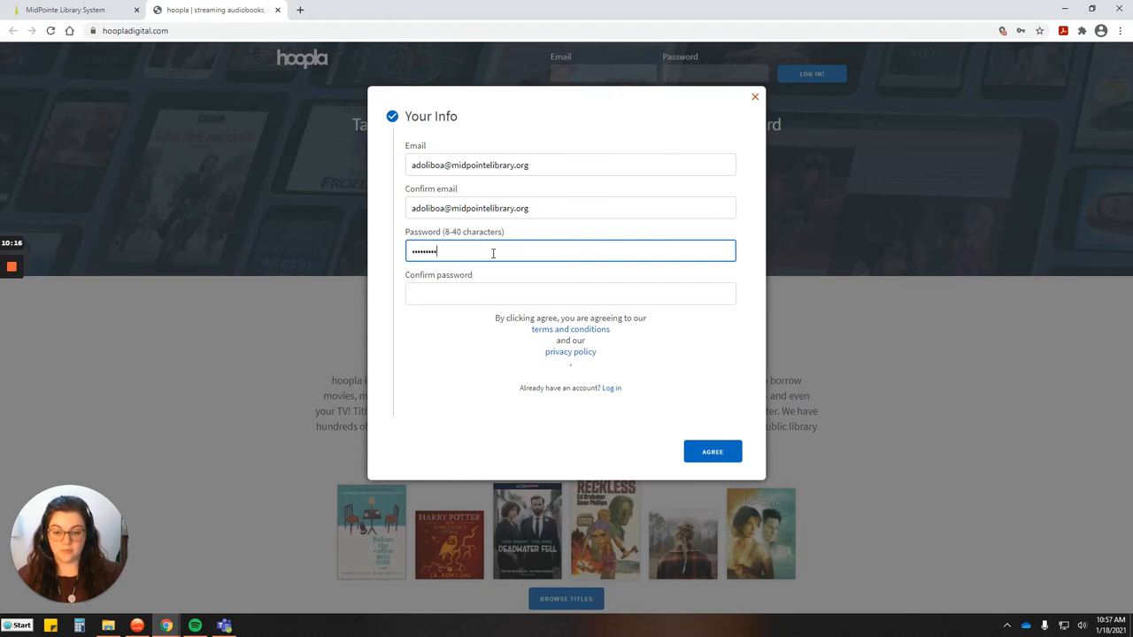
pyautogui.click(569, 294)
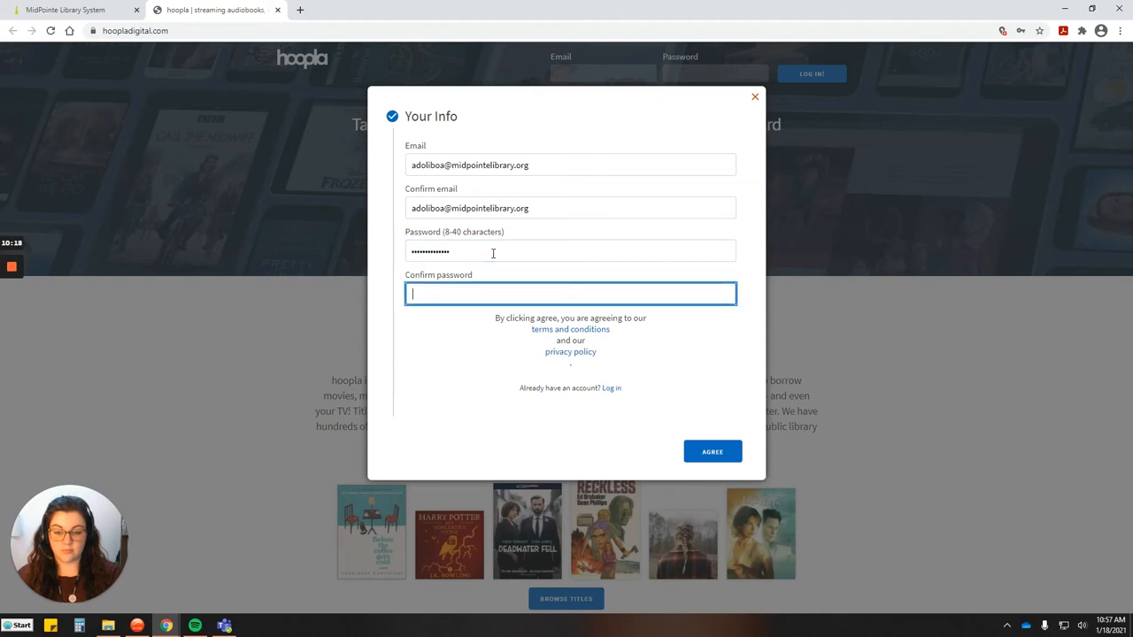
pyautogui.write('•••')
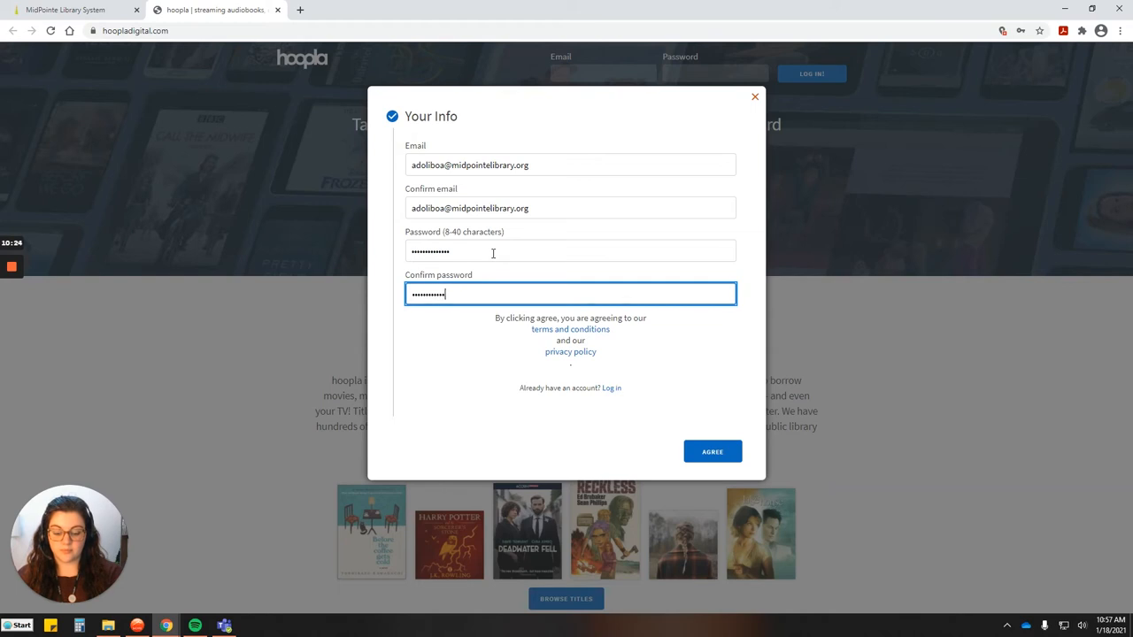
pyautogui.moveTo(643, 345)
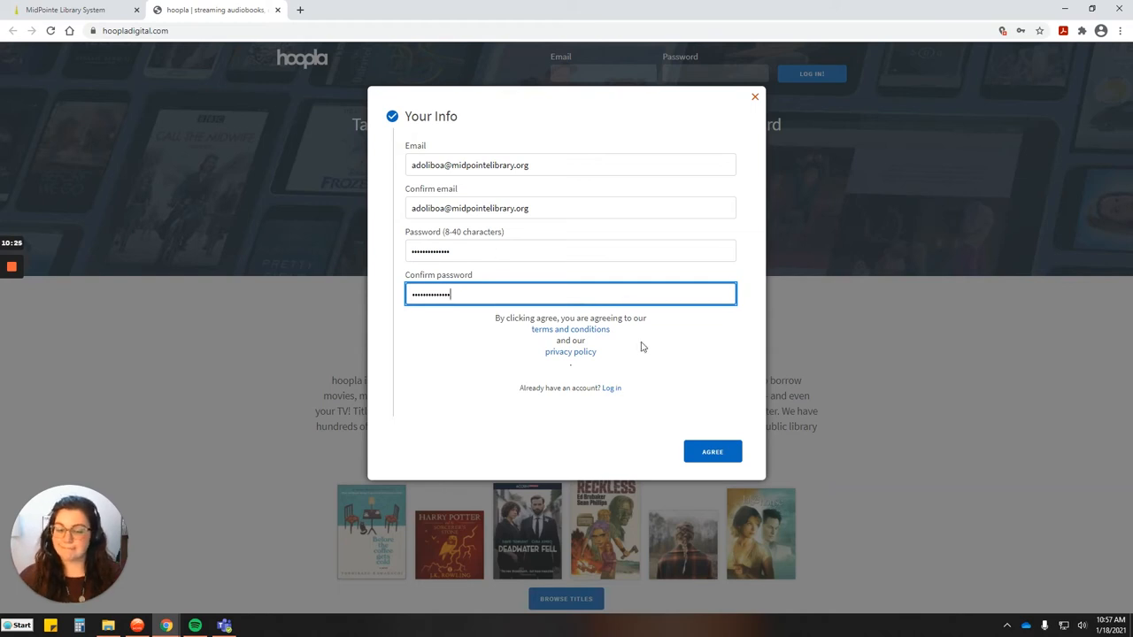
pyautogui.click(711, 452)
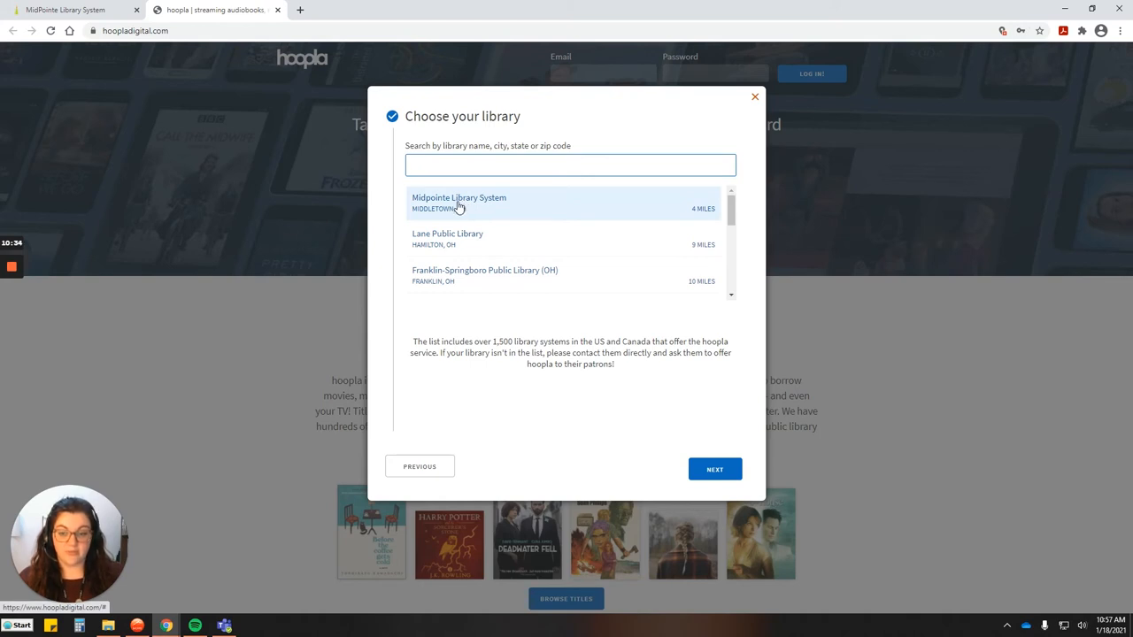
pyautogui.click(570, 166)
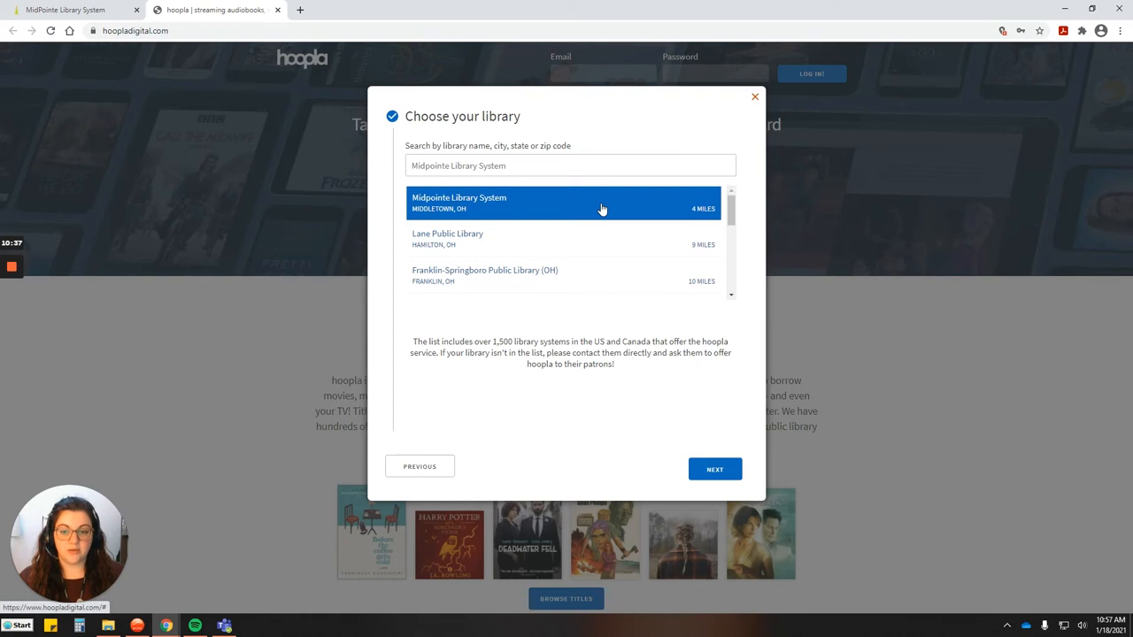
pyautogui.click(714, 469)
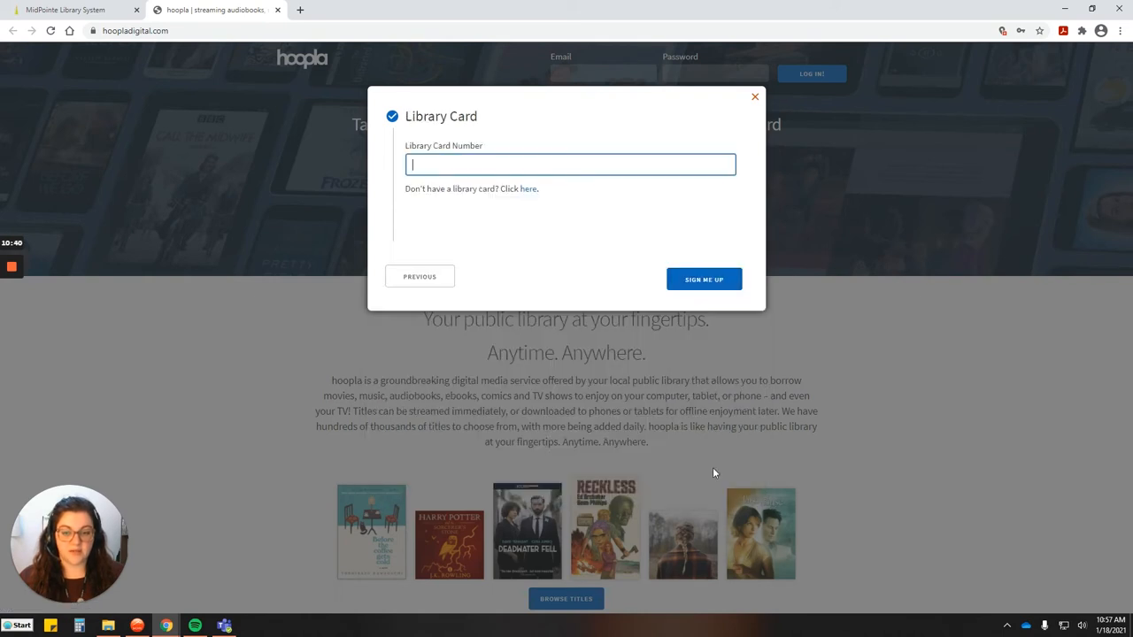
pyautogui.moveTo(443, 272)
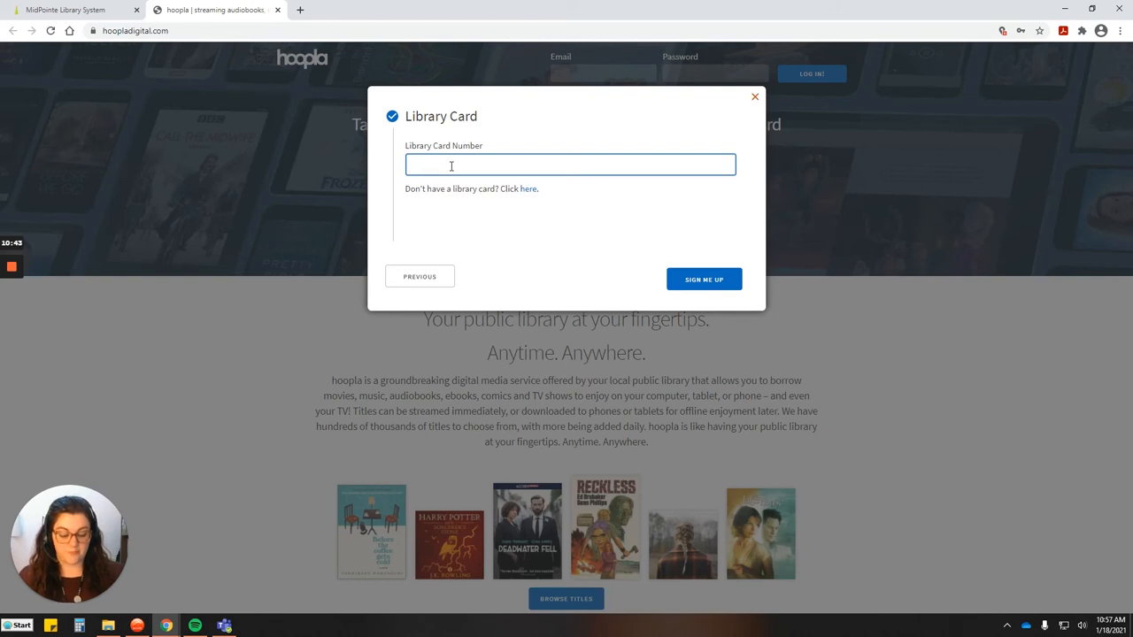
pyautogui.write('21815004')
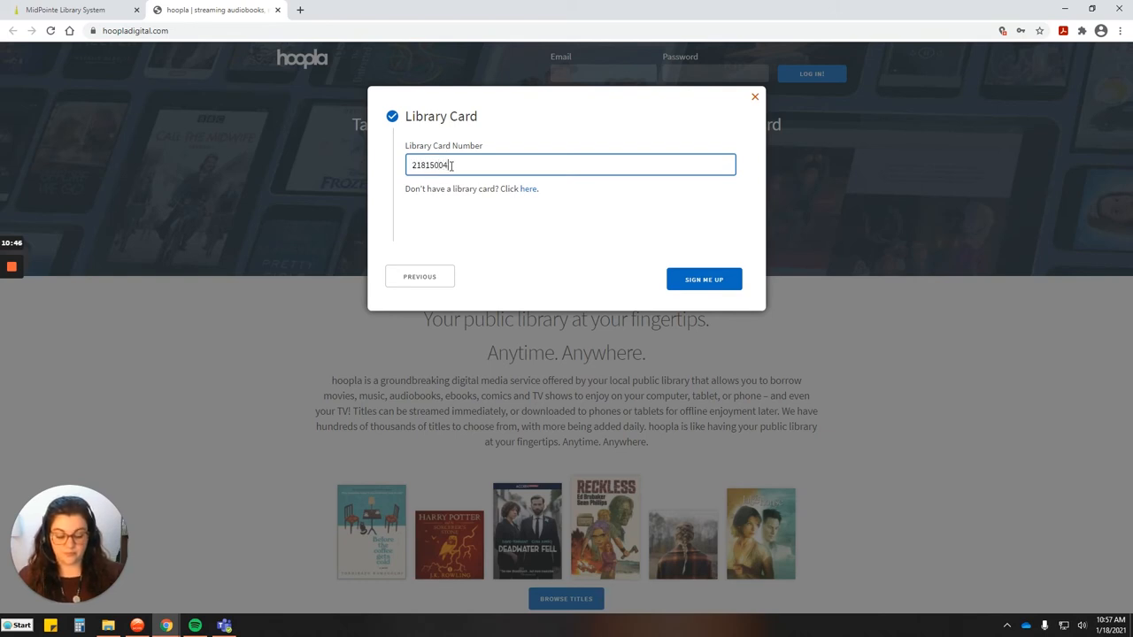
pyautogui.write('339871')
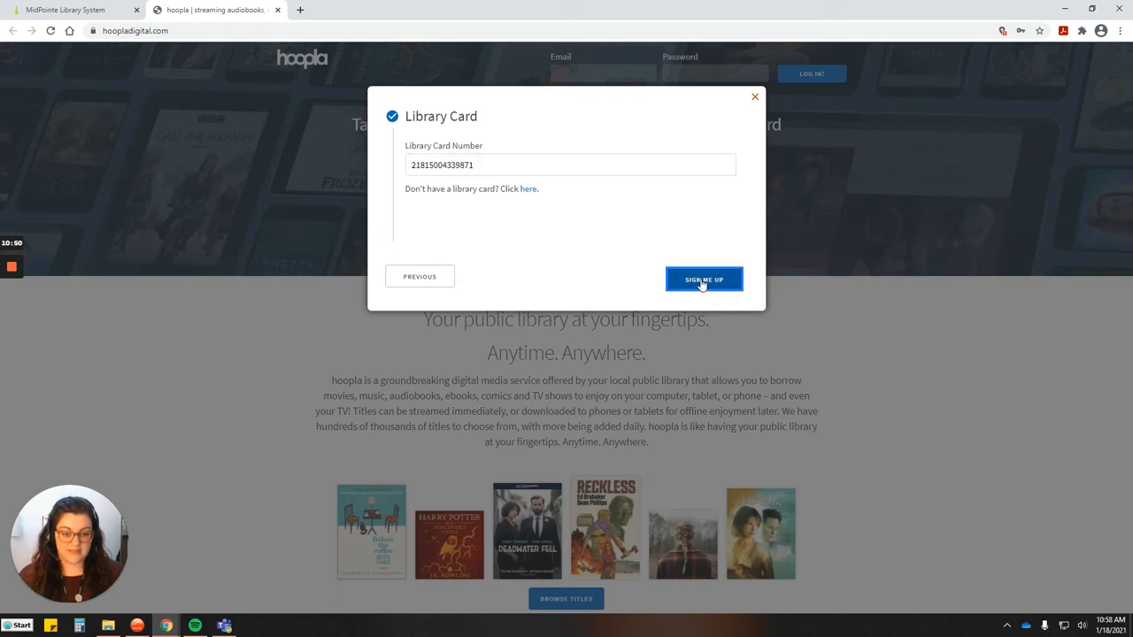
pyautogui.click(704, 280)
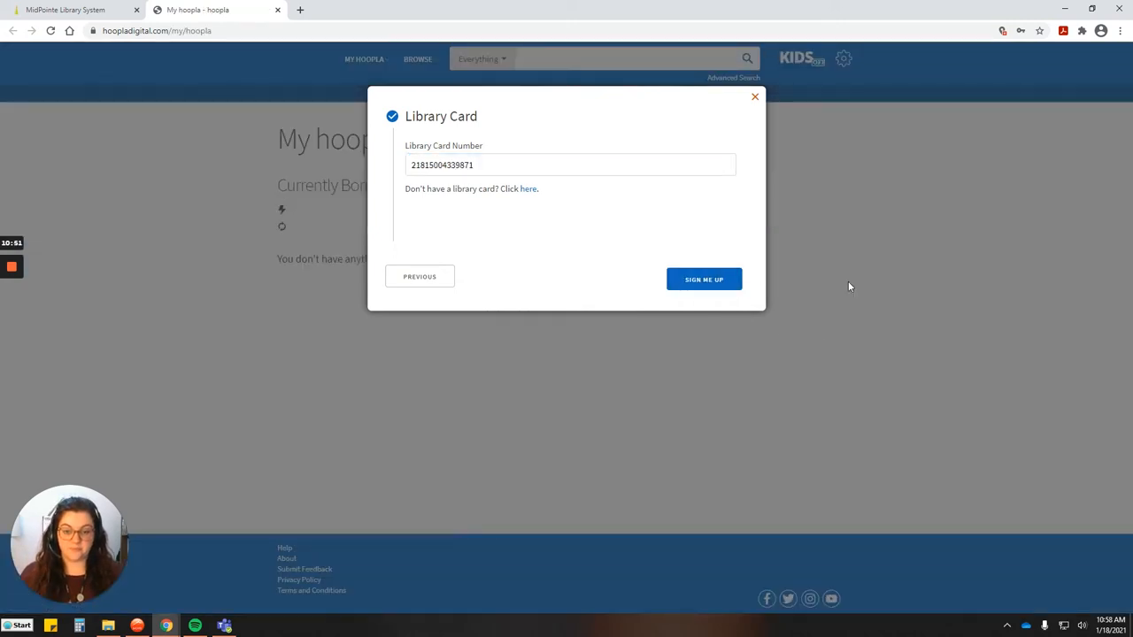
# Select the help phone number in the 15-borrows welcome popup and dismiss it with Done.
pyautogui.click(704, 280)
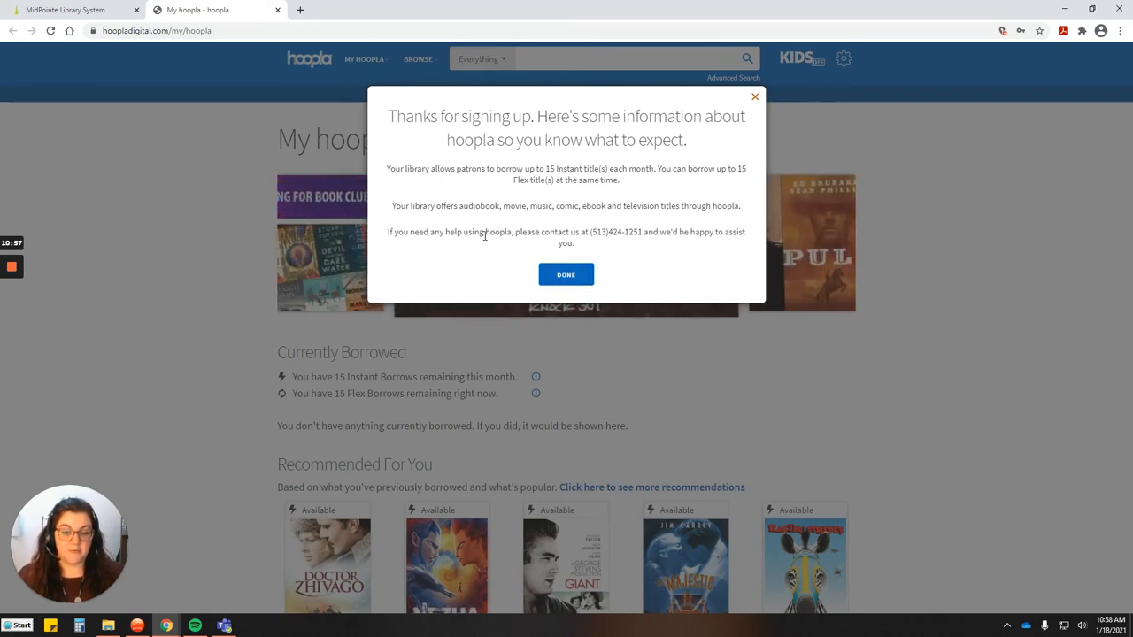
pyautogui.doubleClick(612, 230)
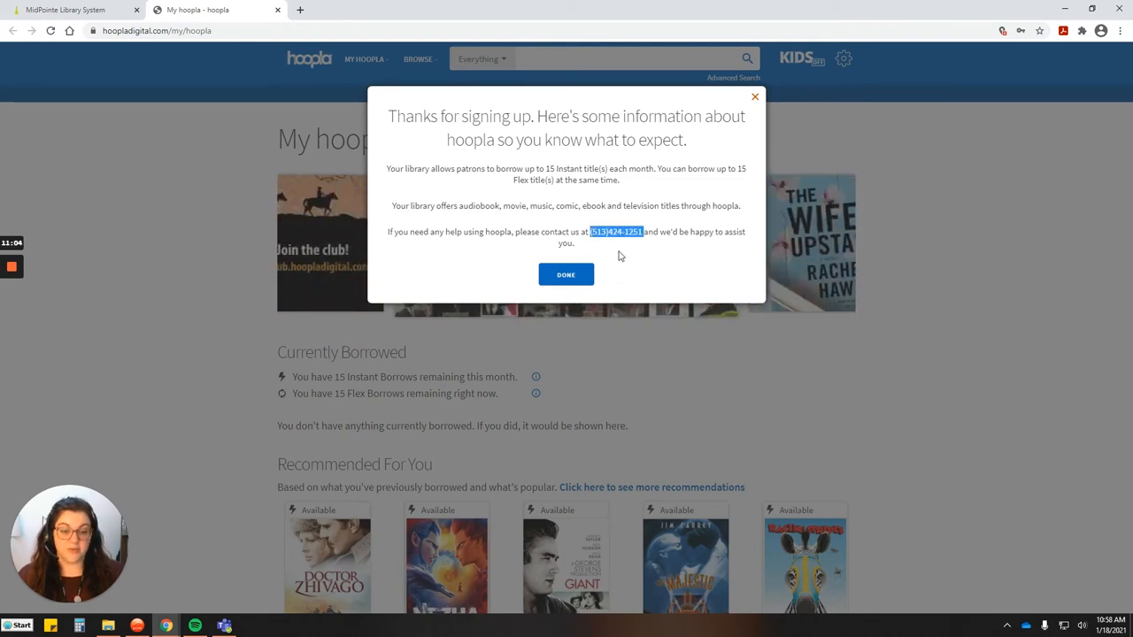
pyautogui.click(567, 274)
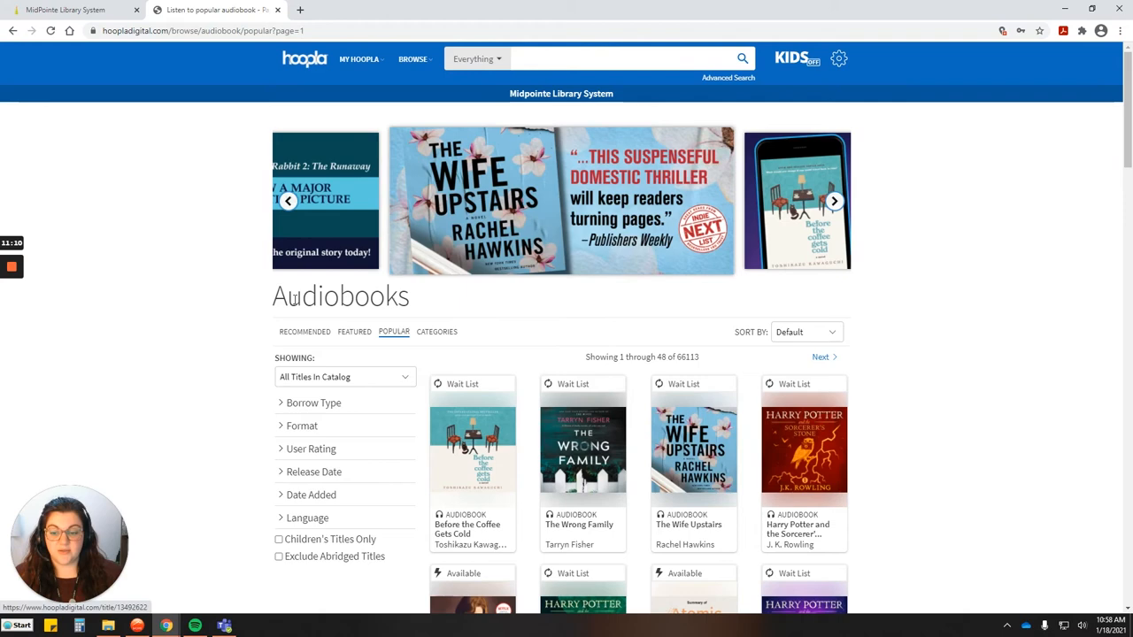
# Open the My hoopla page showing 15 instant and 15 flex borrows left and nothing borrowed.
pyautogui.click(358, 59)
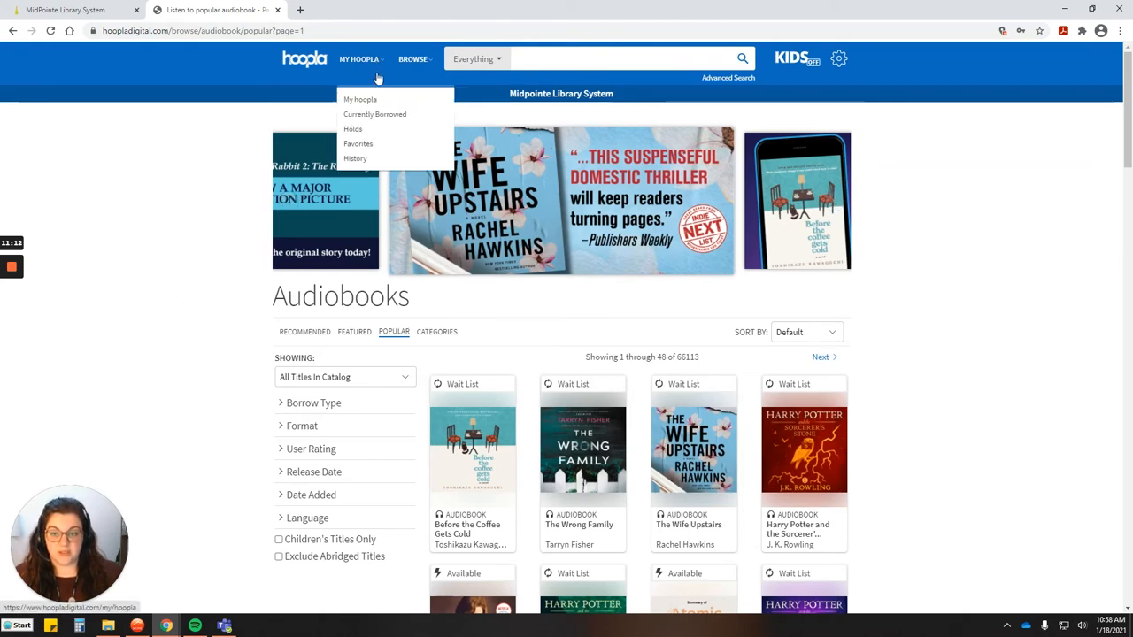
pyautogui.click(361, 99)
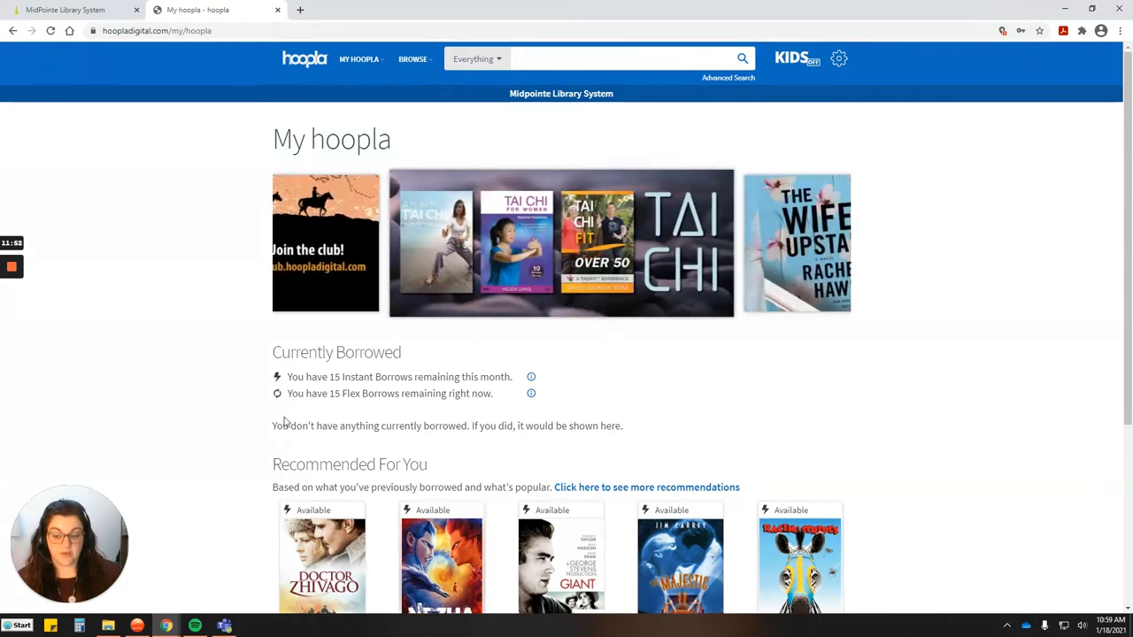
pyautogui.scroll(-3)
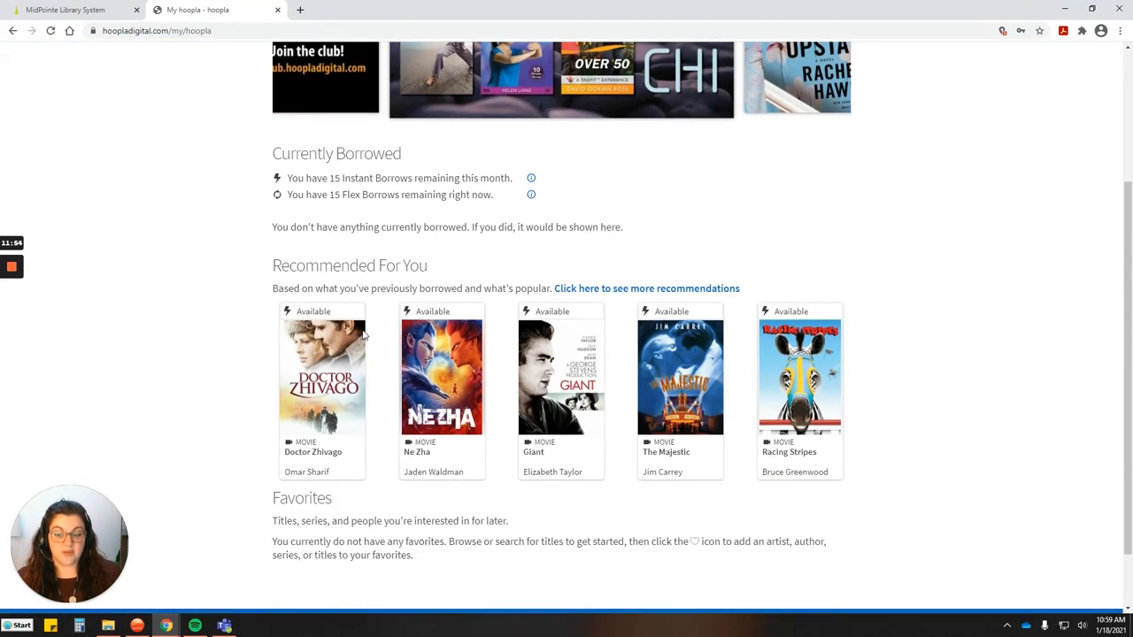
pyautogui.scroll(-3)
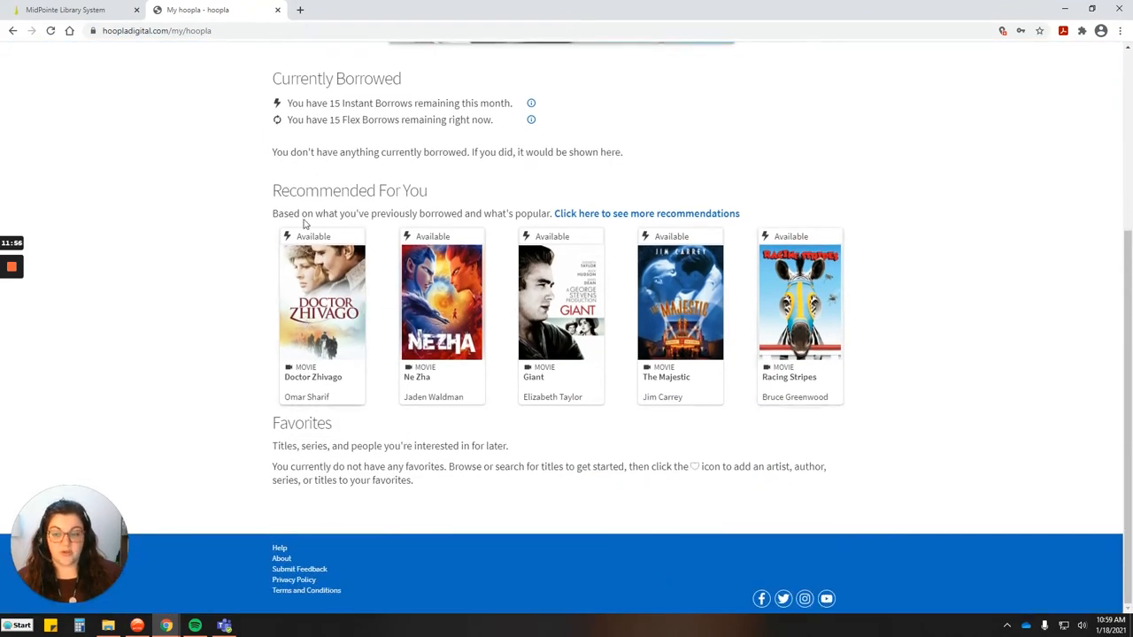
pyautogui.moveTo(460, 198)
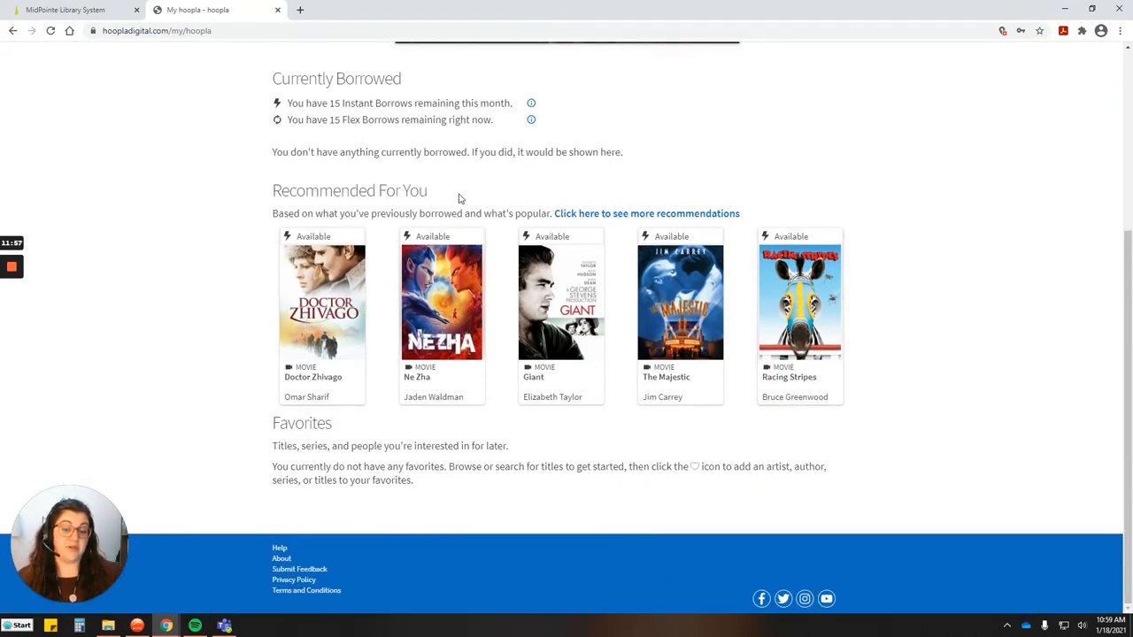
pyautogui.moveTo(892, 301)
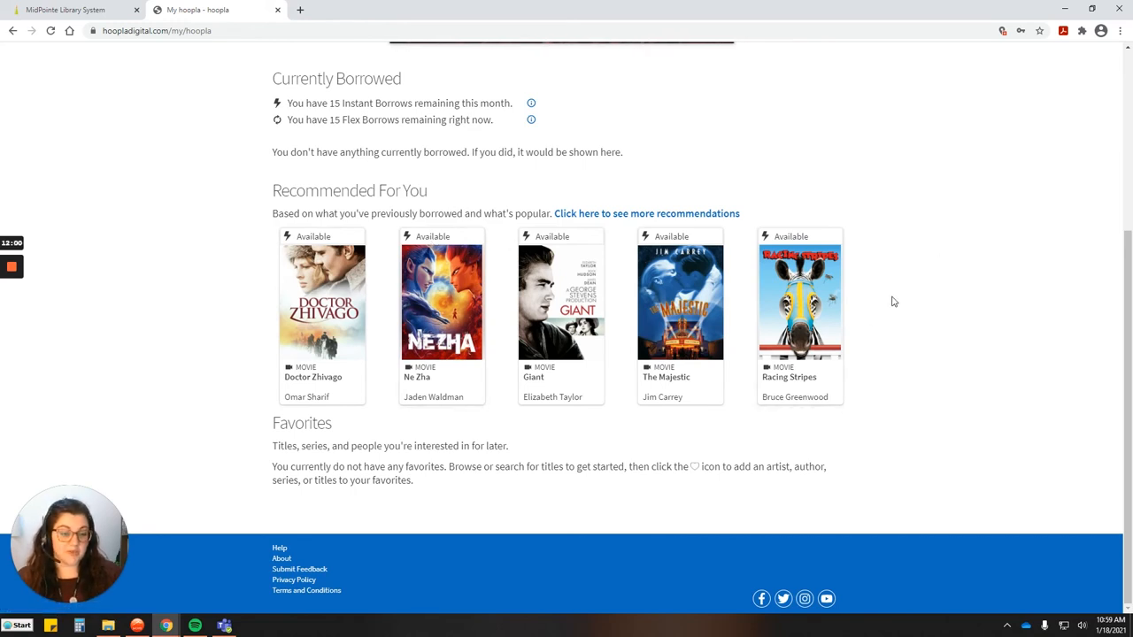
pyautogui.scroll(3)
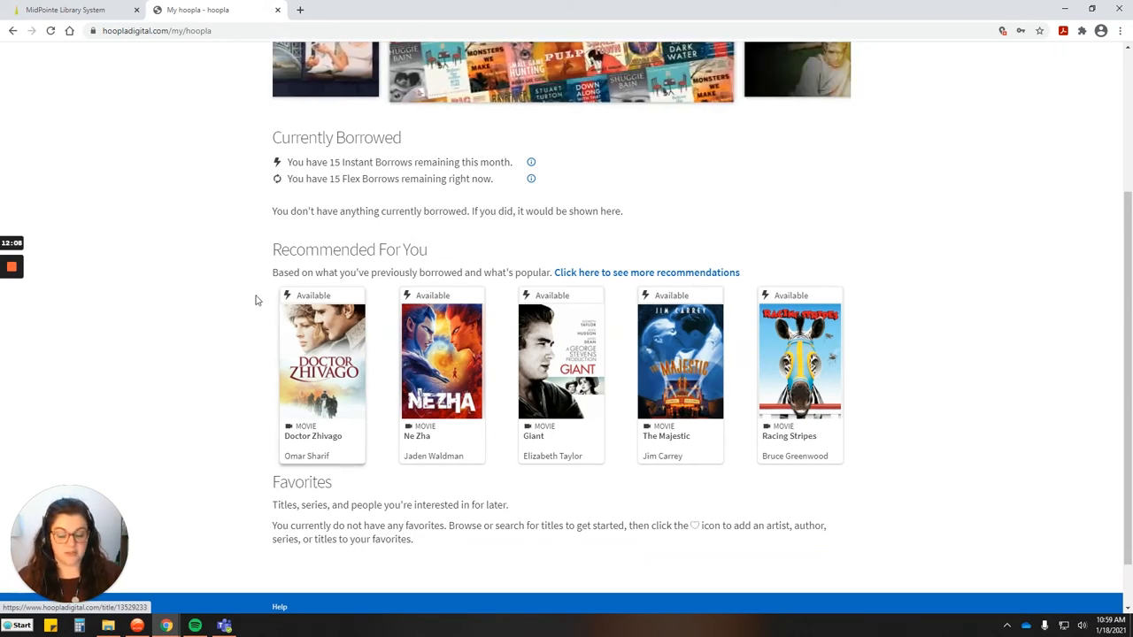
# Return to My hoopla from the account menu, then bring up the Browse category list.
pyautogui.click(358, 58)
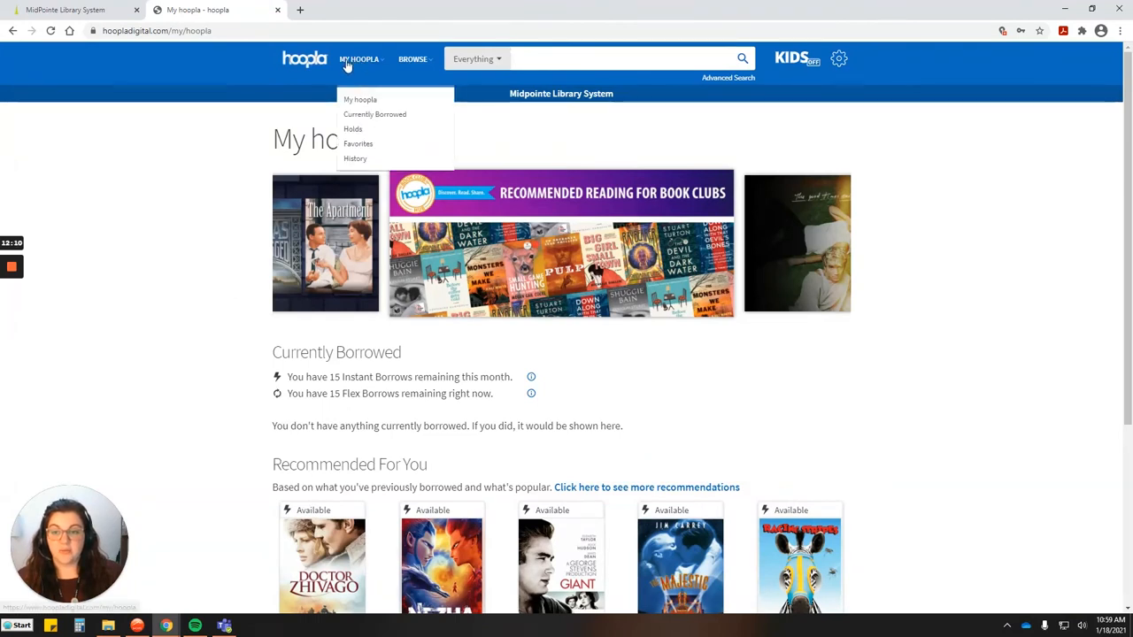
pyautogui.click(305, 58)
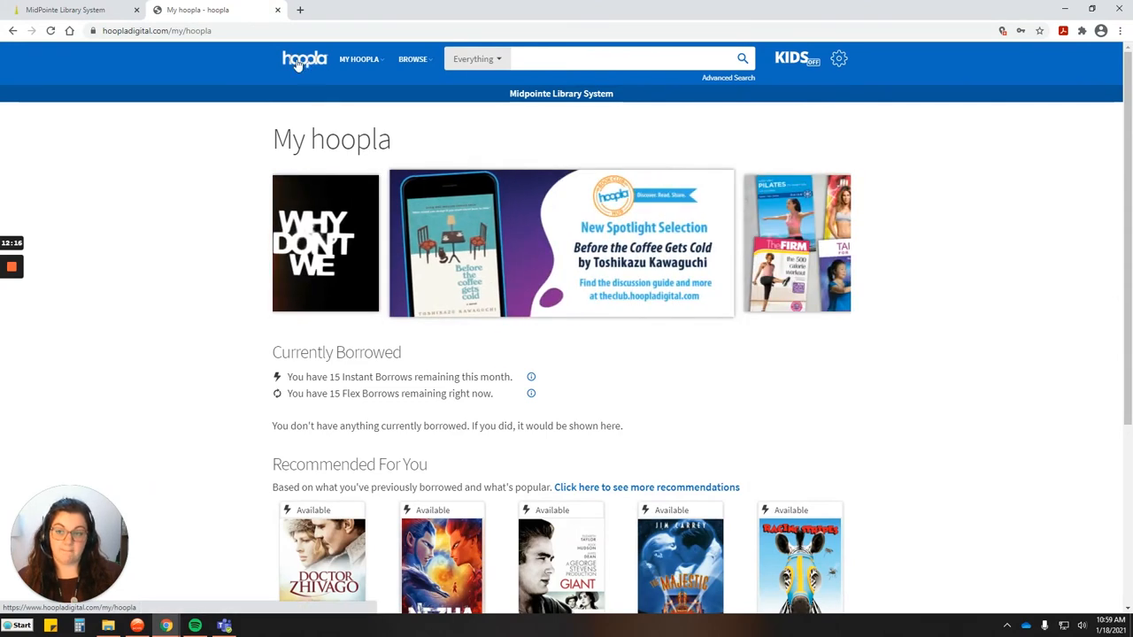
pyautogui.click(361, 58)
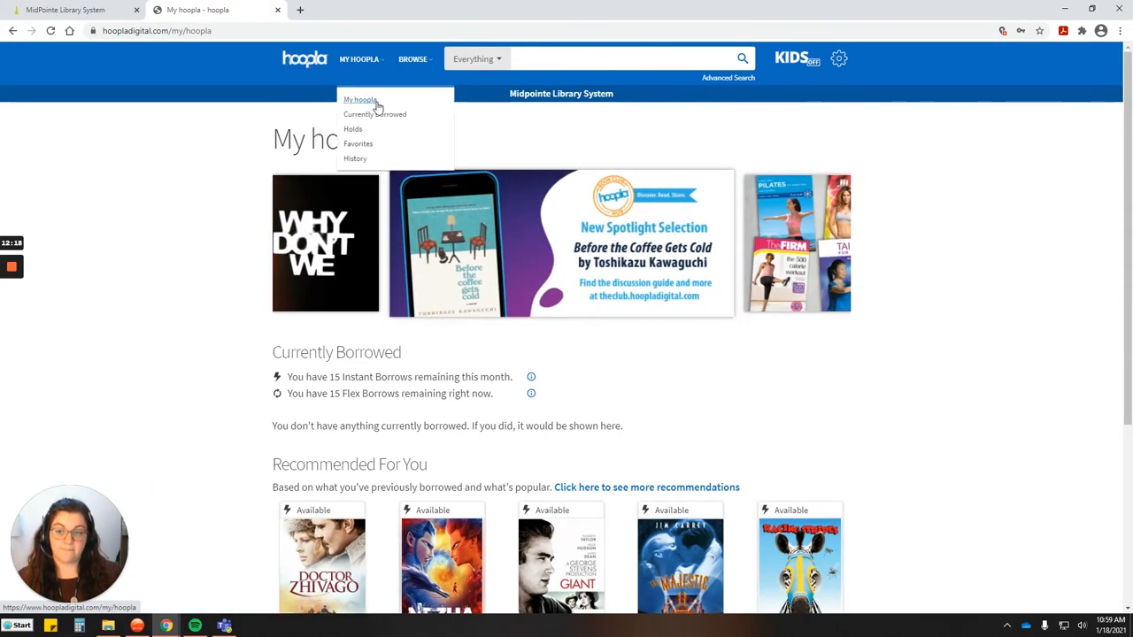
pyautogui.click(412, 59)
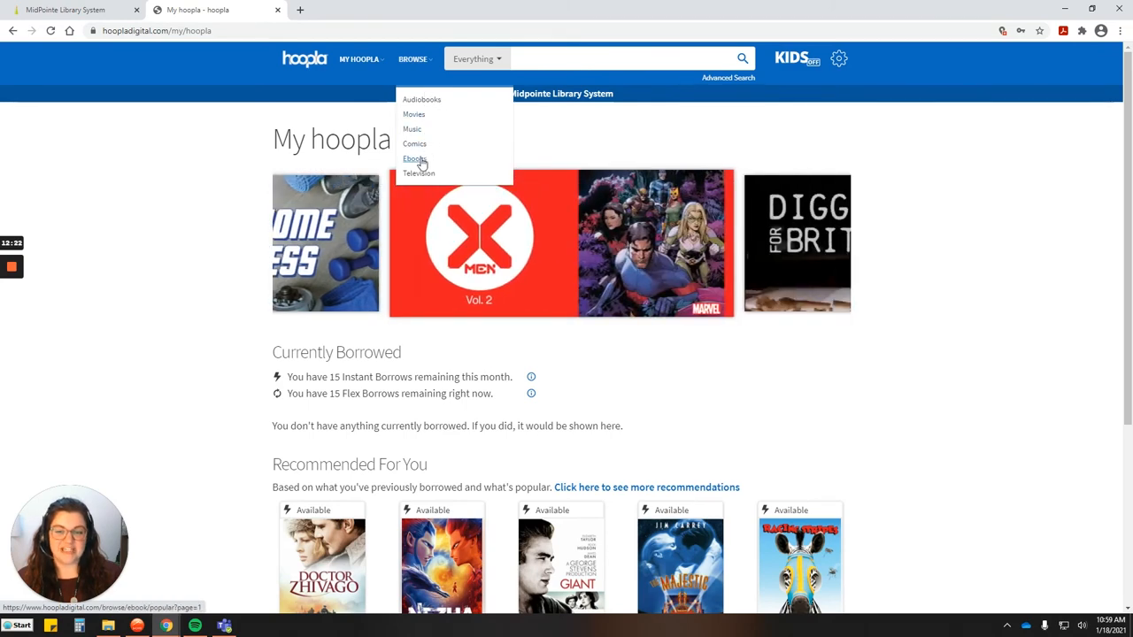
# Browse through the popular Ebooks grid of 227,476 titles and return to the top.
pyautogui.click(414, 159)
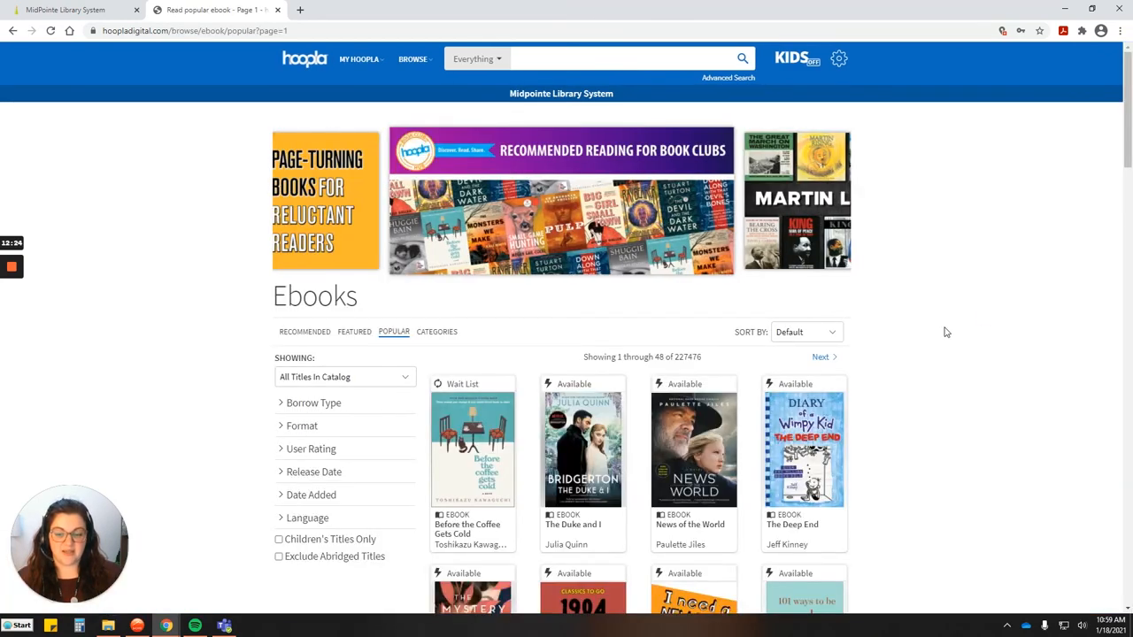
pyautogui.scroll(-3)
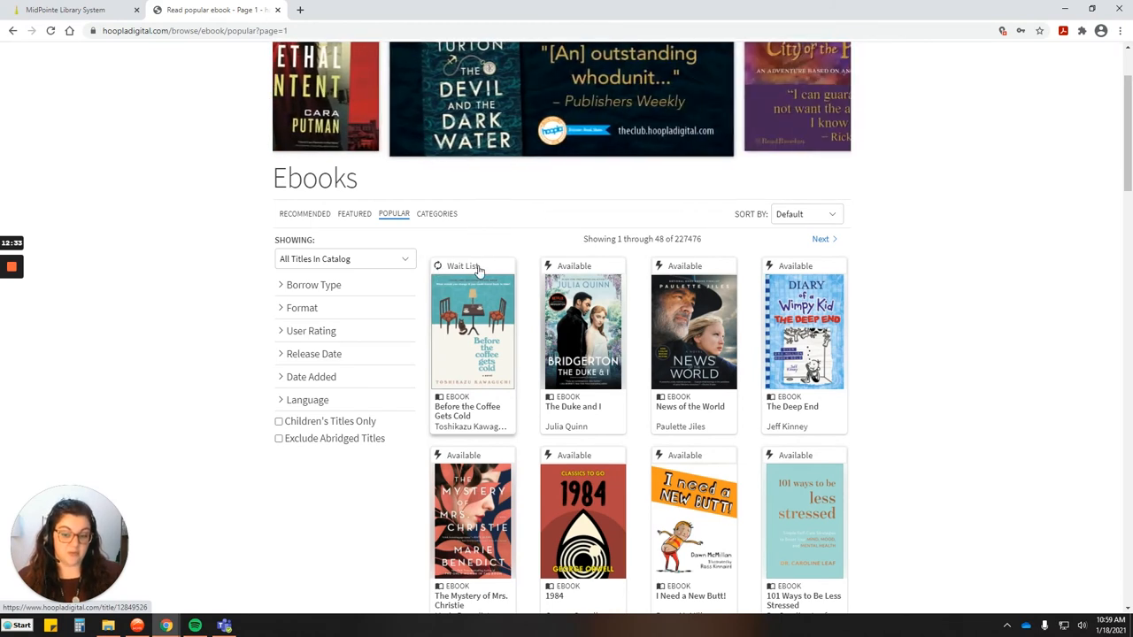
pyautogui.scroll(-3)
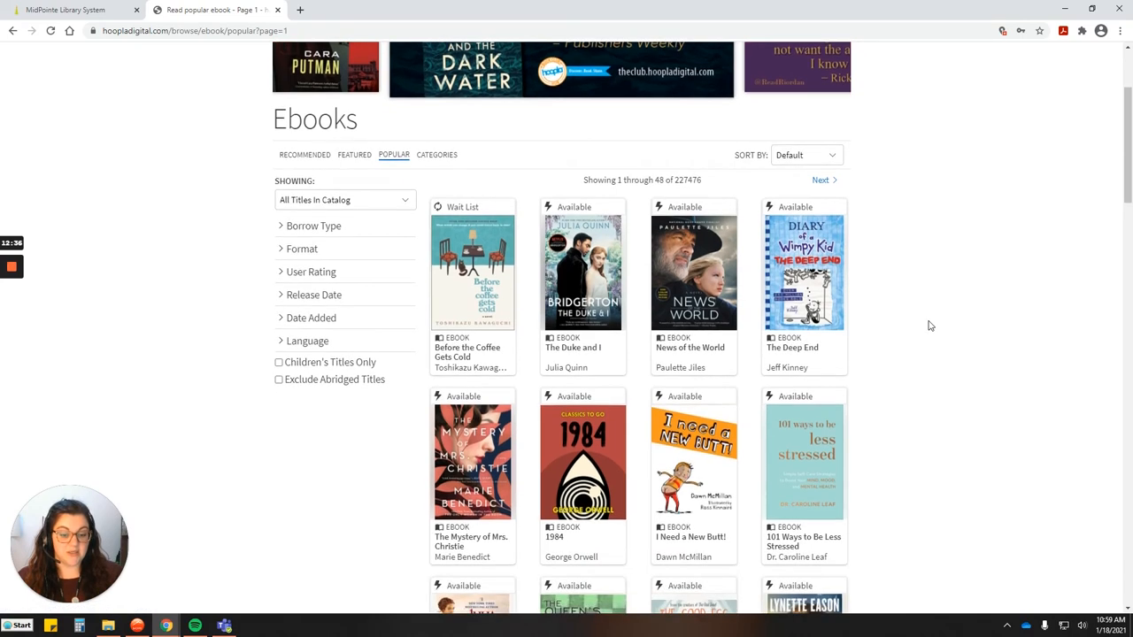
pyautogui.scroll(-3)
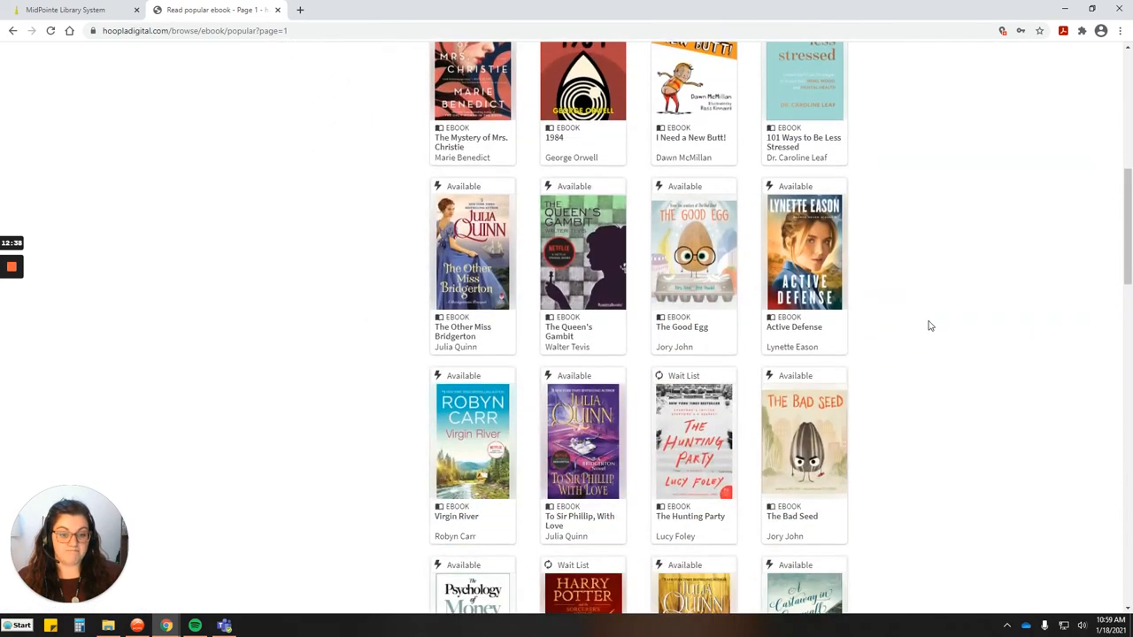
pyautogui.scroll(-3)
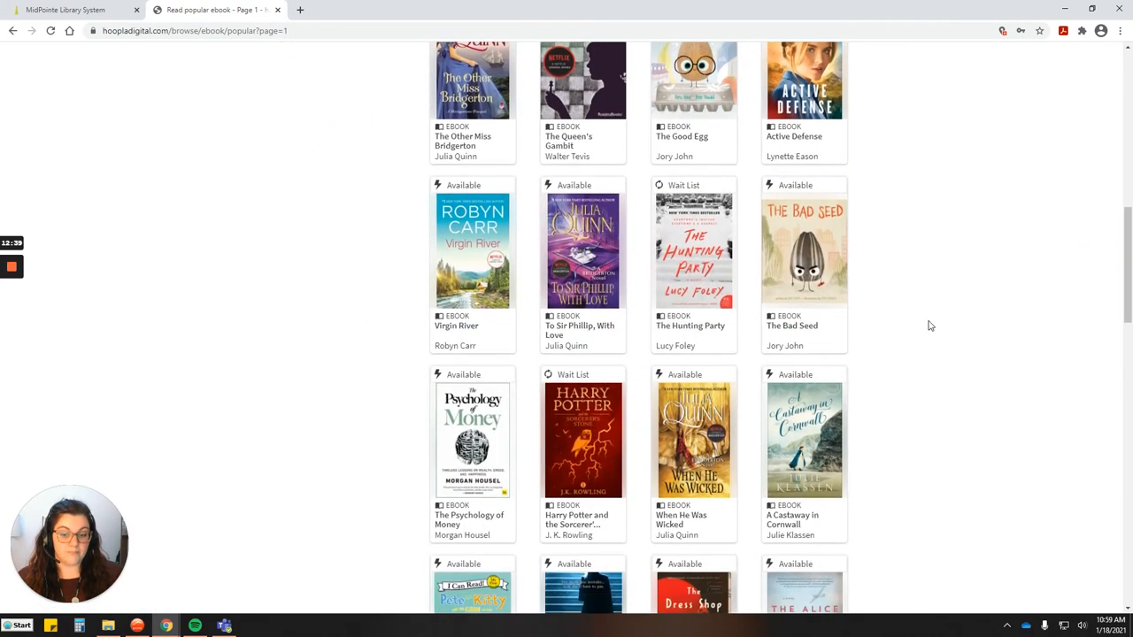
pyautogui.scroll(-3)
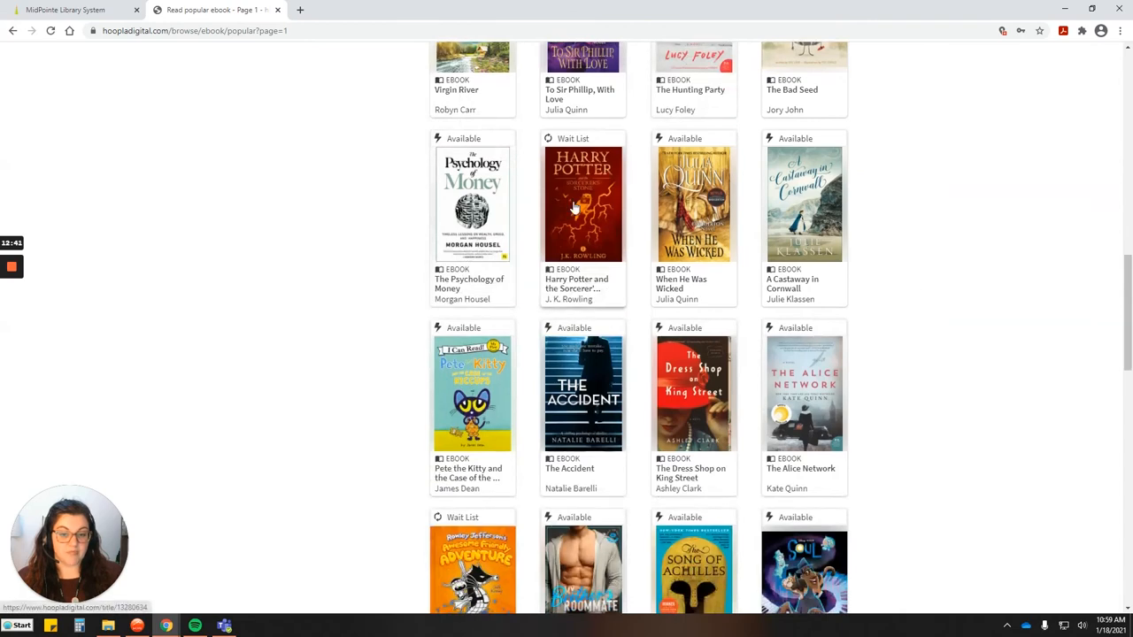
pyautogui.moveTo(600, 196)
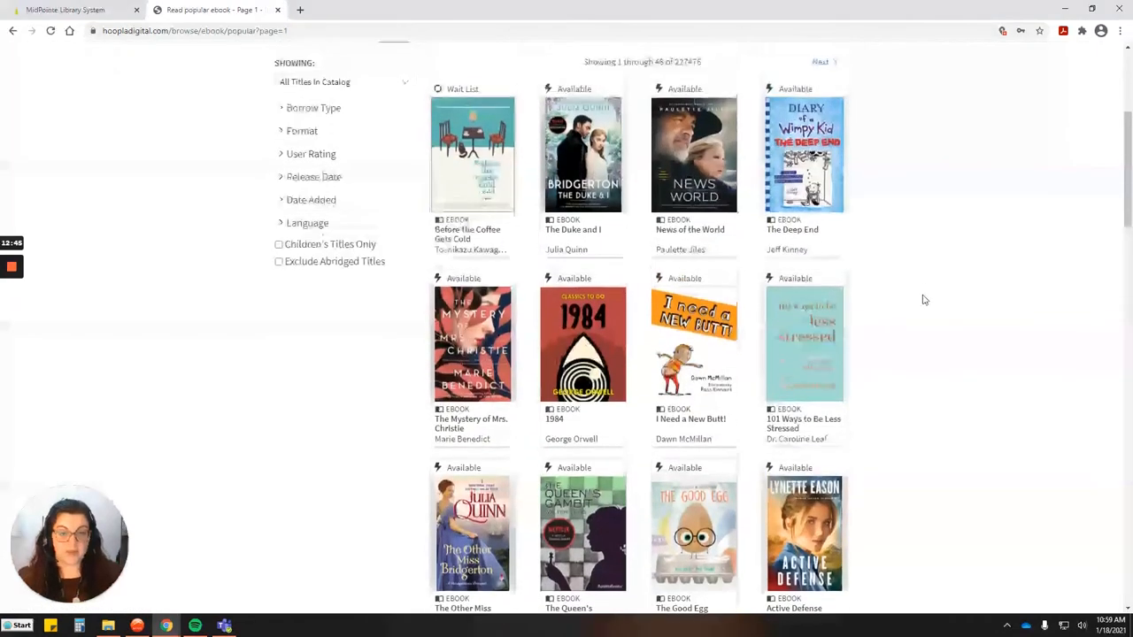
pyautogui.scroll(3)
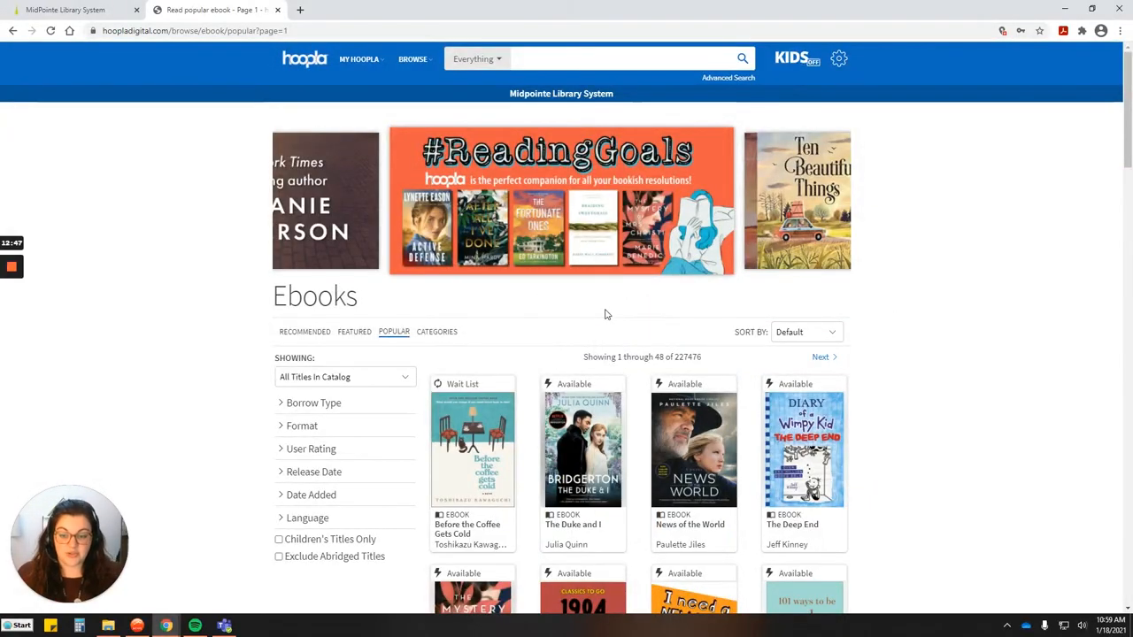
pyautogui.click(413, 59)
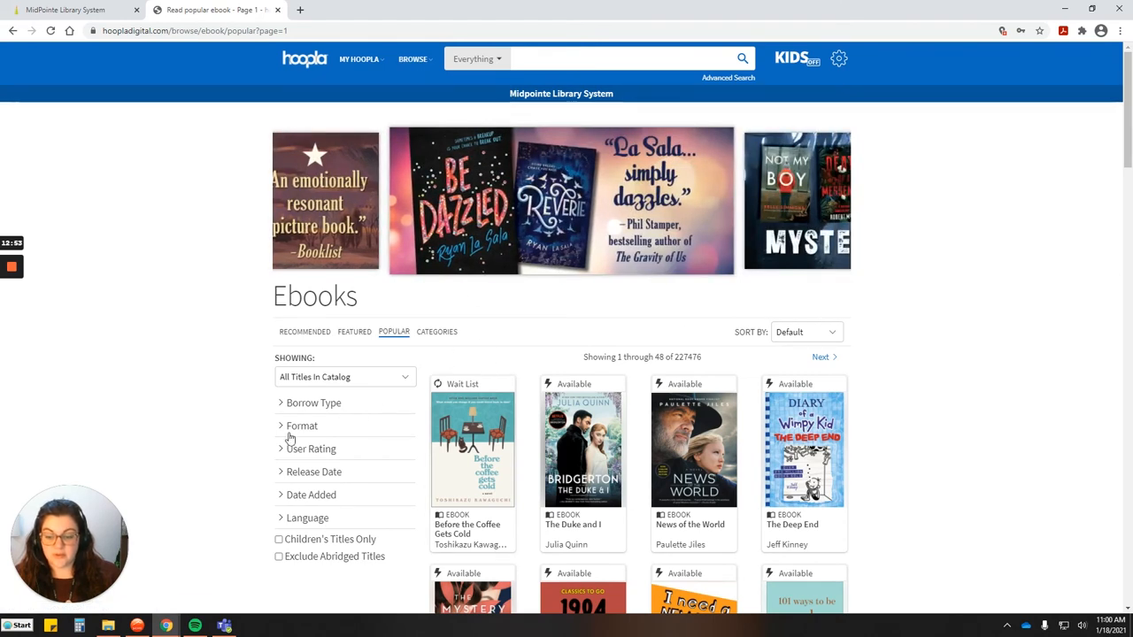
# Expand the Format and Borrow Type filters, showing Flex and Instant options.
pyautogui.click(301, 425)
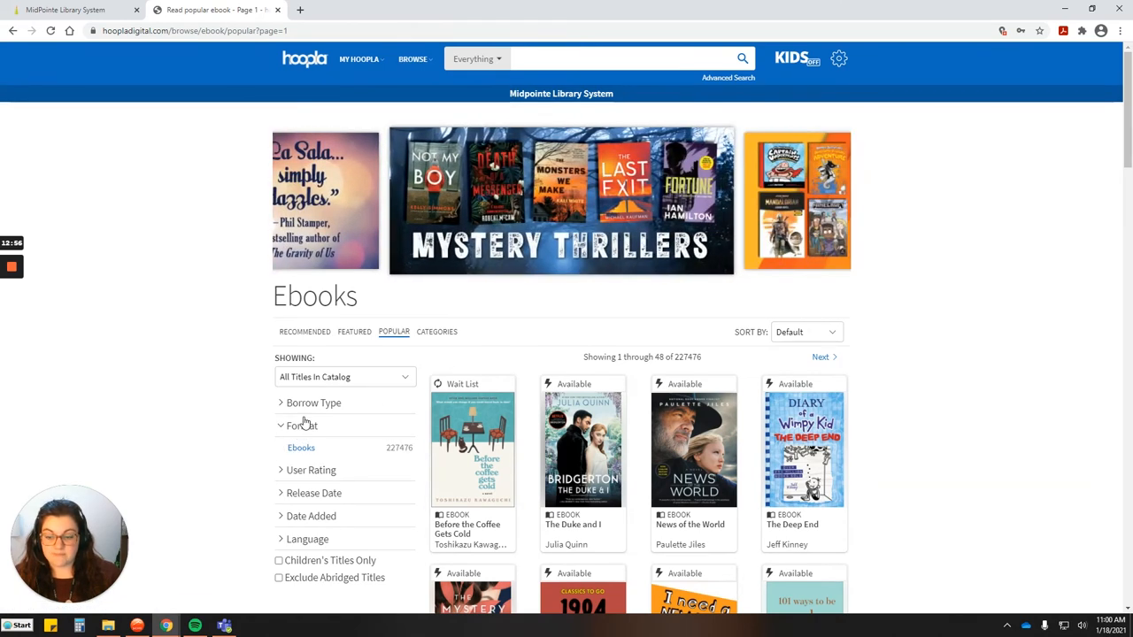
pyautogui.click(313, 404)
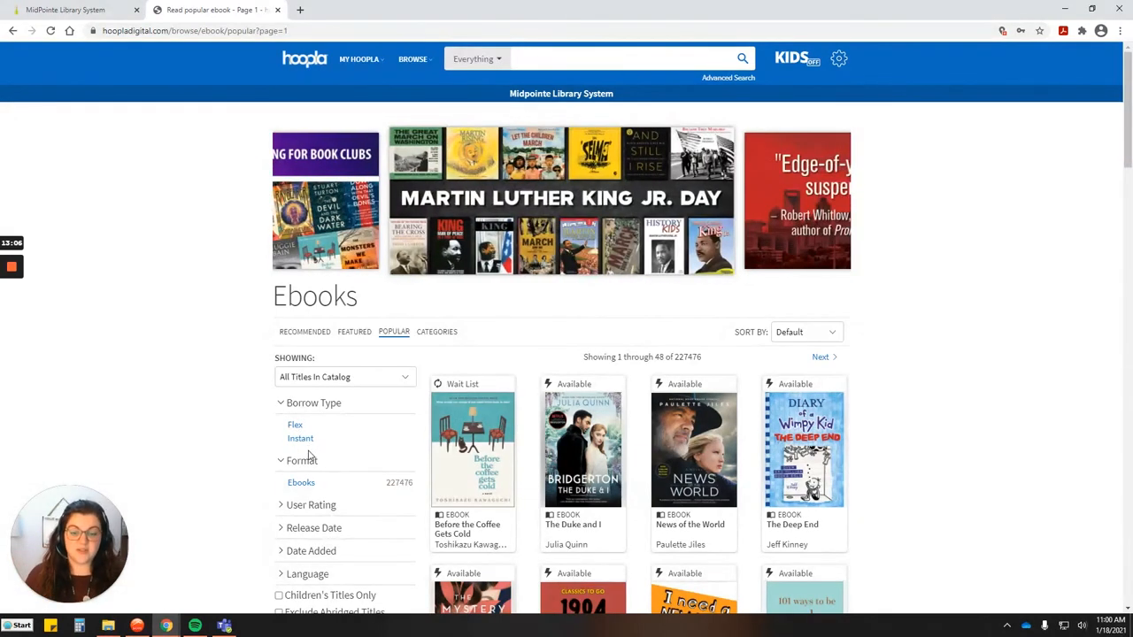
# Place a hold on Before The Coffee Gets Cold, becoming number 4 in line.
pyautogui.click(471, 446)
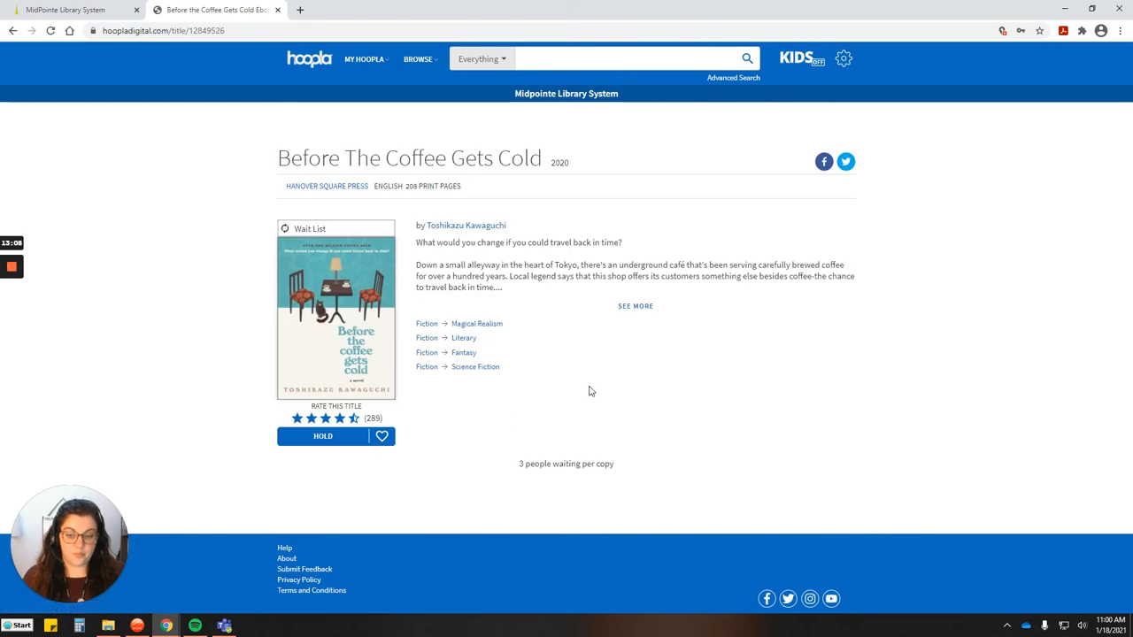
pyautogui.moveTo(322, 436)
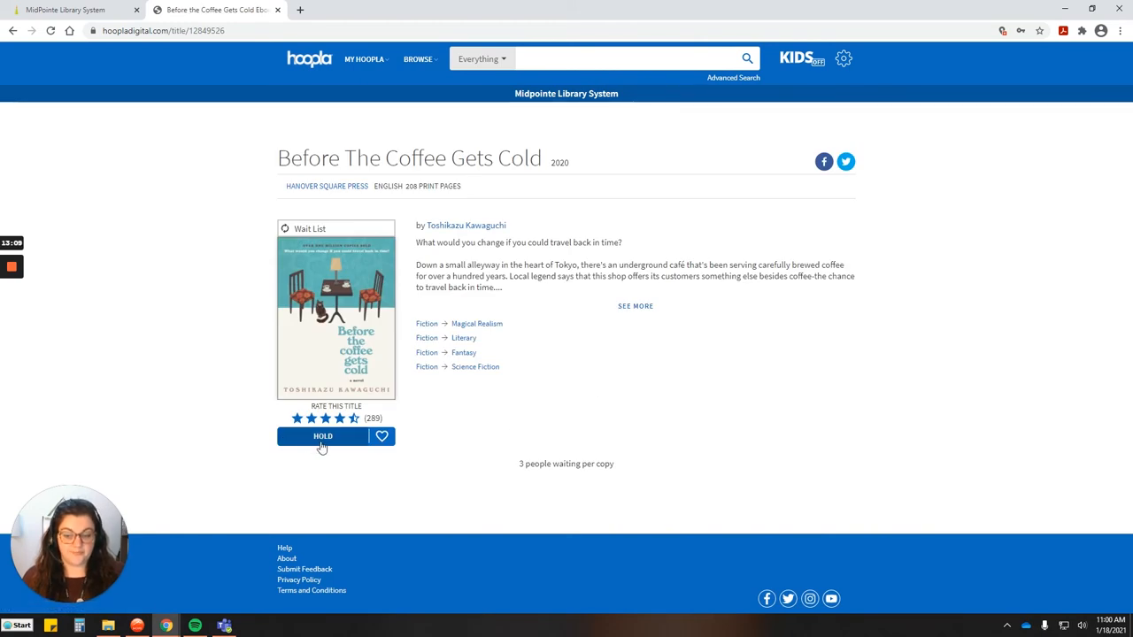
pyautogui.click(322, 435)
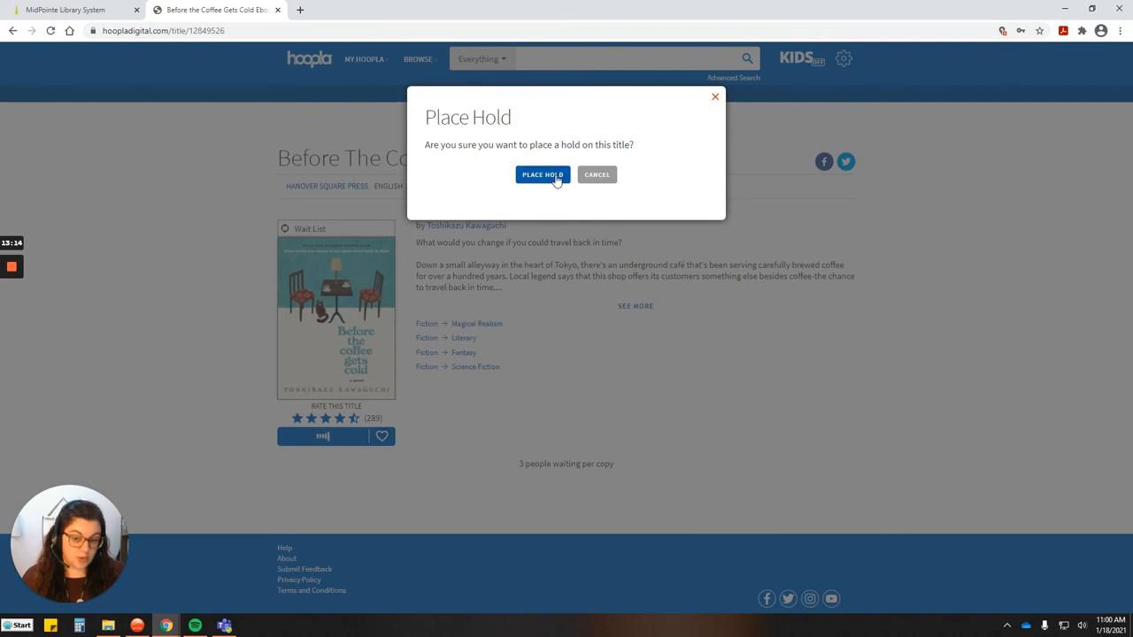
pyautogui.click(542, 176)
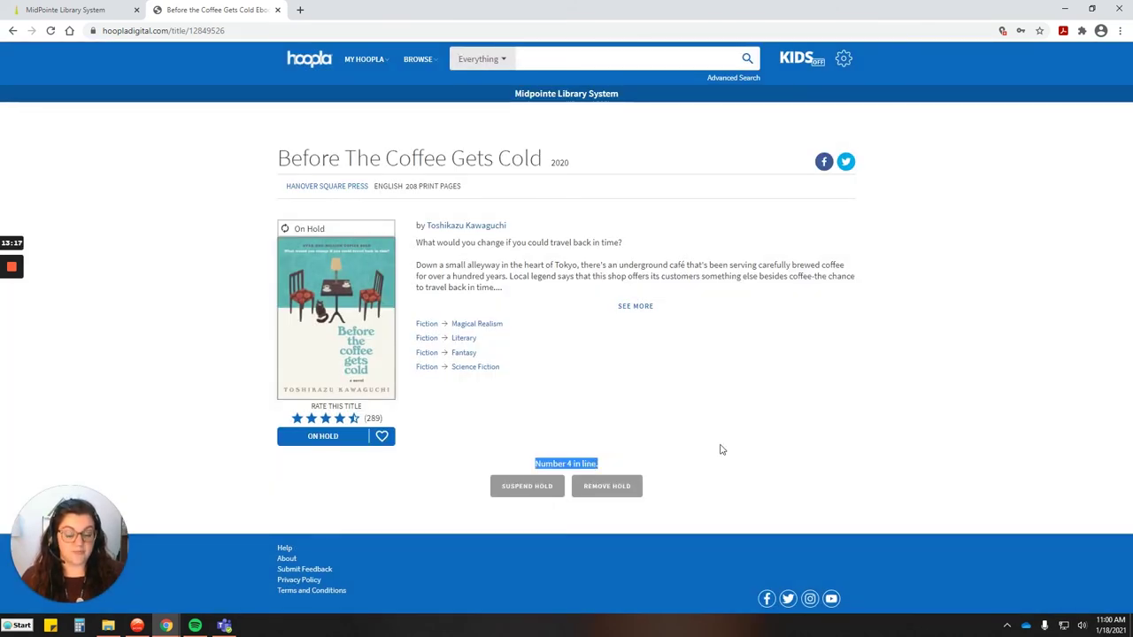
# Return via Browse > Ebooks to the popular list showing the title marked On Hold.
pyautogui.click(365, 58)
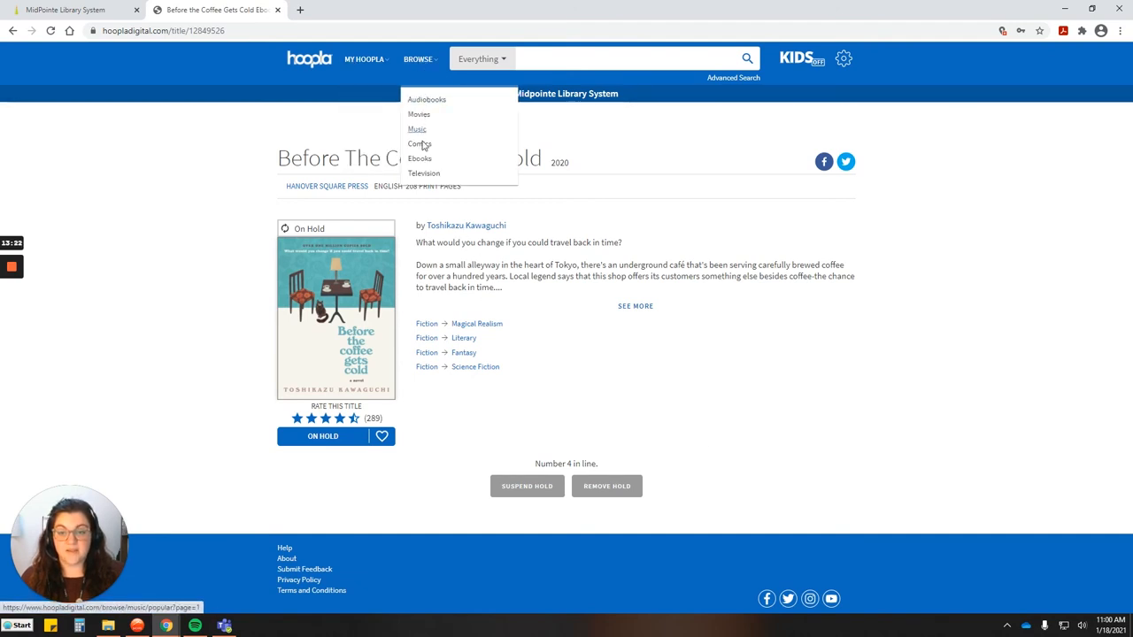
pyautogui.click(419, 159)
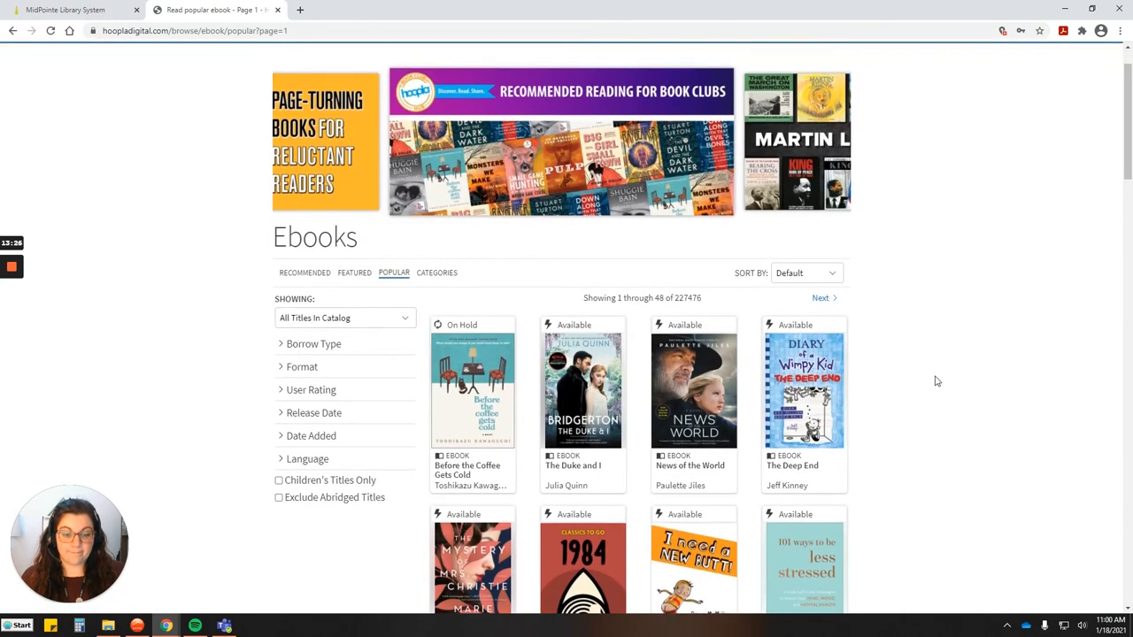
pyautogui.scroll(-3)
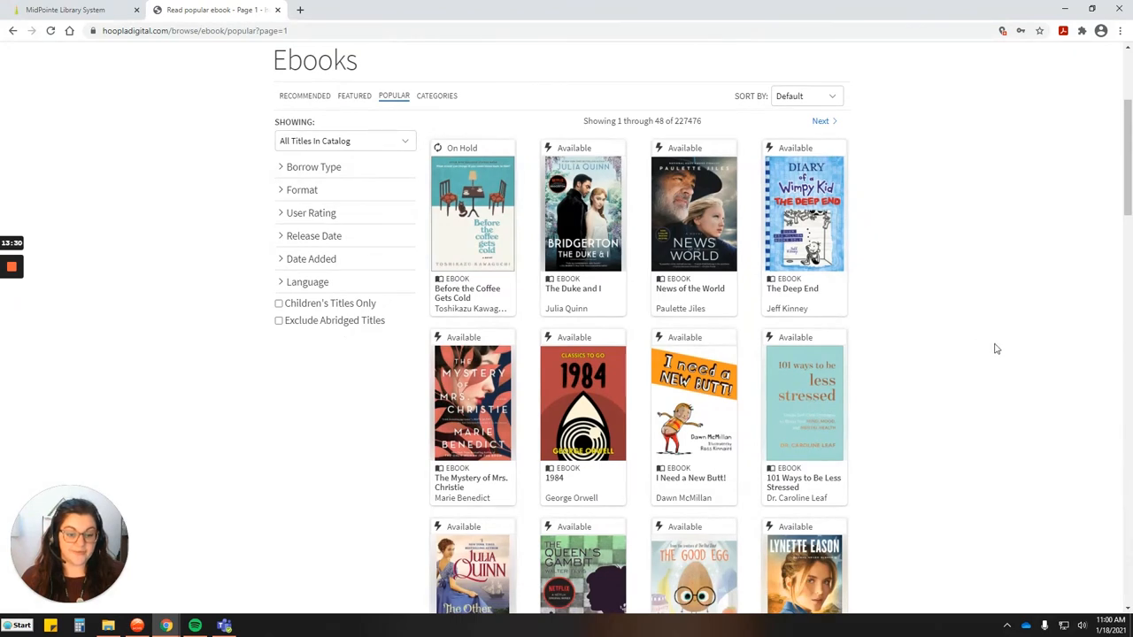
# Borrow The Deep End ebook, returning February 8, 2021, and dismiss the Kids Mode and availability notices.
pyautogui.click(803, 212)
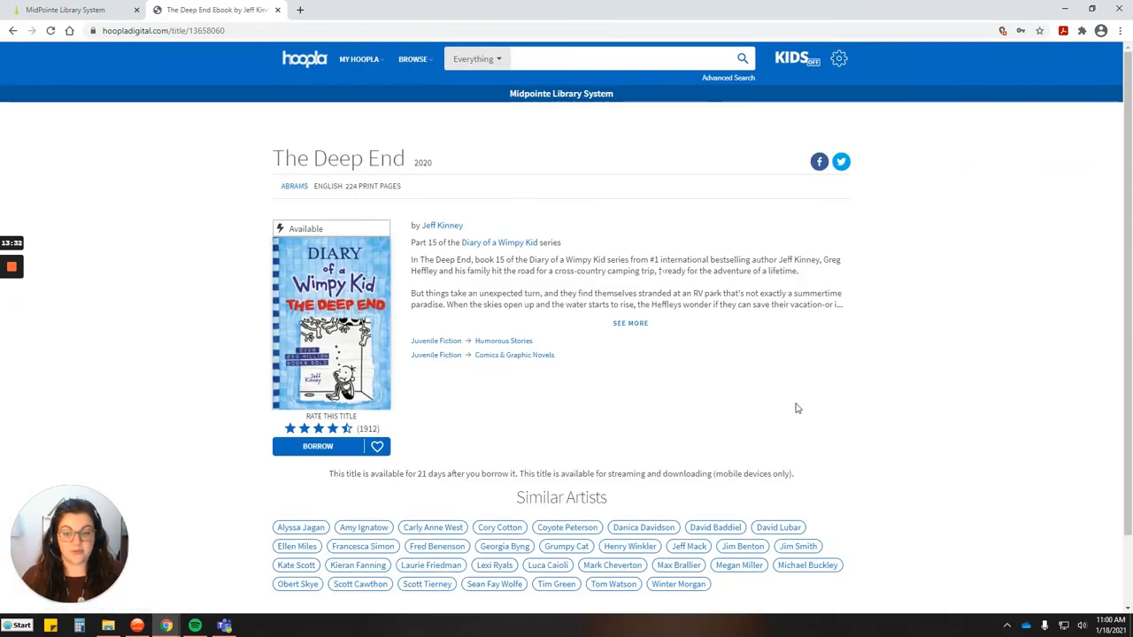
pyautogui.moveTo(311, 478)
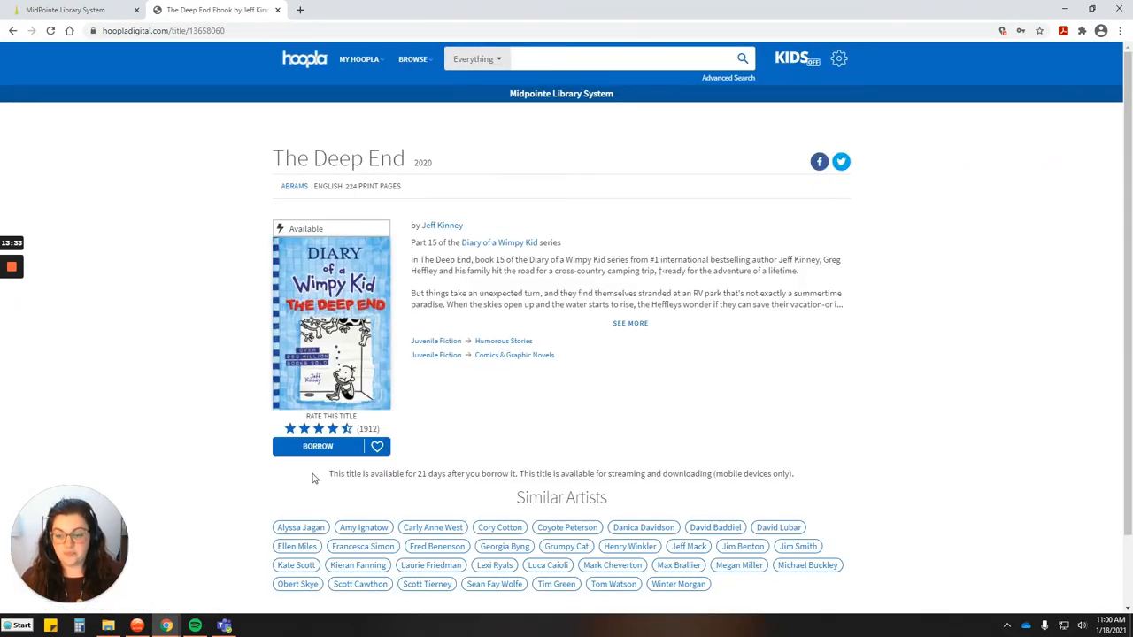
pyautogui.click(318, 445)
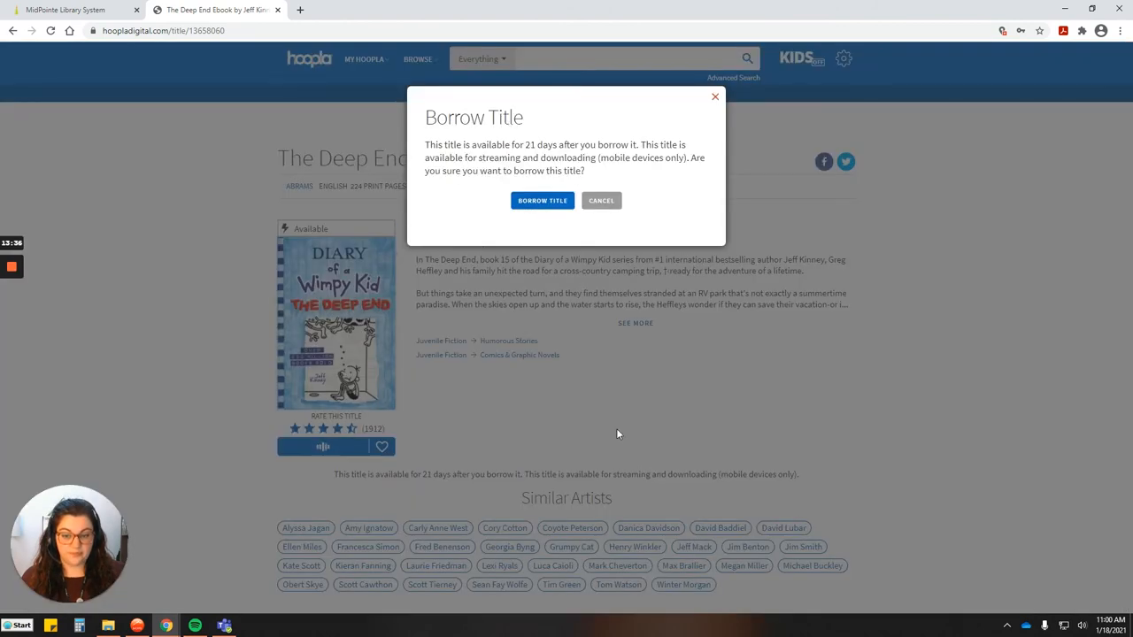
pyautogui.click(541, 200)
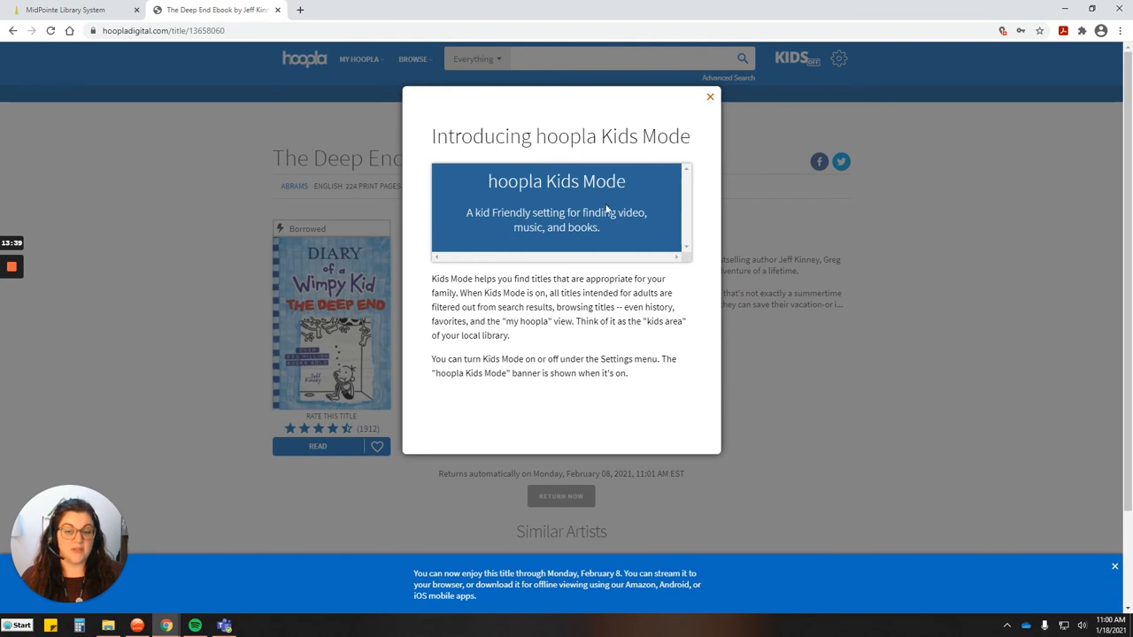
pyautogui.moveTo(680, 267)
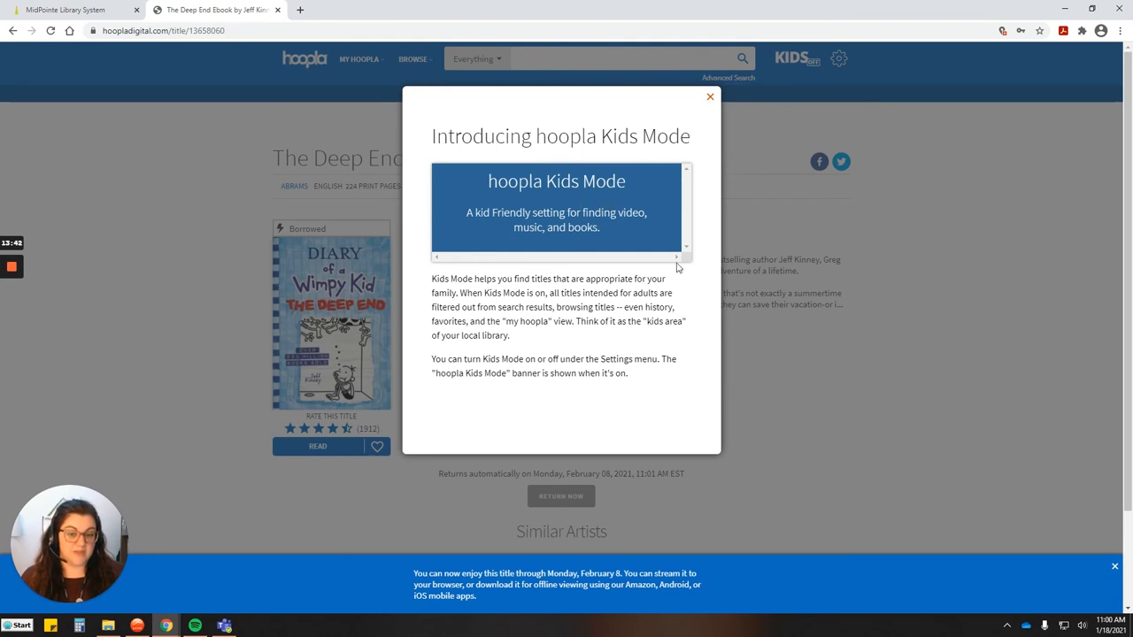
pyautogui.click(709, 96)
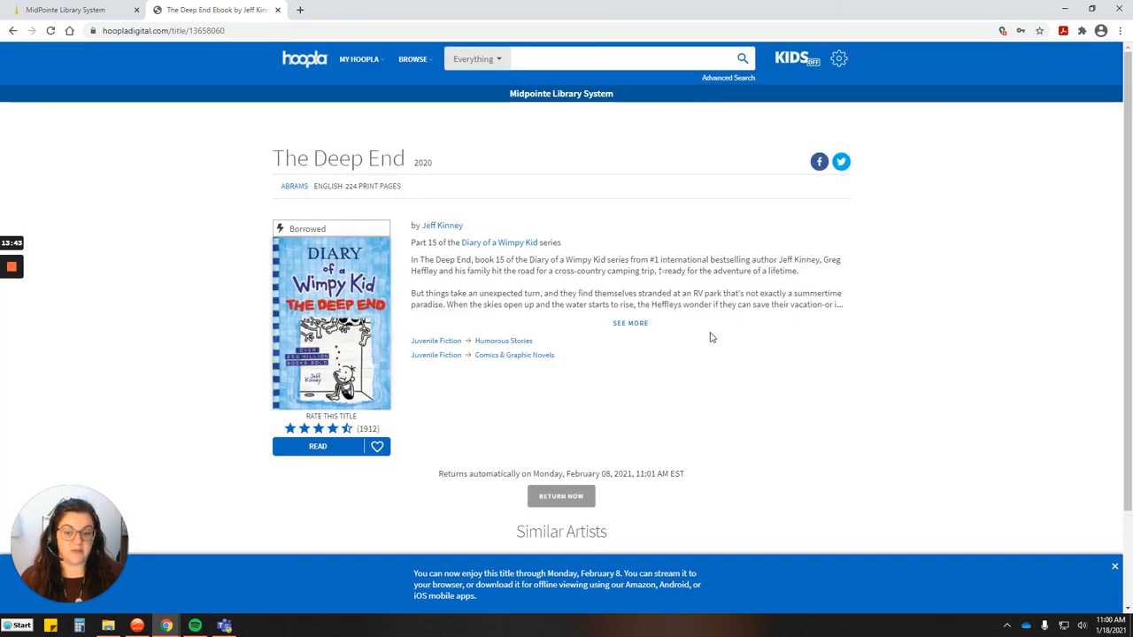
pyautogui.click(317, 446)
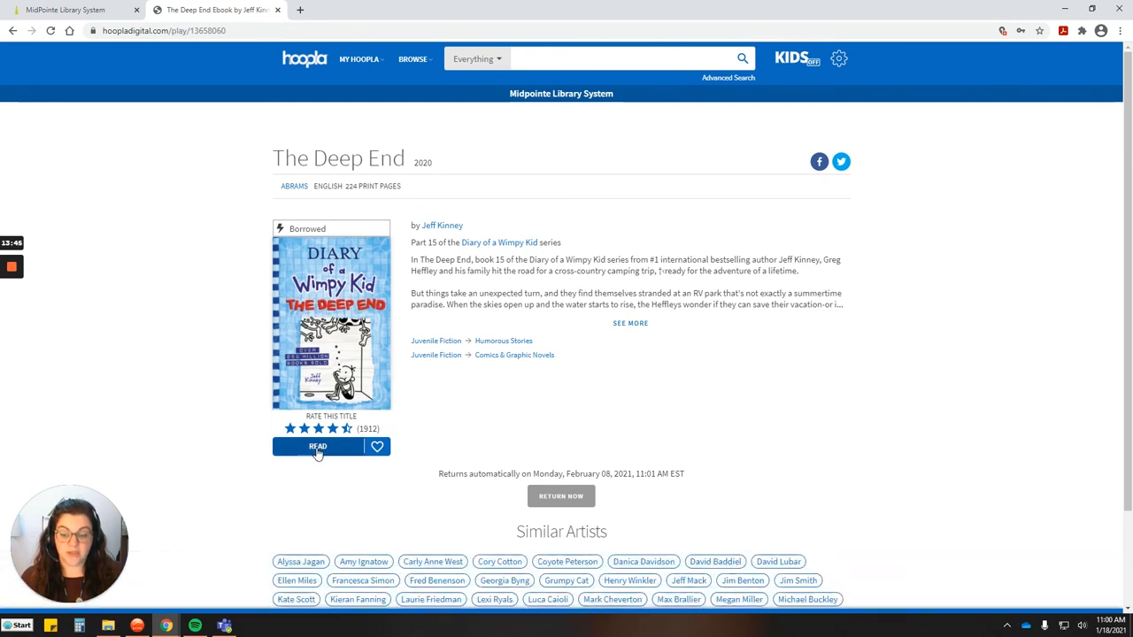
# Read The Deep End, paging forward to the August Thursday diary entry on page 8 of 228.
pyautogui.click(317, 446)
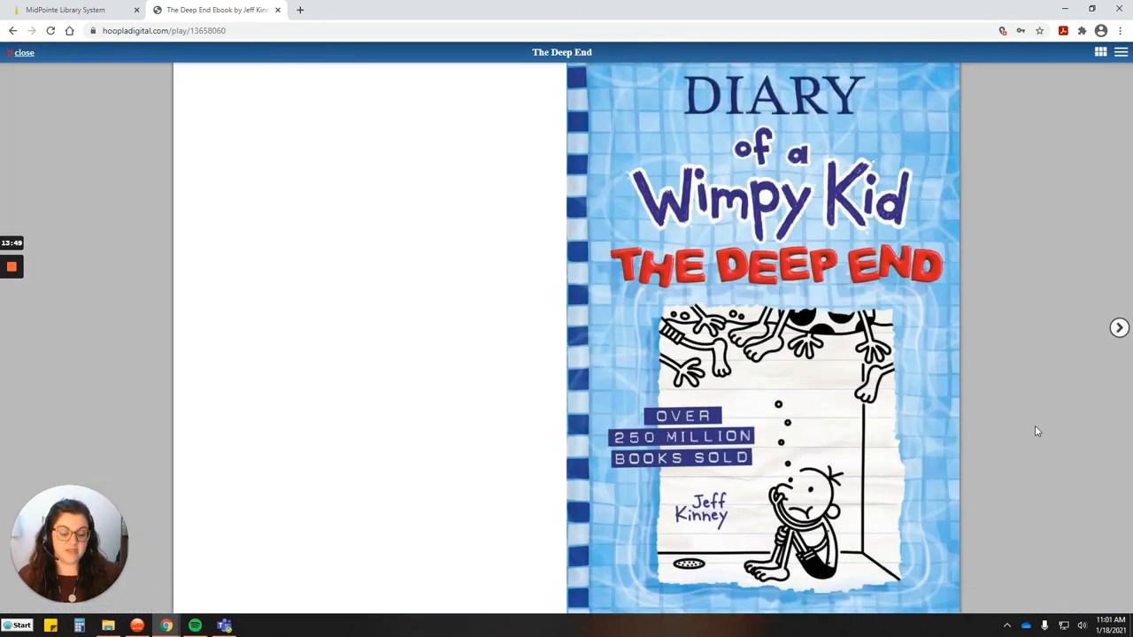
pyautogui.click(1118, 328)
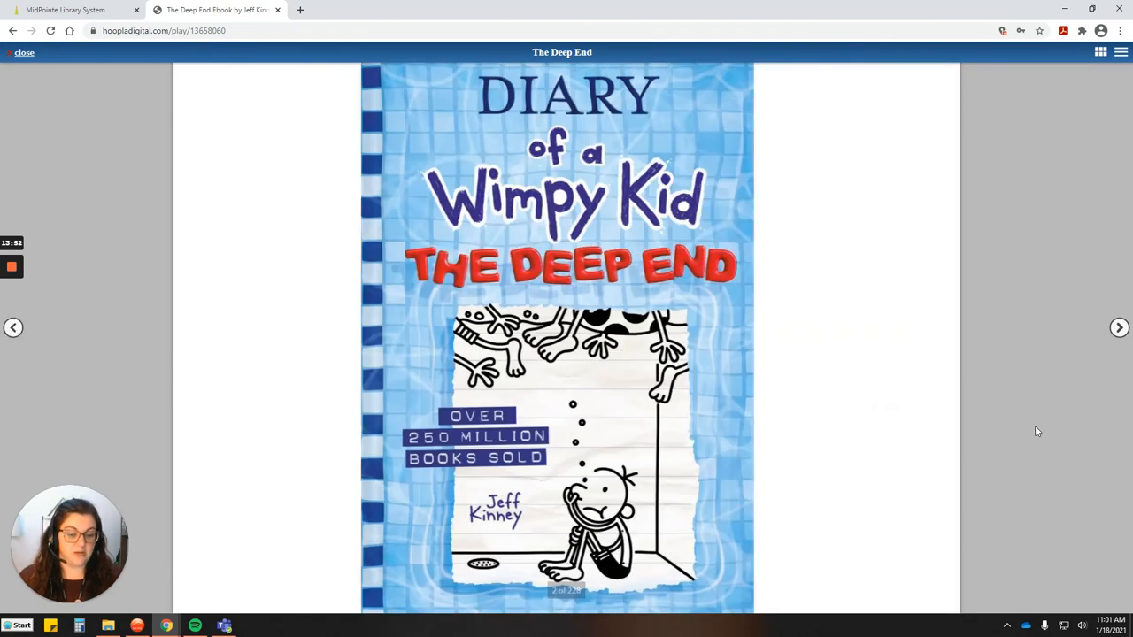
pyautogui.click(1118, 327)
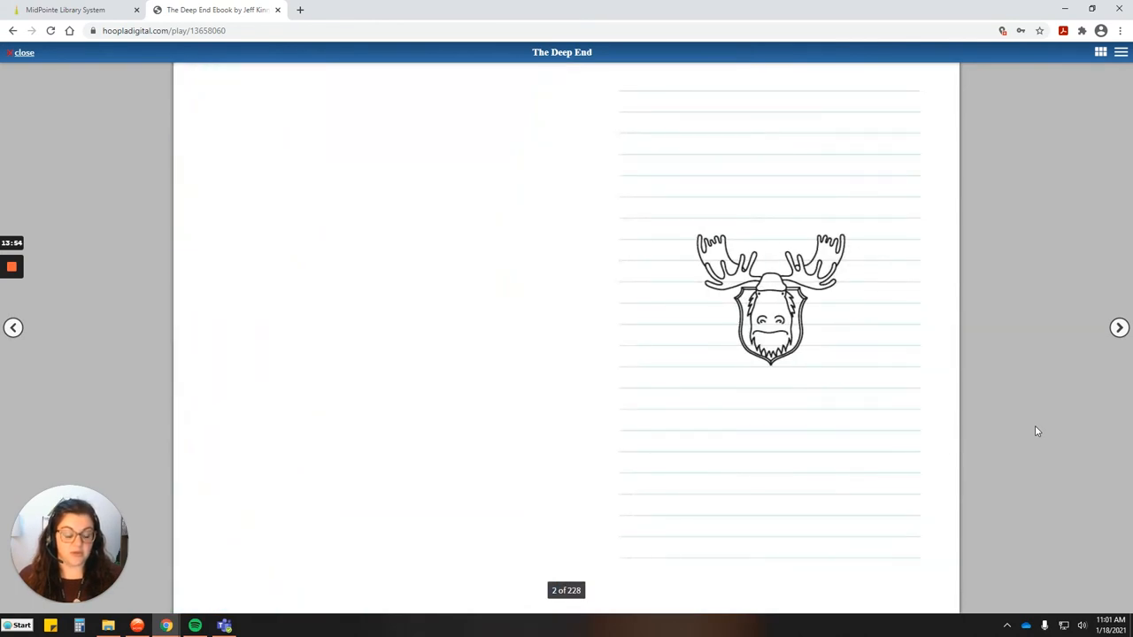
pyautogui.click(1118, 328)
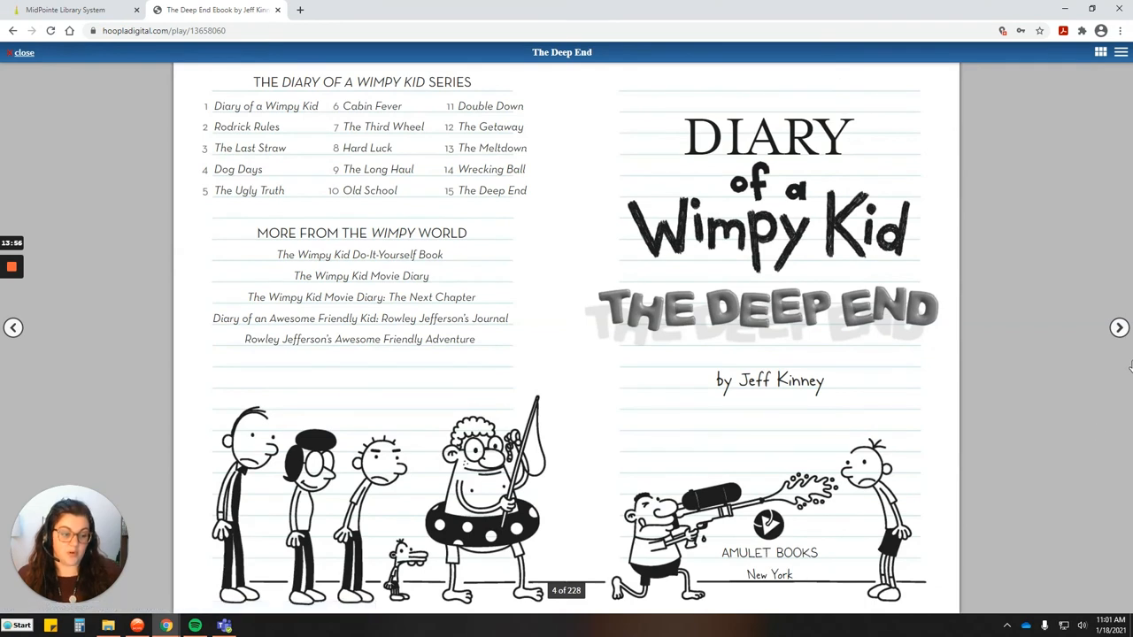
pyautogui.moveTo(1094, 340)
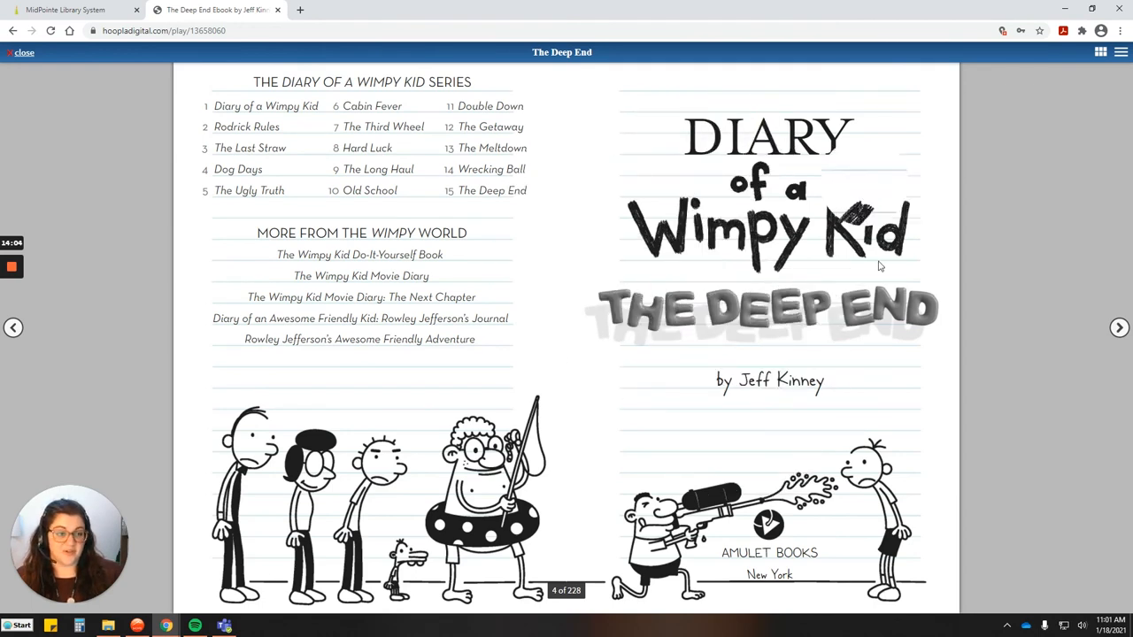
pyautogui.click(1121, 53)
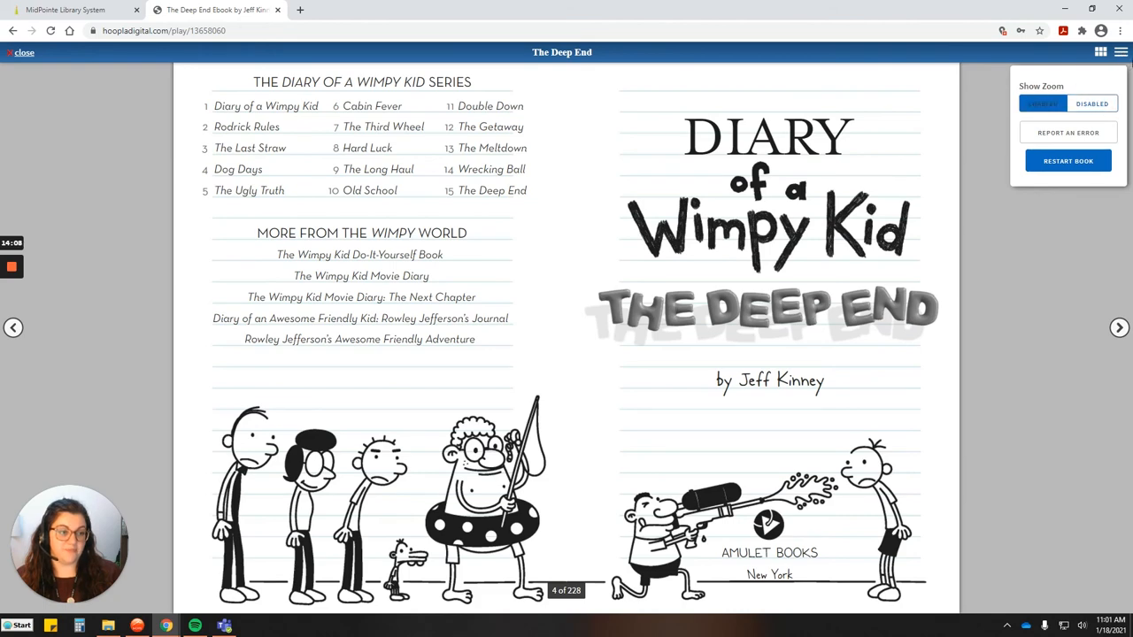
pyautogui.click(1119, 327)
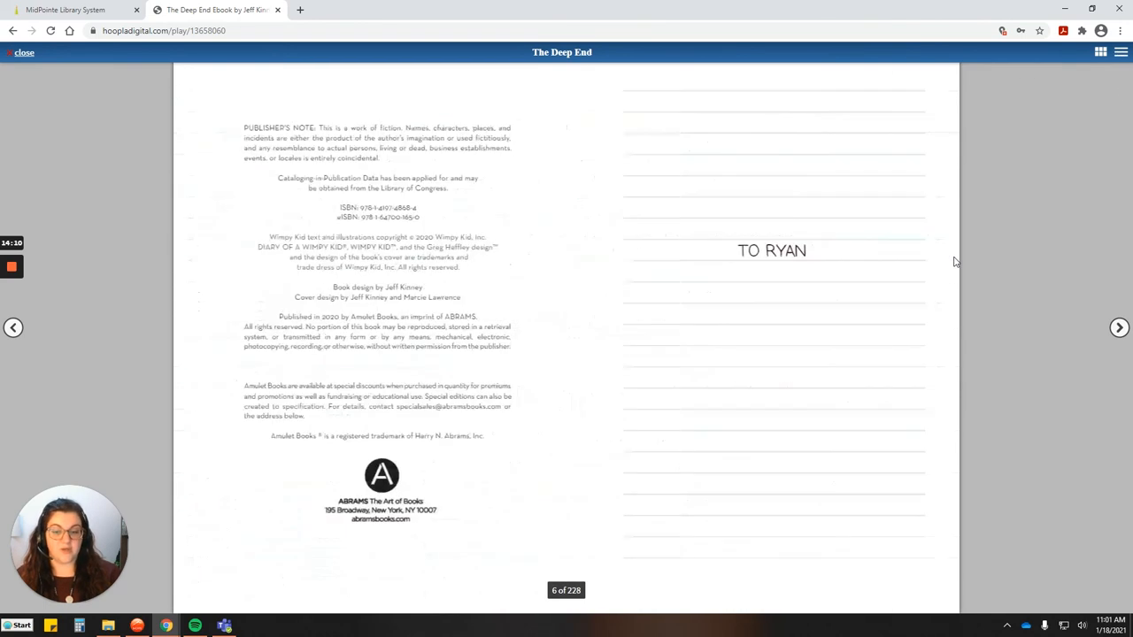
pyautogui.click(1118, 327)
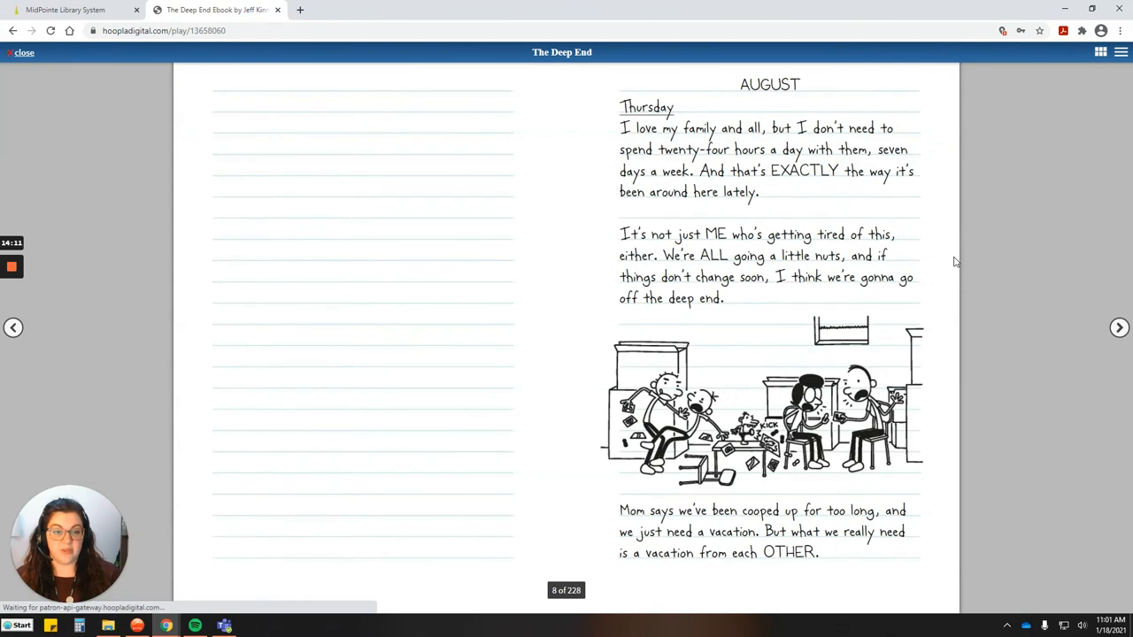
pyautogui.moveTo(71, 203)
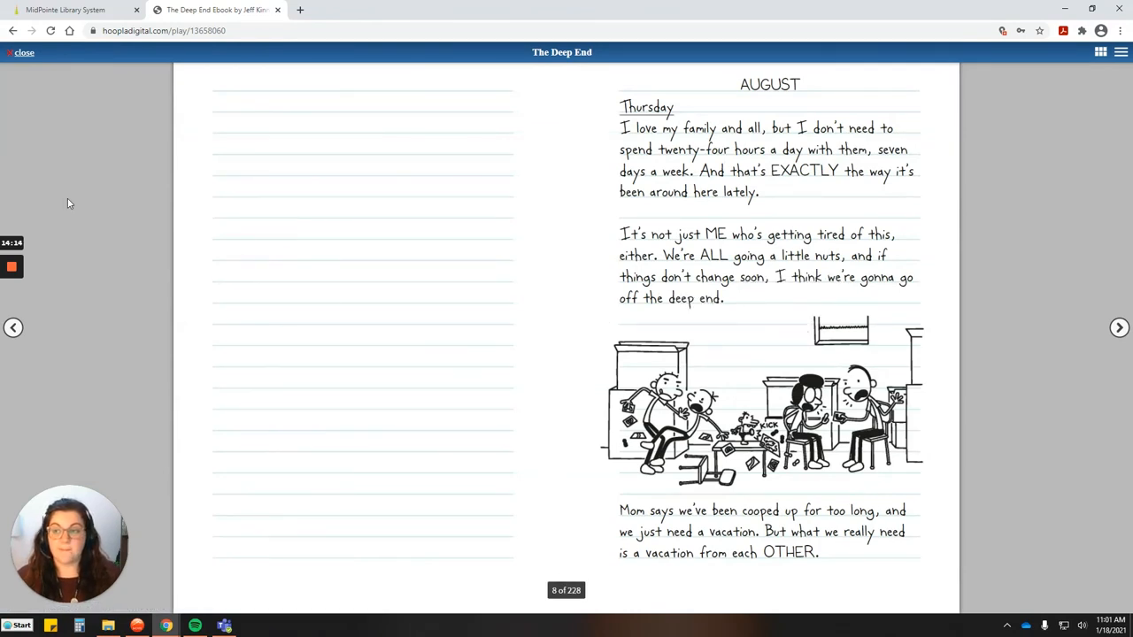
# Close the reader and view My hoopla listing The Deep End under Currently Borrowed with 14 instant borrows left.
pyautogui.click(25, 53)
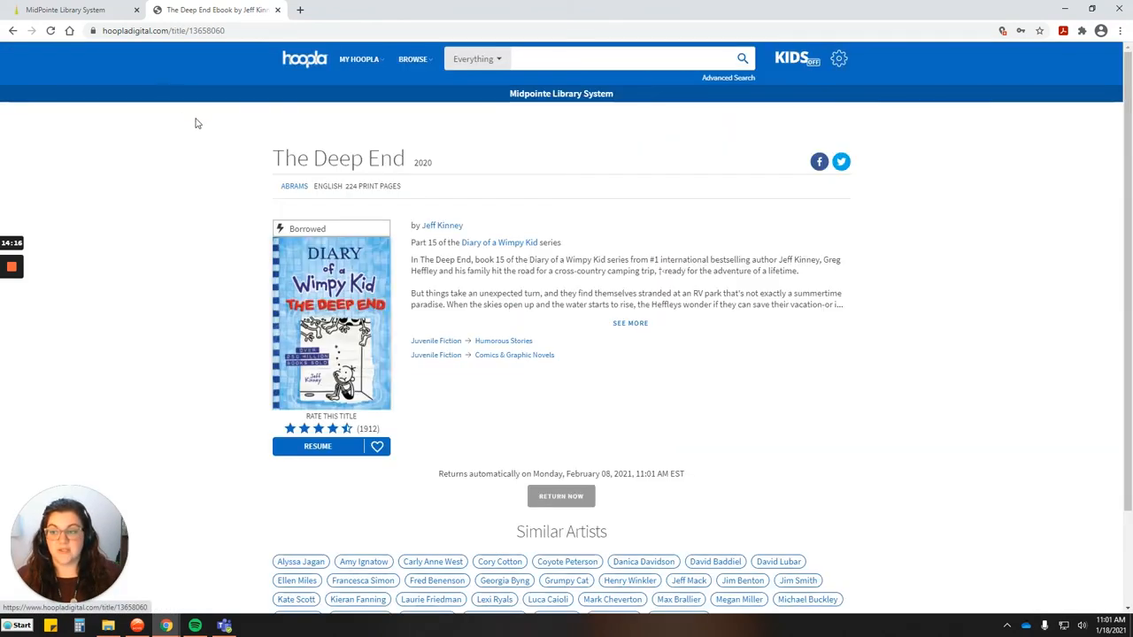
pyautogui.click(361, 58)
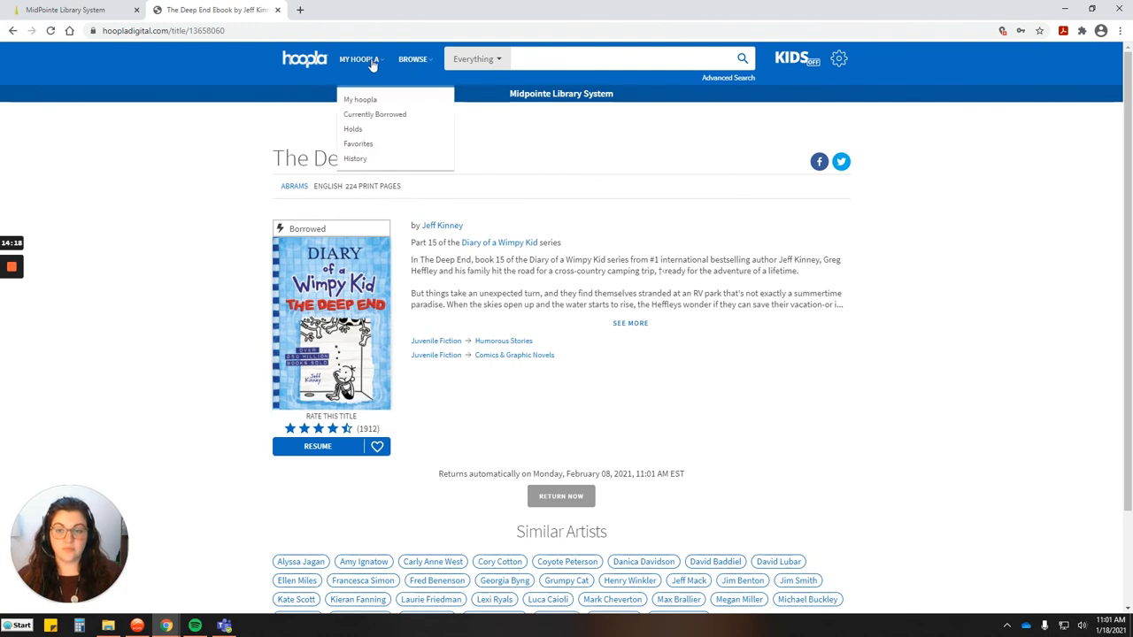
pyautogui.click(360, 99)
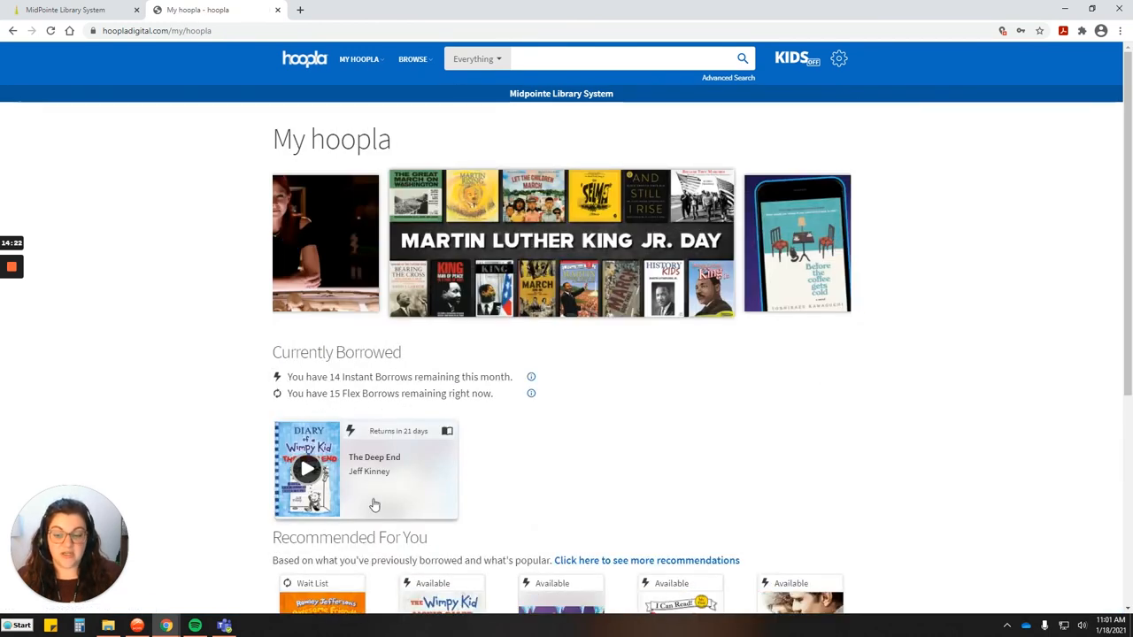
pyautogui.scroll(-3)
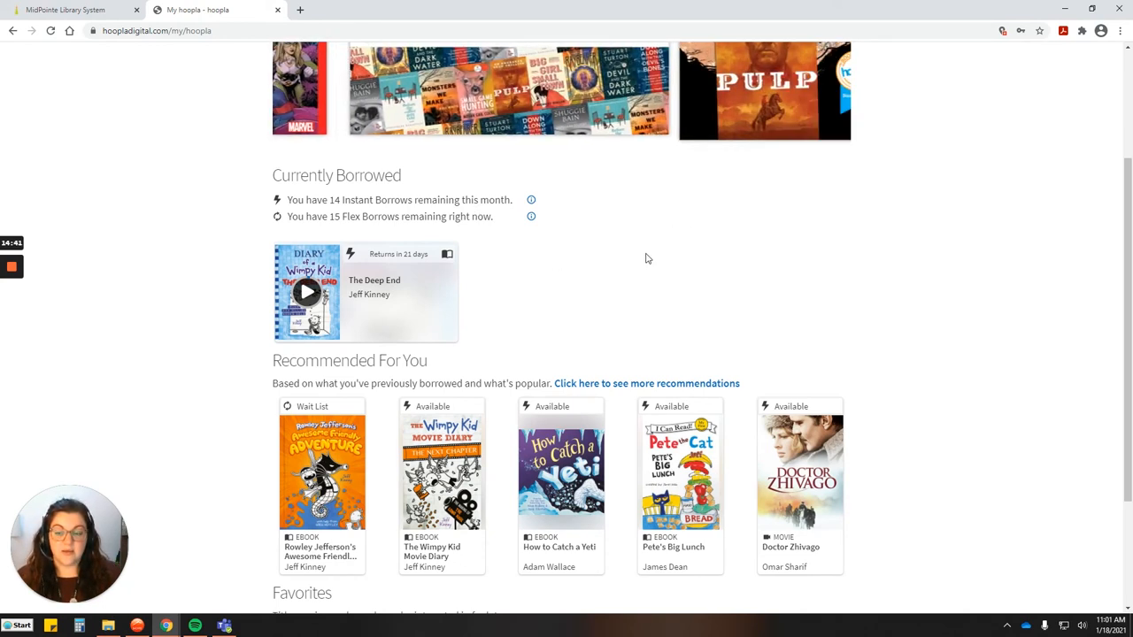
pyautogui.click(414, 58)
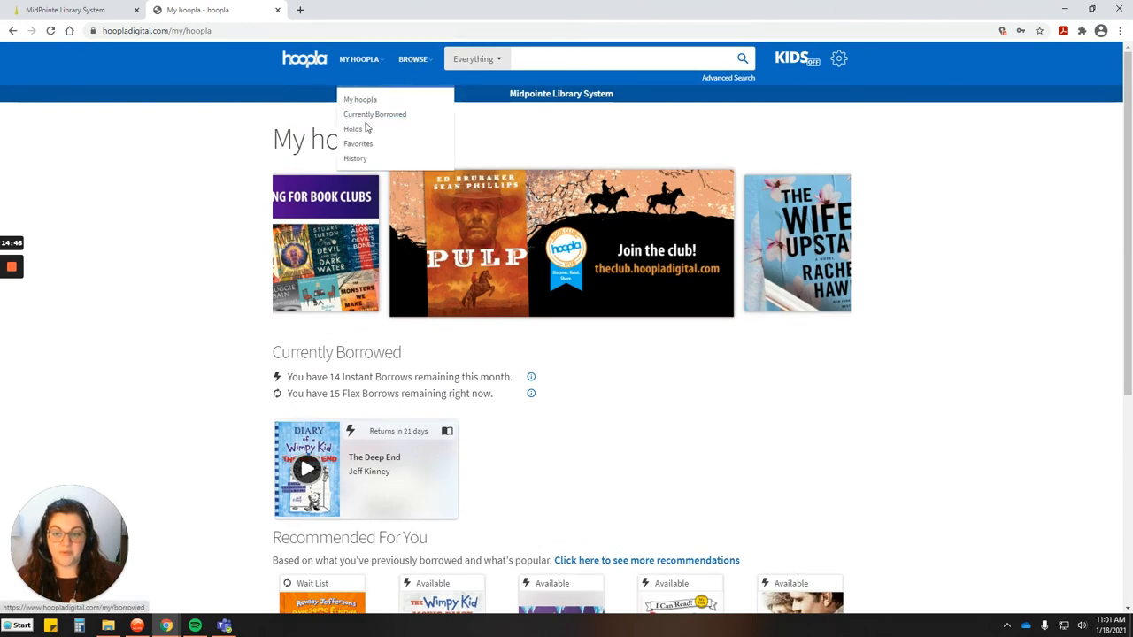
# View the Holds list with Before the Coffee Gets Cold at number 4, then return to My hoopla.
pyautogui.click(354, 127)
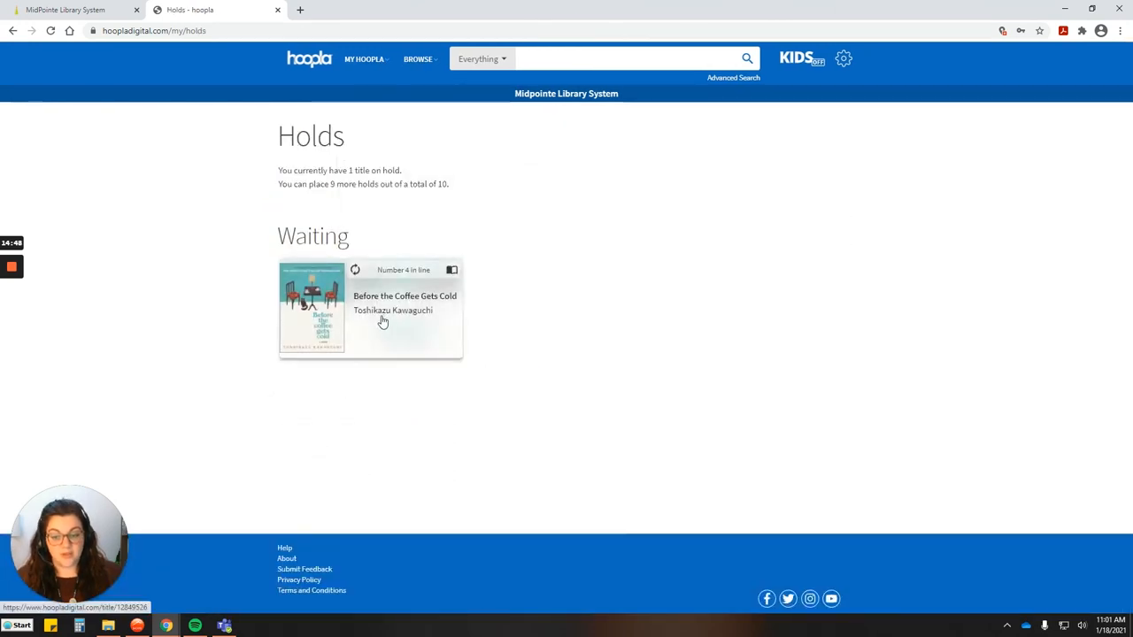
pyautogui.moveTo(403, 282)
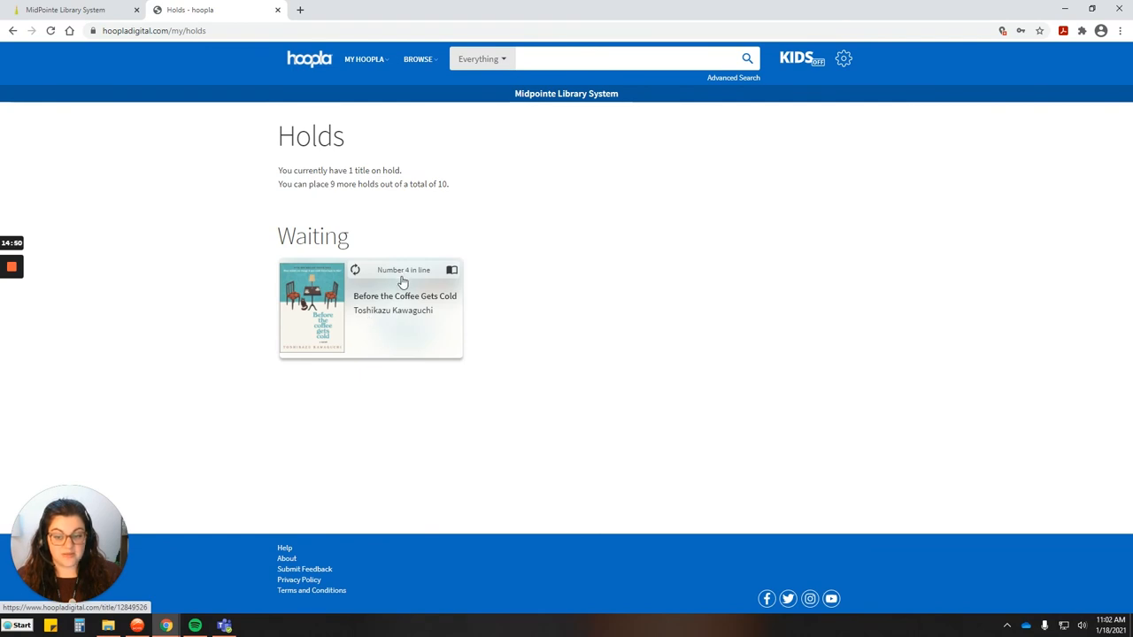
pyautogui.moveTo(421, 281)
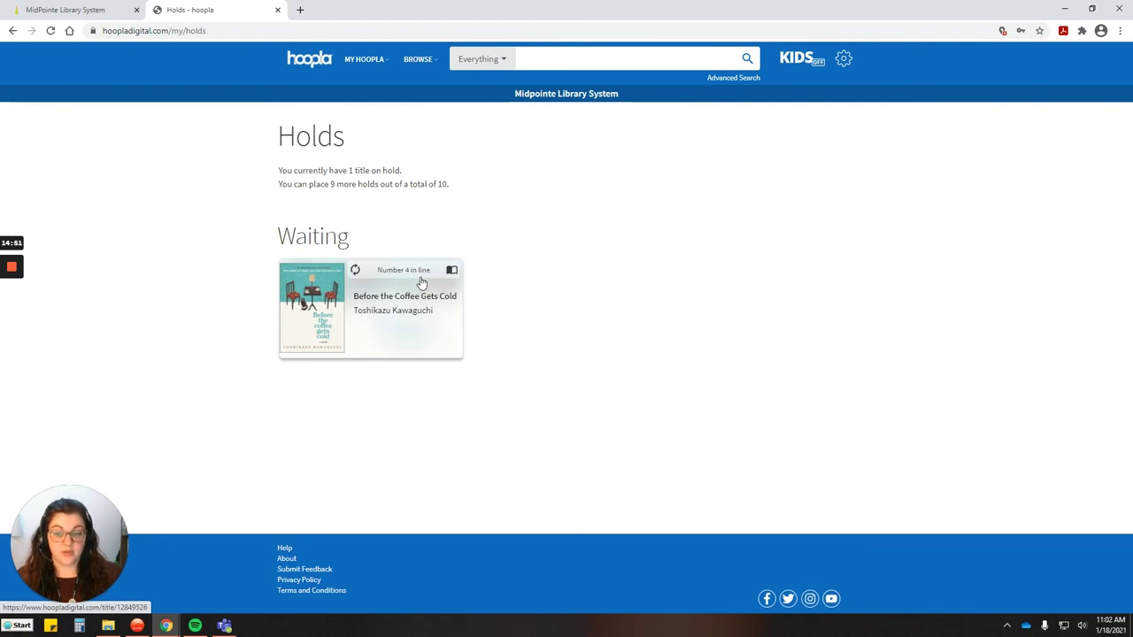
pyautogui.moveTo(453, 191)
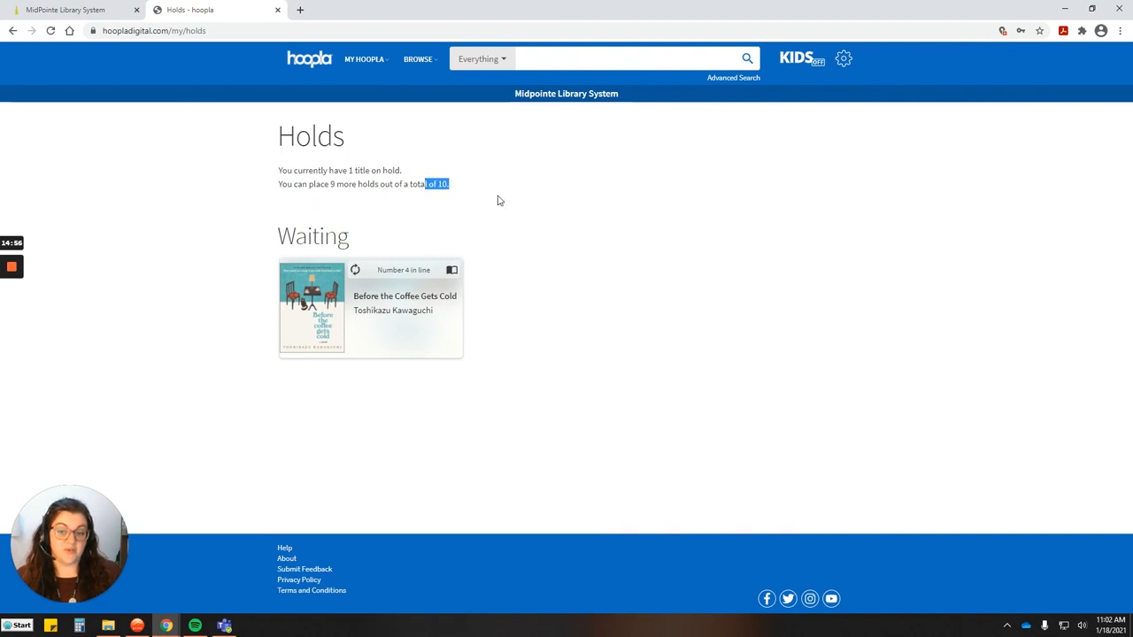
pyautogui.click(364, 58)
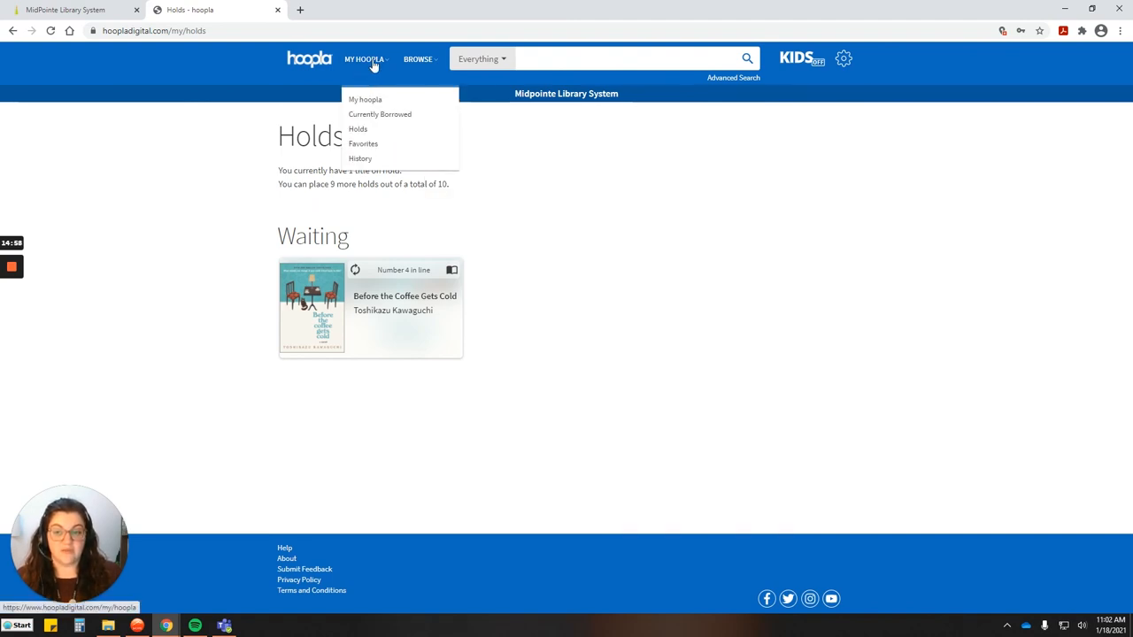
pyautogui.moveTo(363, 144)
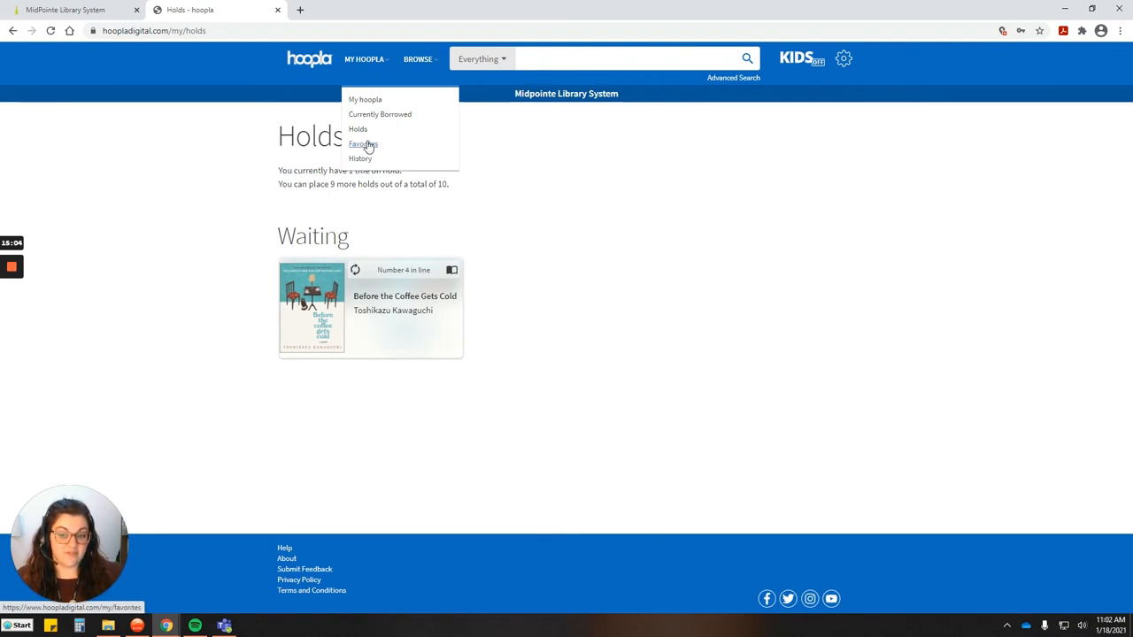
pyautogui.moveTo(361, 160)
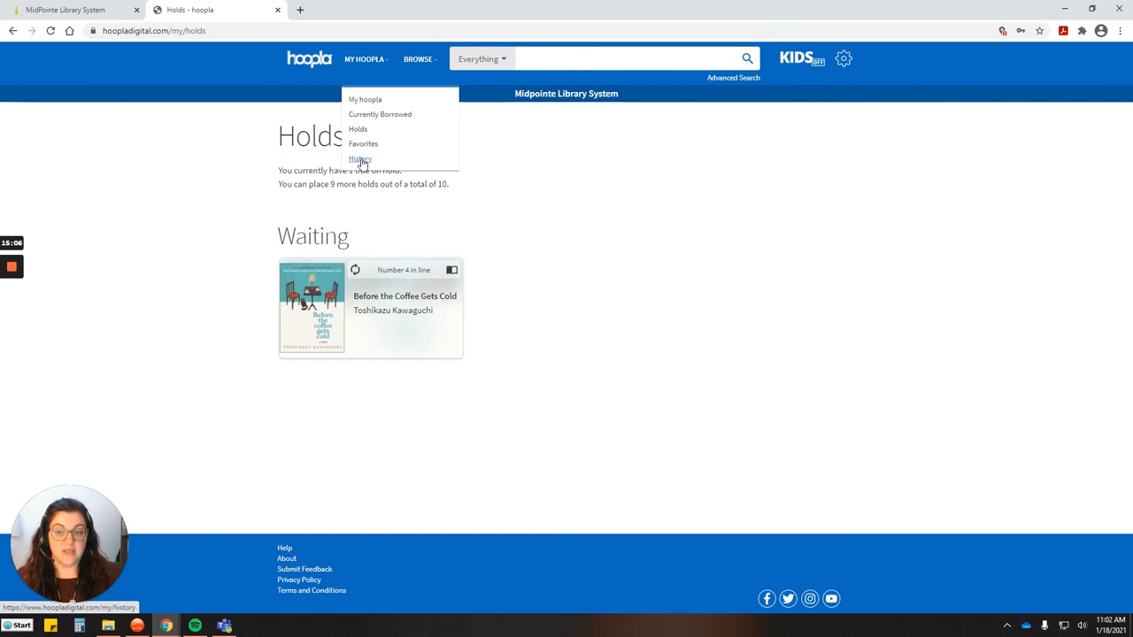
pyautogui.moveTo(363, 146)
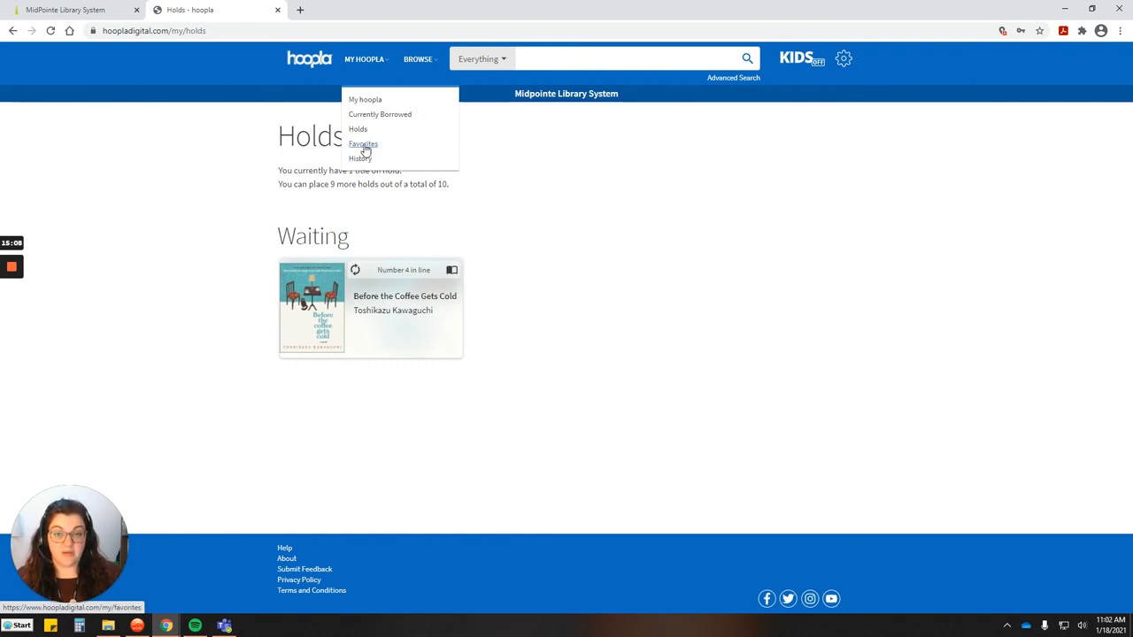
pyautogui.moveTo(361, 160)
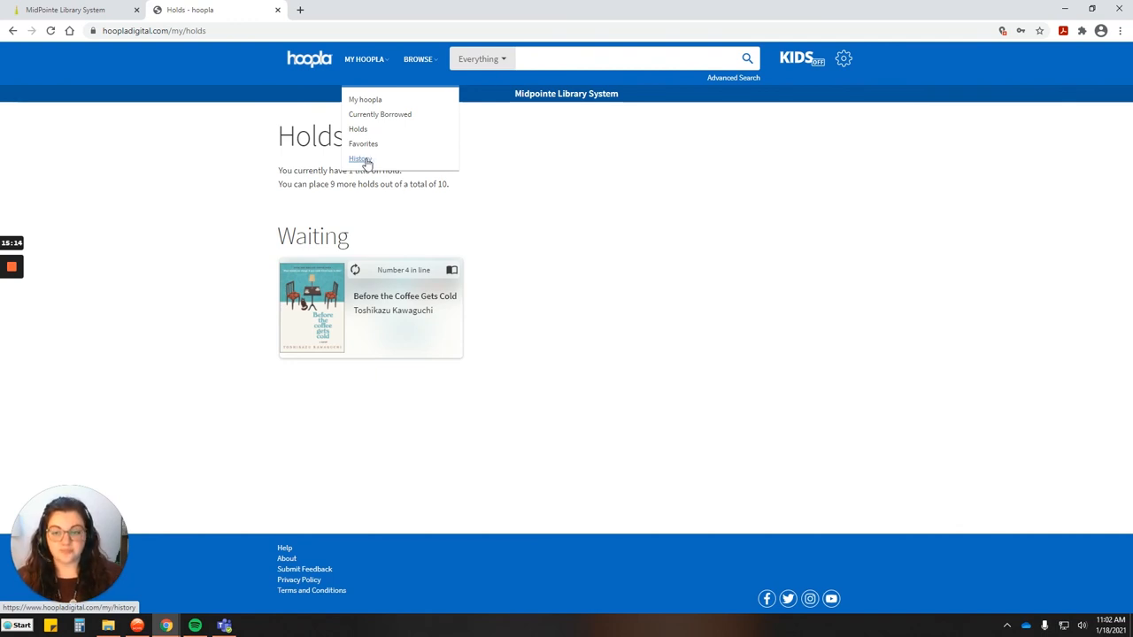
pyautogui.click(361, 99)
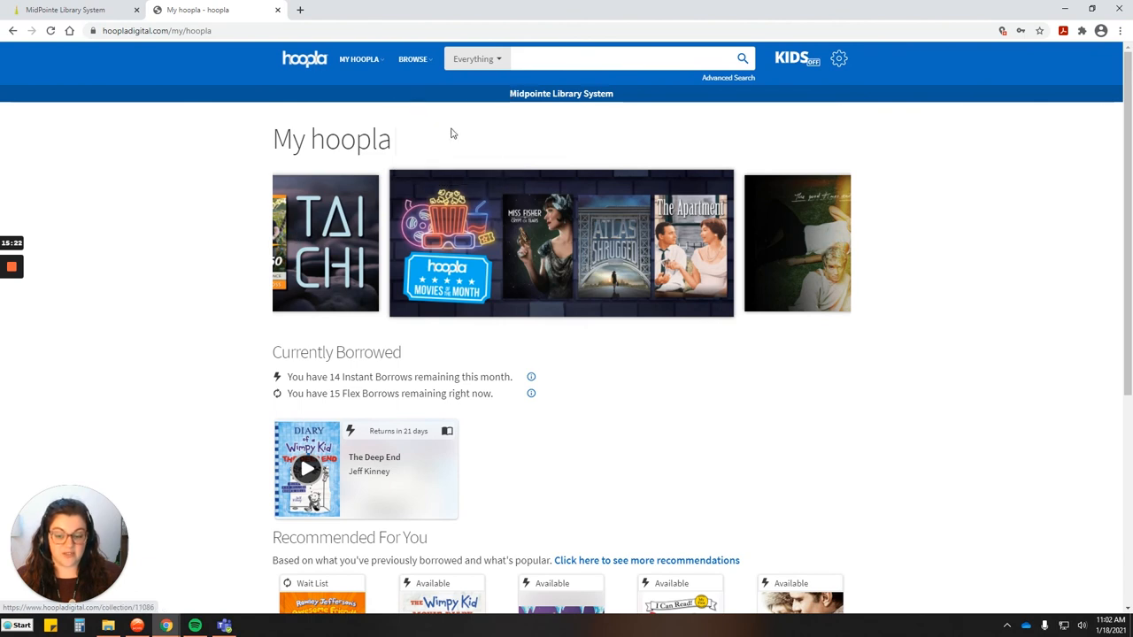
pyautogui.moveTo(828, 366)
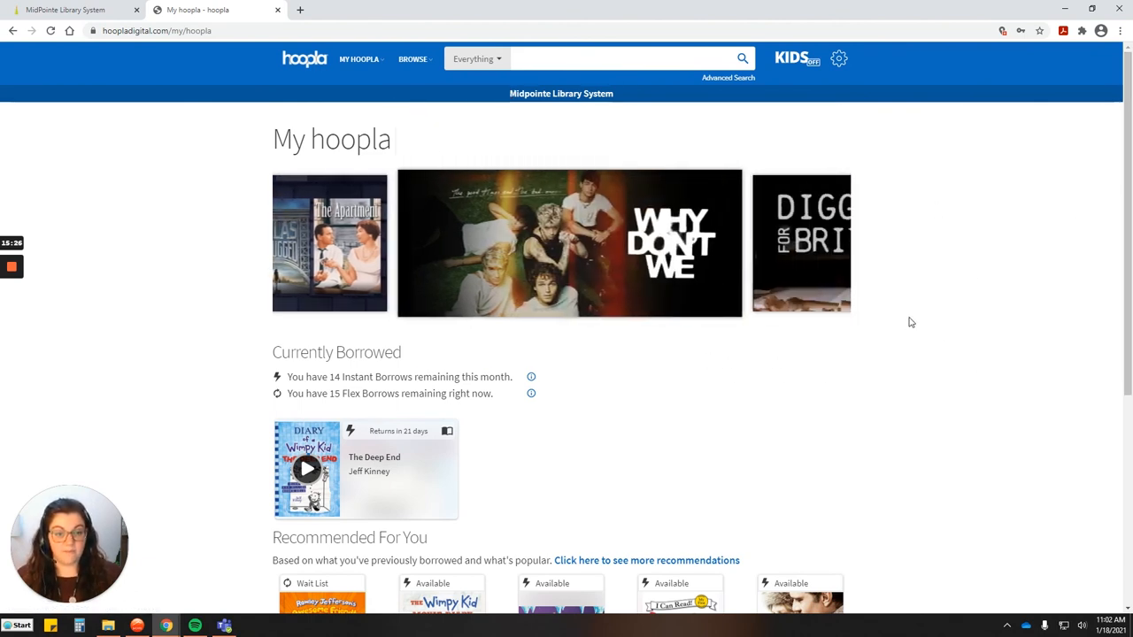
pyautogui.scroll(-3)
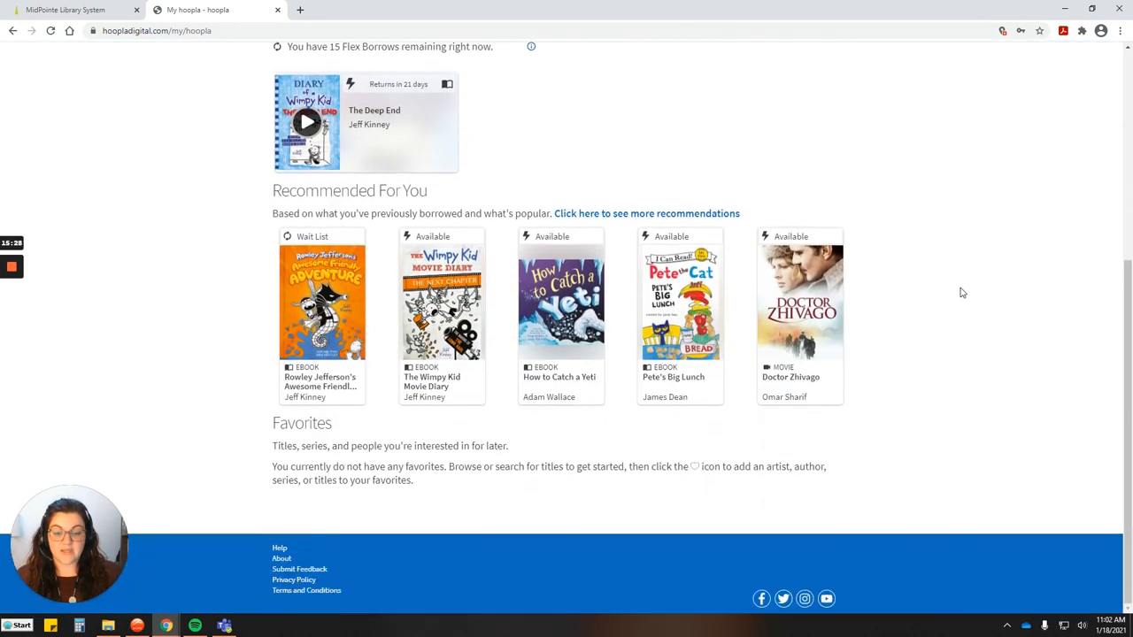
pyautogui.scroll(3)
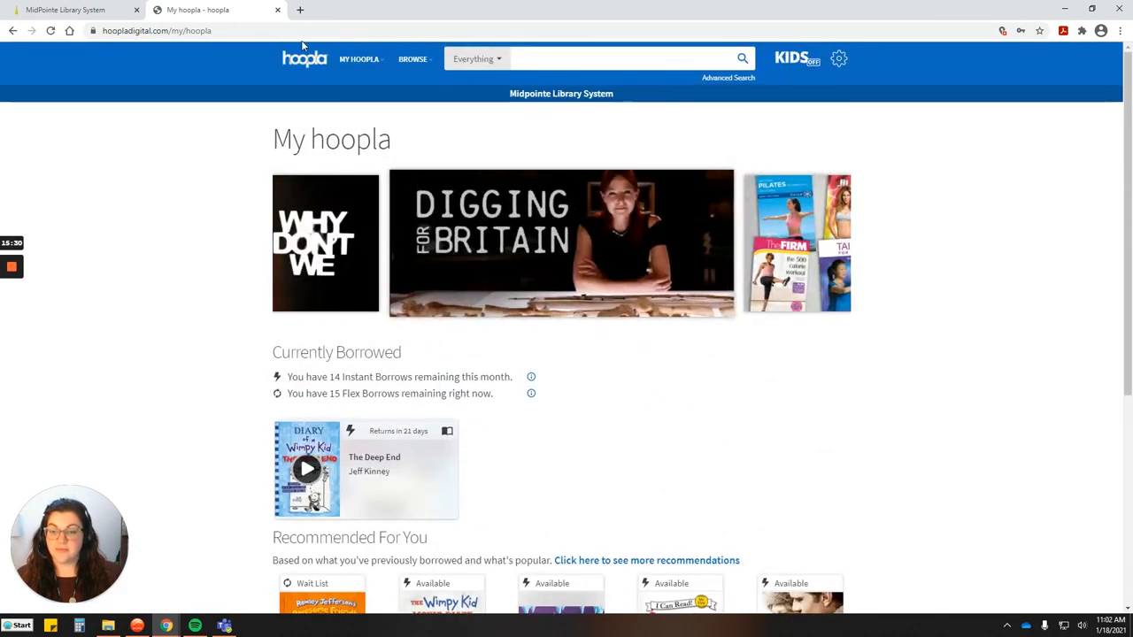
# Switch back to the MidPointe Library eLibrary page listing hoopla and Ohio Digital Library.
pyautogui.click(68, 10)
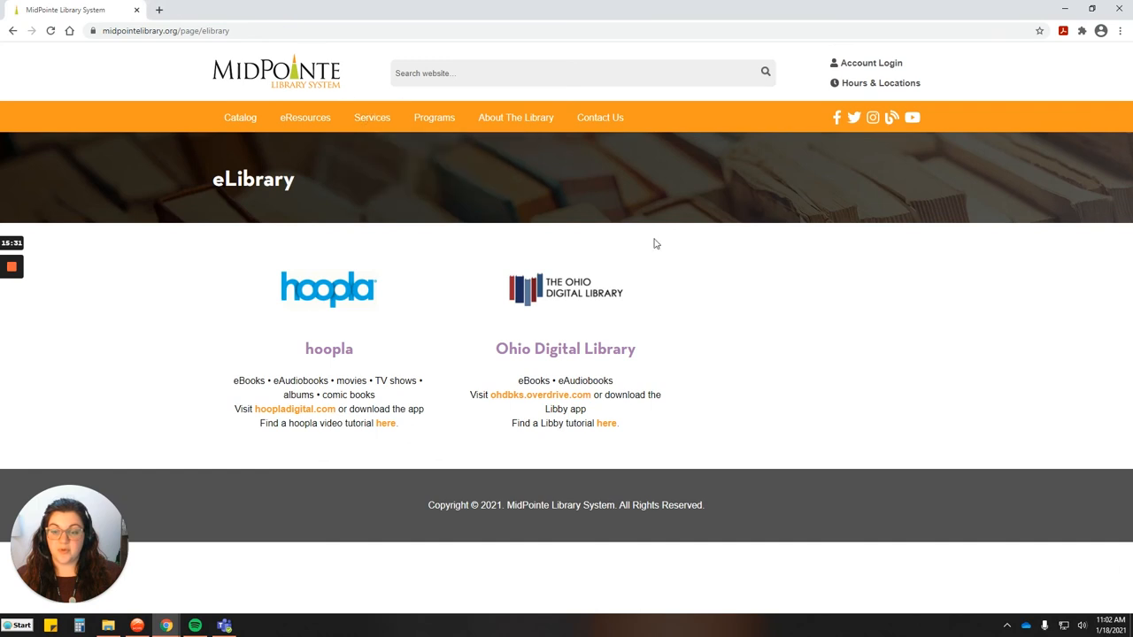
pyautogui.moveTo(269, 331)
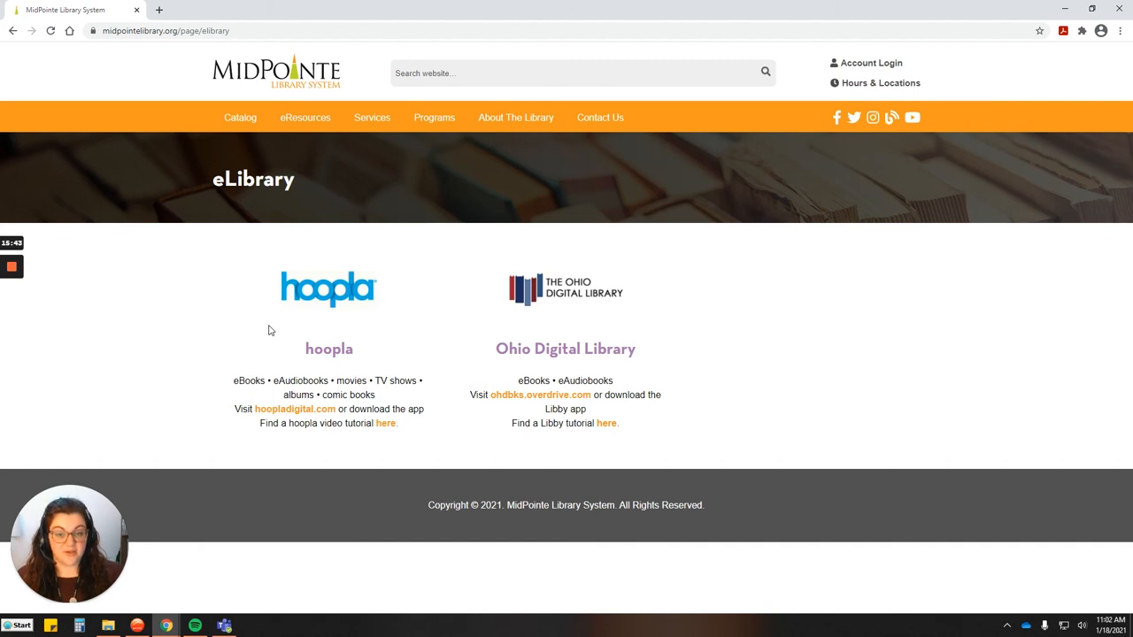
pyautogui.moveTo(269, 331)
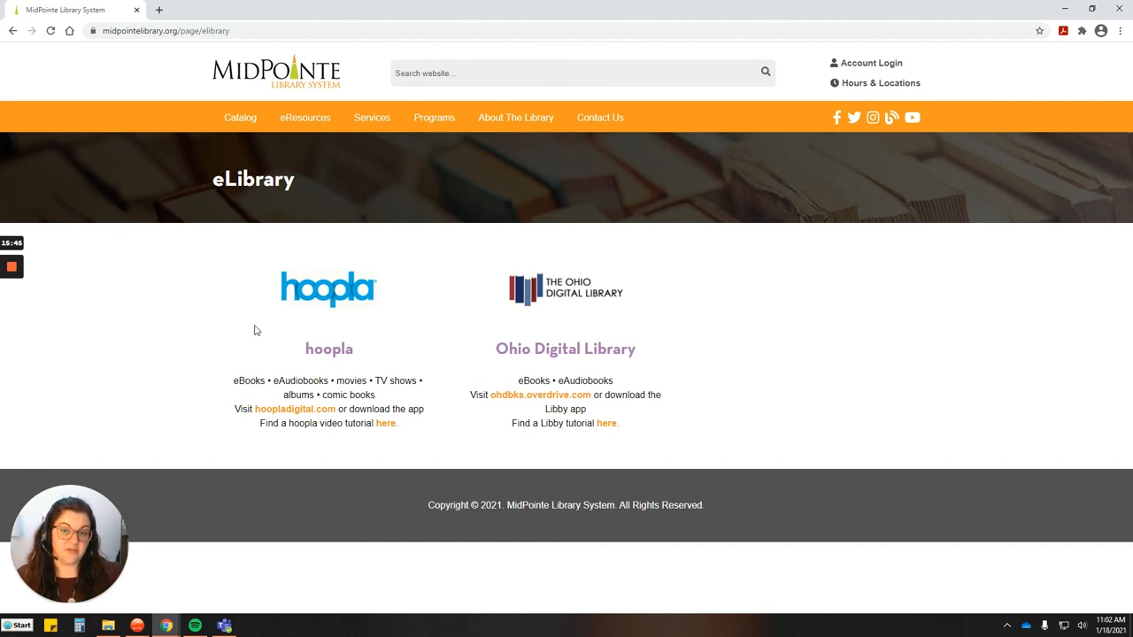
pyautogui.moveTo(223, 304)
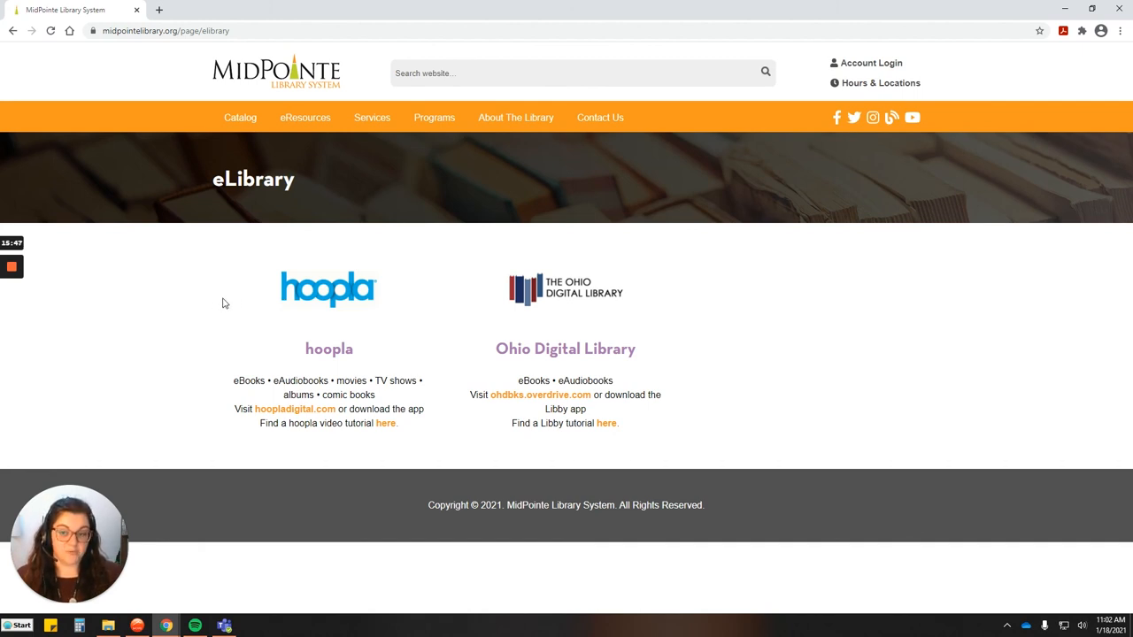